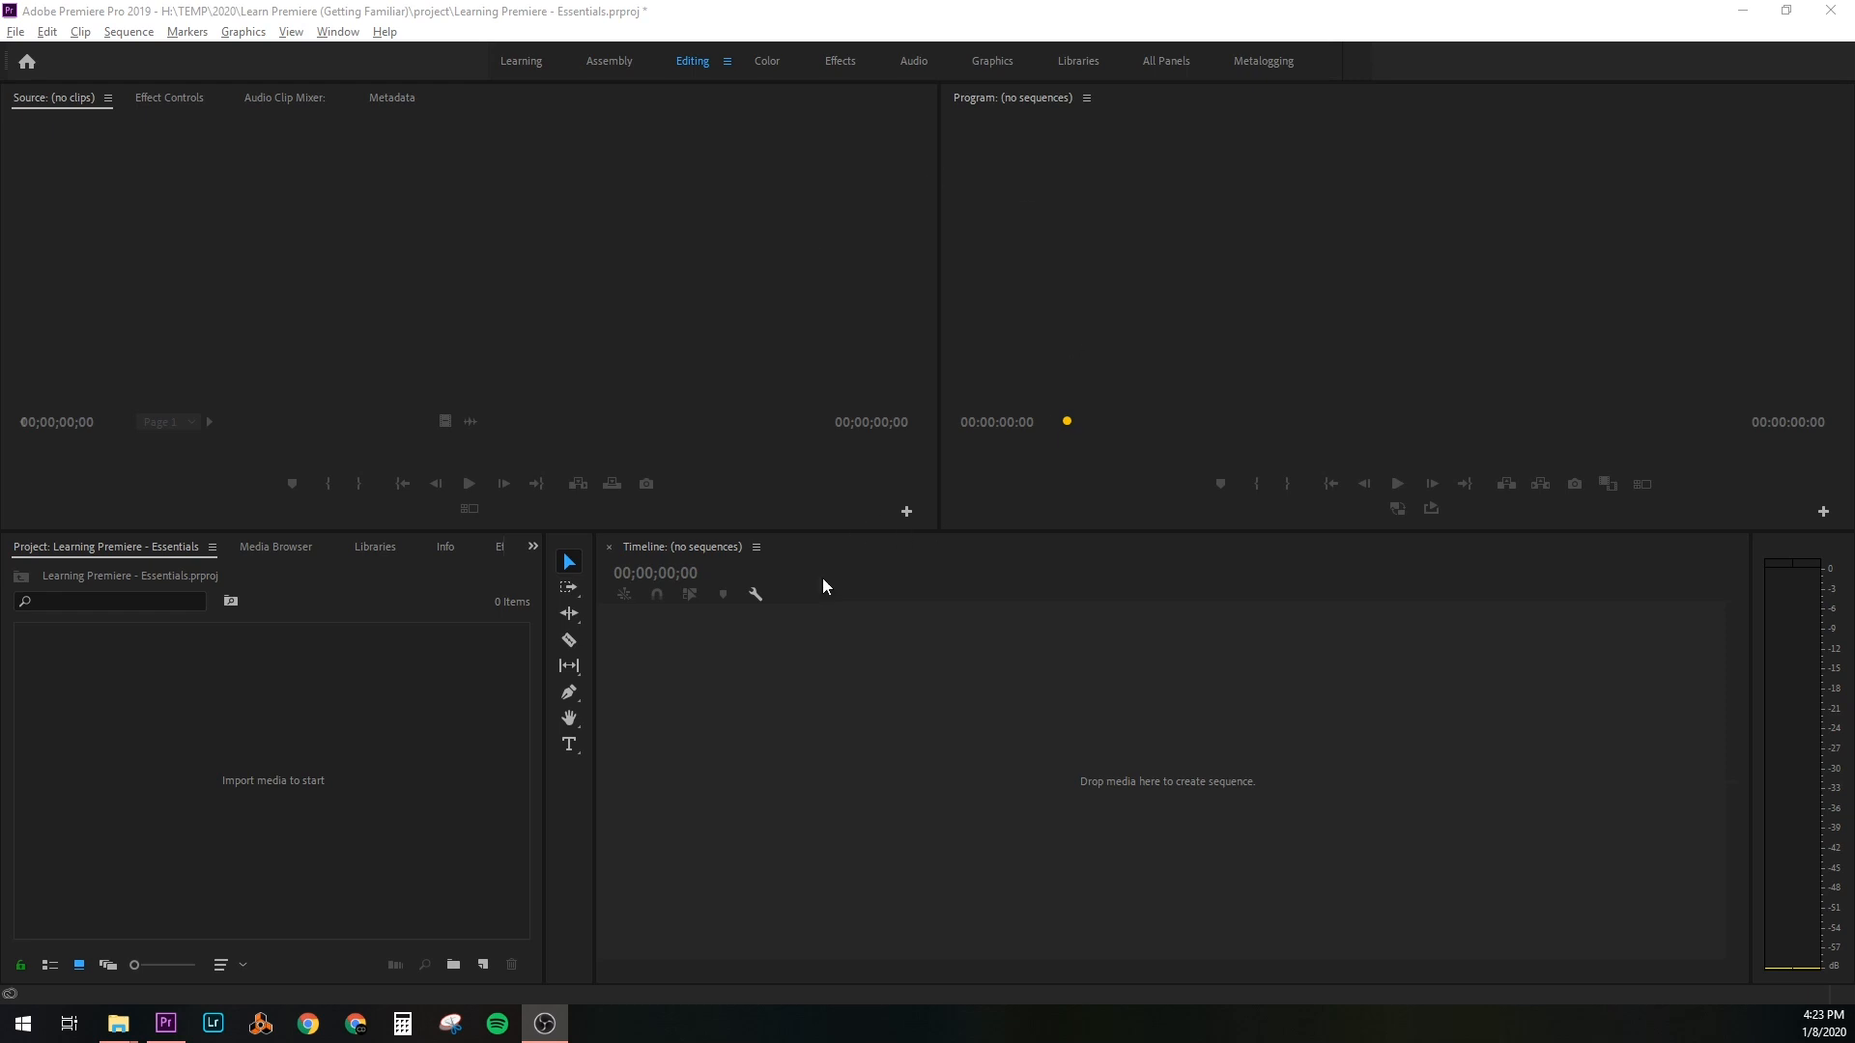
{"action": "mouse_move", "coordinate": [925, 298]}
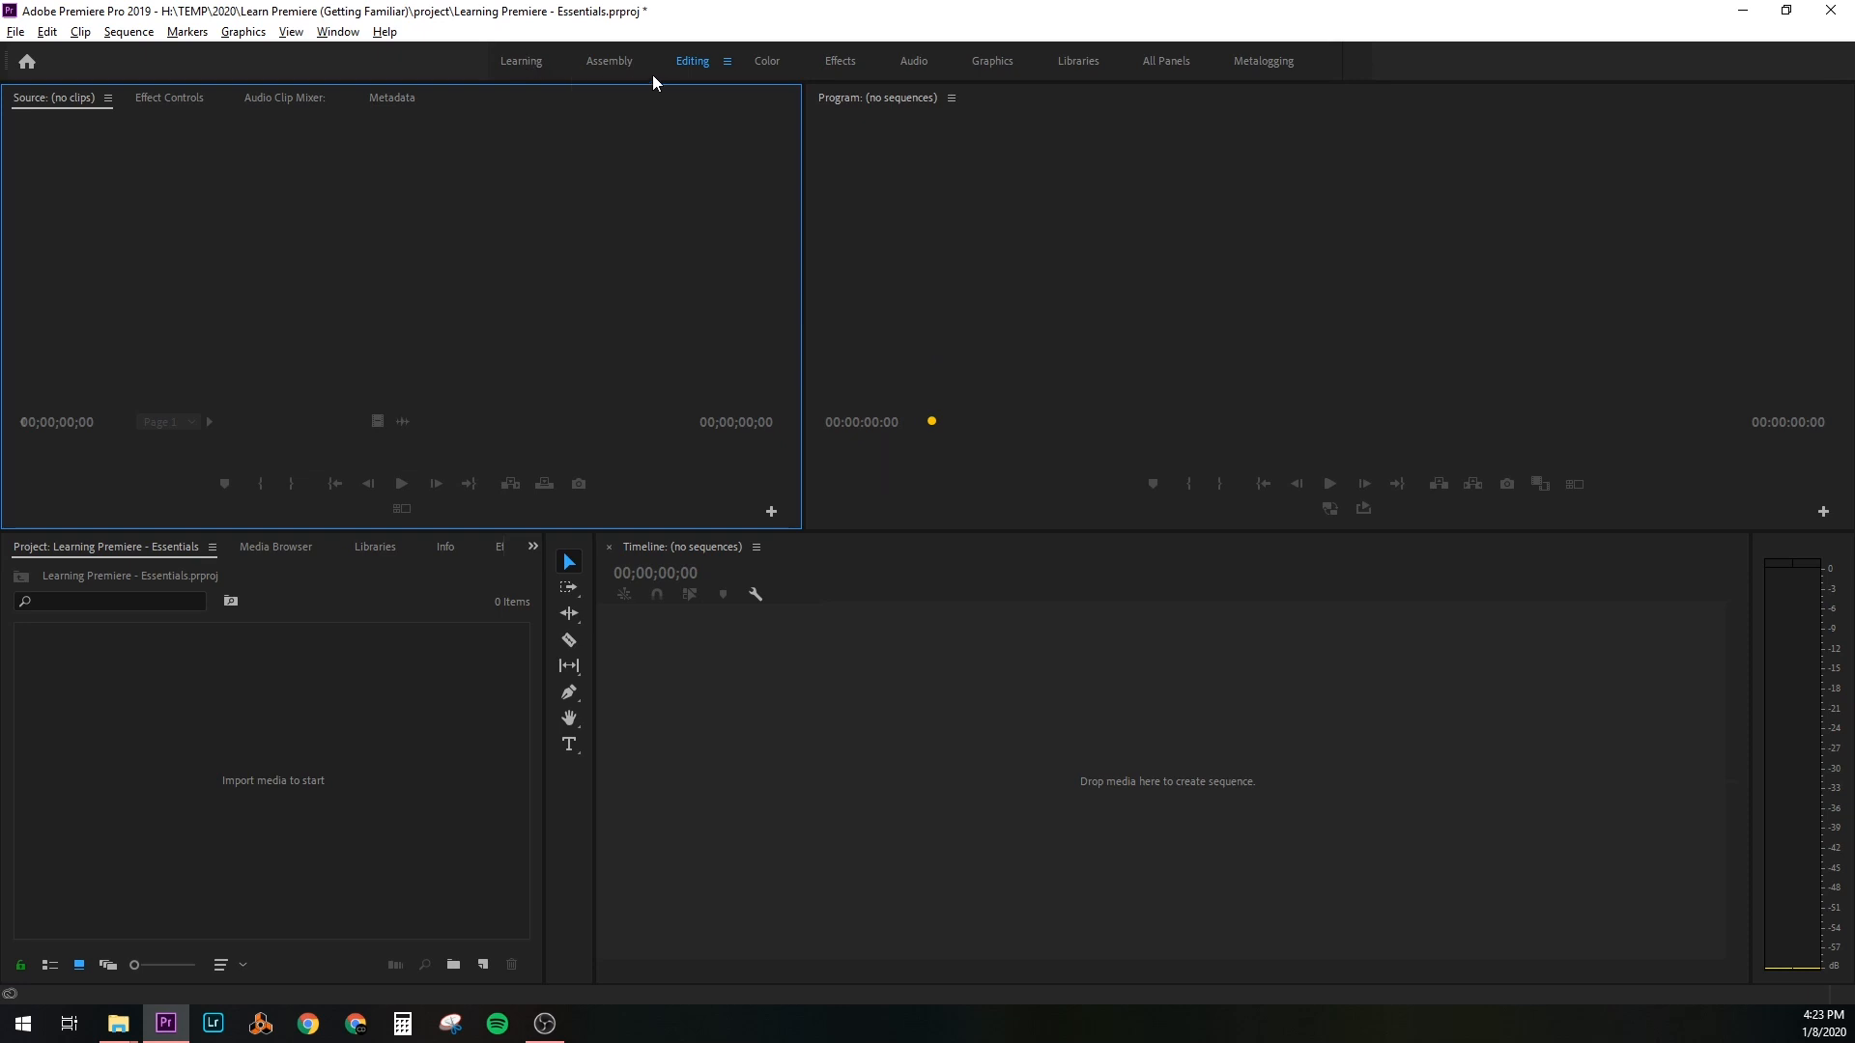
{"action": "mouse_move", "coordinate": [876, 59]}
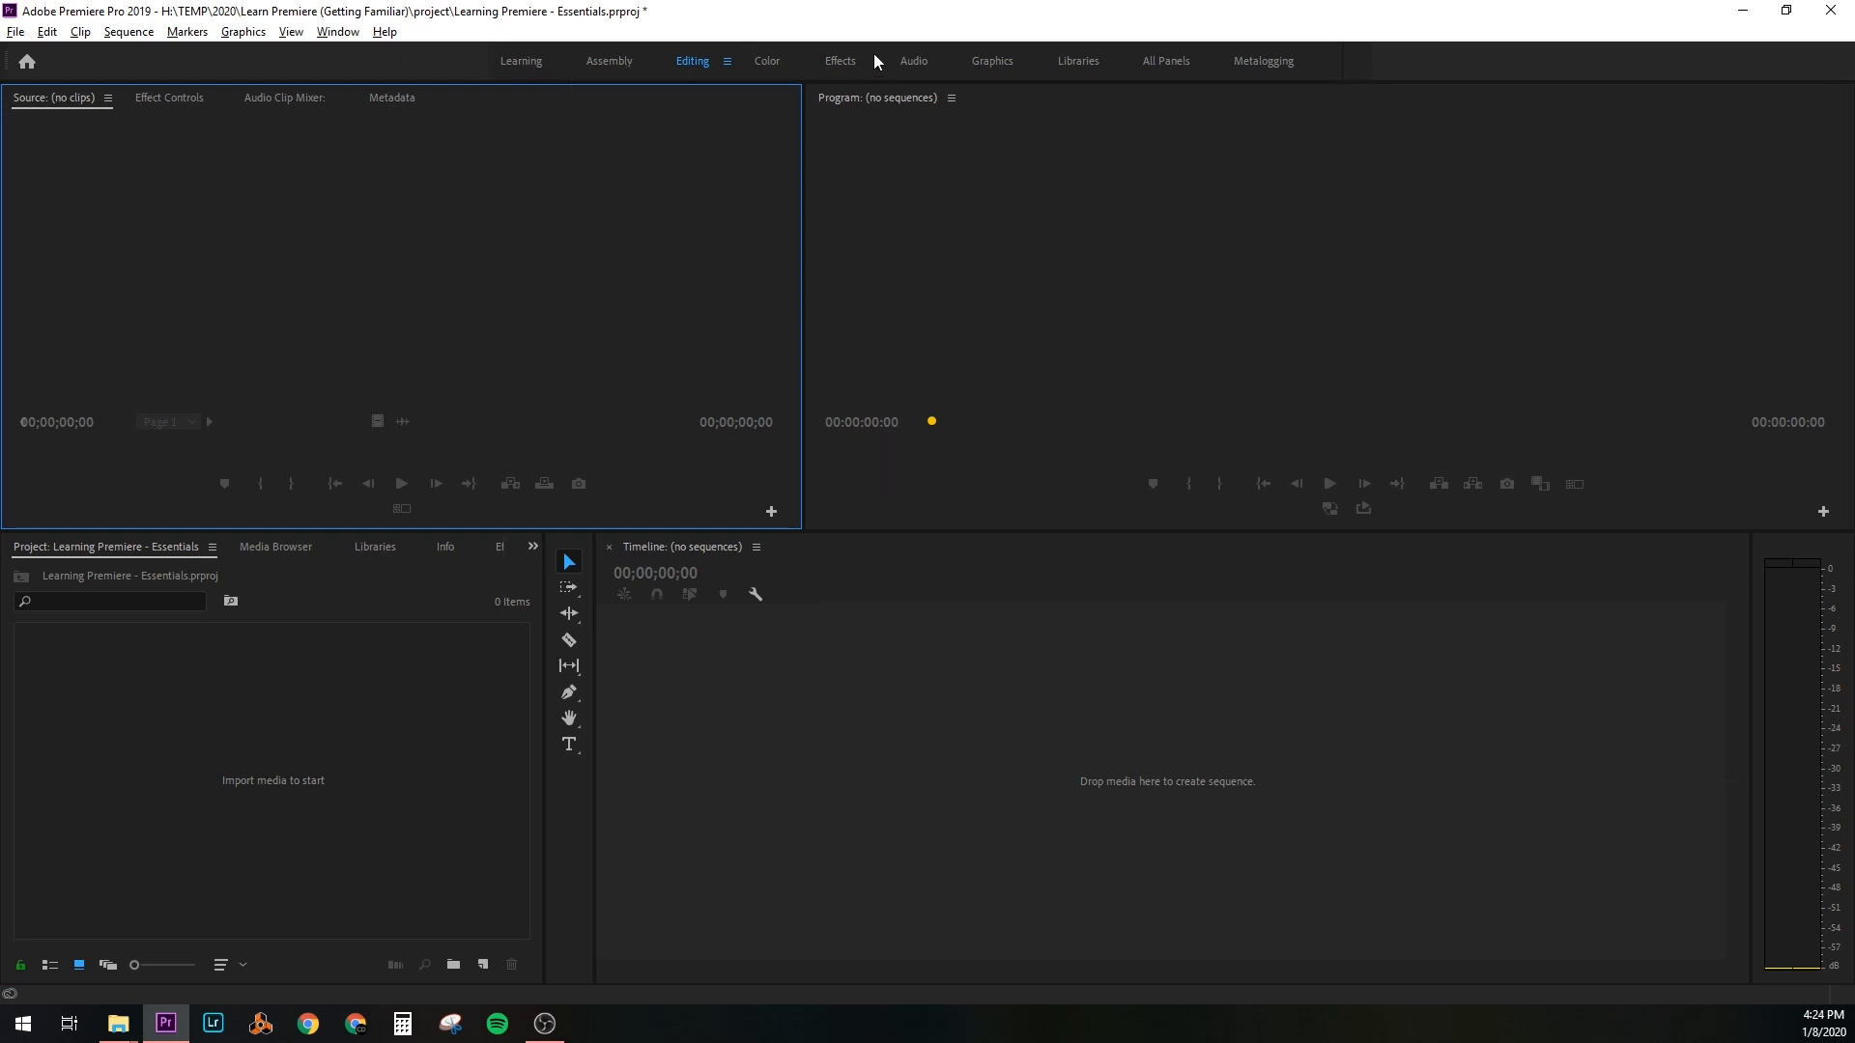
{"action": "mouse_move", "coordinate": [952, 400]}
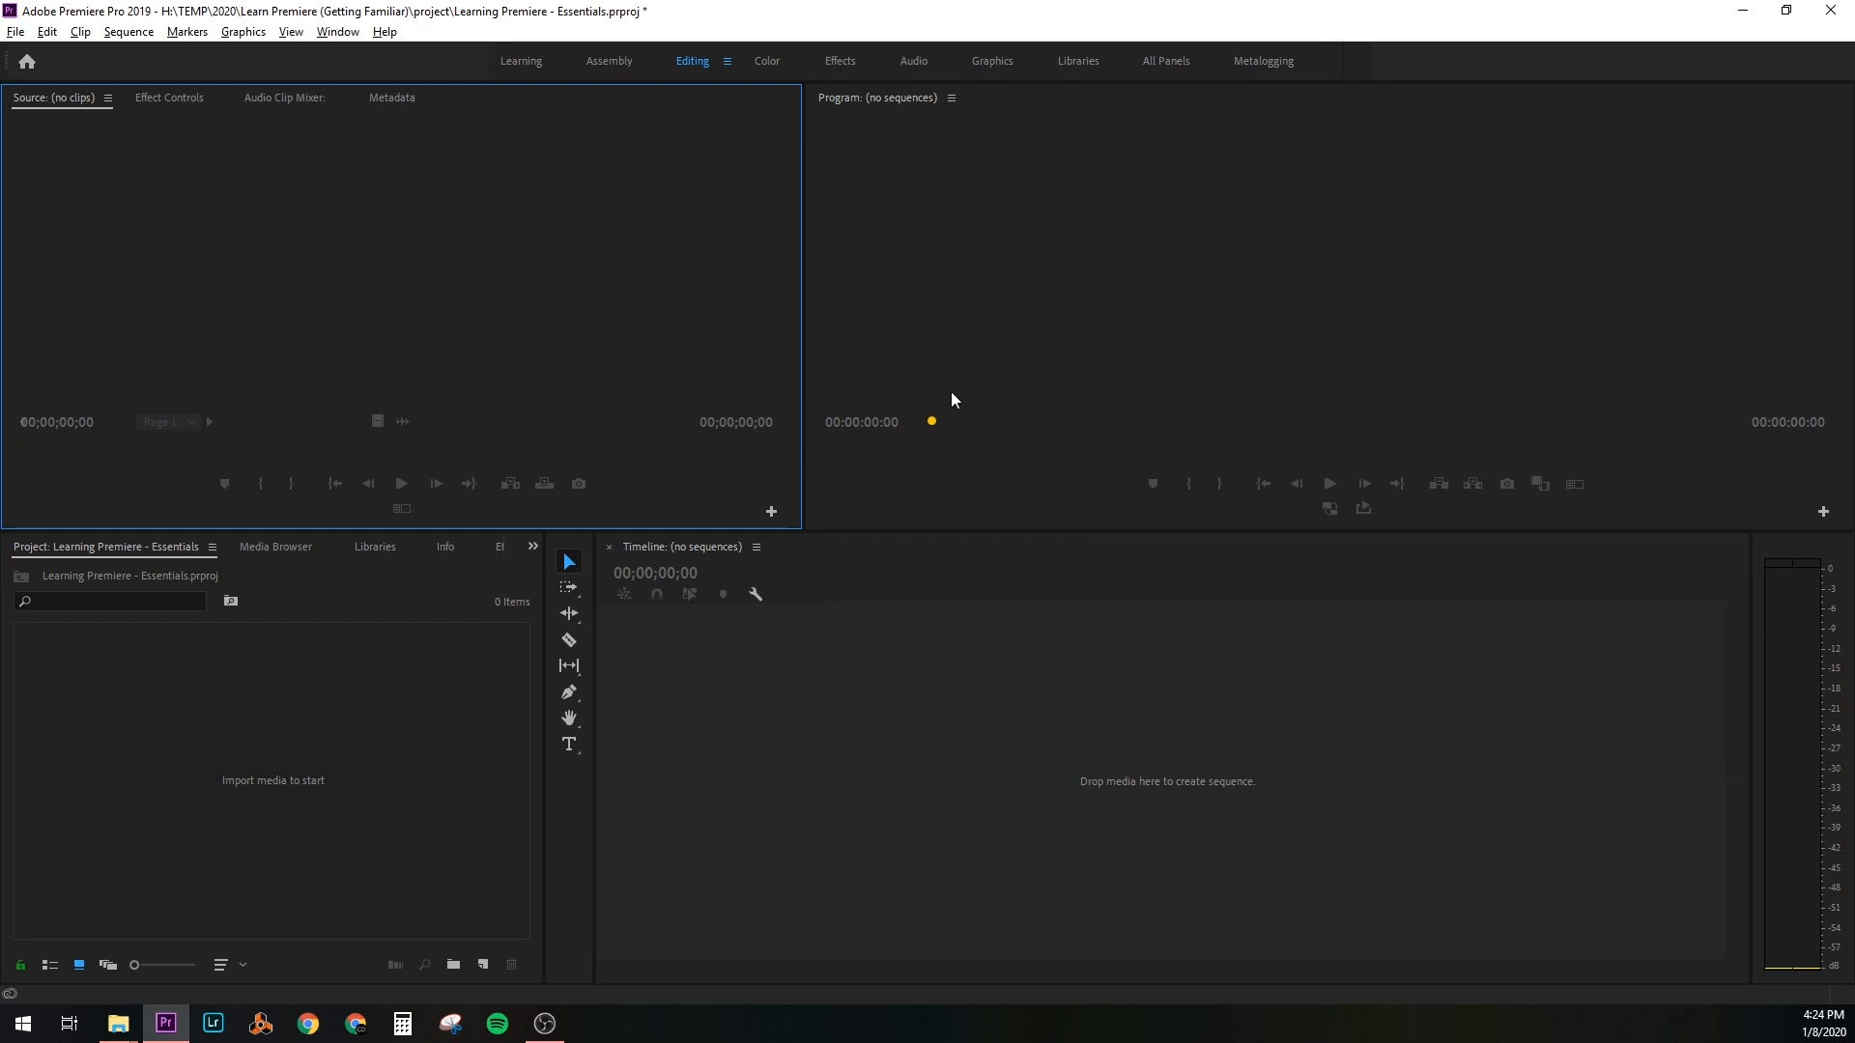
{"action": "mouse_move", "coordinate": [792, 756]}
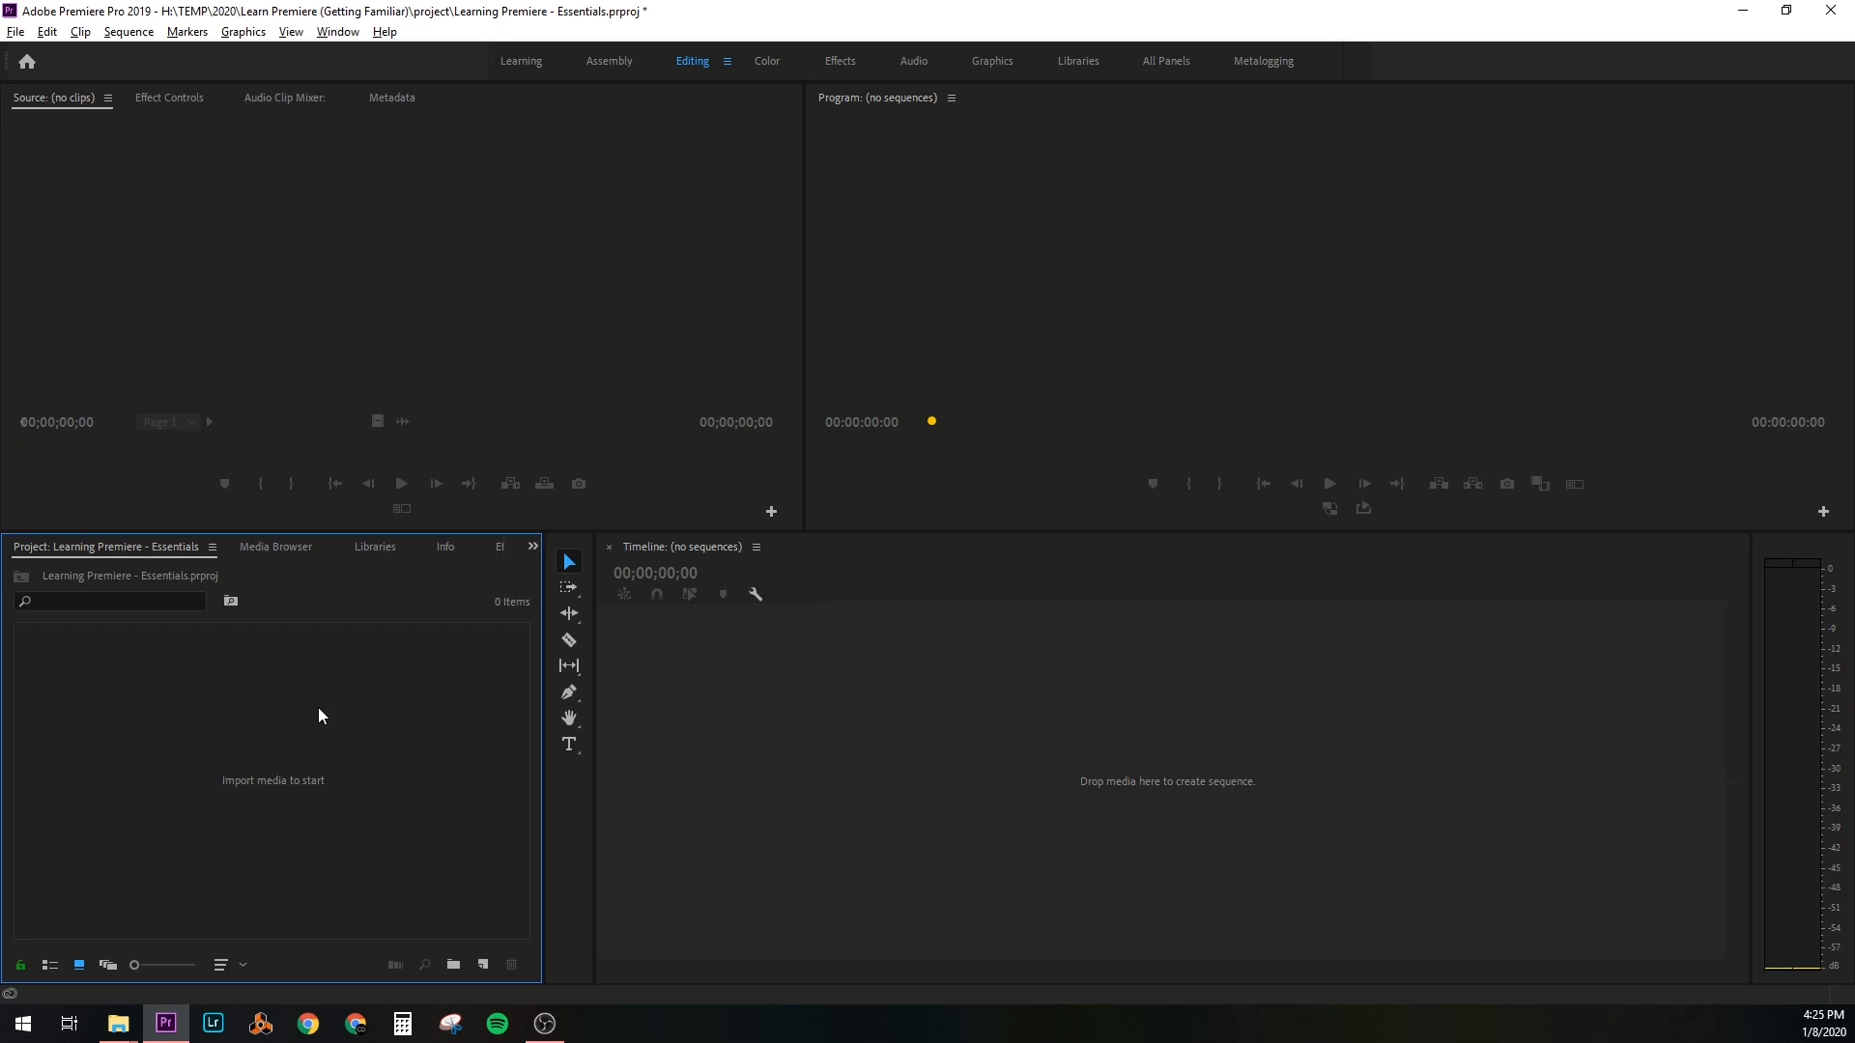
Import the five snowy jeep, horse and forest footage clips from the footage folder into the project
{"action": "right_click", "coordinate": [321, 715]}
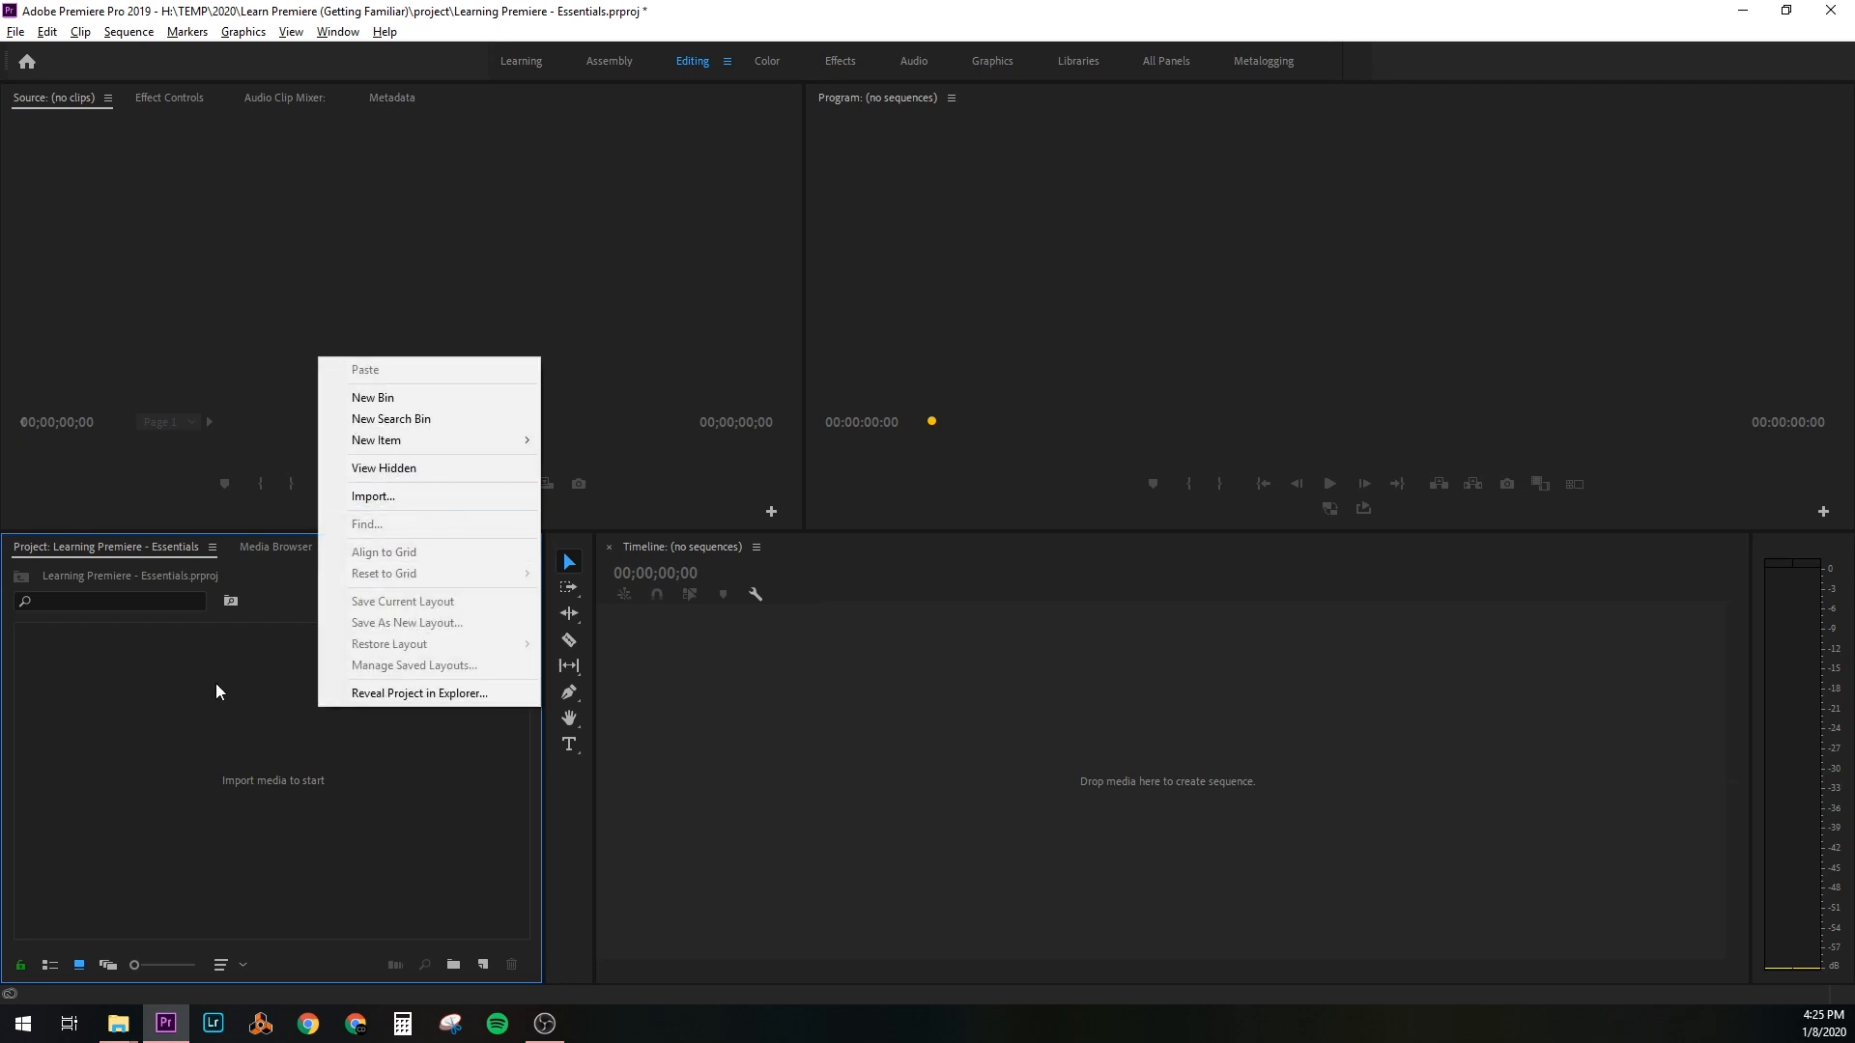
{"action": "left_click", "coordinate": [373, 497]}
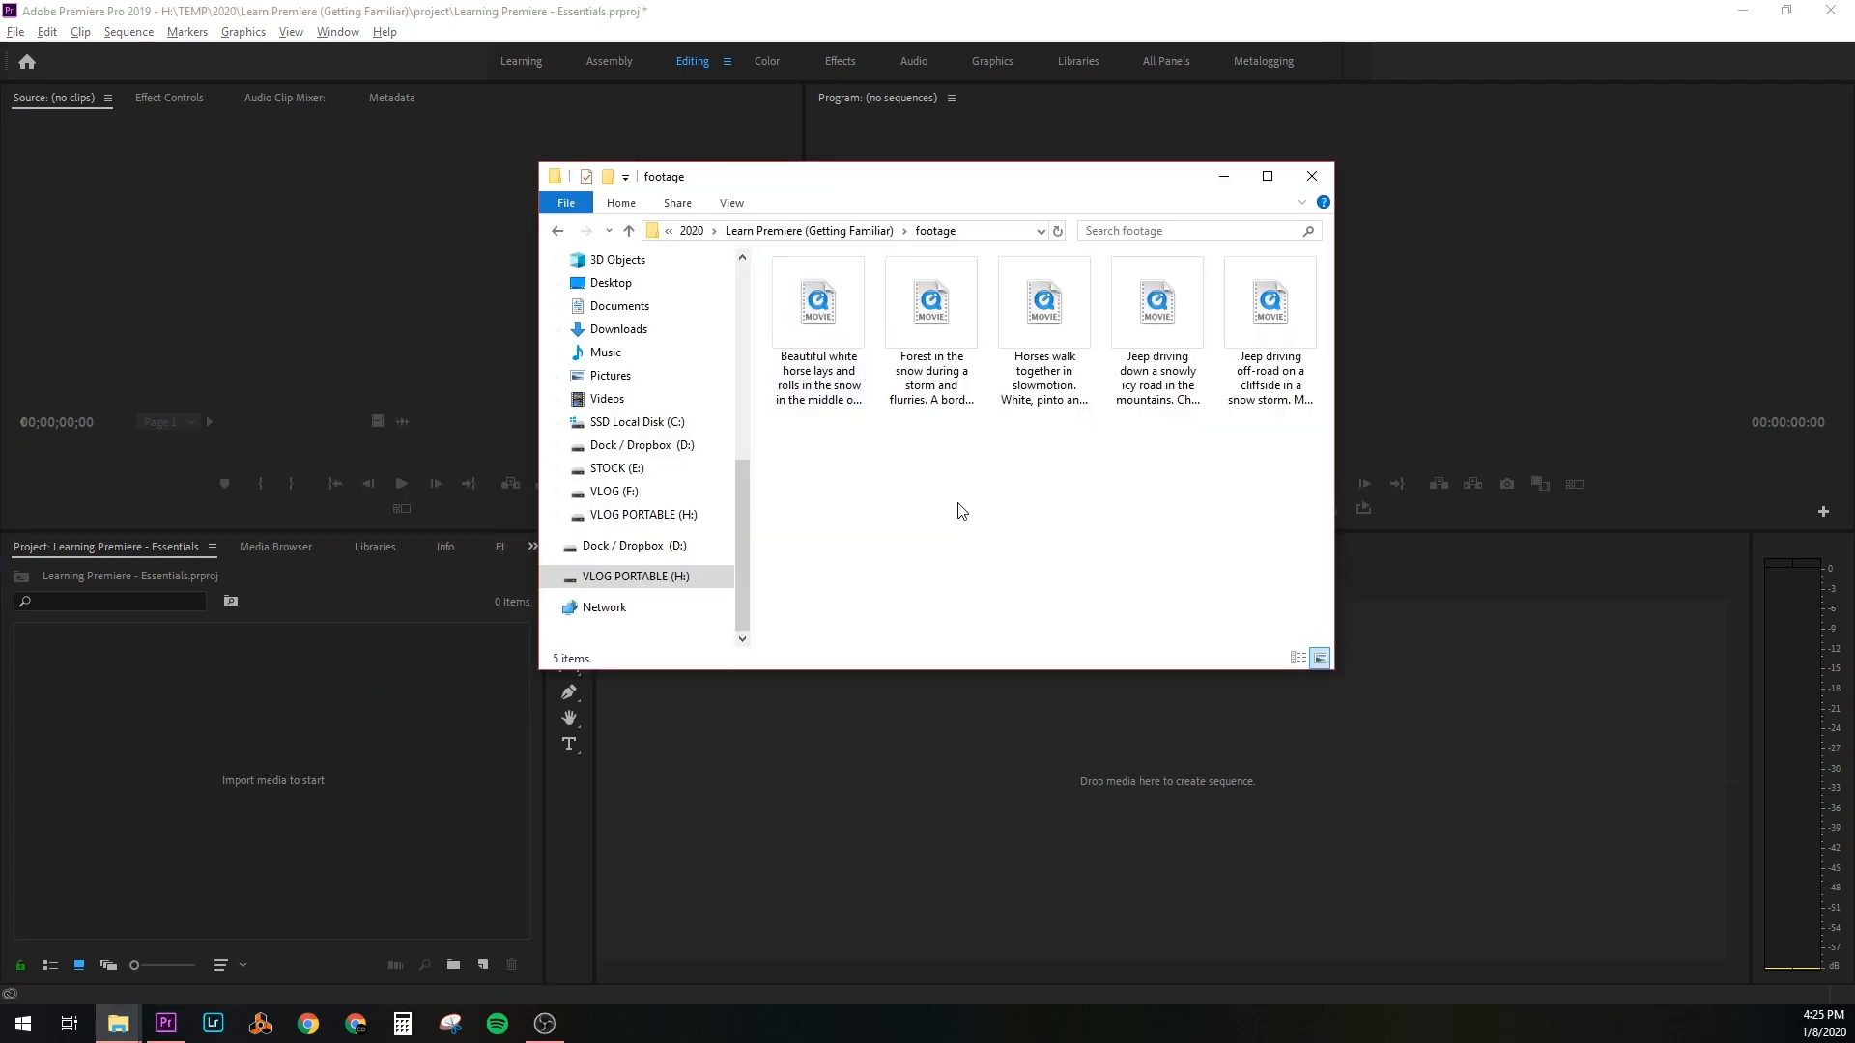
{"action": "left_click_drag", "start_coordinate": [1041, 302], "coordinate": [350, 640]}
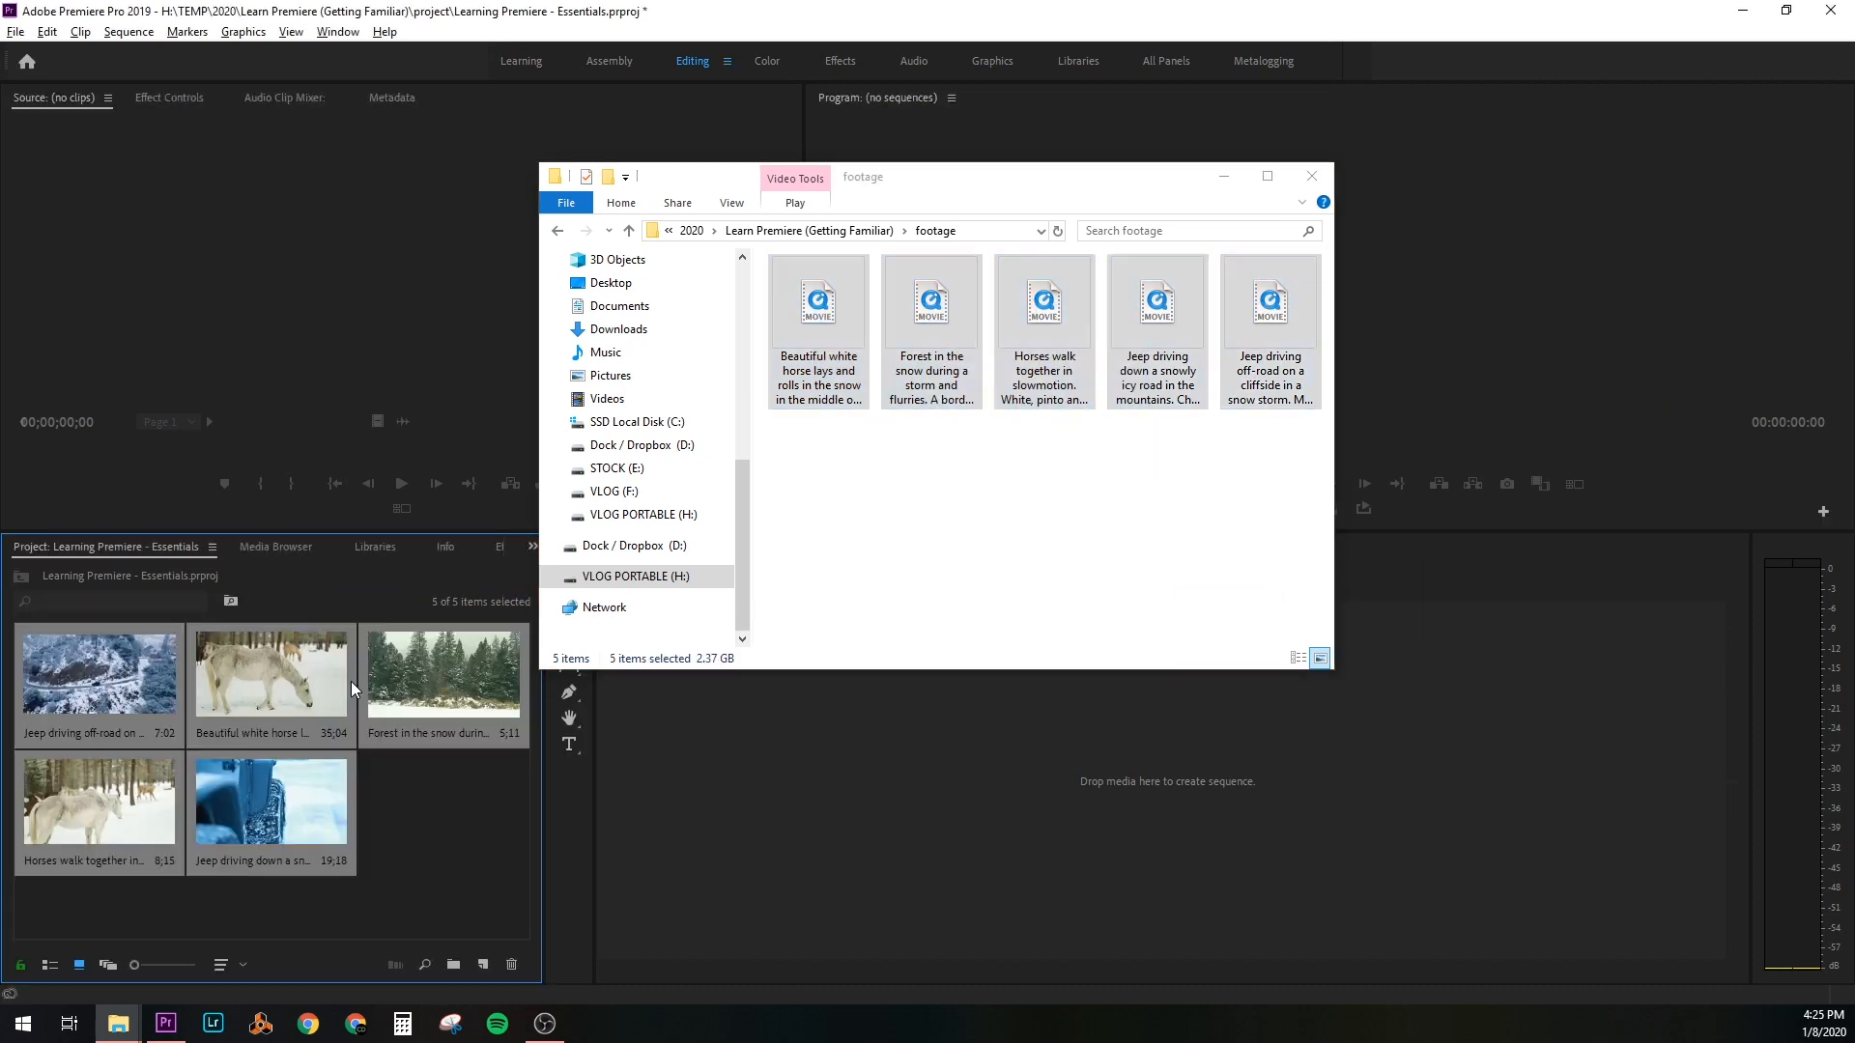
{"action": "left_click", "coordinate": [1310, 176]}
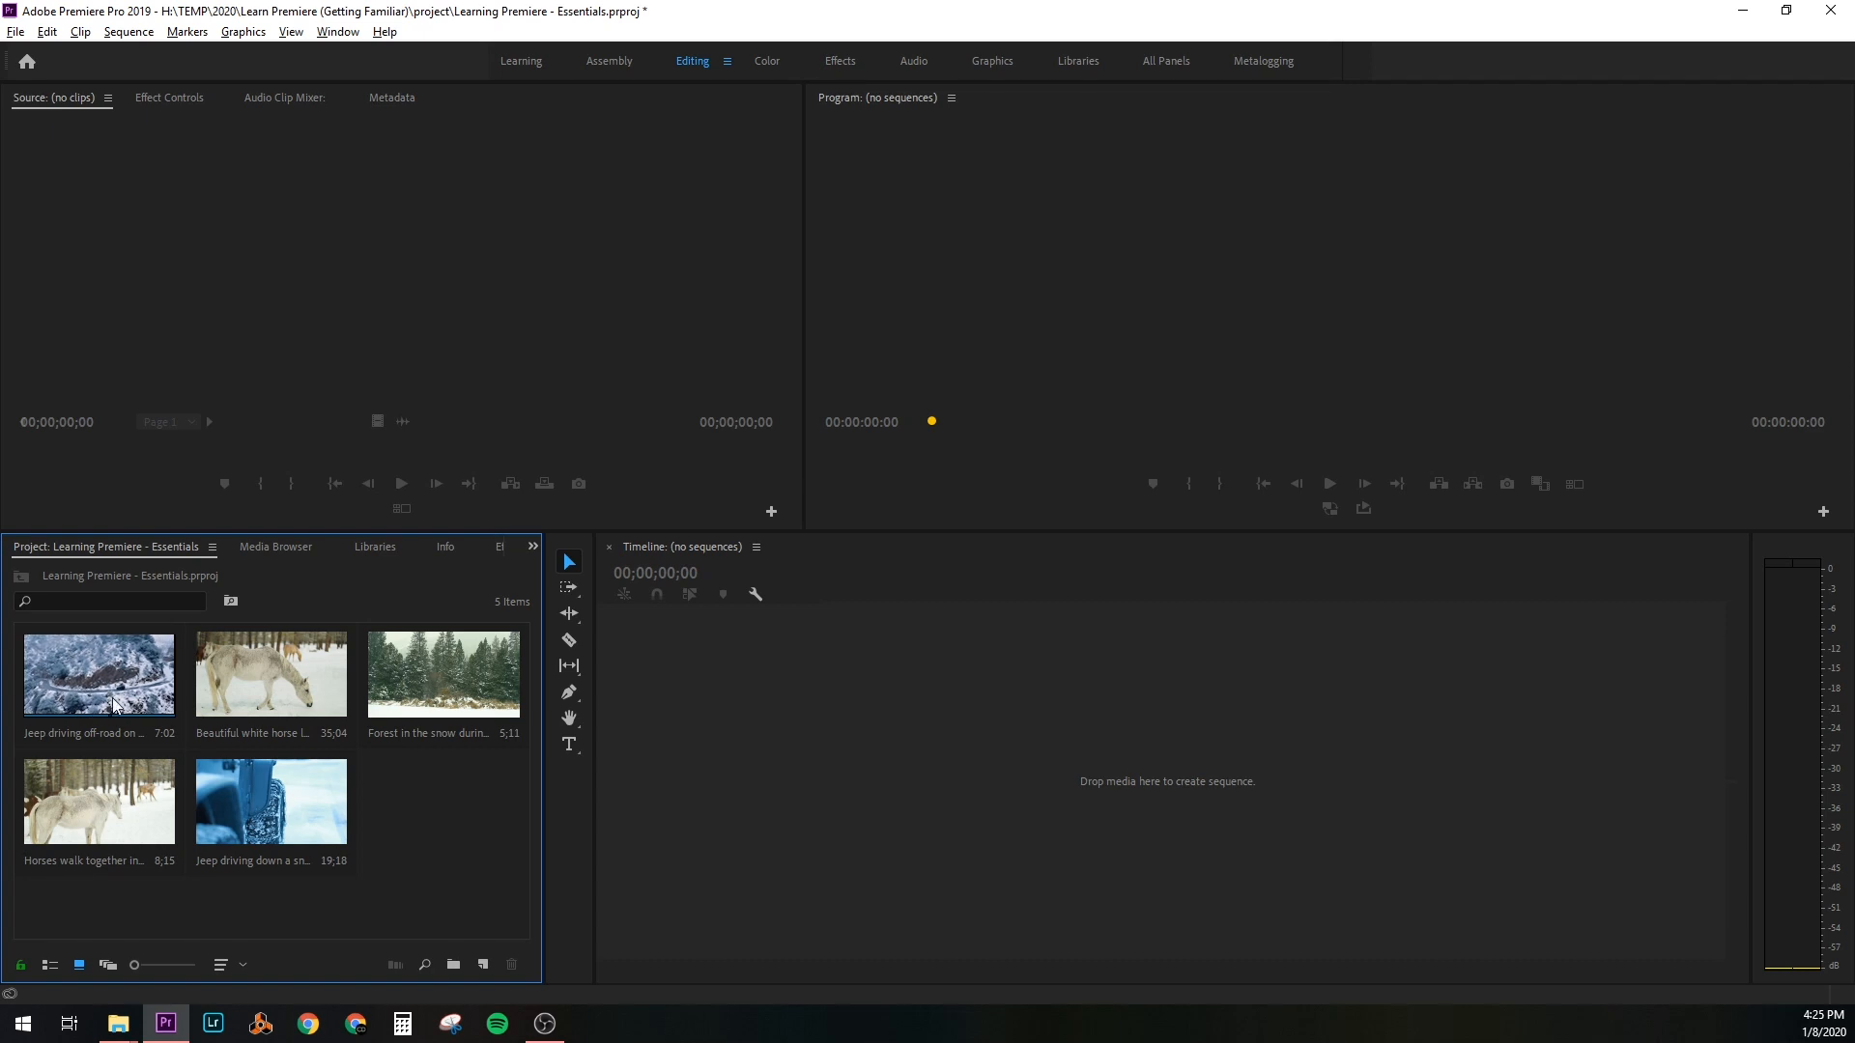
{"action": "mouse_move", "coordinate": [50, 964]}
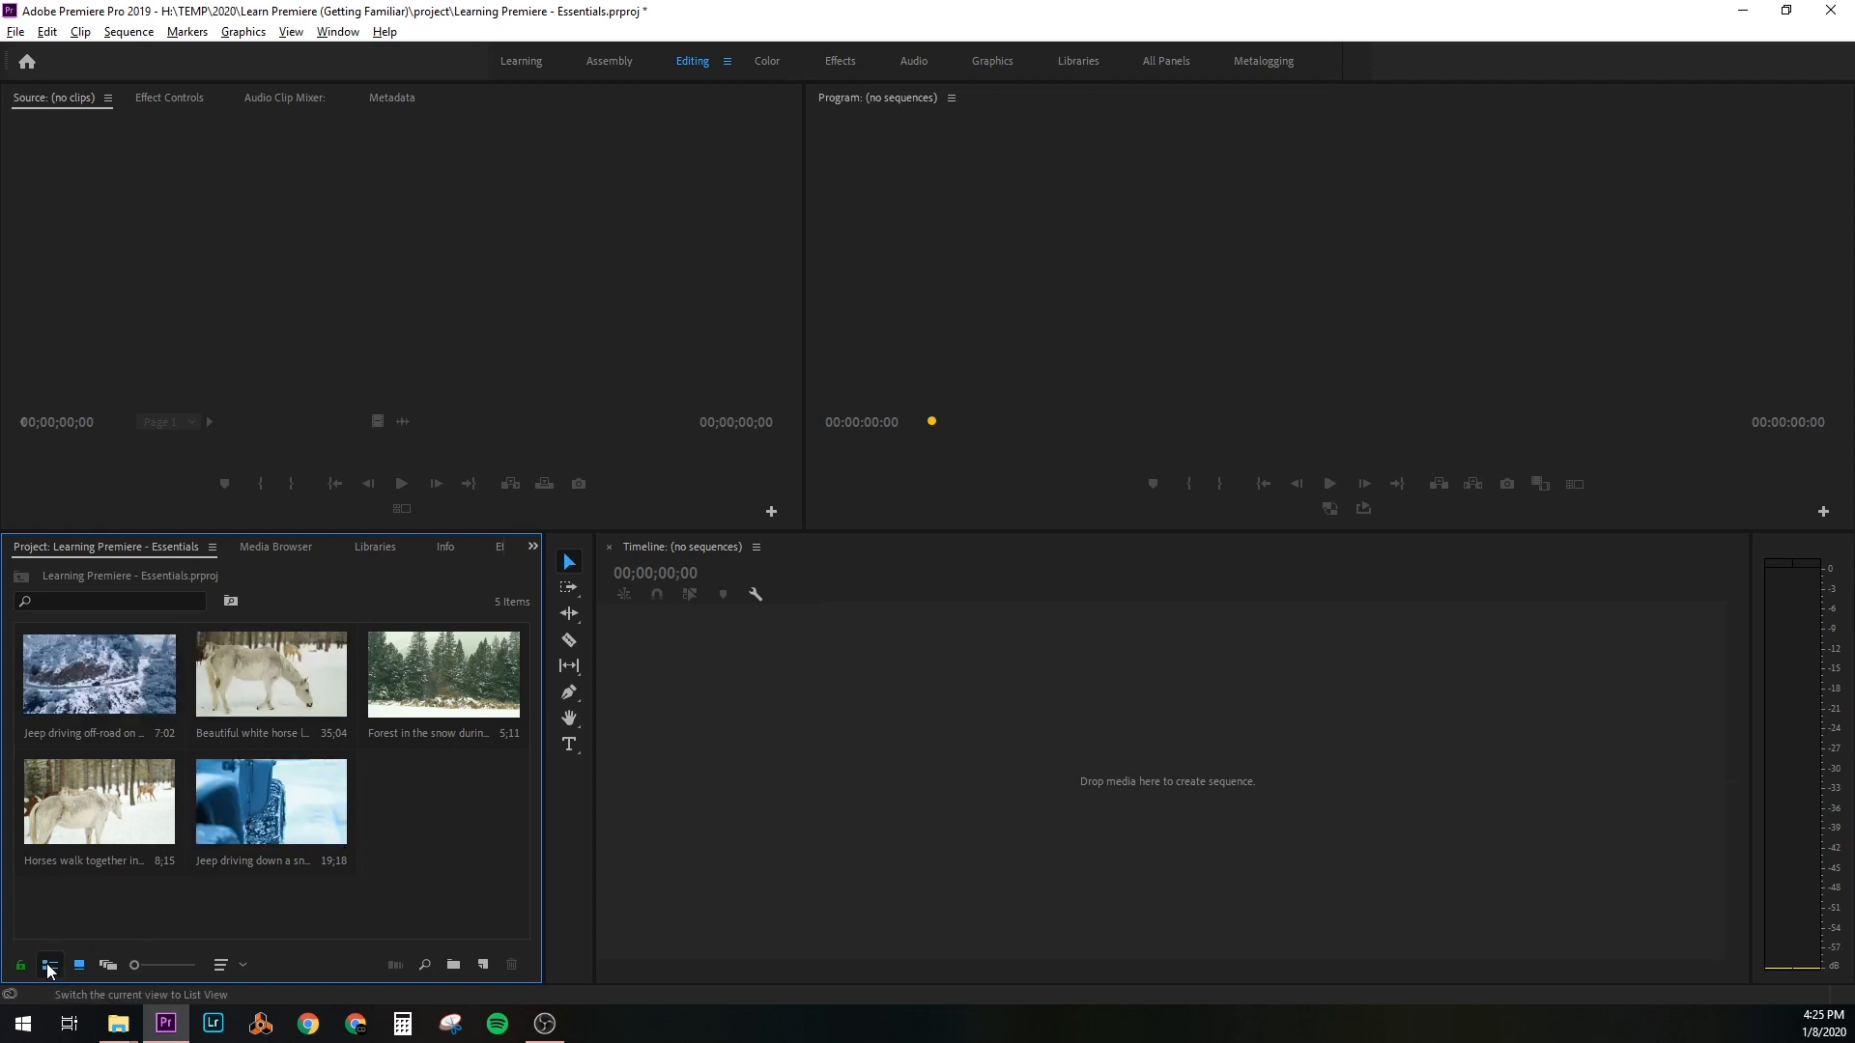
{"action": "left_click", "coordinate": [50, 964]}
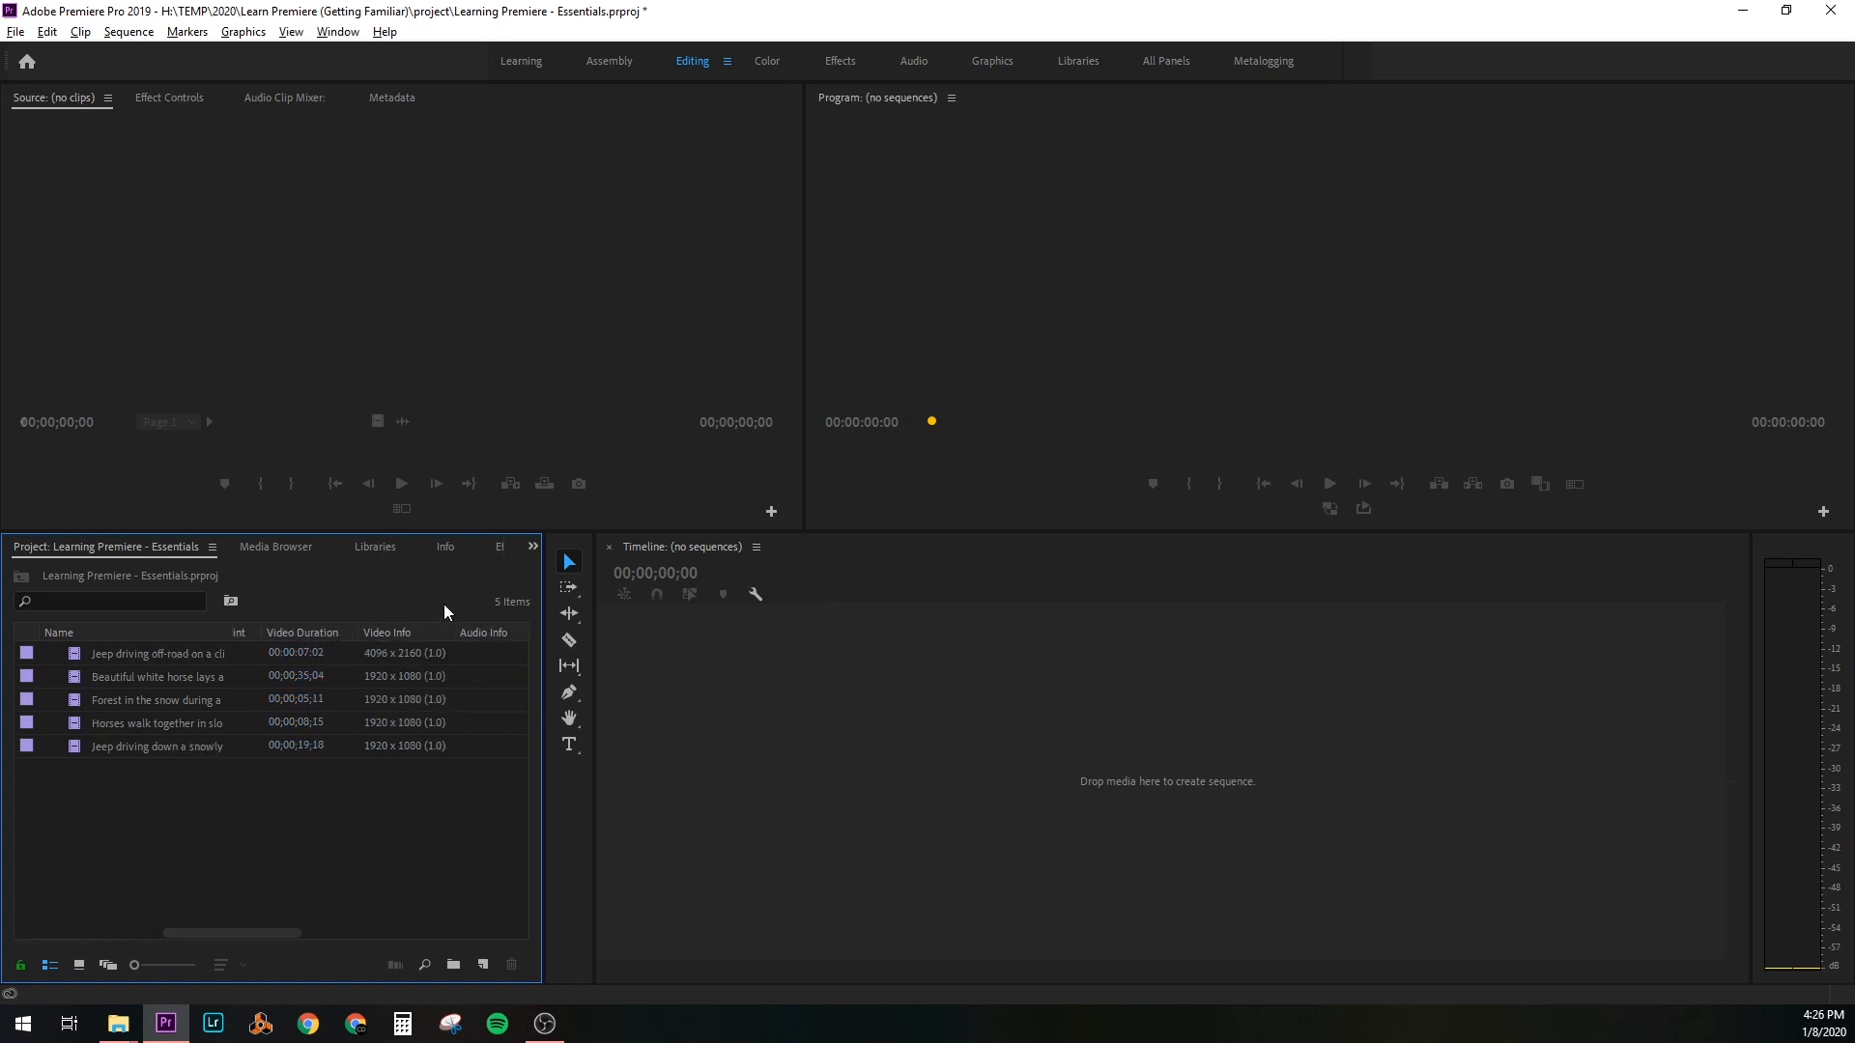
{"action": "mouse_move", "coordinate": [408, 651]}
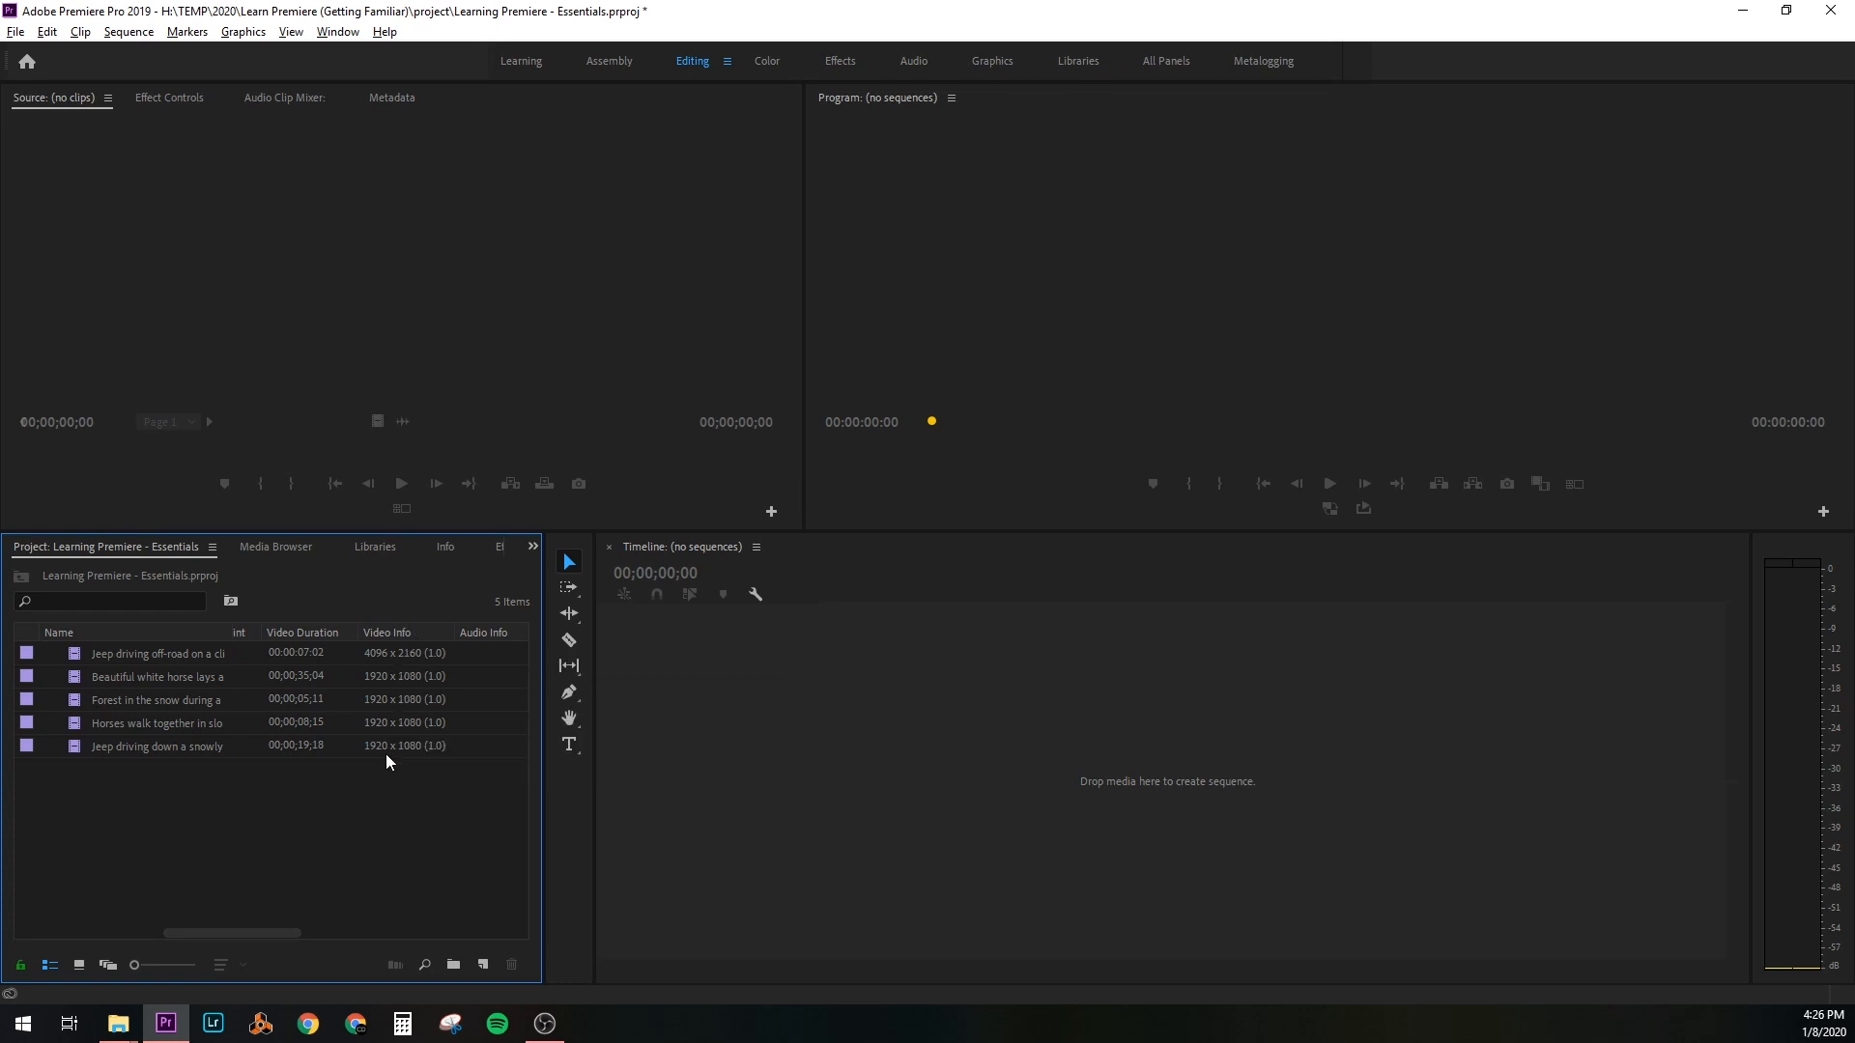
{"action": "mouse_move", "coordinate": [157, 745]}
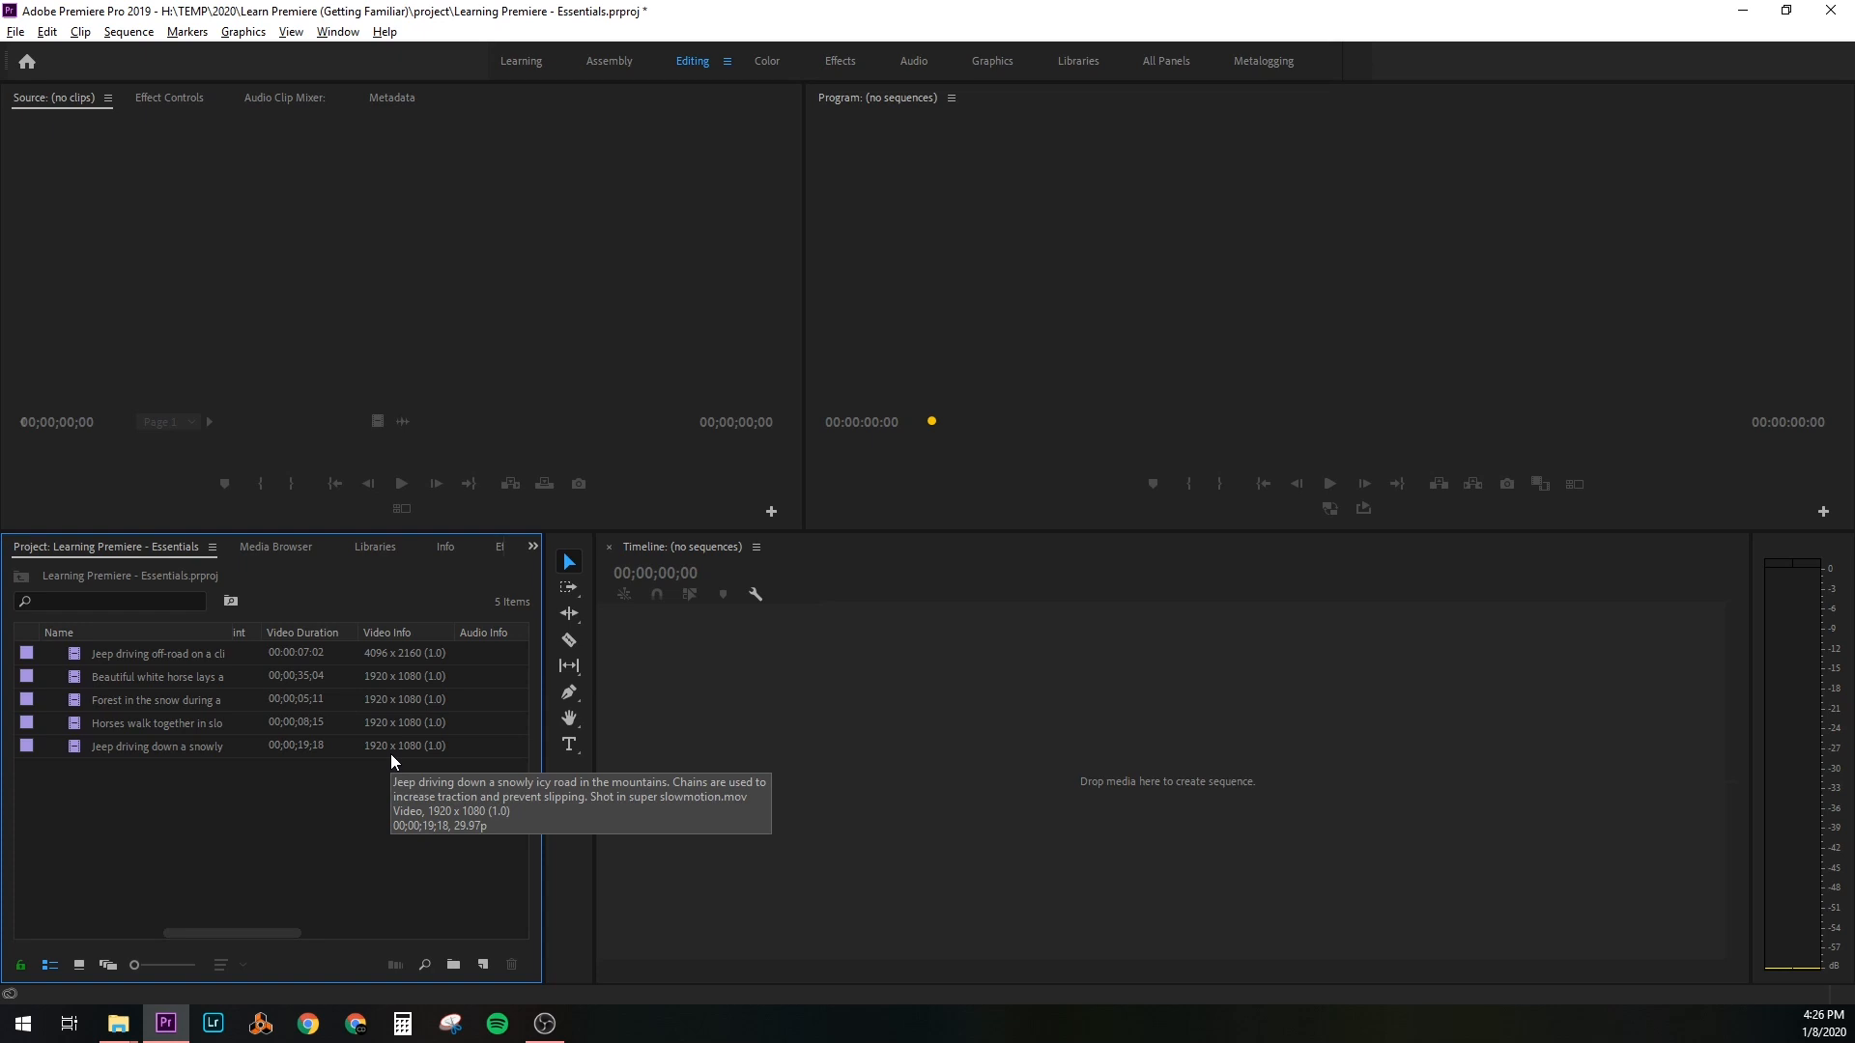
{"action": "mouse_move", "coordinate": [66, 952]}
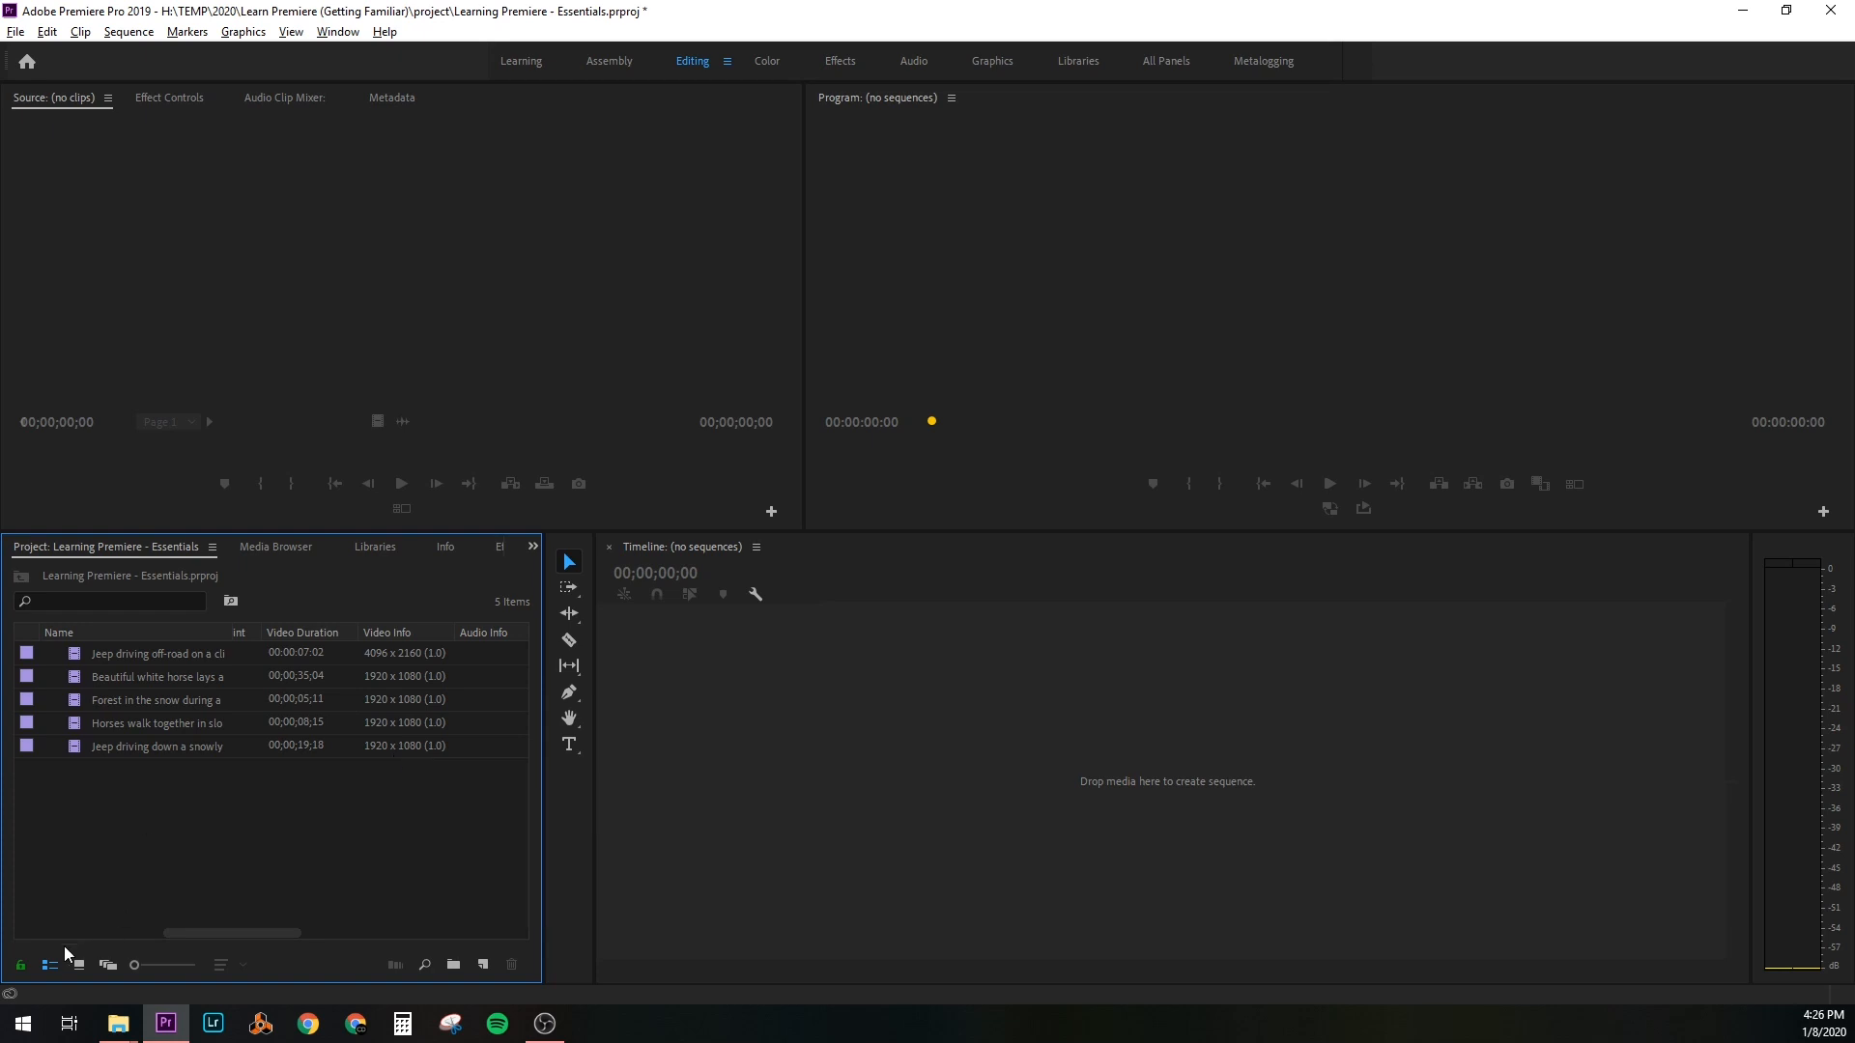
{"action": "mouse_move", "coordinate": [77, 966]}
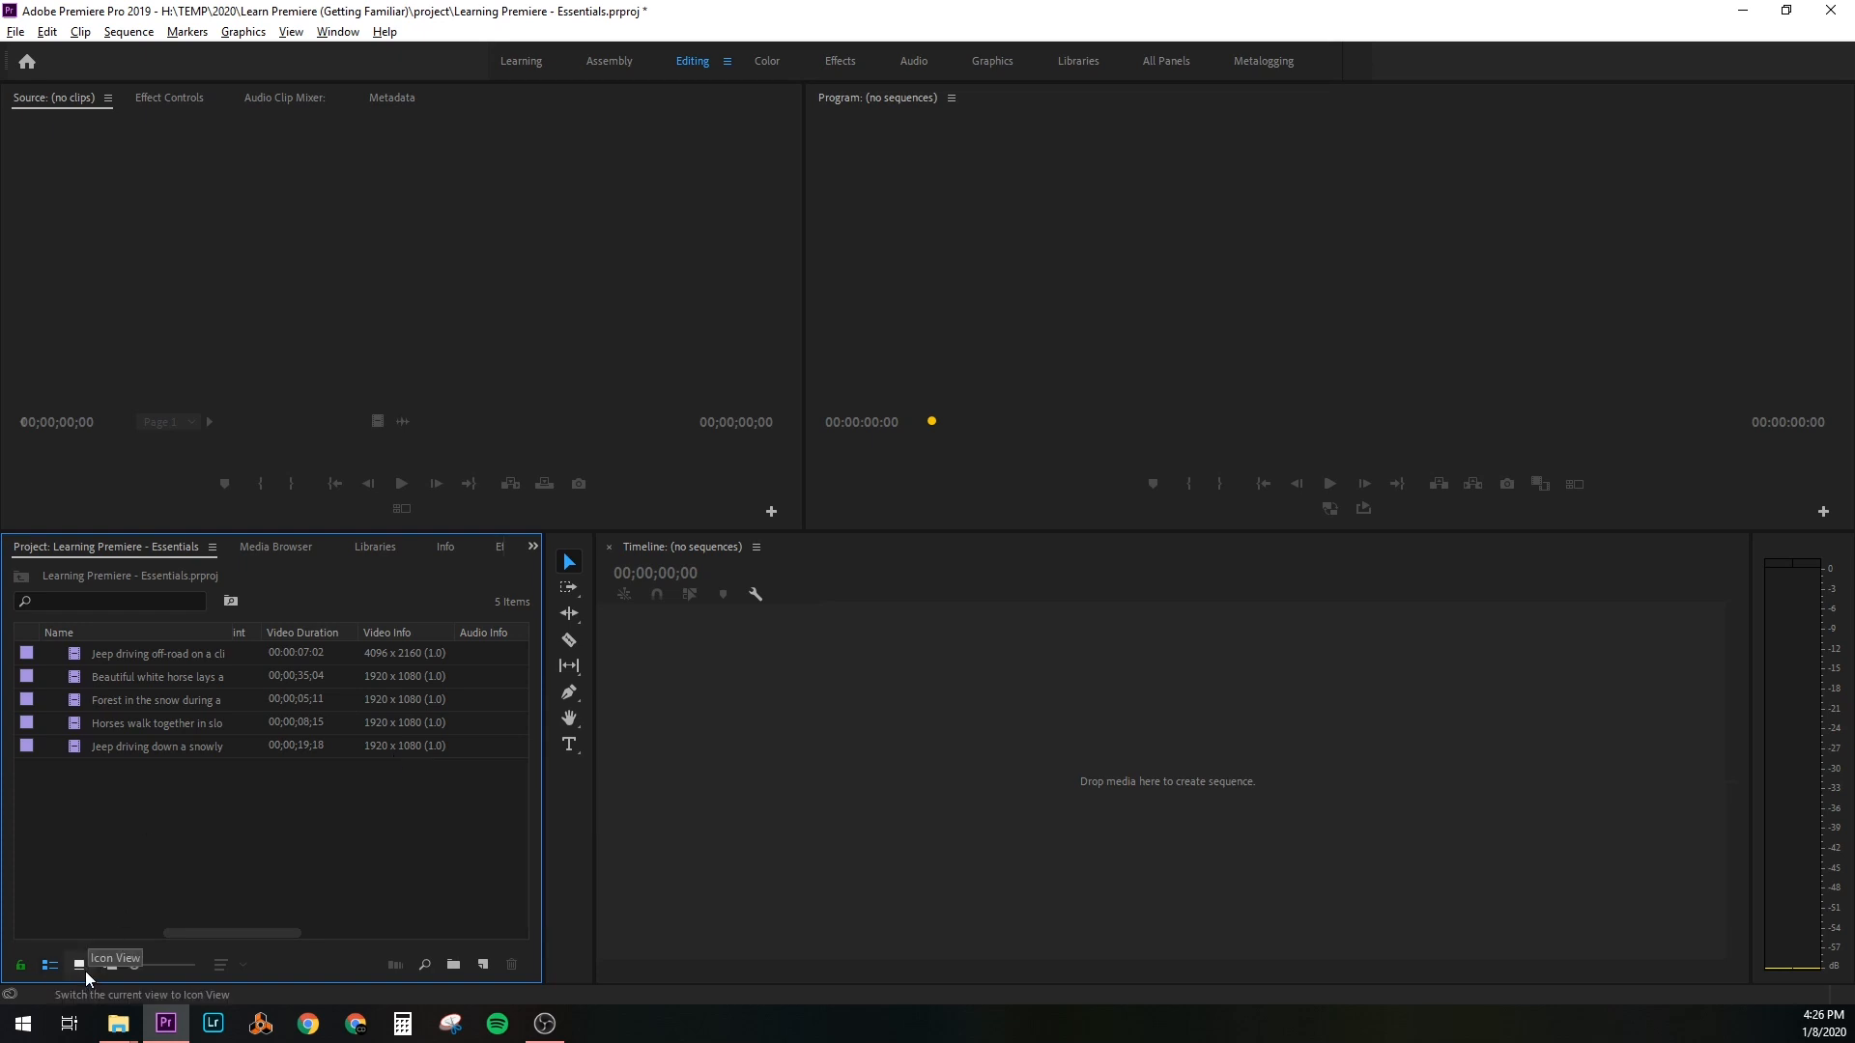
{"action": "left_click", "coordinate": [77, 964]}
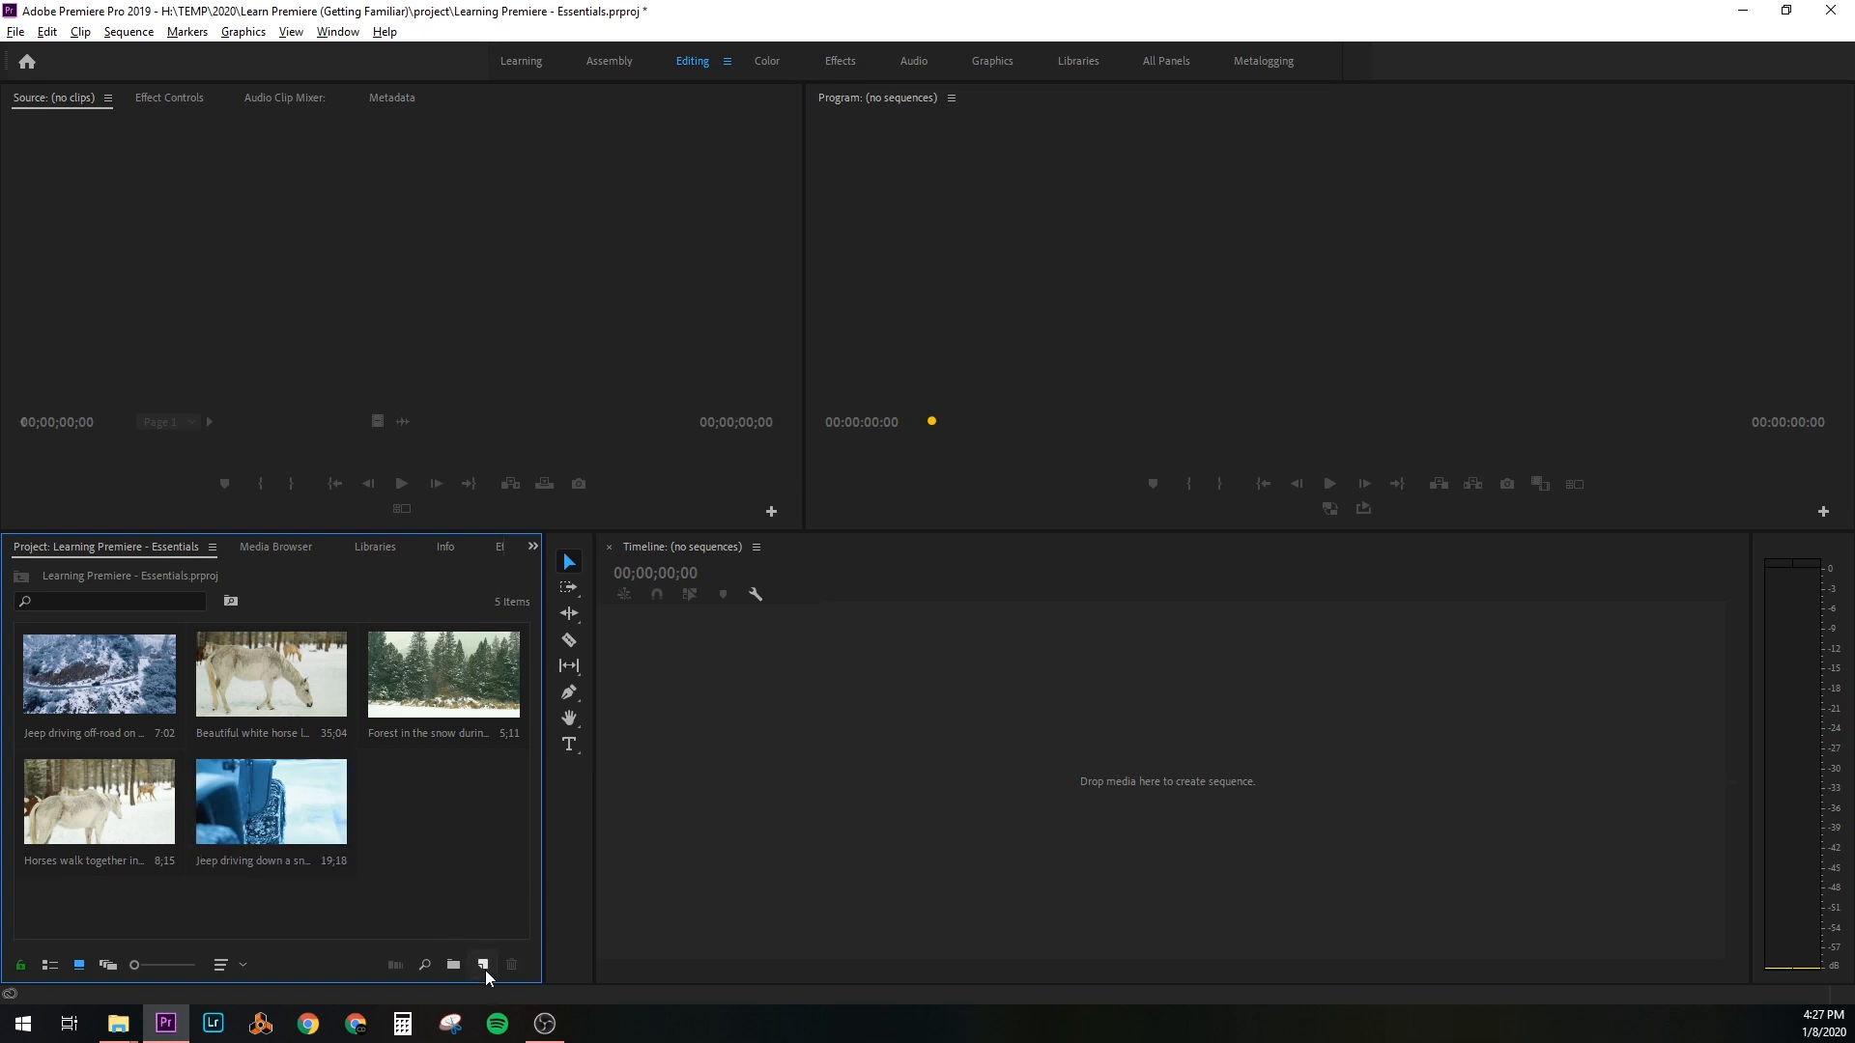
Create a new DNX HQ 1080p 24 sequence named 'Snowy Forest'
{"action": "left_click", "coordinate": [481, 964]}
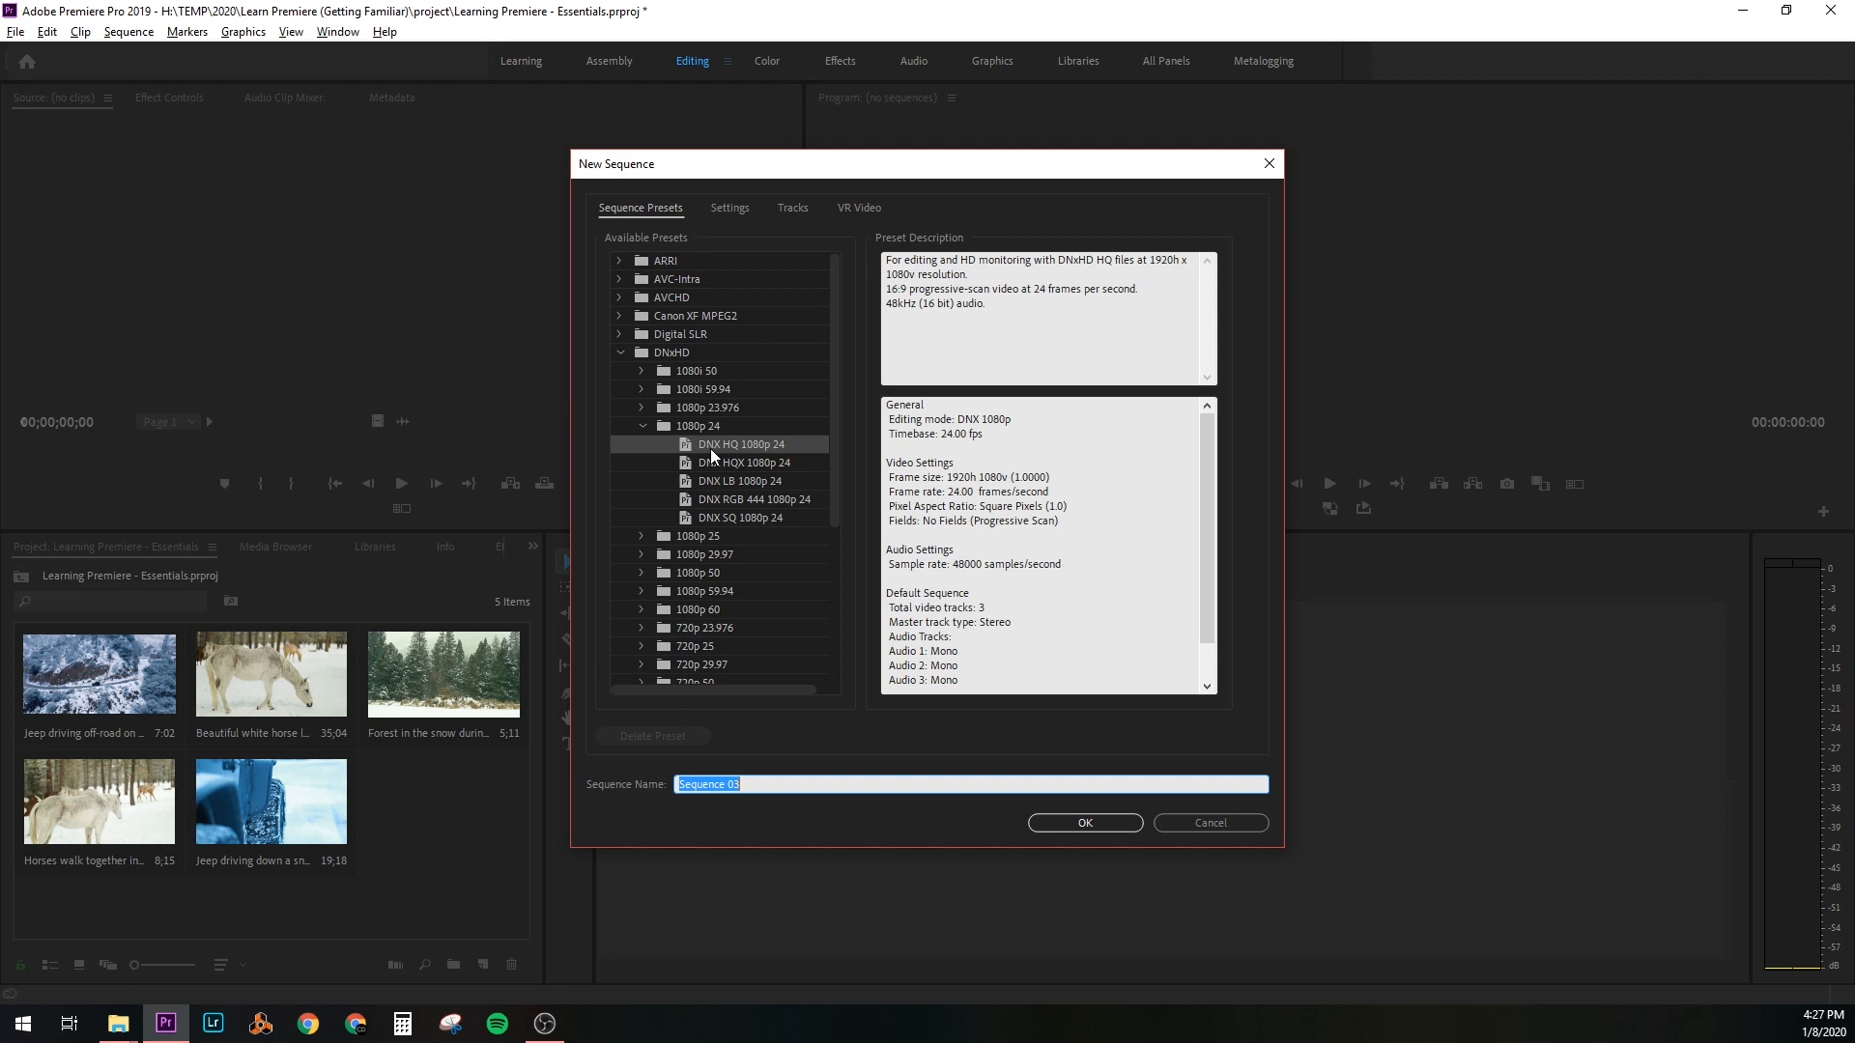
{"action": "mouse_move", "coordinate": [738, 446]}
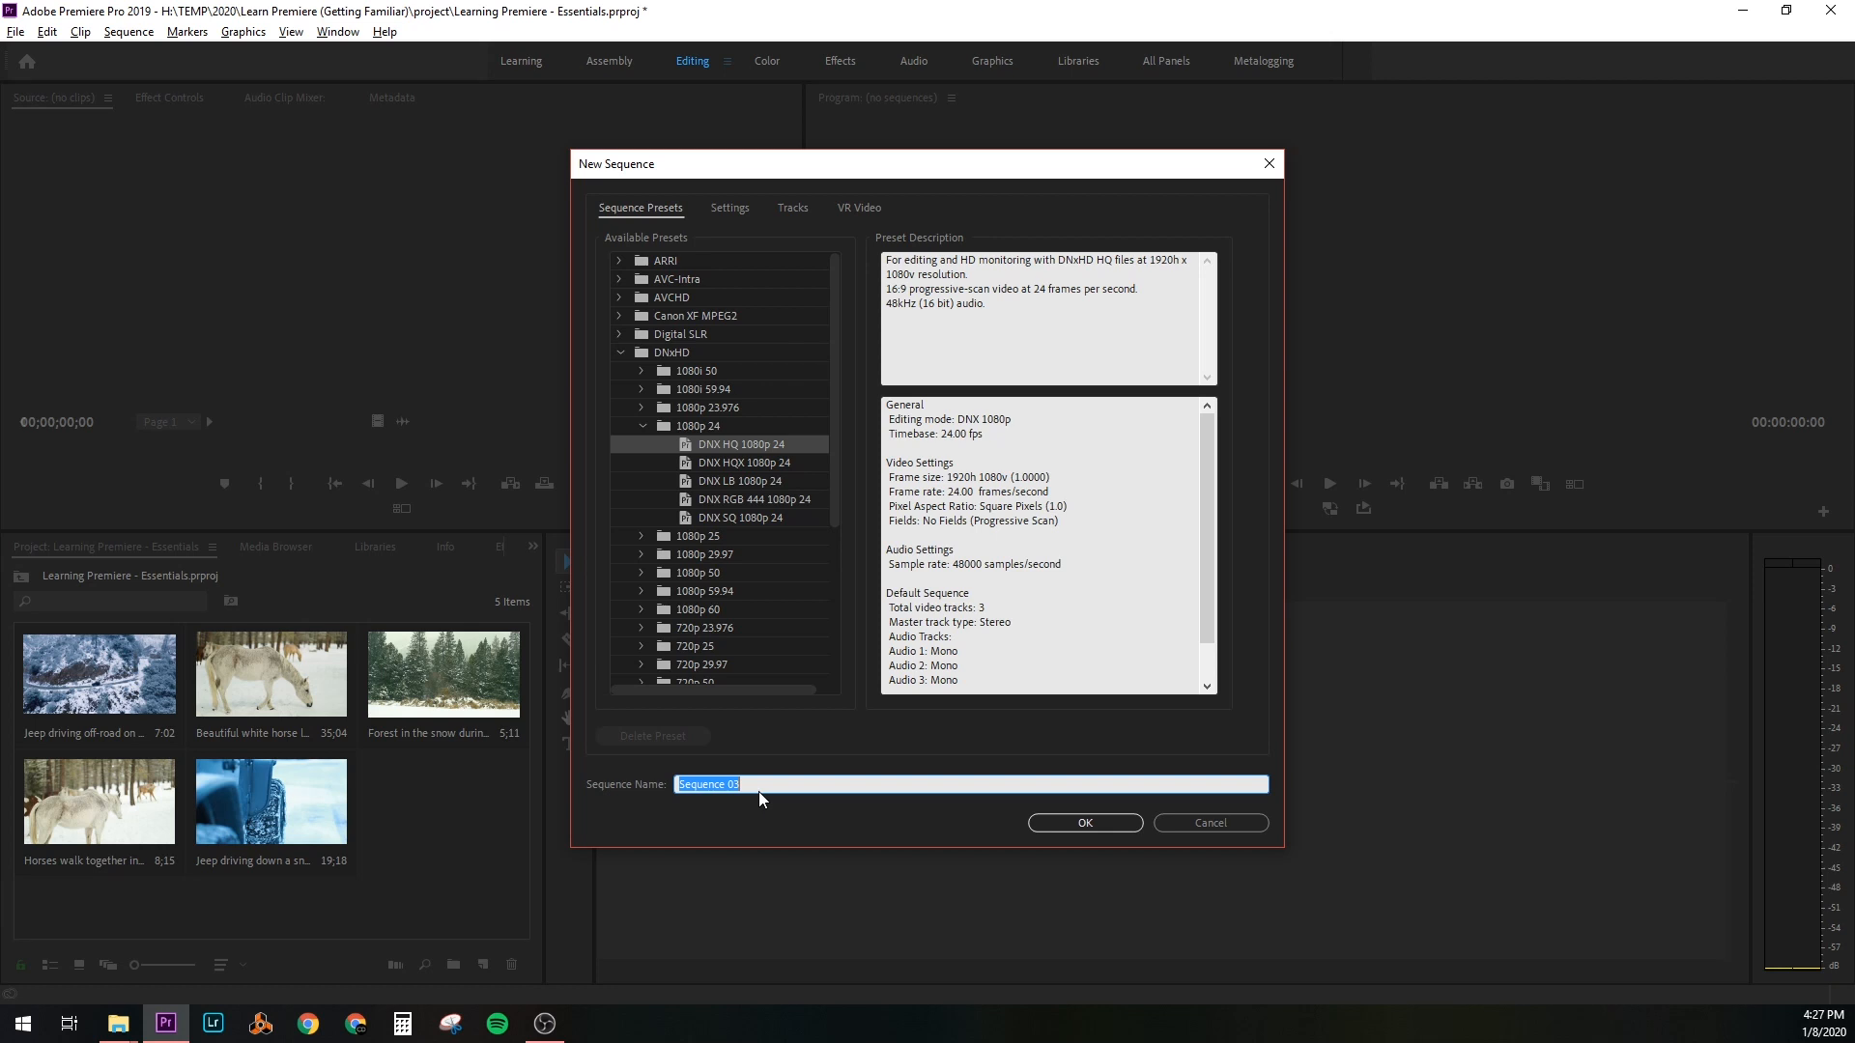
{"action": "type", "text": "Snowy Forest"}
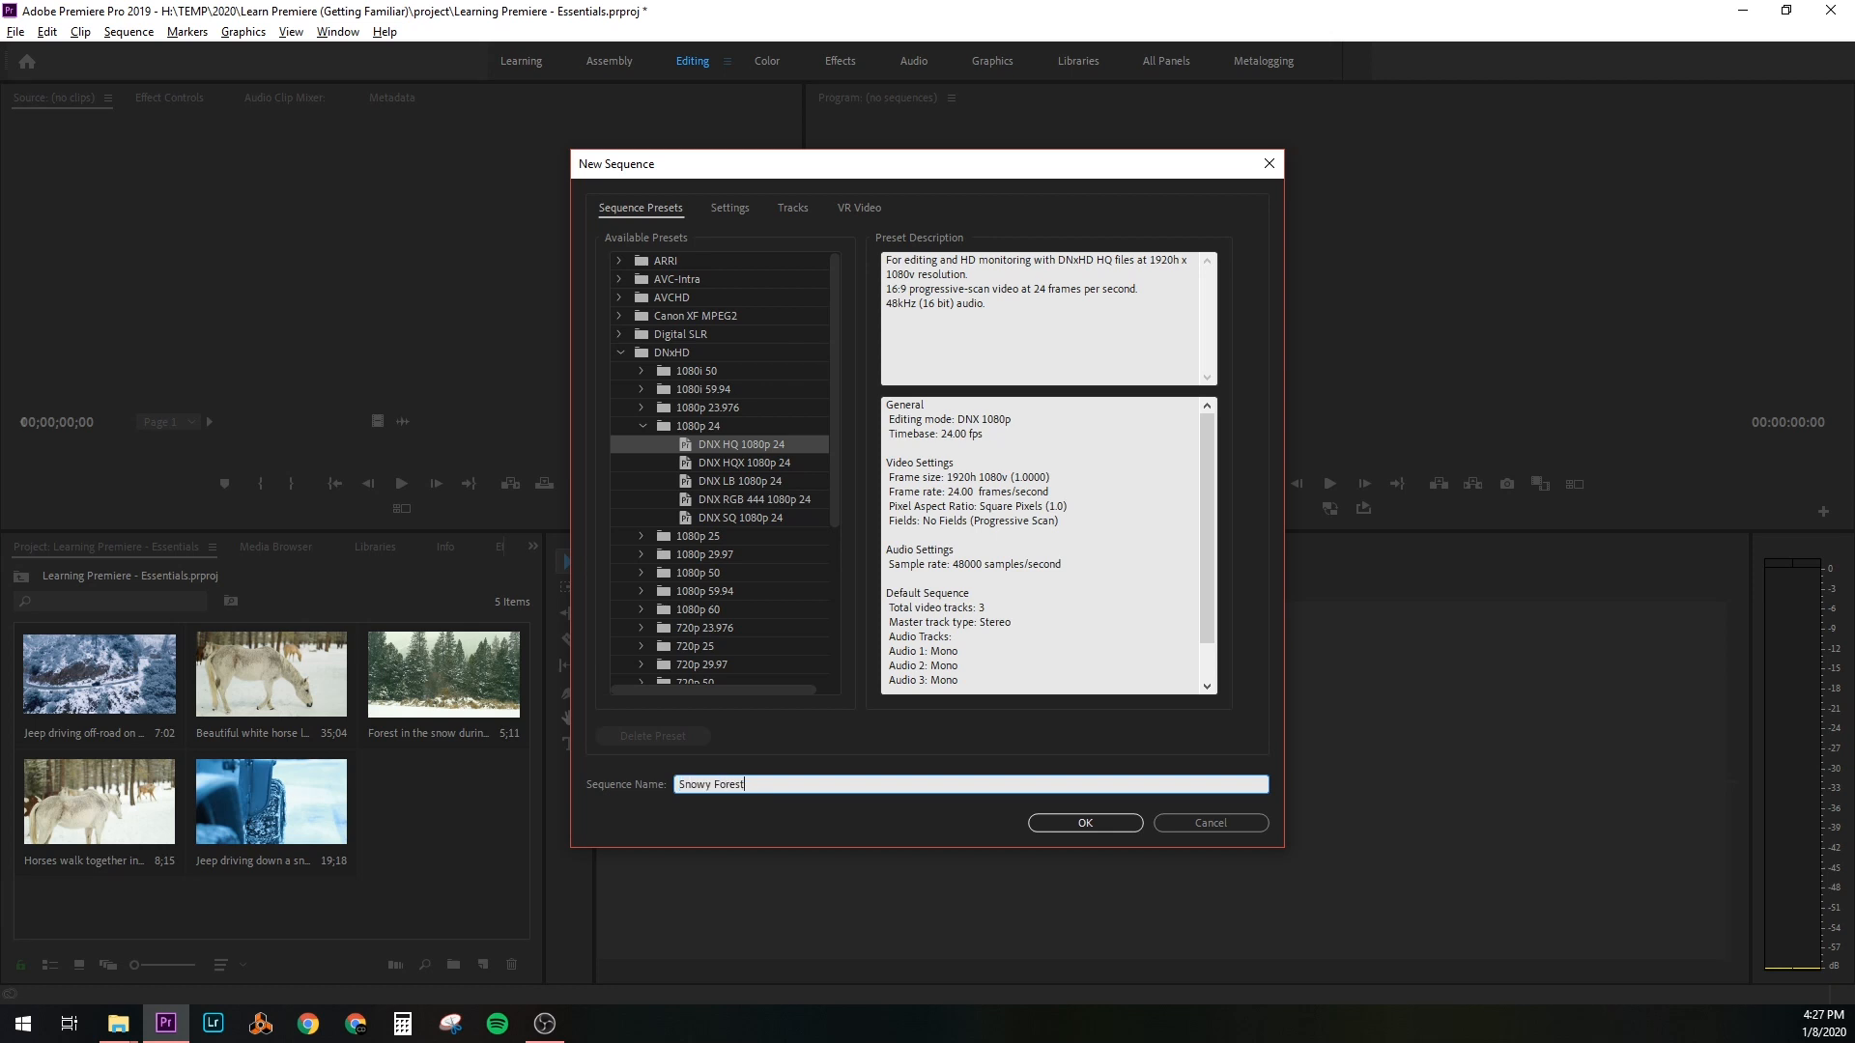
{"action": "left_click", "coordinate": [1082, 823]}
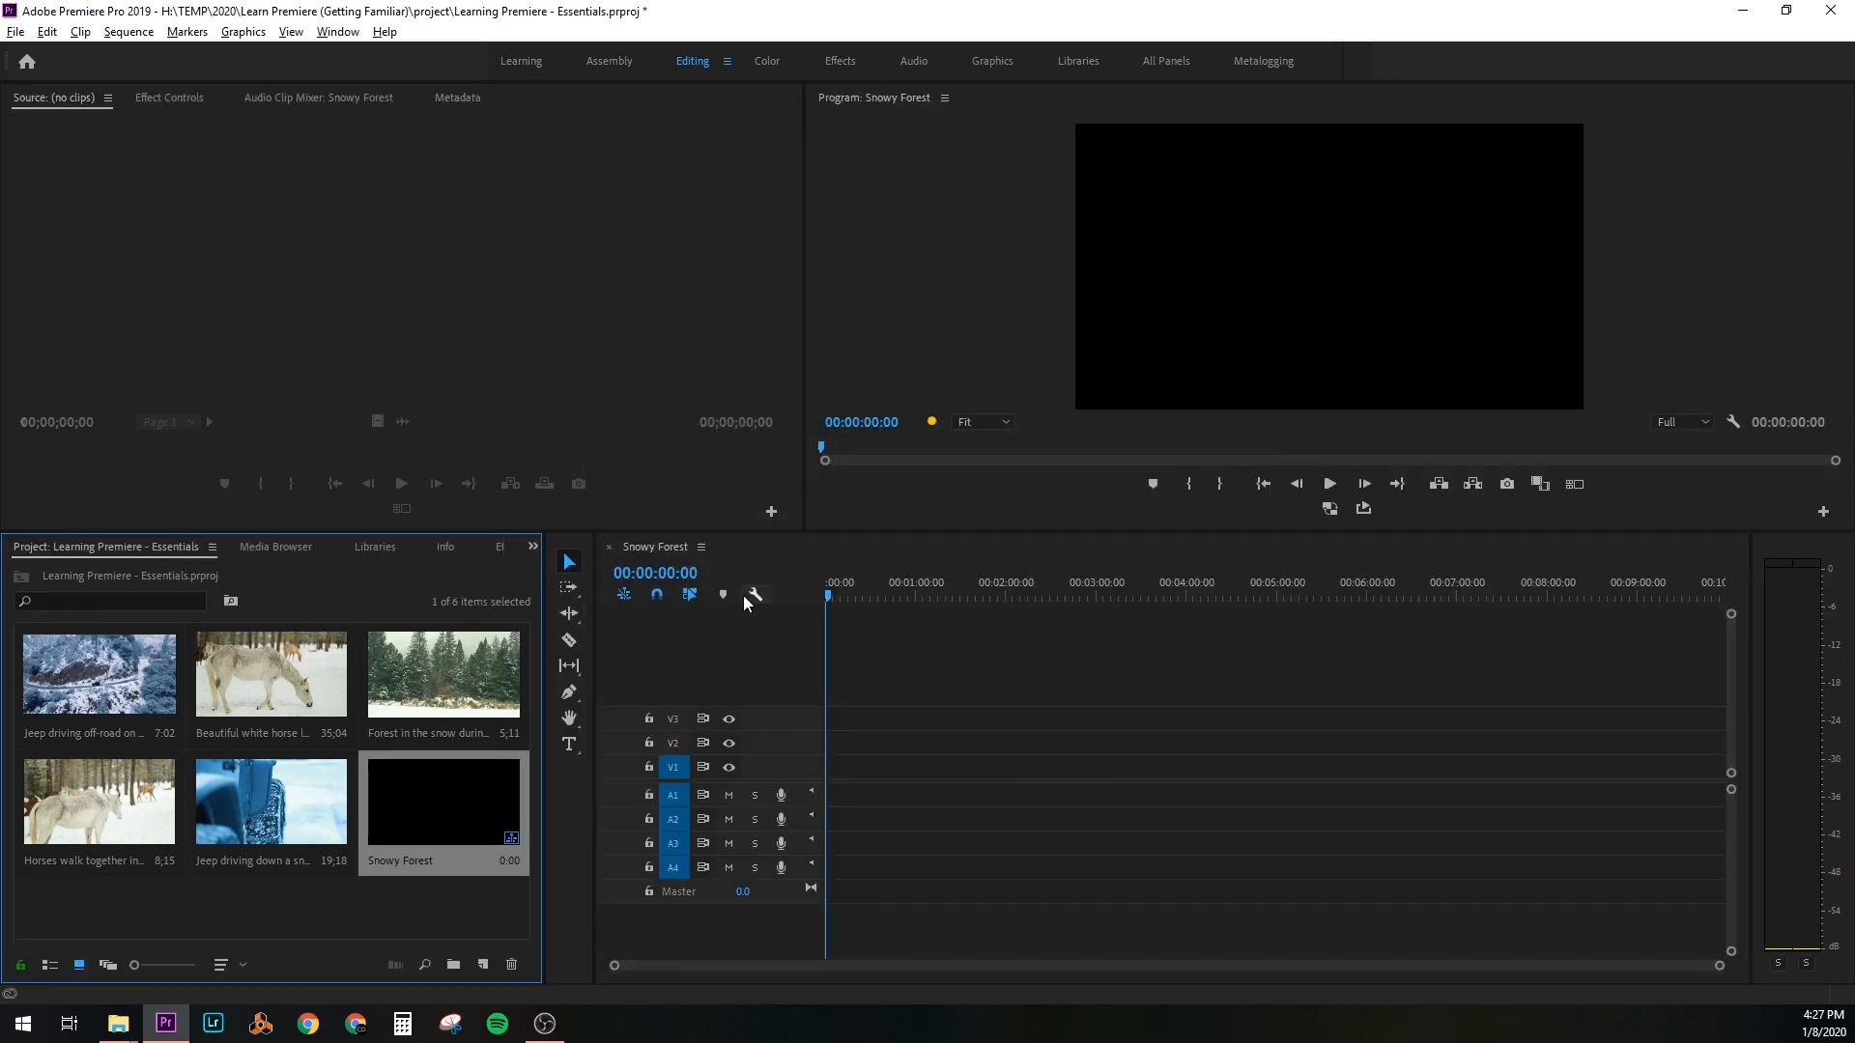
{"action": "mouse_move", "coordinate": [703, 730]}
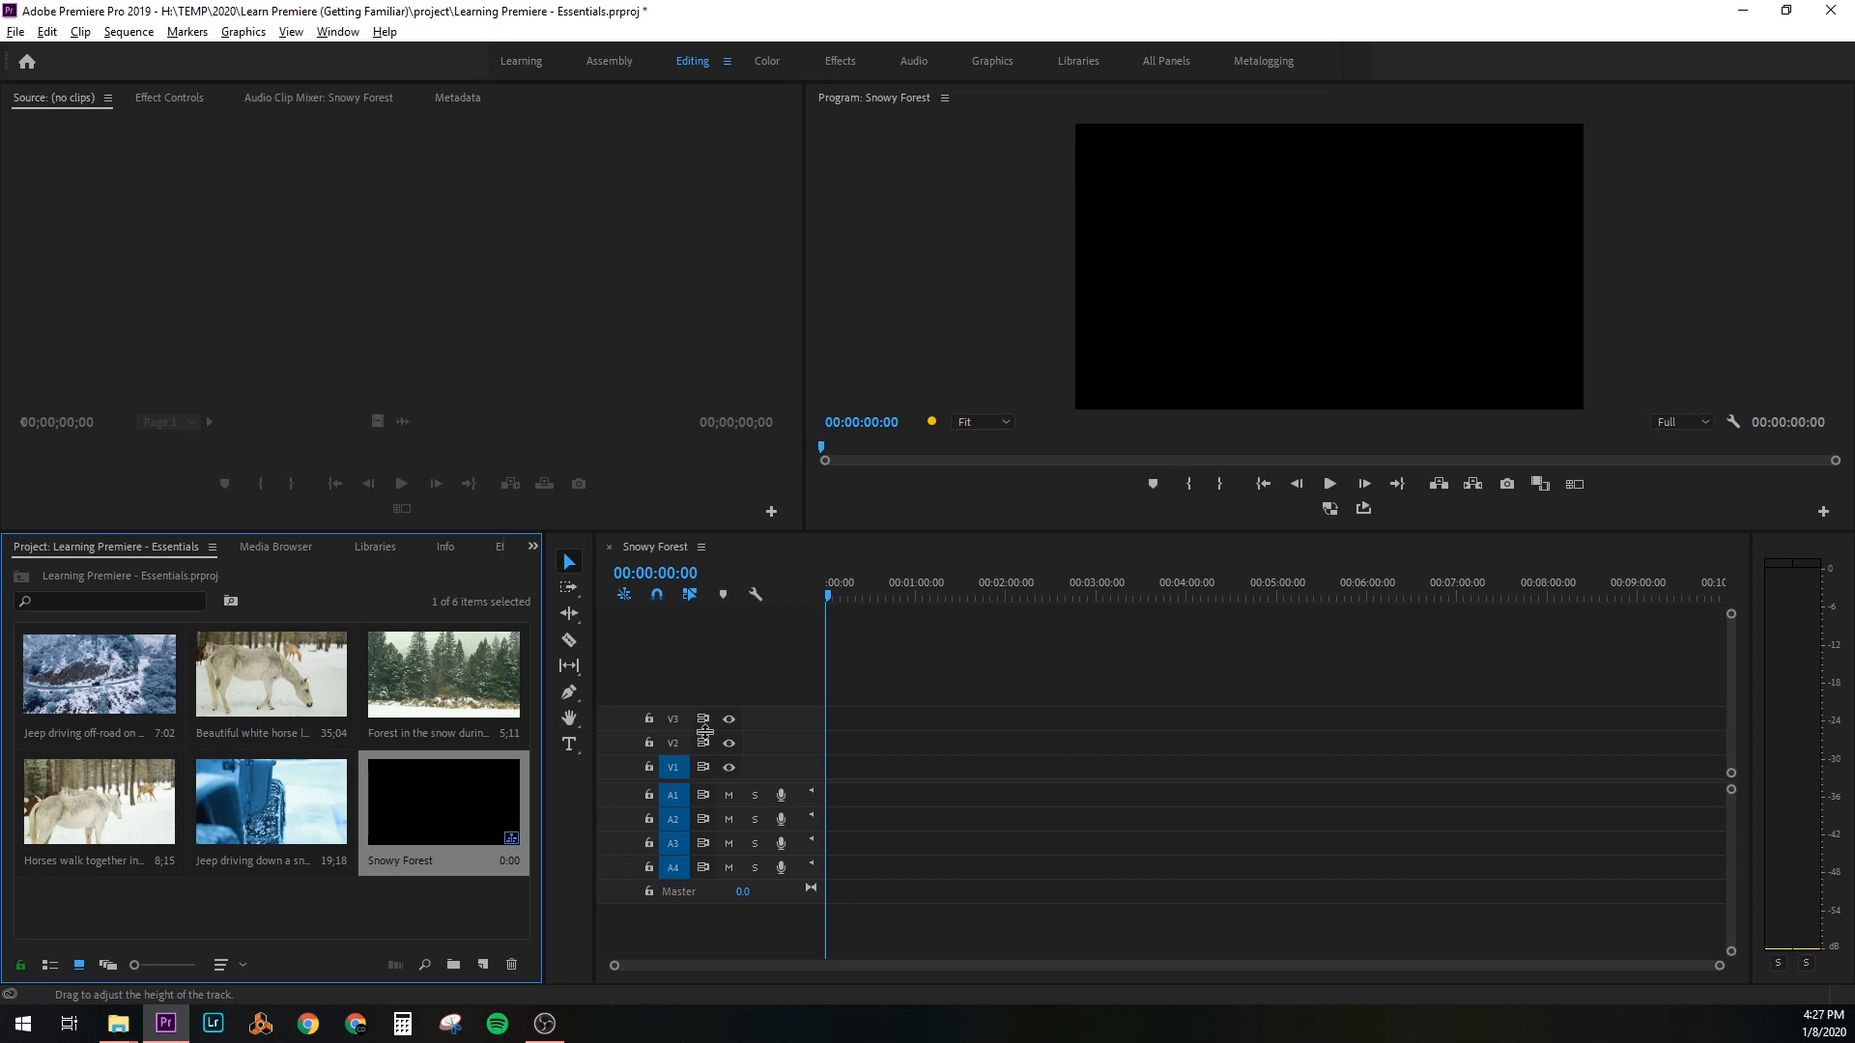
Load the white horse rolling-in-snow clip into the Source monitor
{"action": "left_click", "coordinate": [277, 903]}
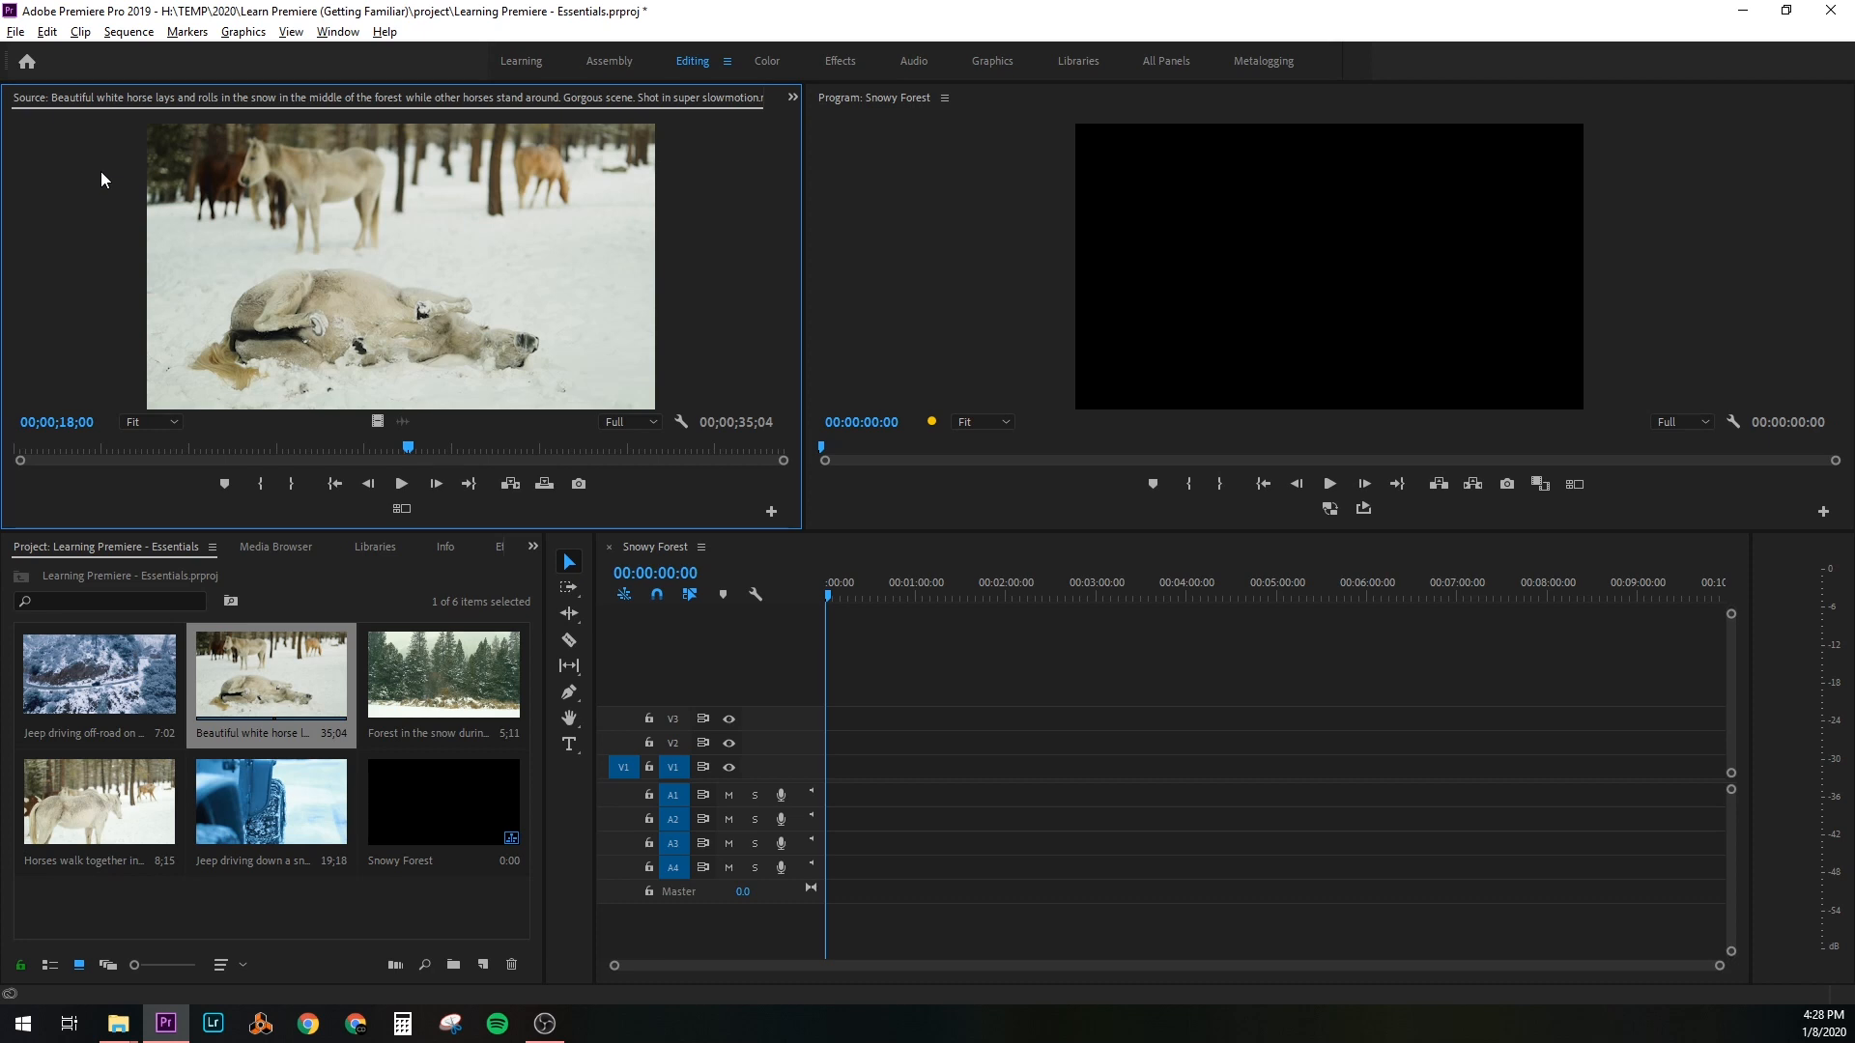
{"action": "mouse_move", "coordinate": [206, 309]}
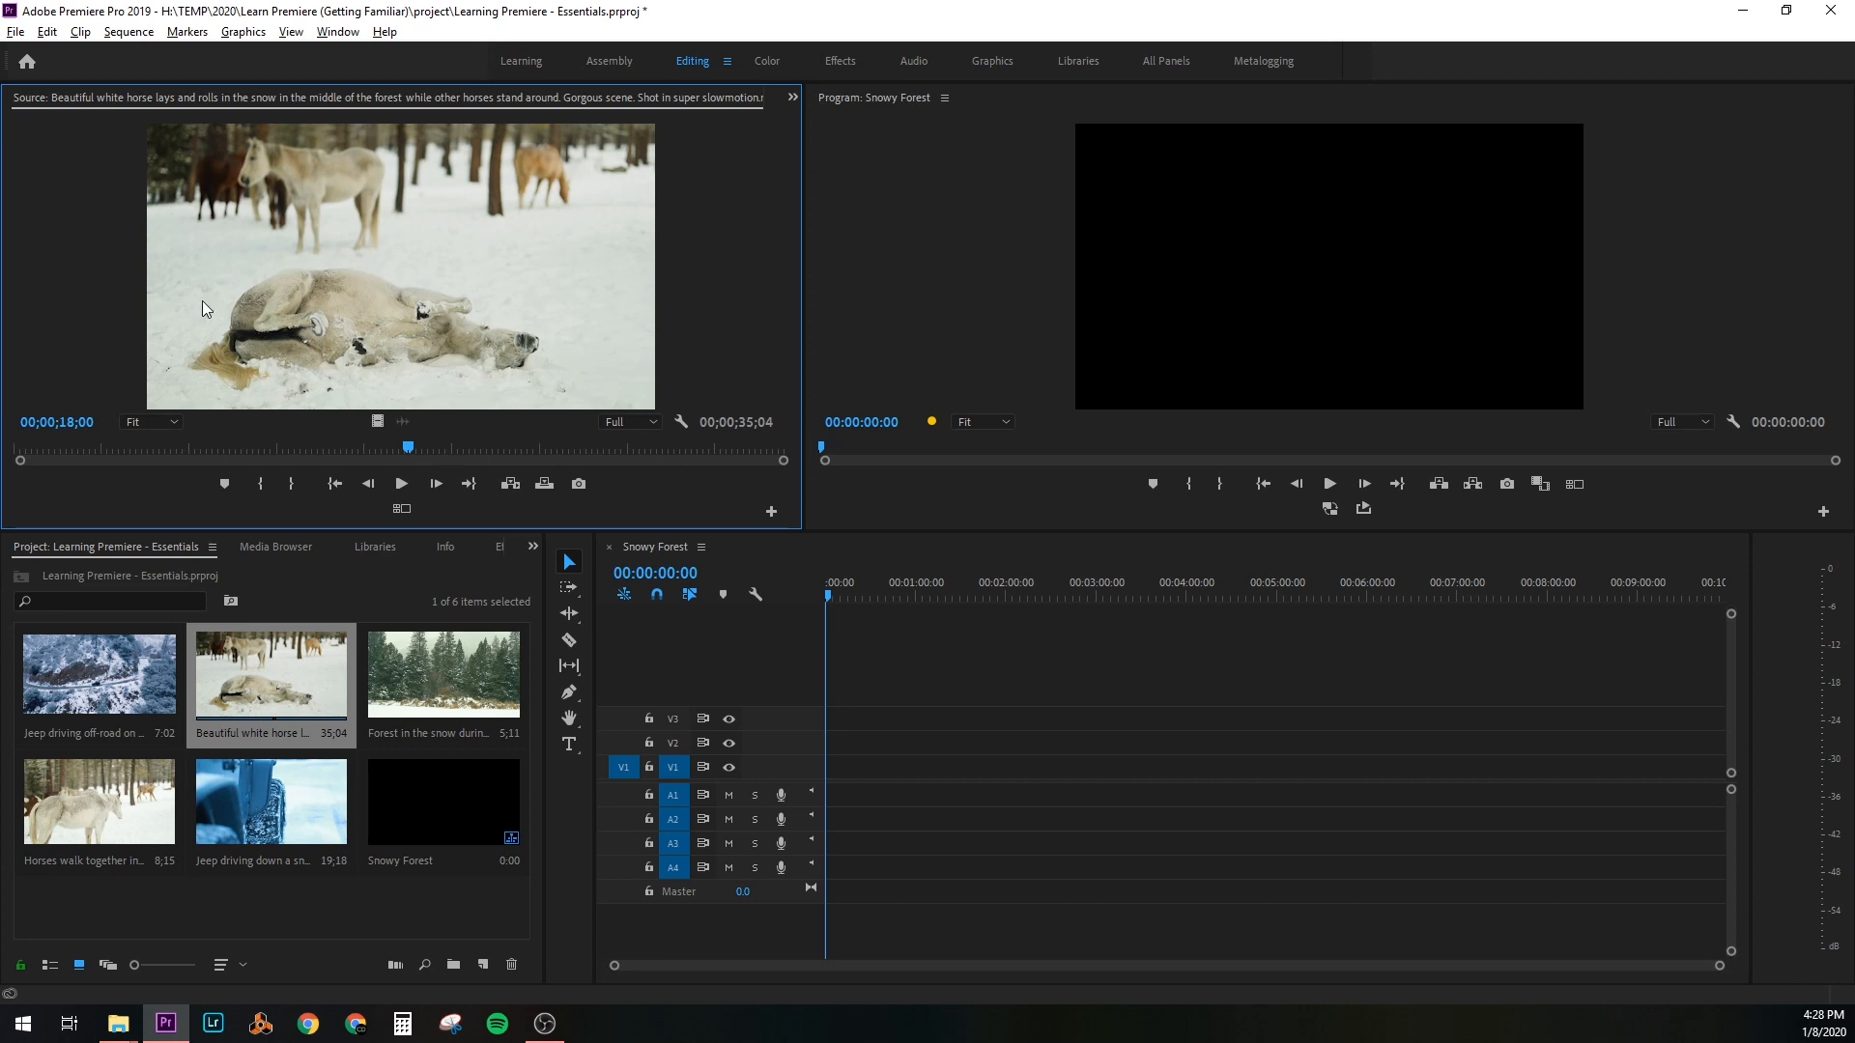
{"action": "mouse_move", "coordinate": [360, 460]}
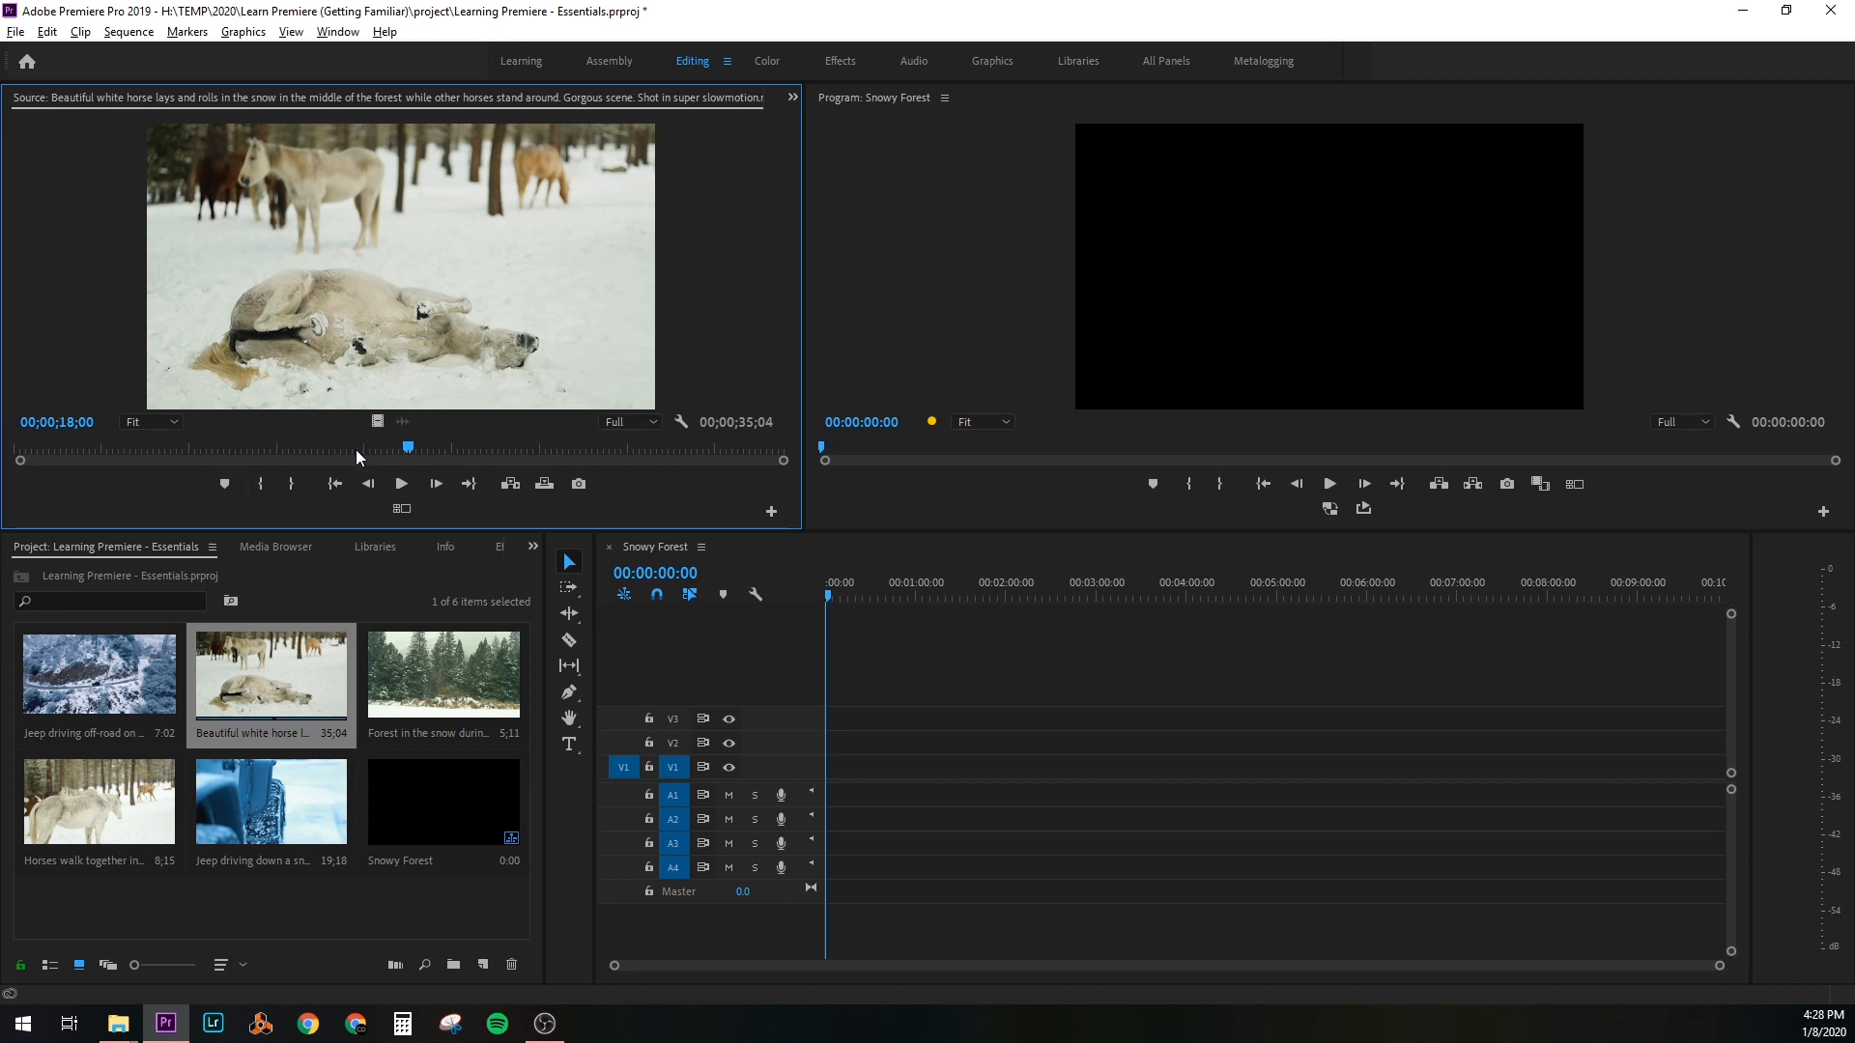
Scrub through the white horse clip and mark an in/out range of about 23 seconds
{"action": "left_click_drag", "start_coordinate": [408, 447], "coordinate": [156, 446]}
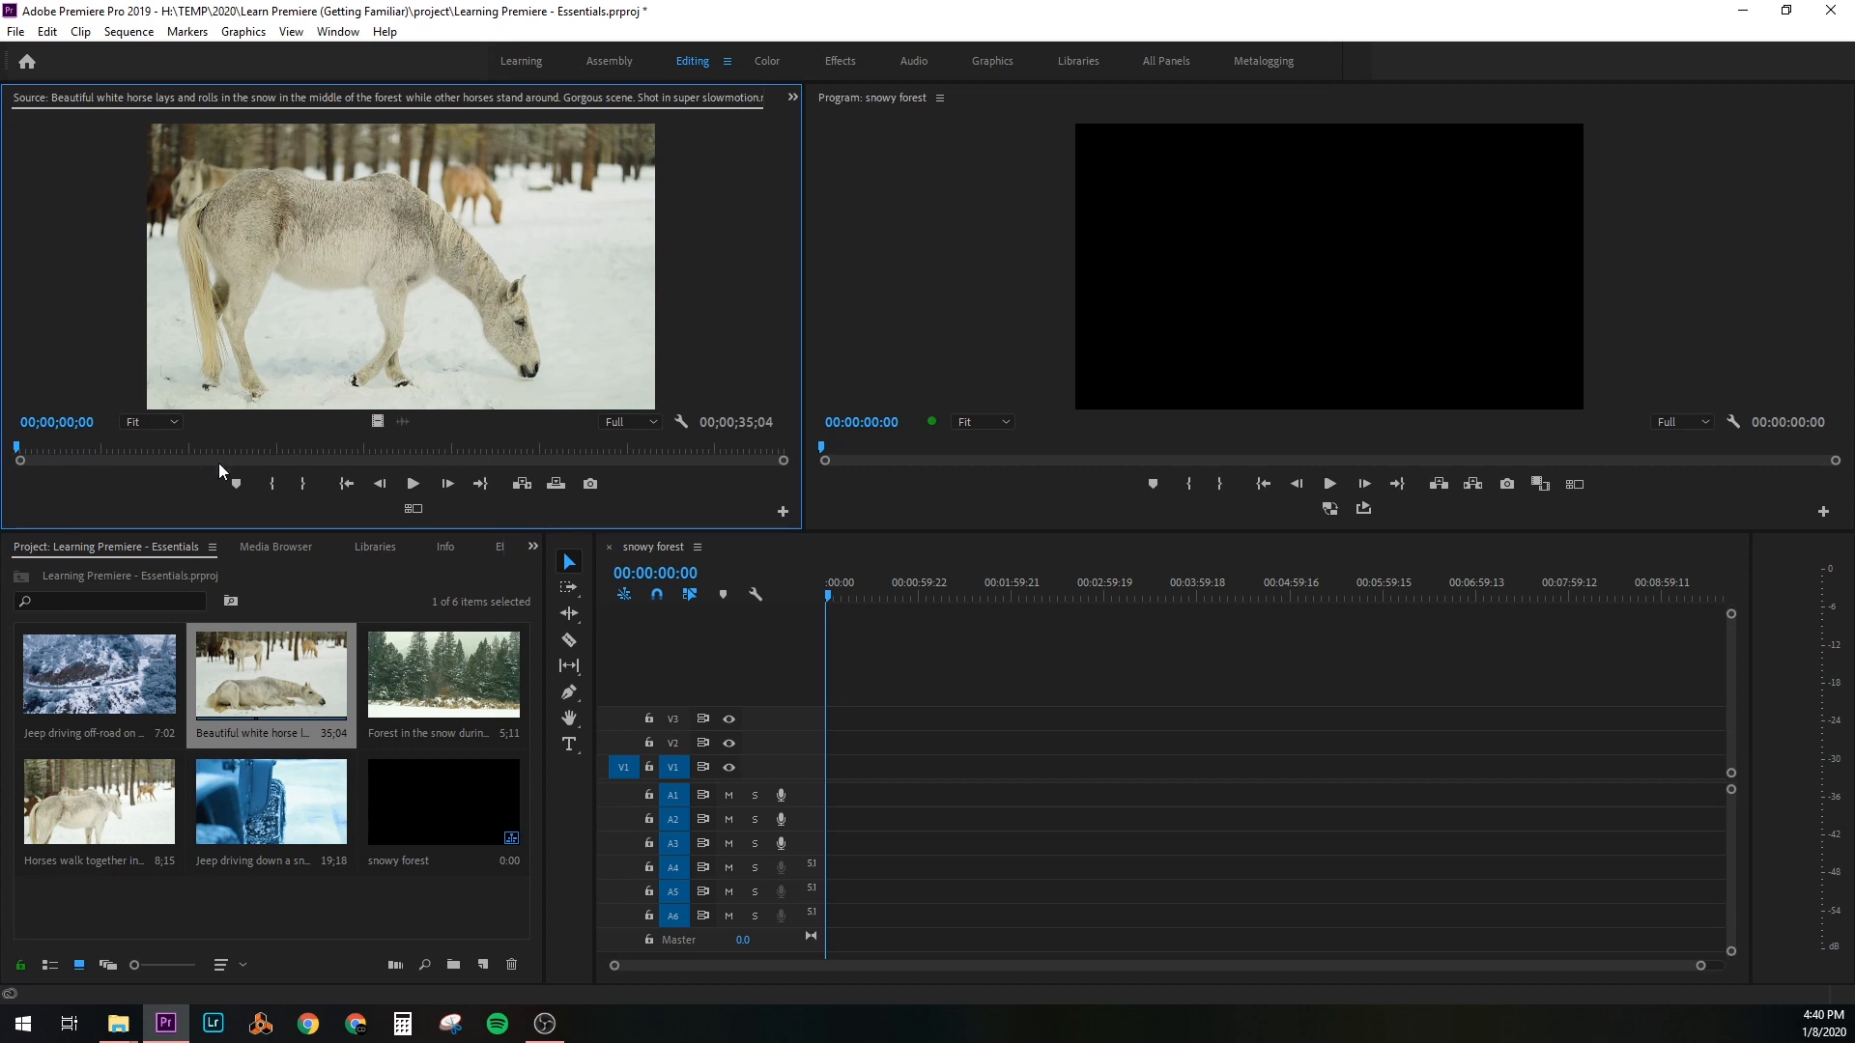
{"action": "left_click", "coordinate": [412, 483]}
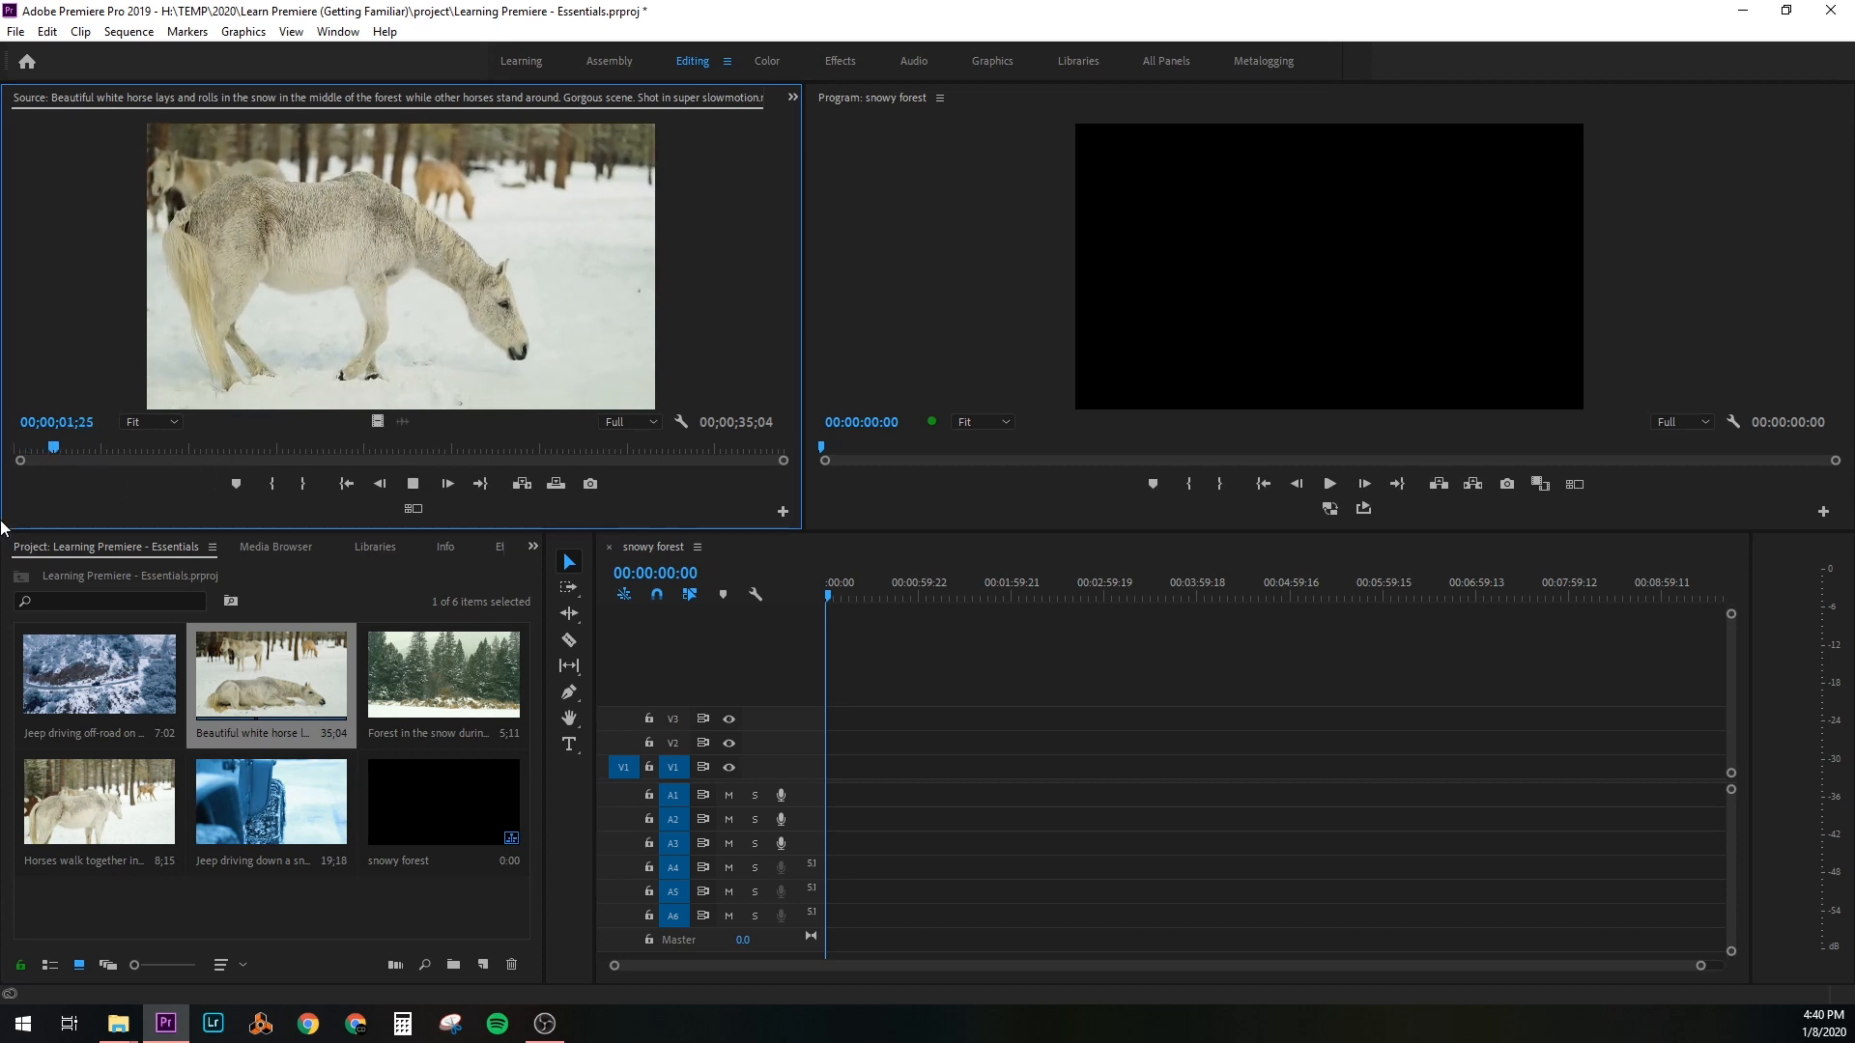
{"action": "left_click_drag", "start_coordinate": [56, 446], "coordinate": [99, 447]}
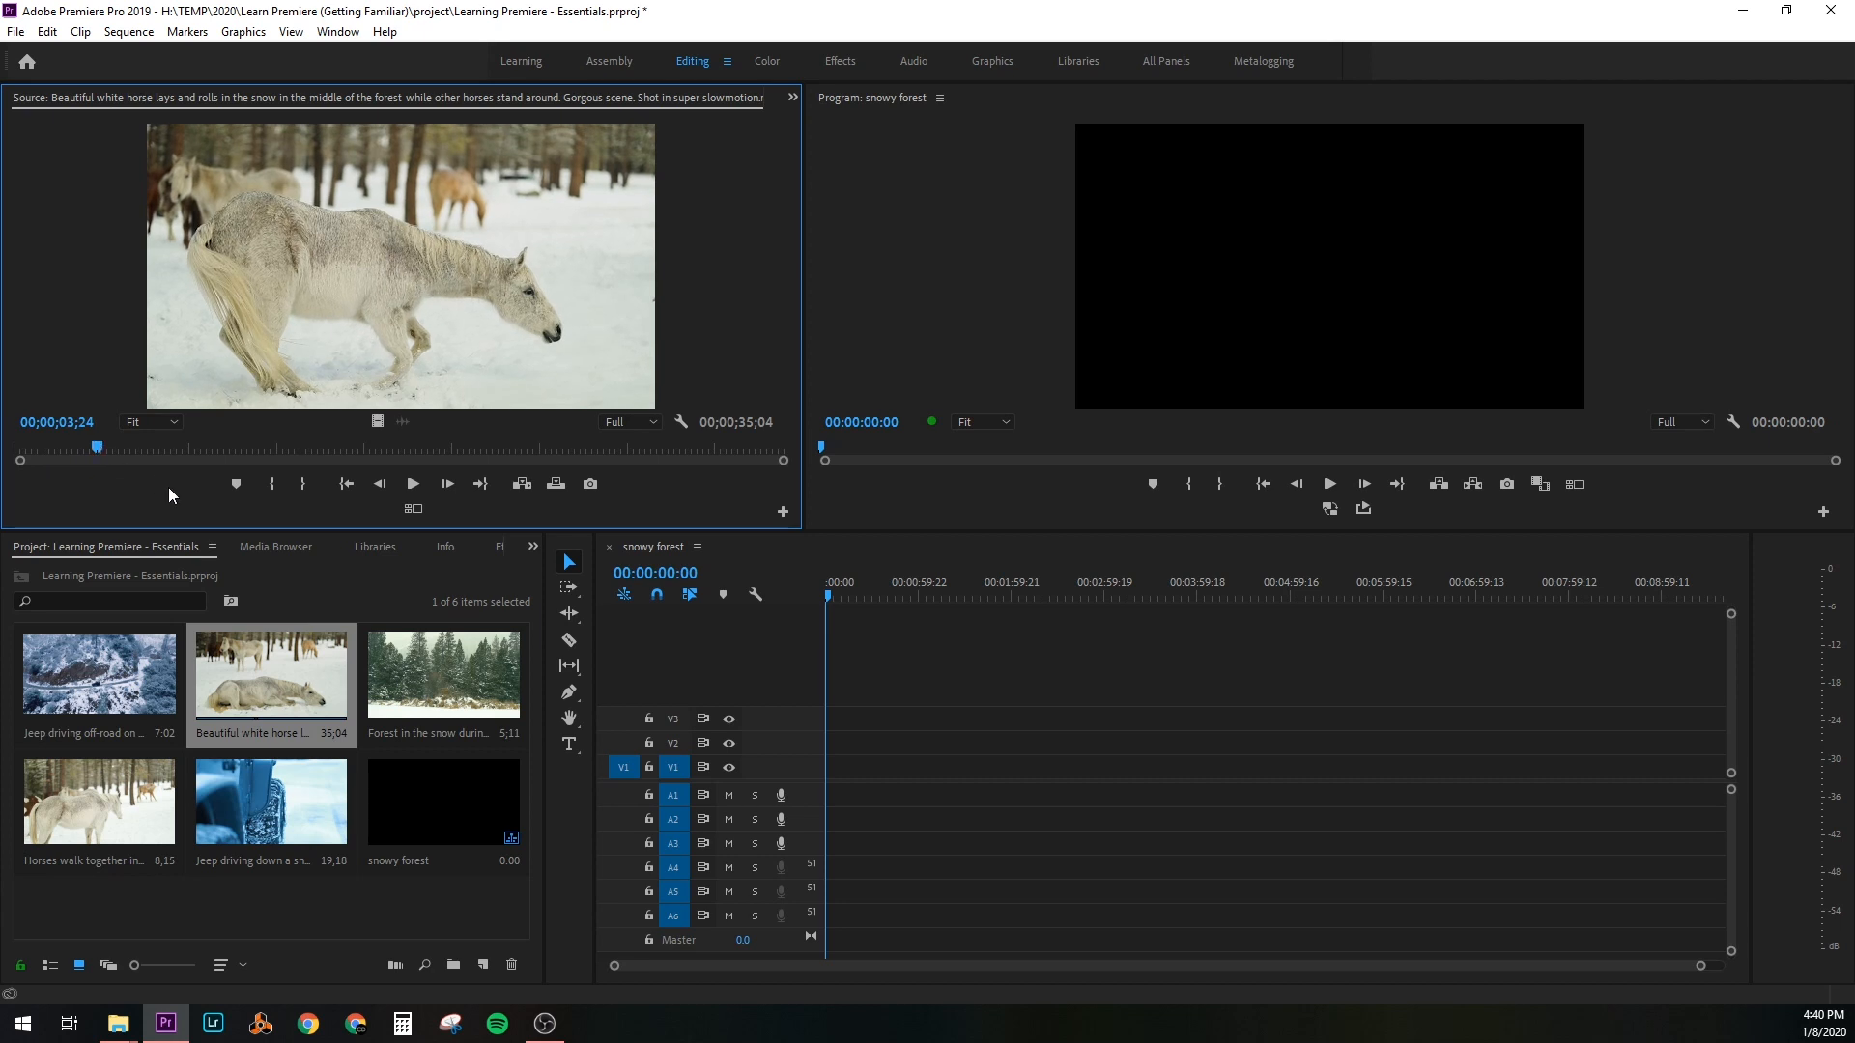
{"action": "mouse_move", "coordinate": [272, 483]}
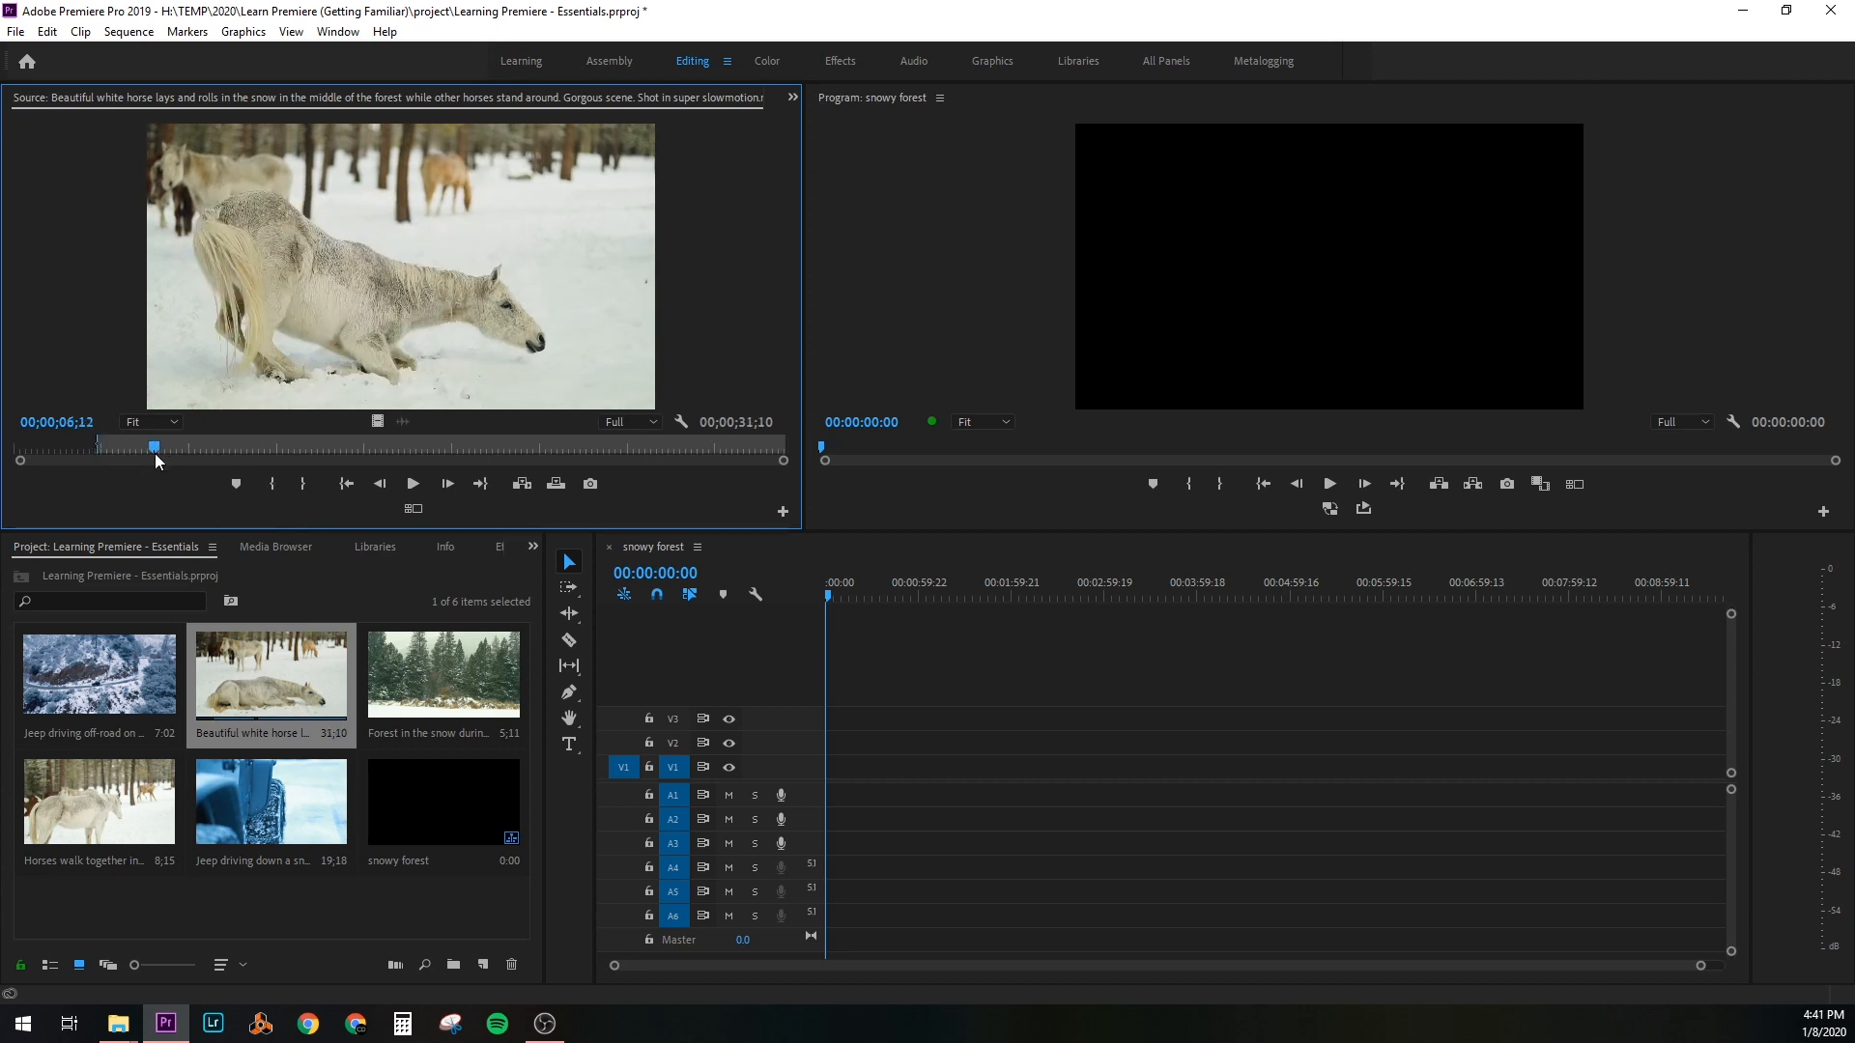
{"action": "left_click_drag", "start_coordinate": [154, 447], "coordinate": [494, 447]}
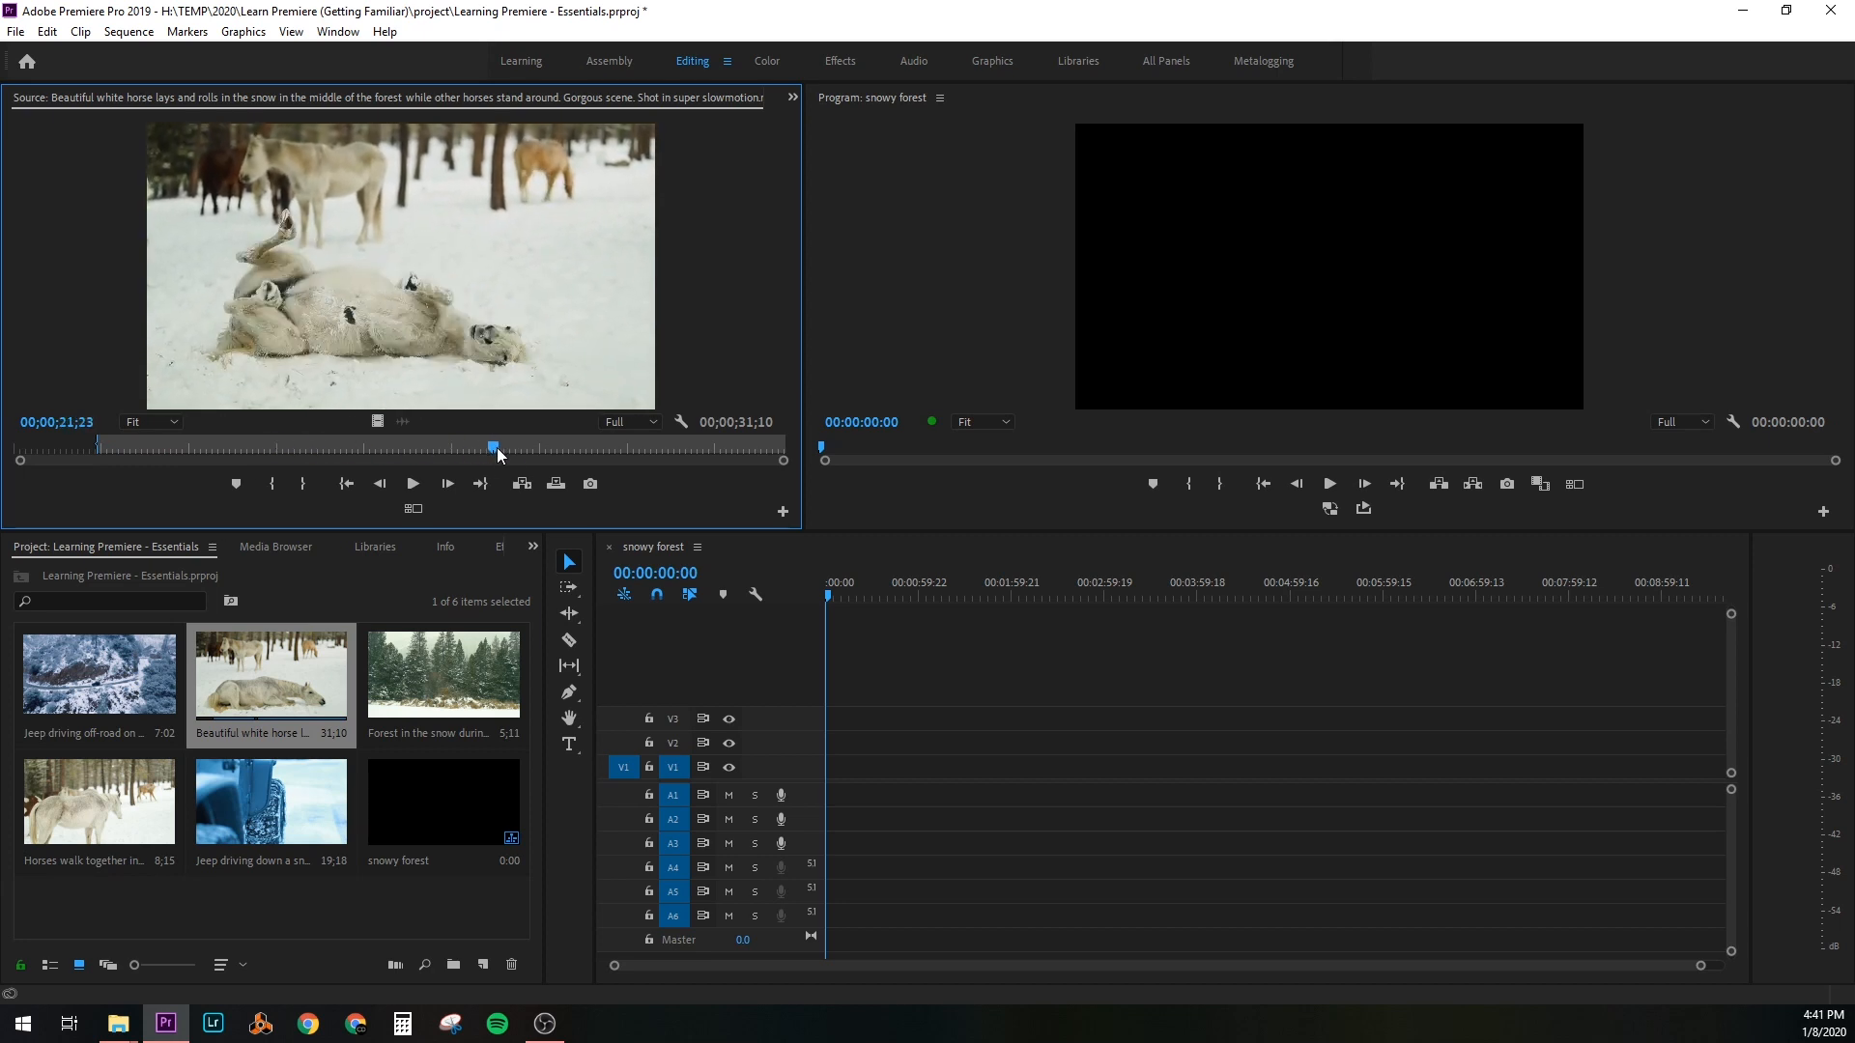
{"action": "left_click_drag", "start_coordinate": [495, 447], "coordinate": [599, 446]}
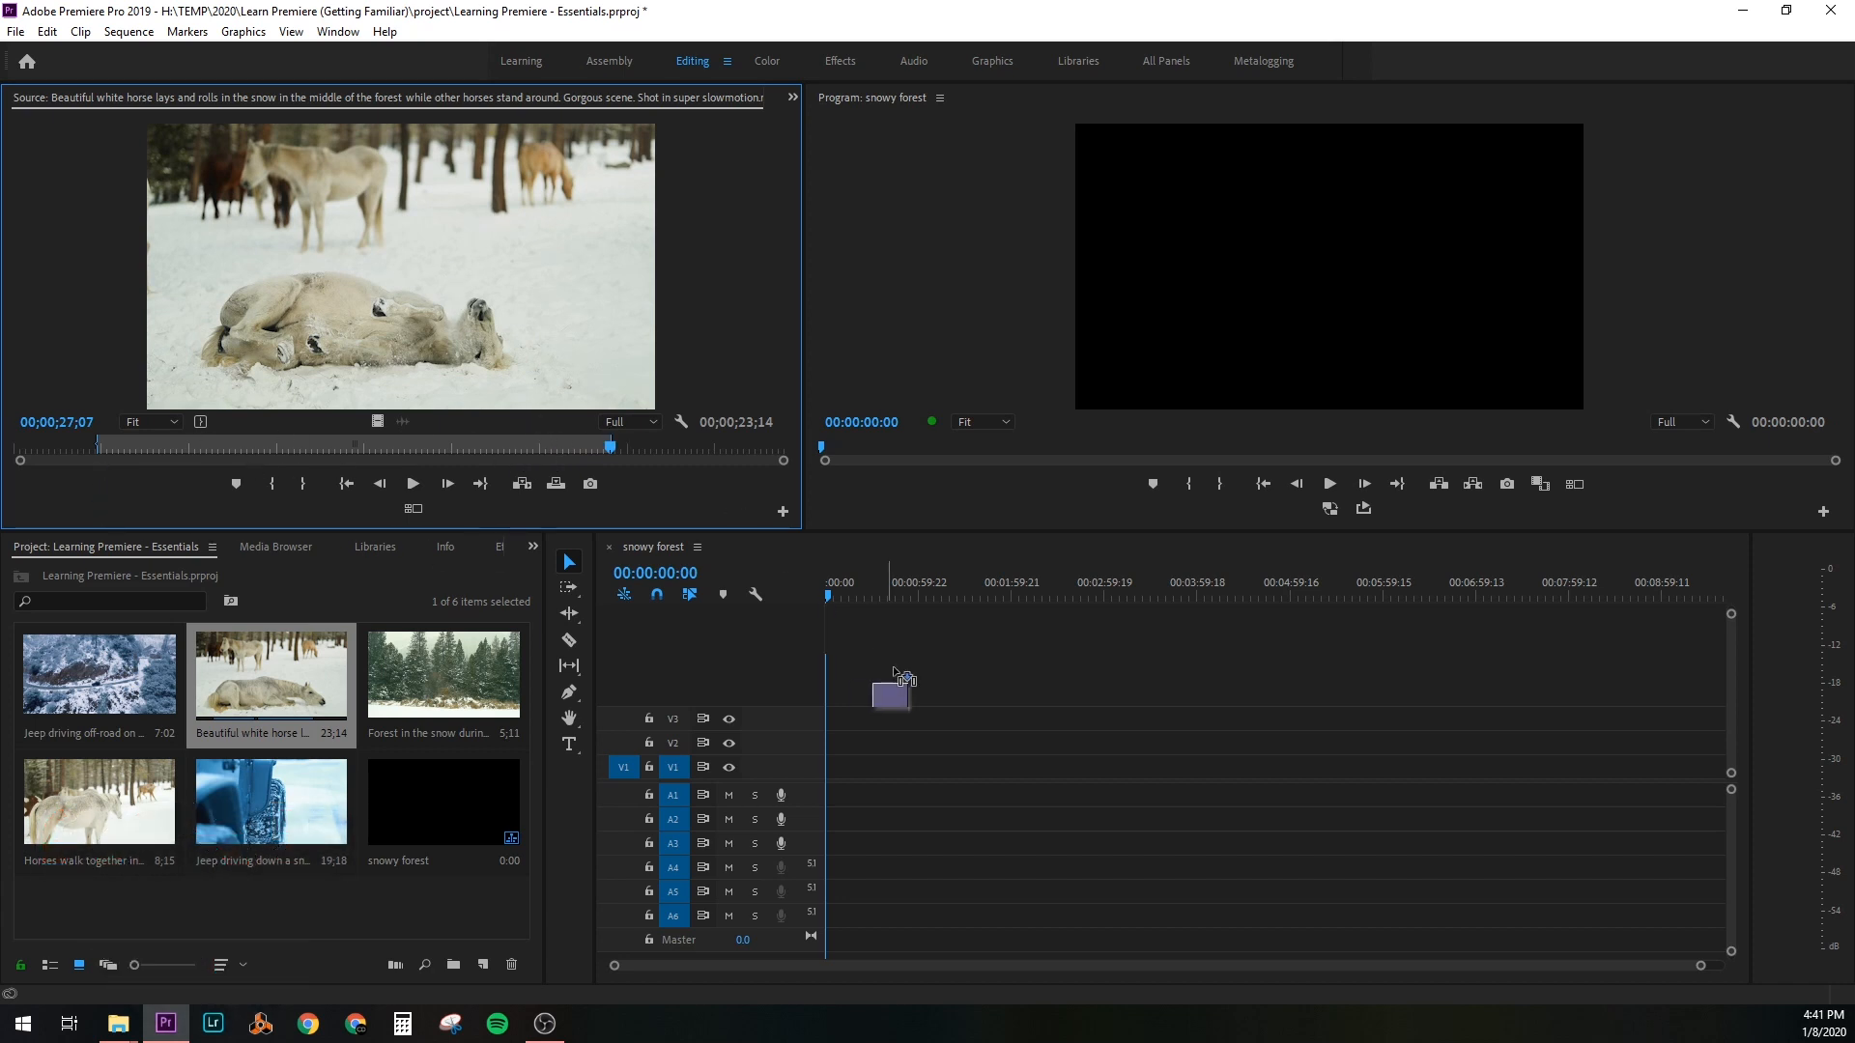
Place the trimmed horse clip at the sequence start, keeping the existing sequence settings
{"action": "left_click_drag", "start_coordinate": [893, 692], "coordinate": [840, 769]}
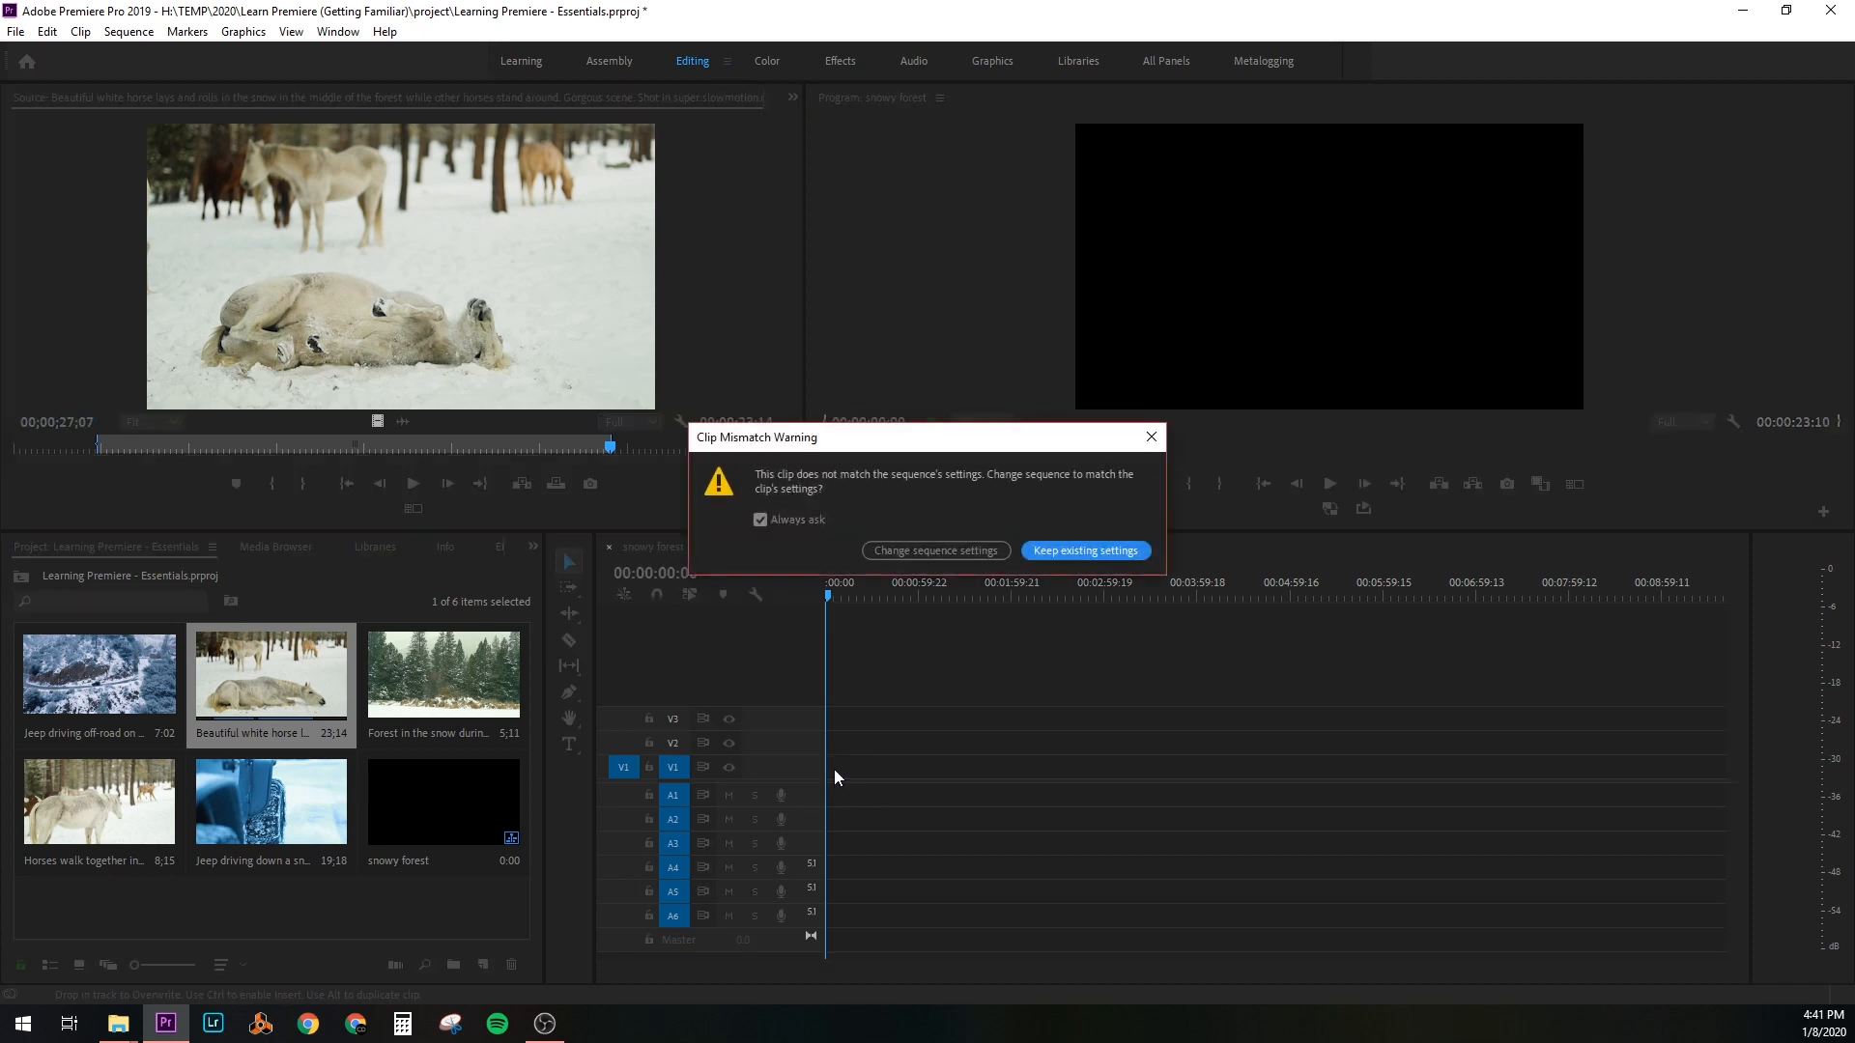
{"action": "mouse_move", "coordinate": [871, 775]}
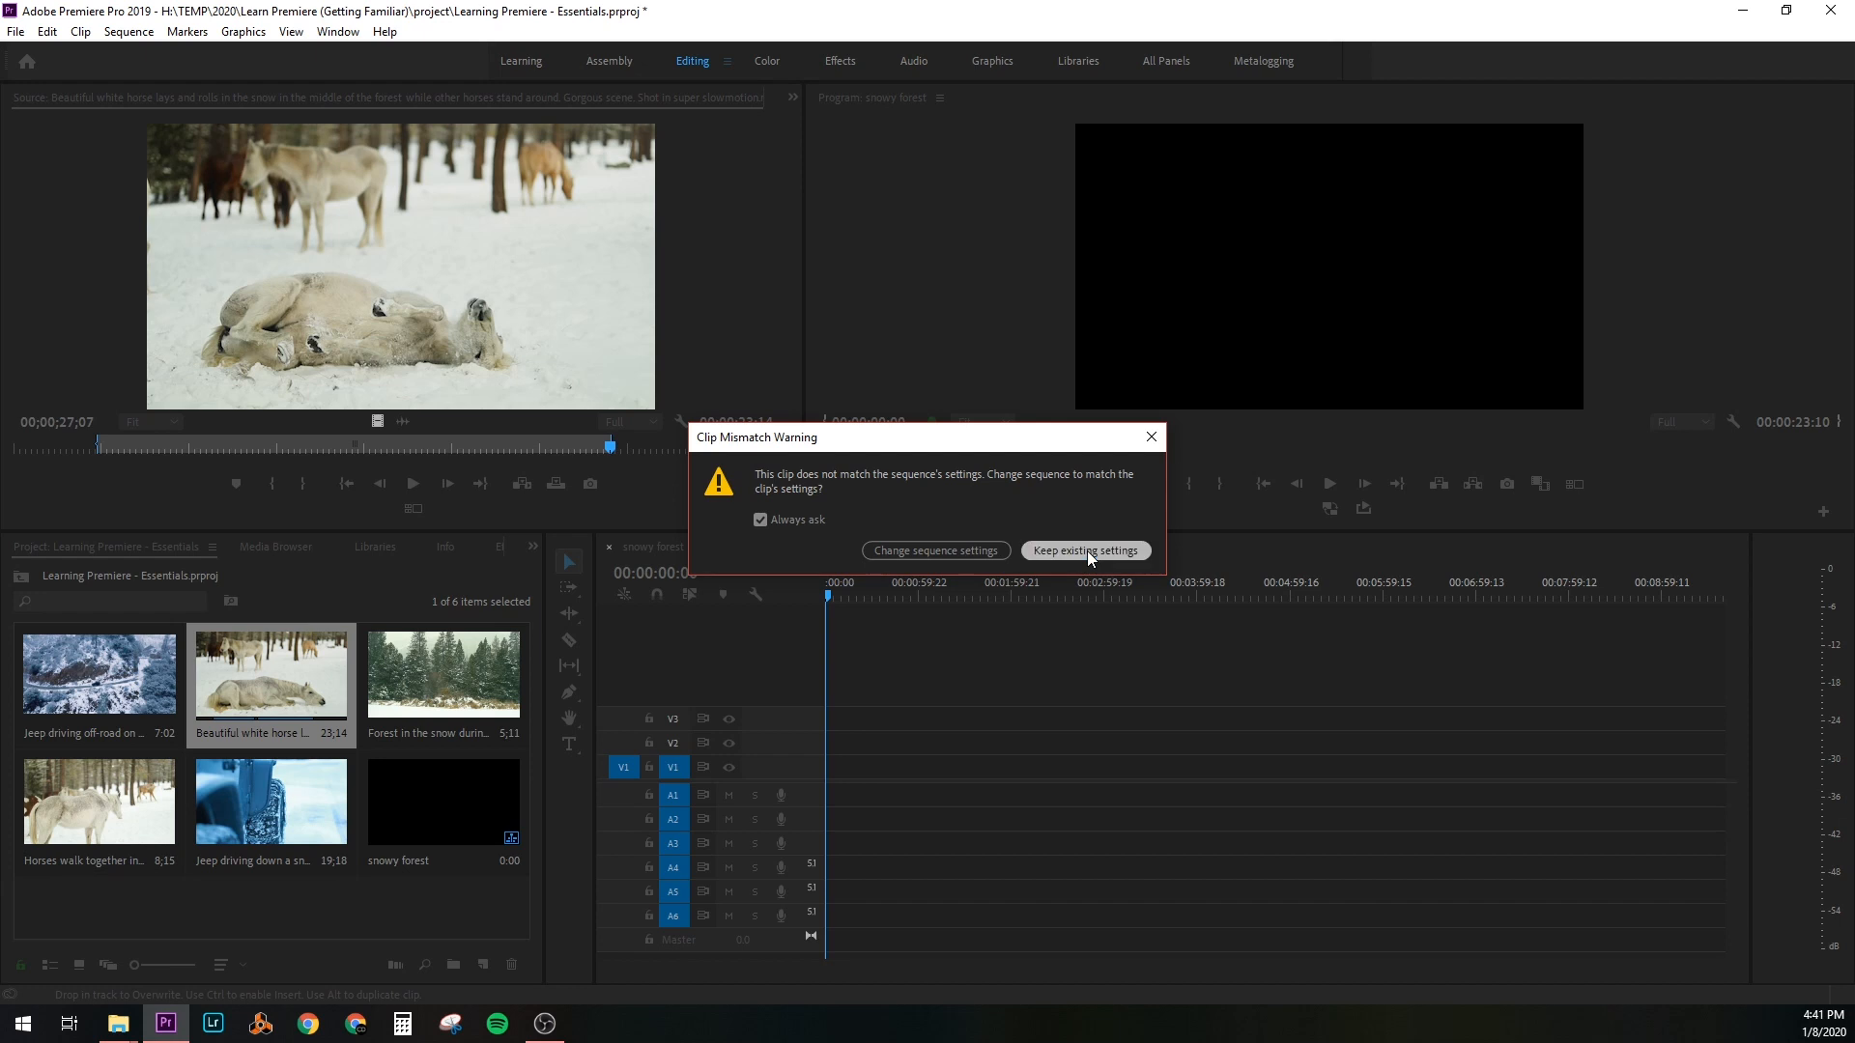
{"action": "left_click", "coordinate": [1082, 550]}
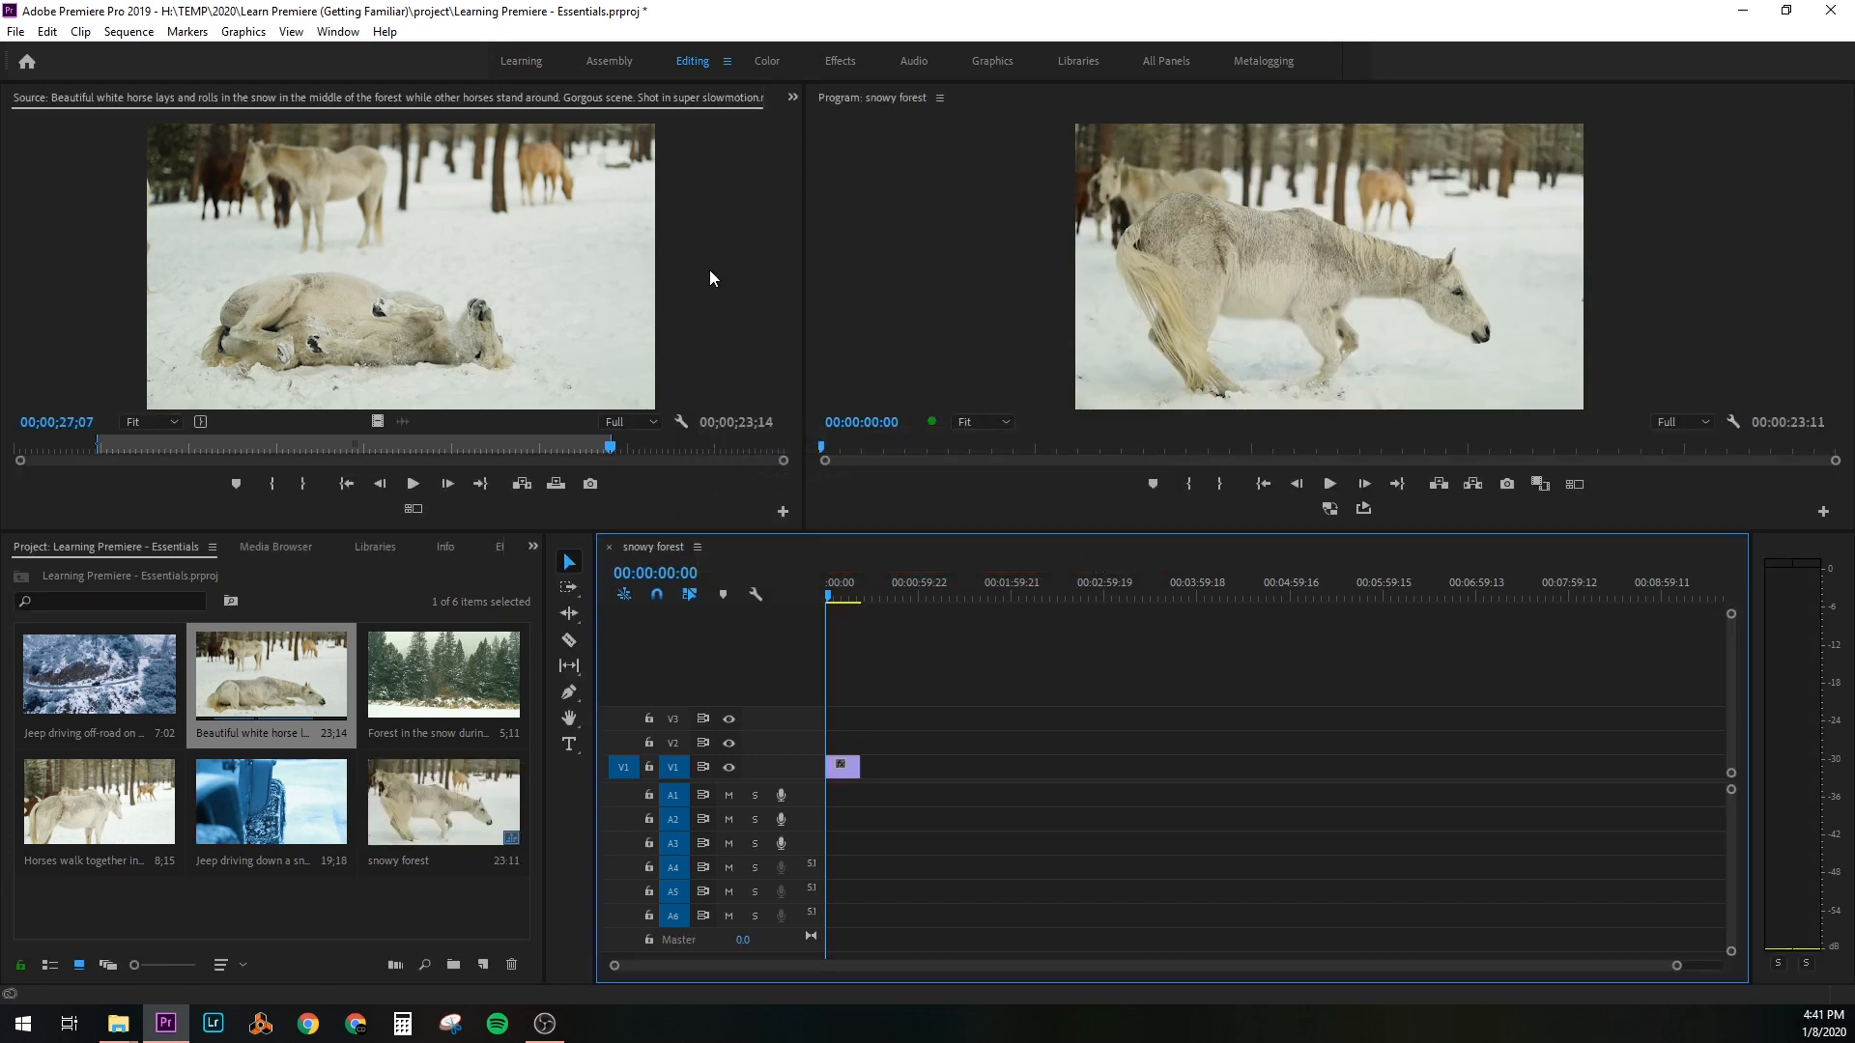
{"action": "mouse_move", "coordinate": [417, 284]}
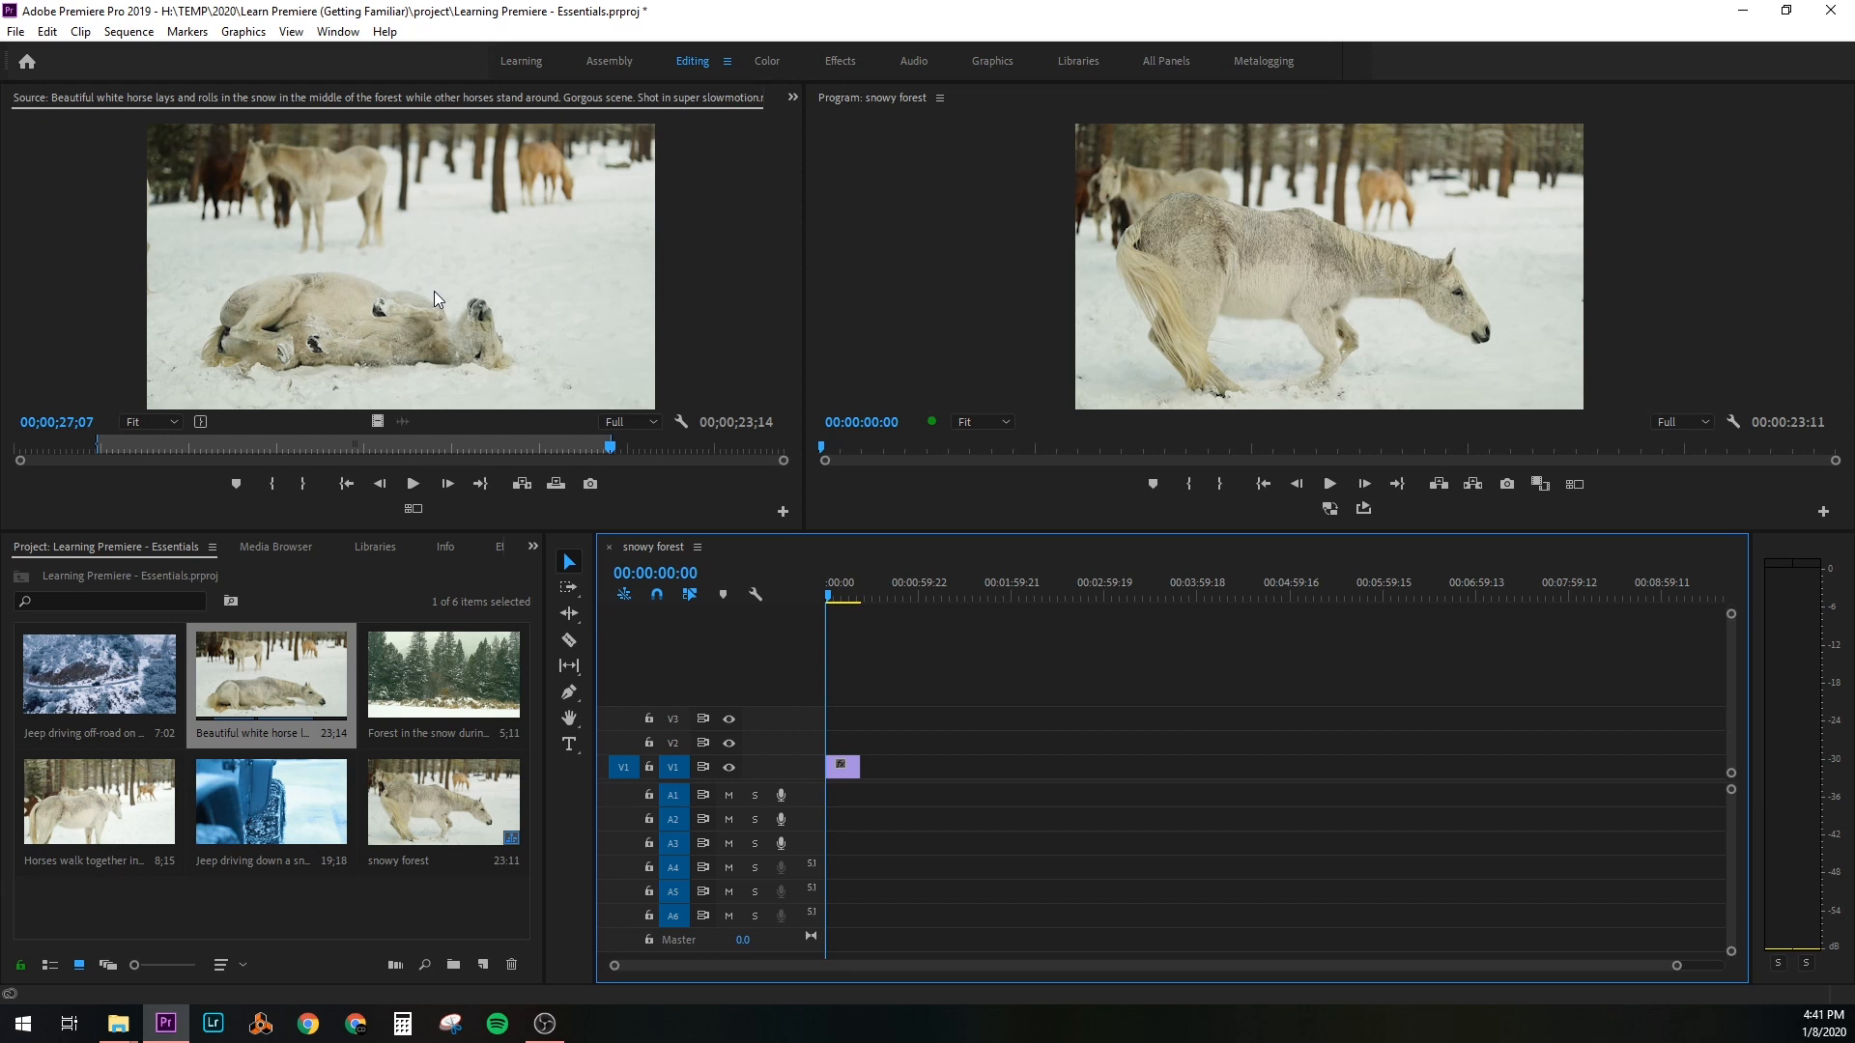
{"action": "mouse_move", "coordinate": [1113, 387]}
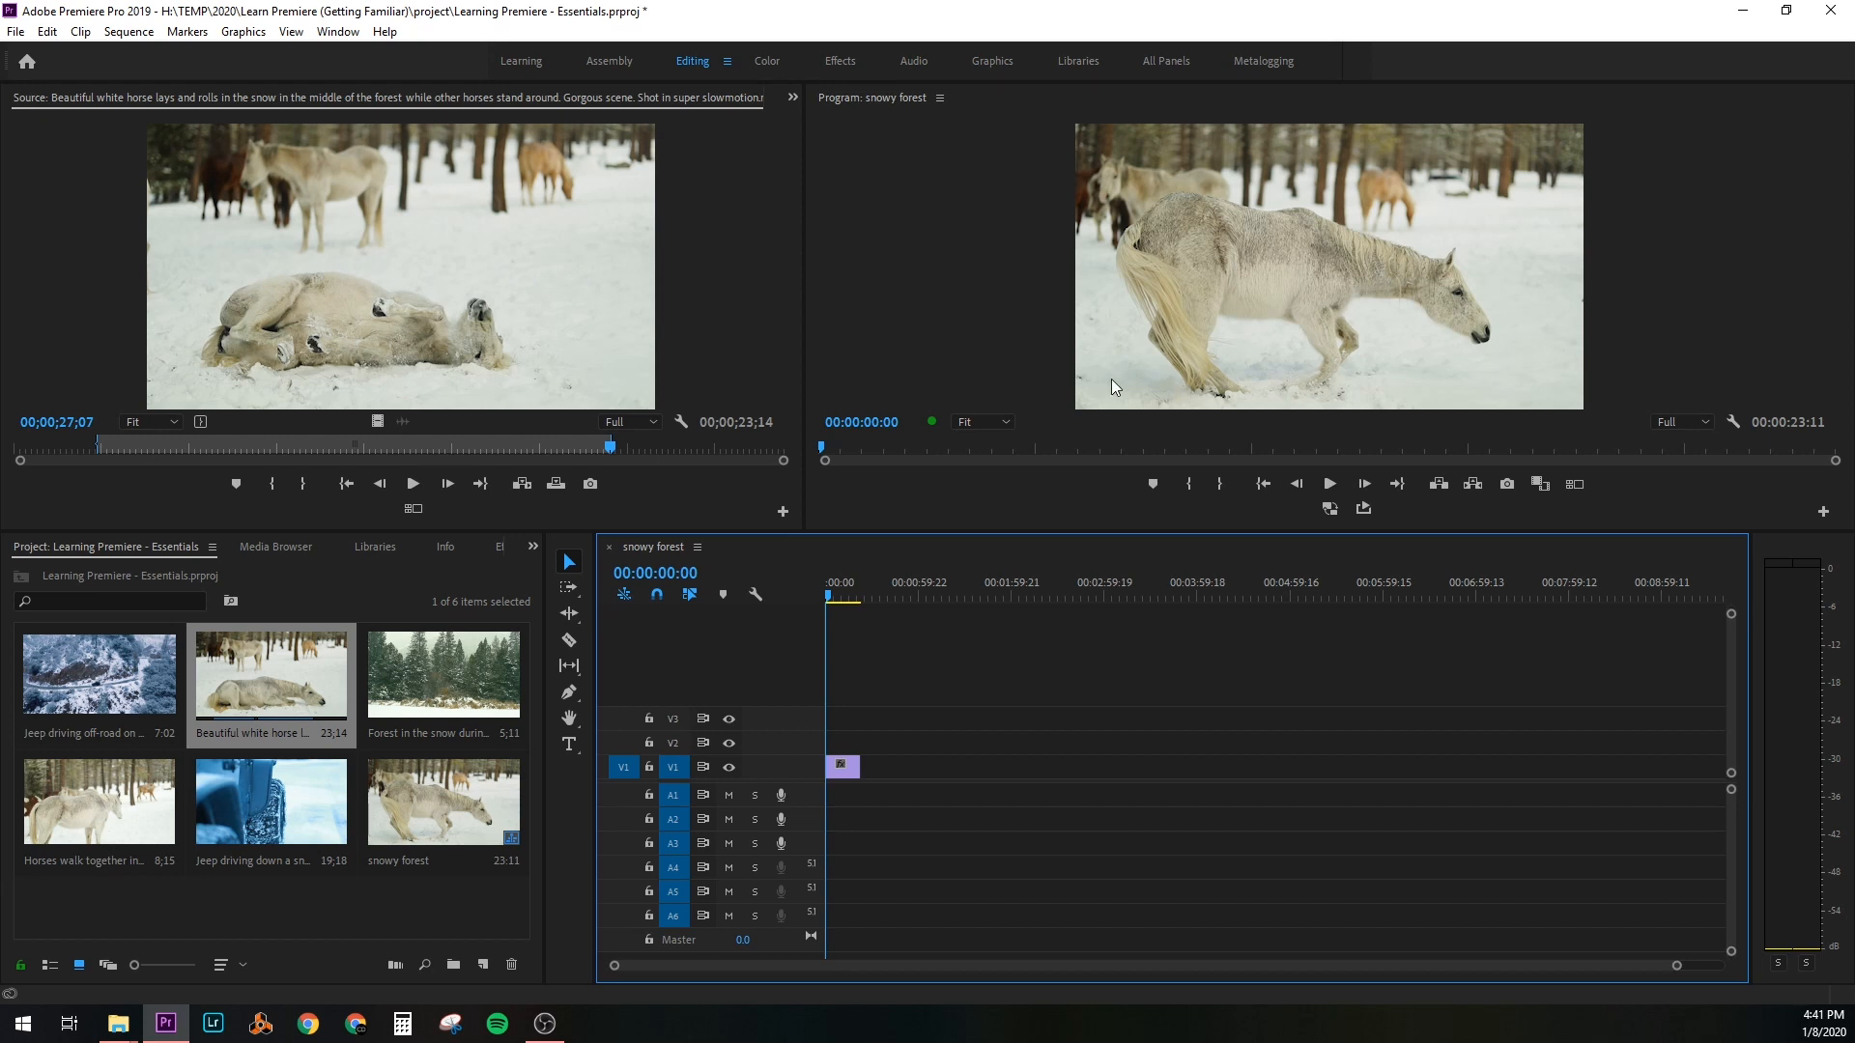
{"action": "mouse_move", "coordinate": [943, 301]}
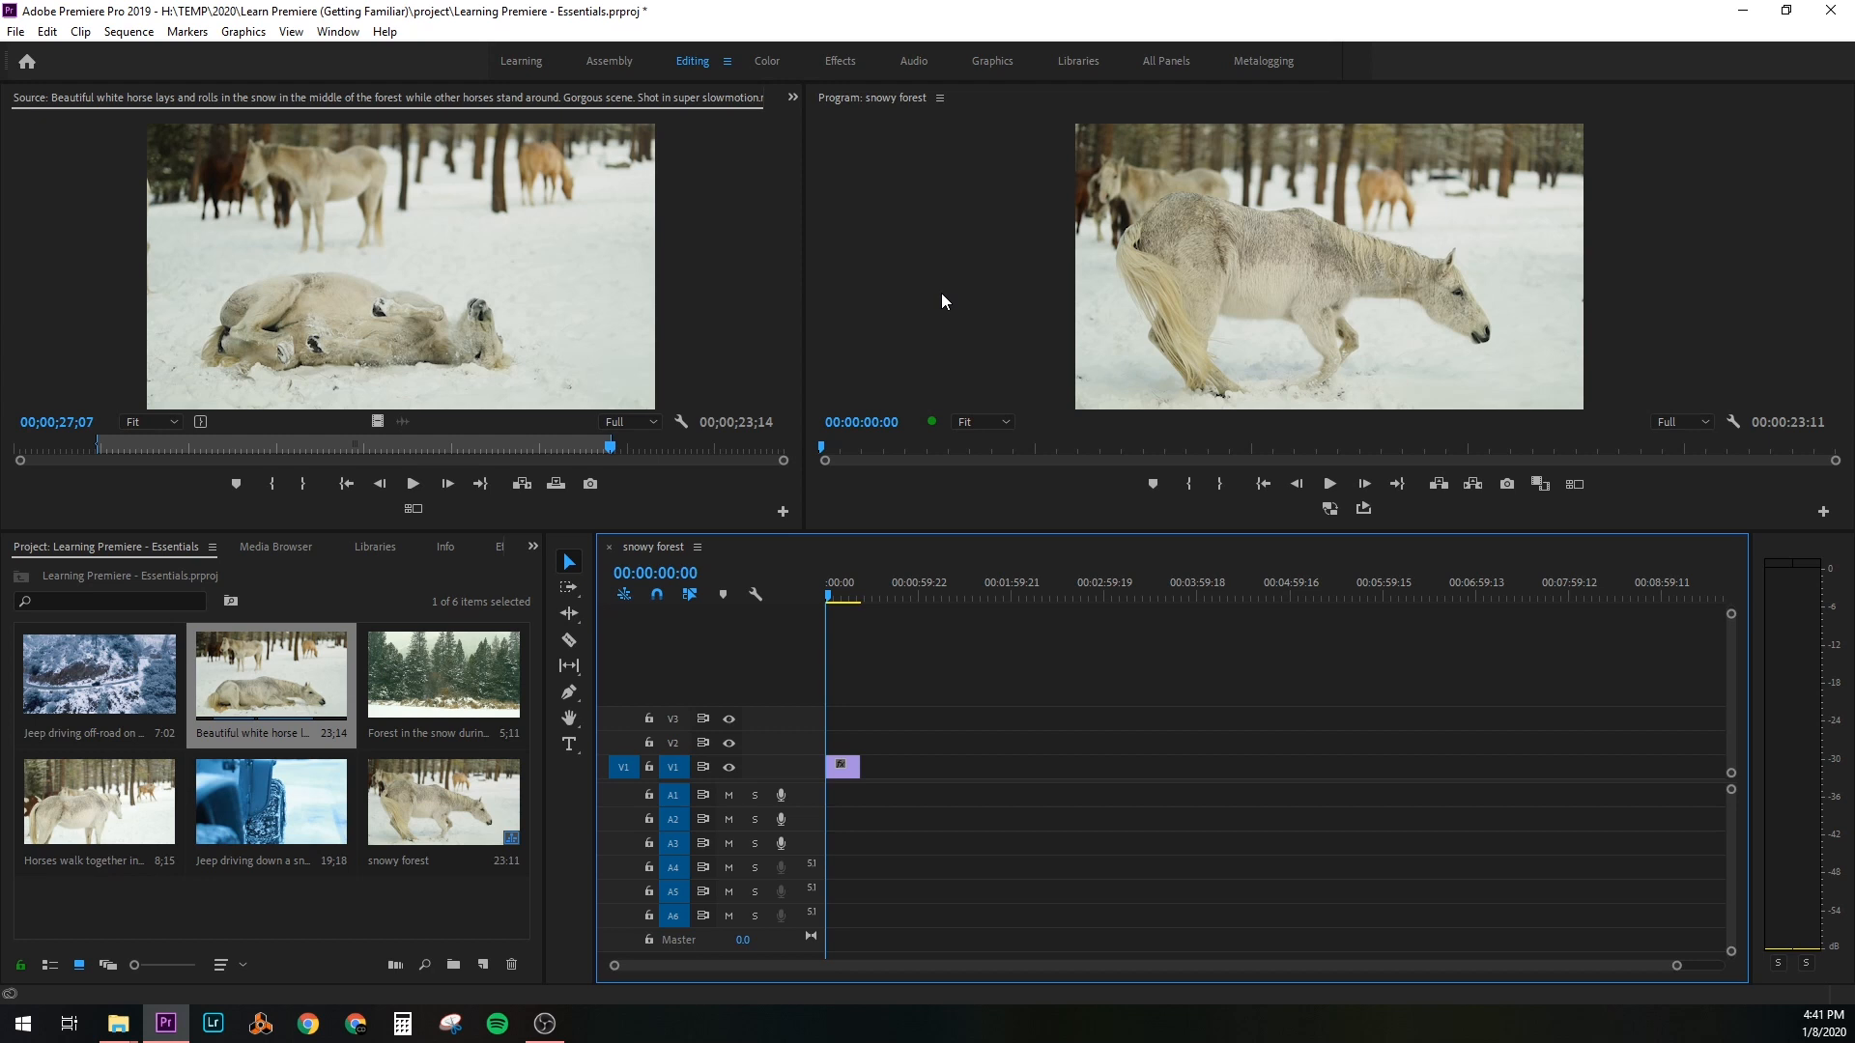
{"action": "mouse_move", "coordinate": [114, 686]}
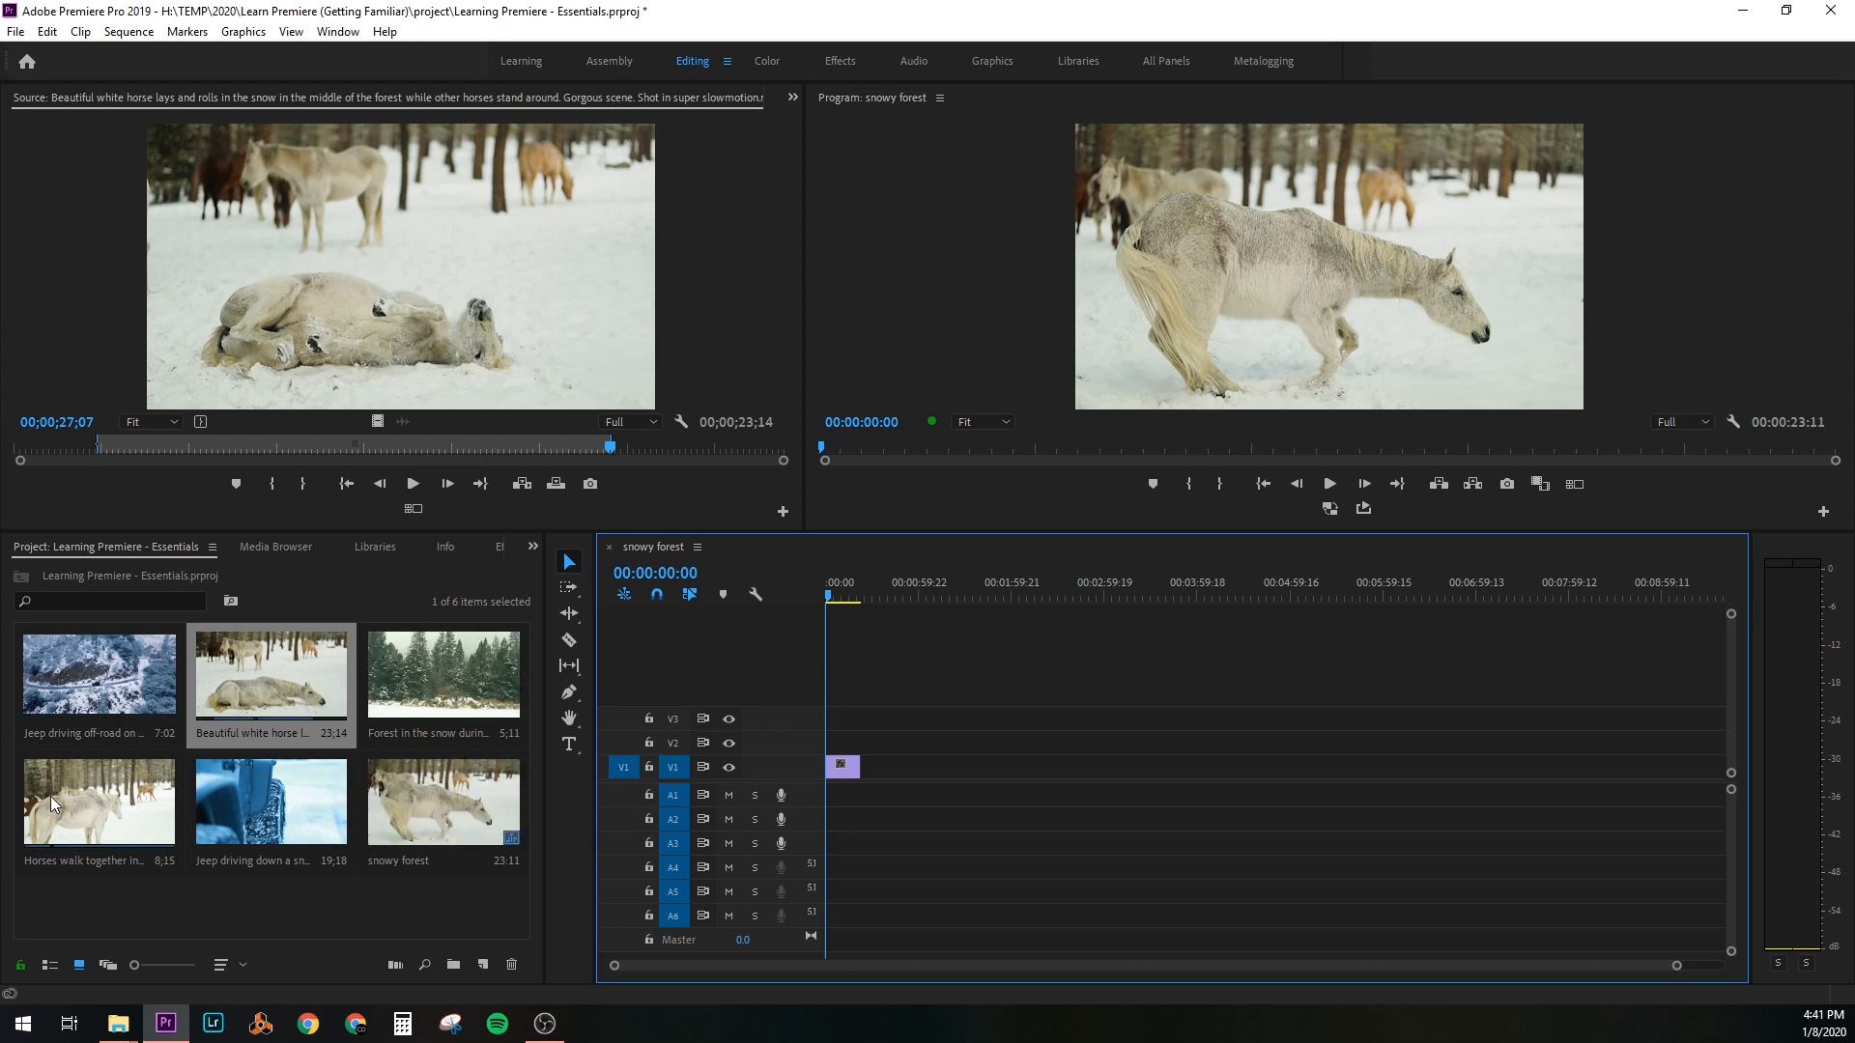
Load the 'Horses walk together' clip and trim its usable range to about 5 seconds
{"action": "double_click", "coordinate": [99, 800]}
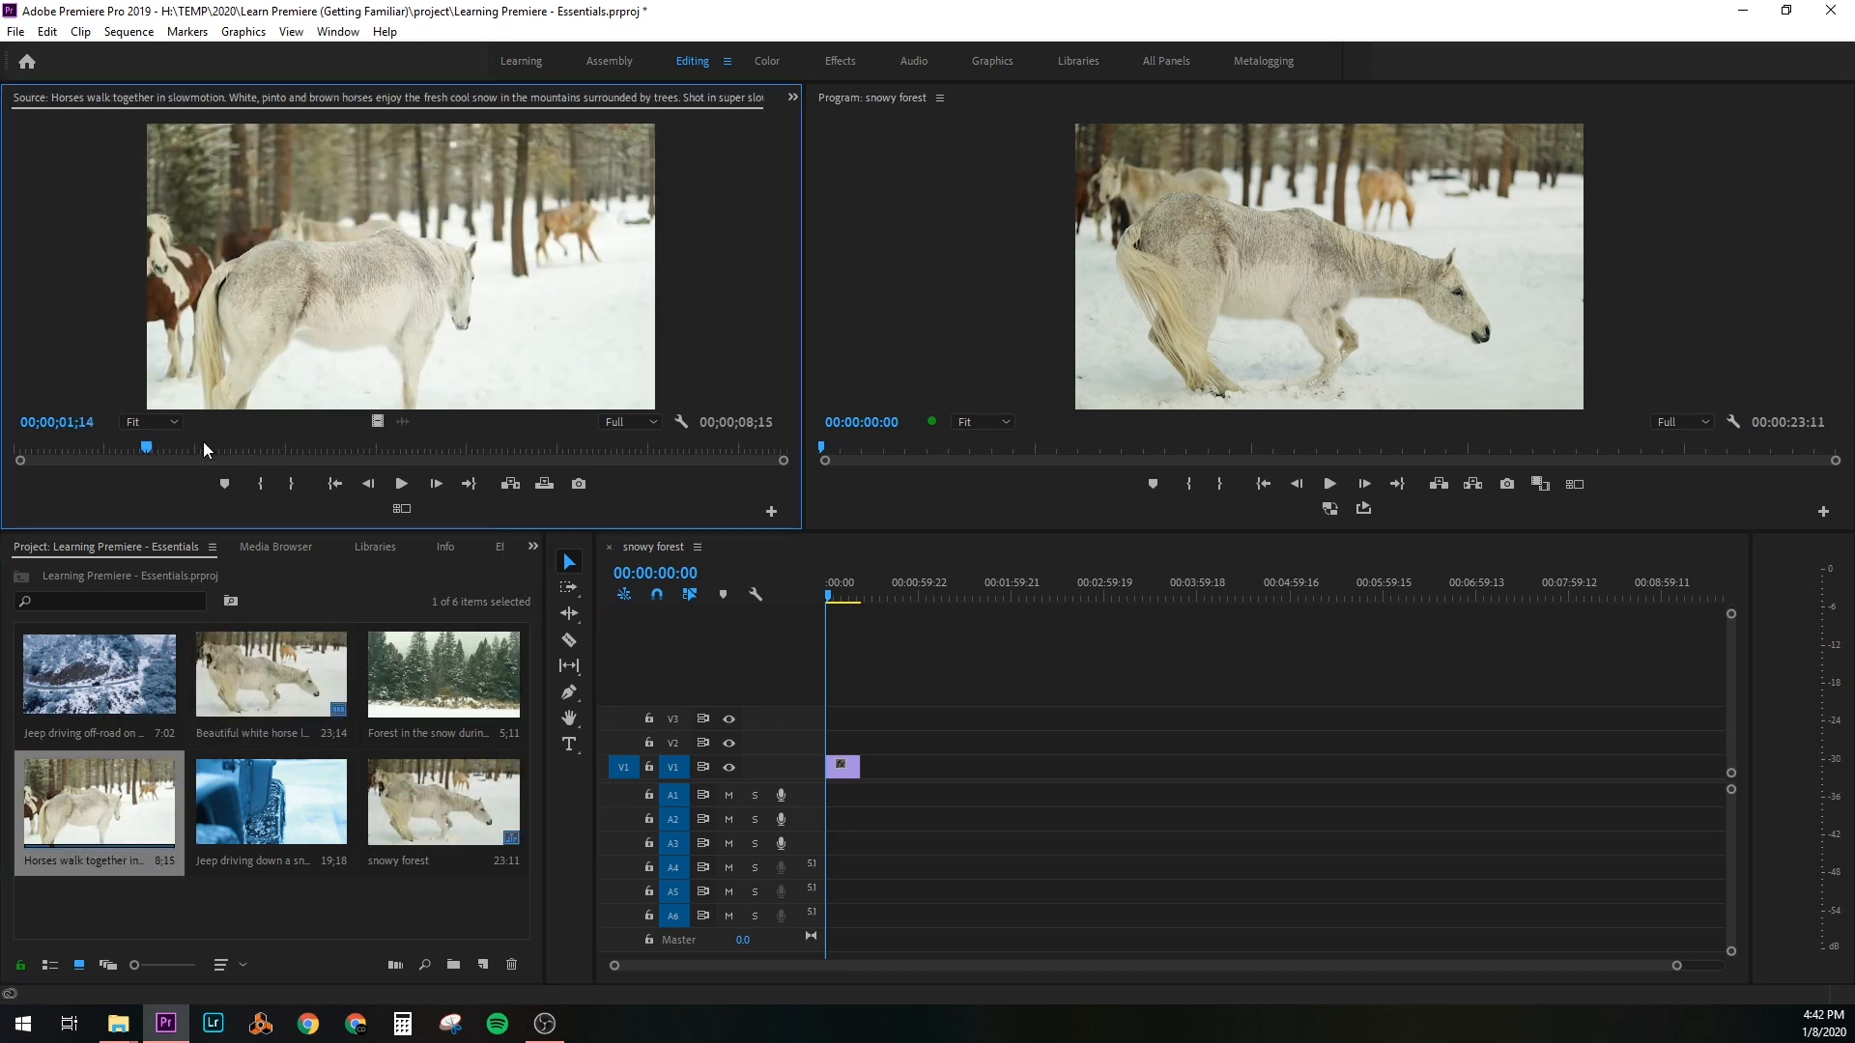
{"action": "left_click_drag", "start_coordinate": [145, 446], "coordinate": [599, 446]}
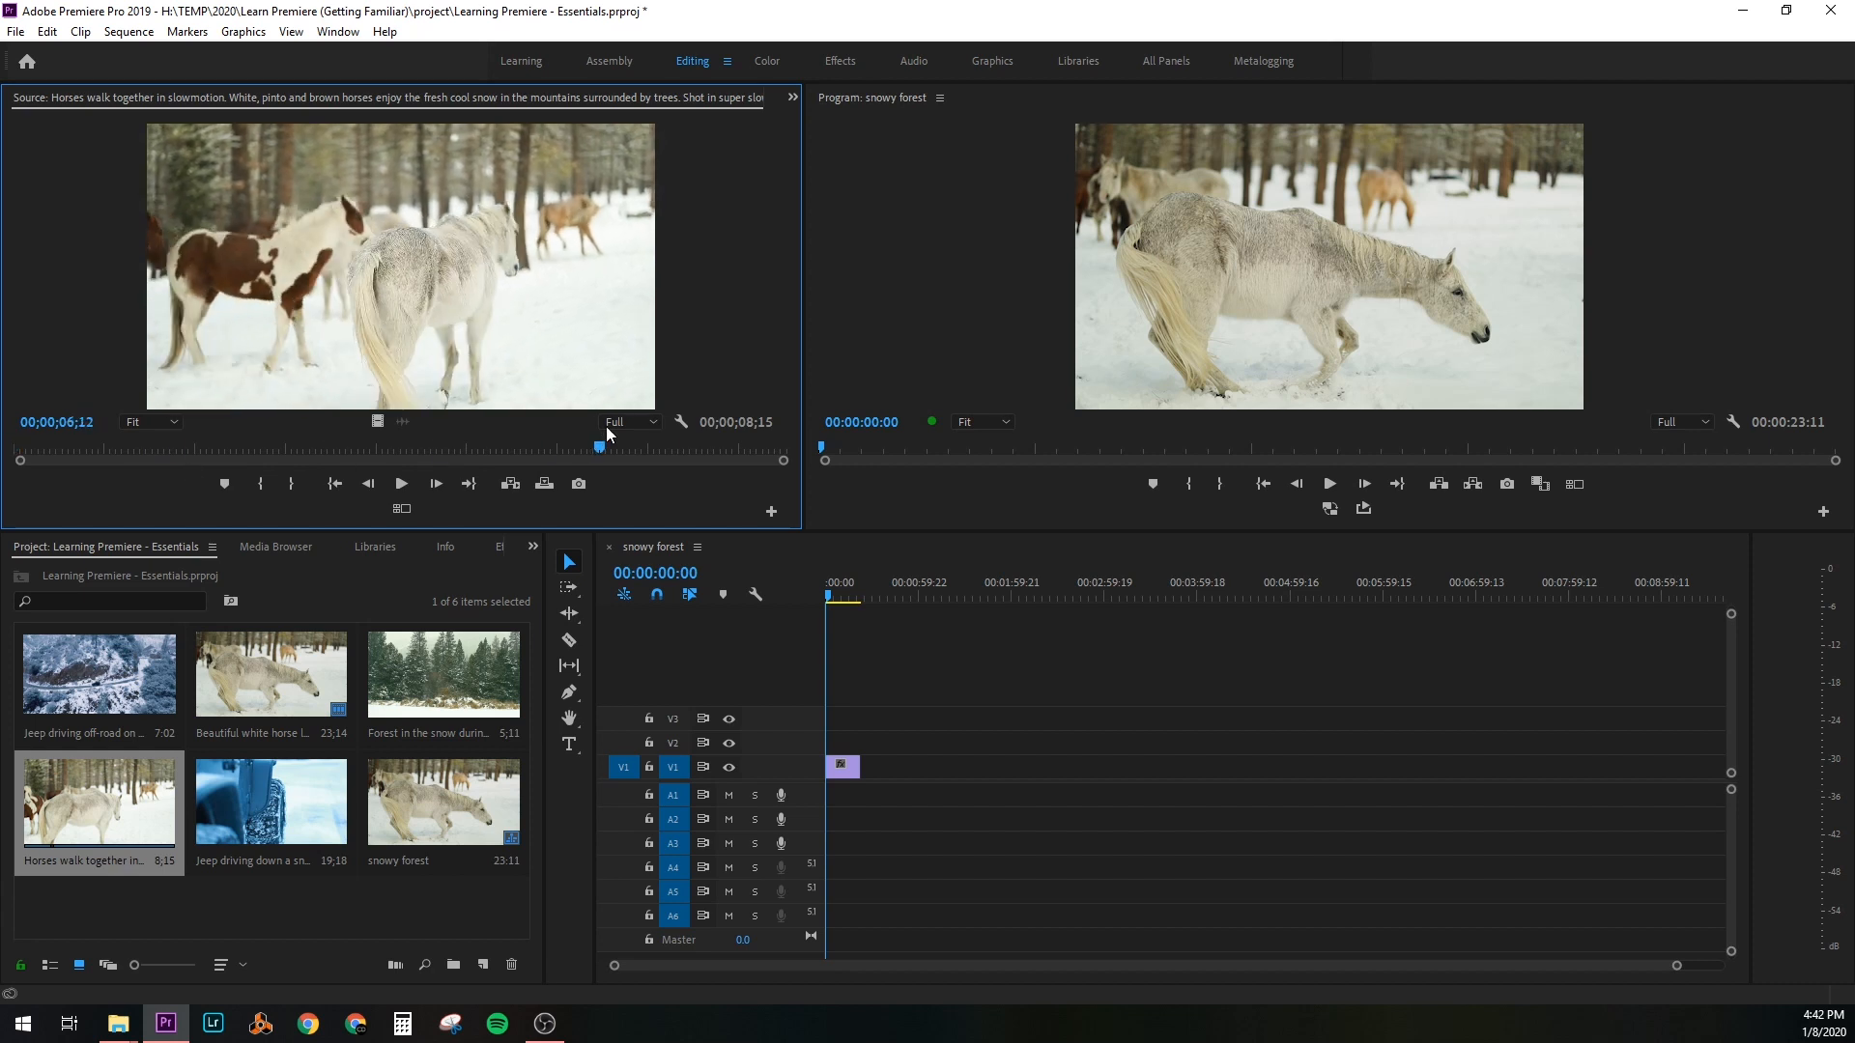
{"action": "left_click_drag", "start_coordinate": [603, 445], "coordinate": [292, 444]}
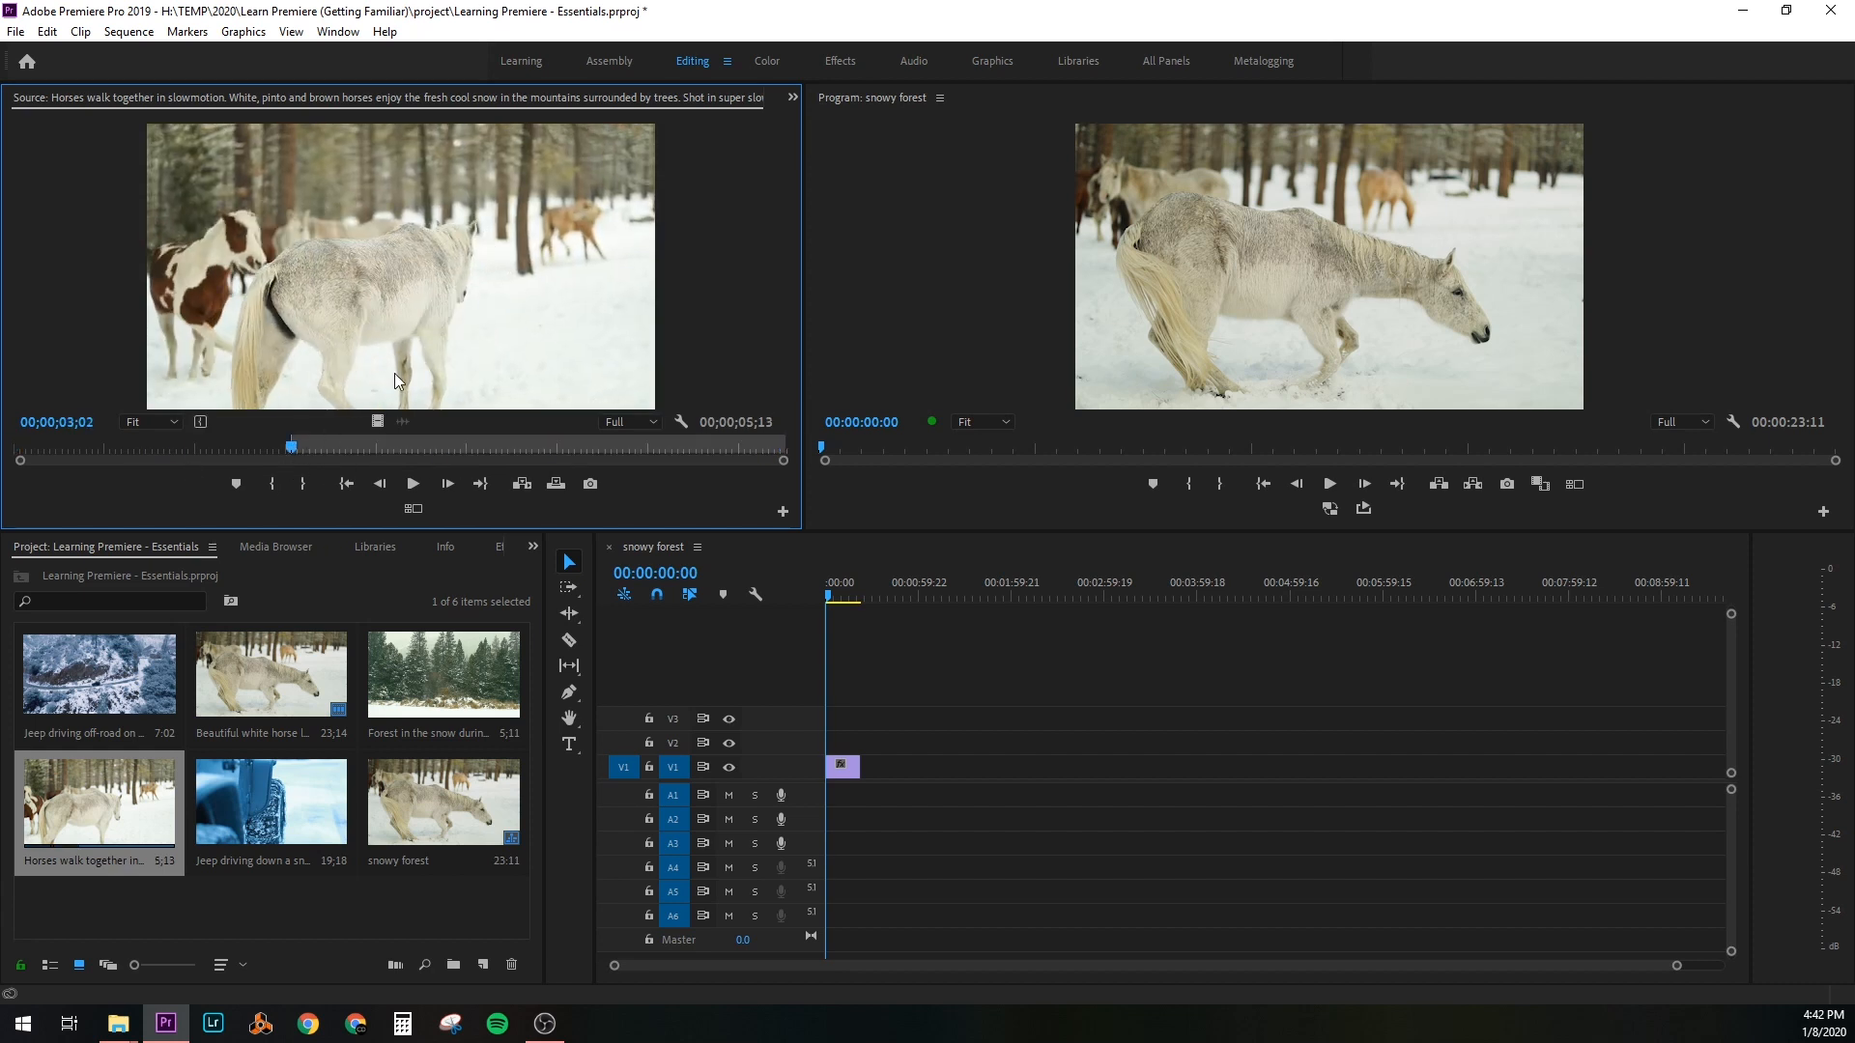
{"action": "mouse_move", "coordinate": [376, 286]}
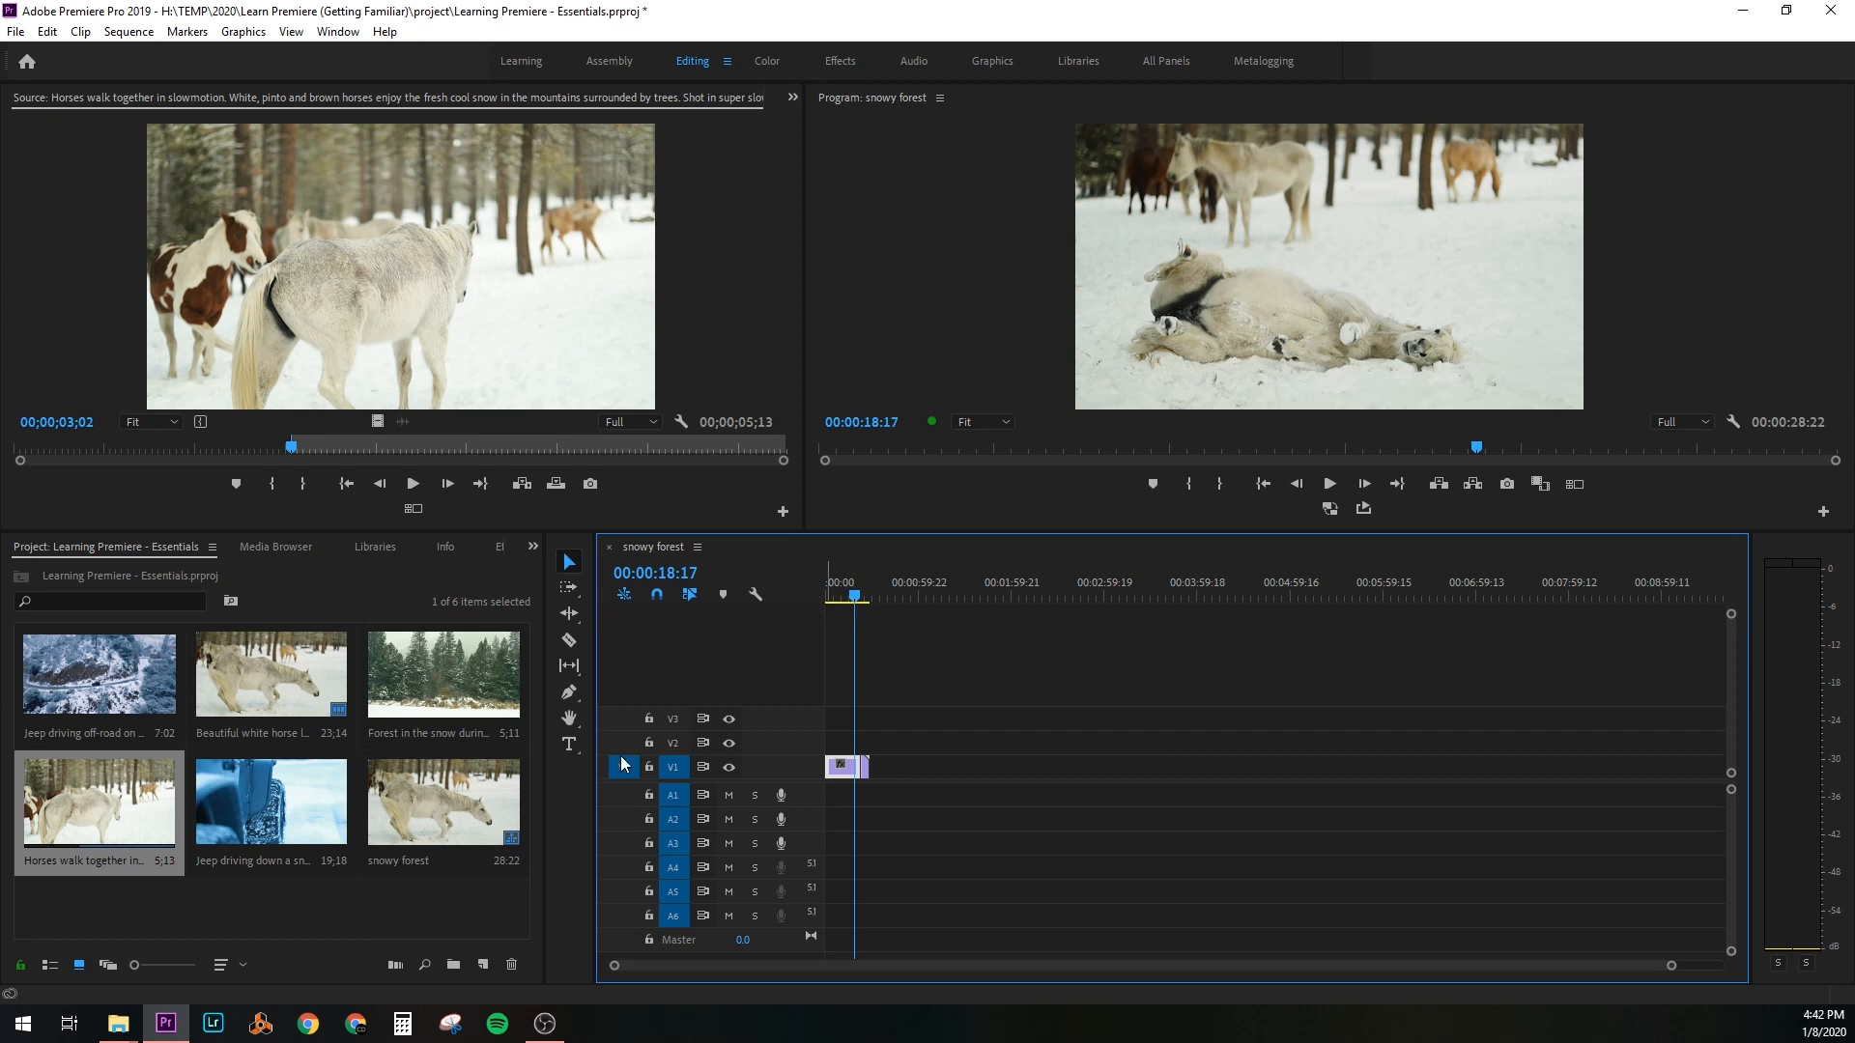
Preview the snowy forest clip, then load the jeep on the icy road clip for trimming
{"action": "double_click", "coordinate": [442, 672]}
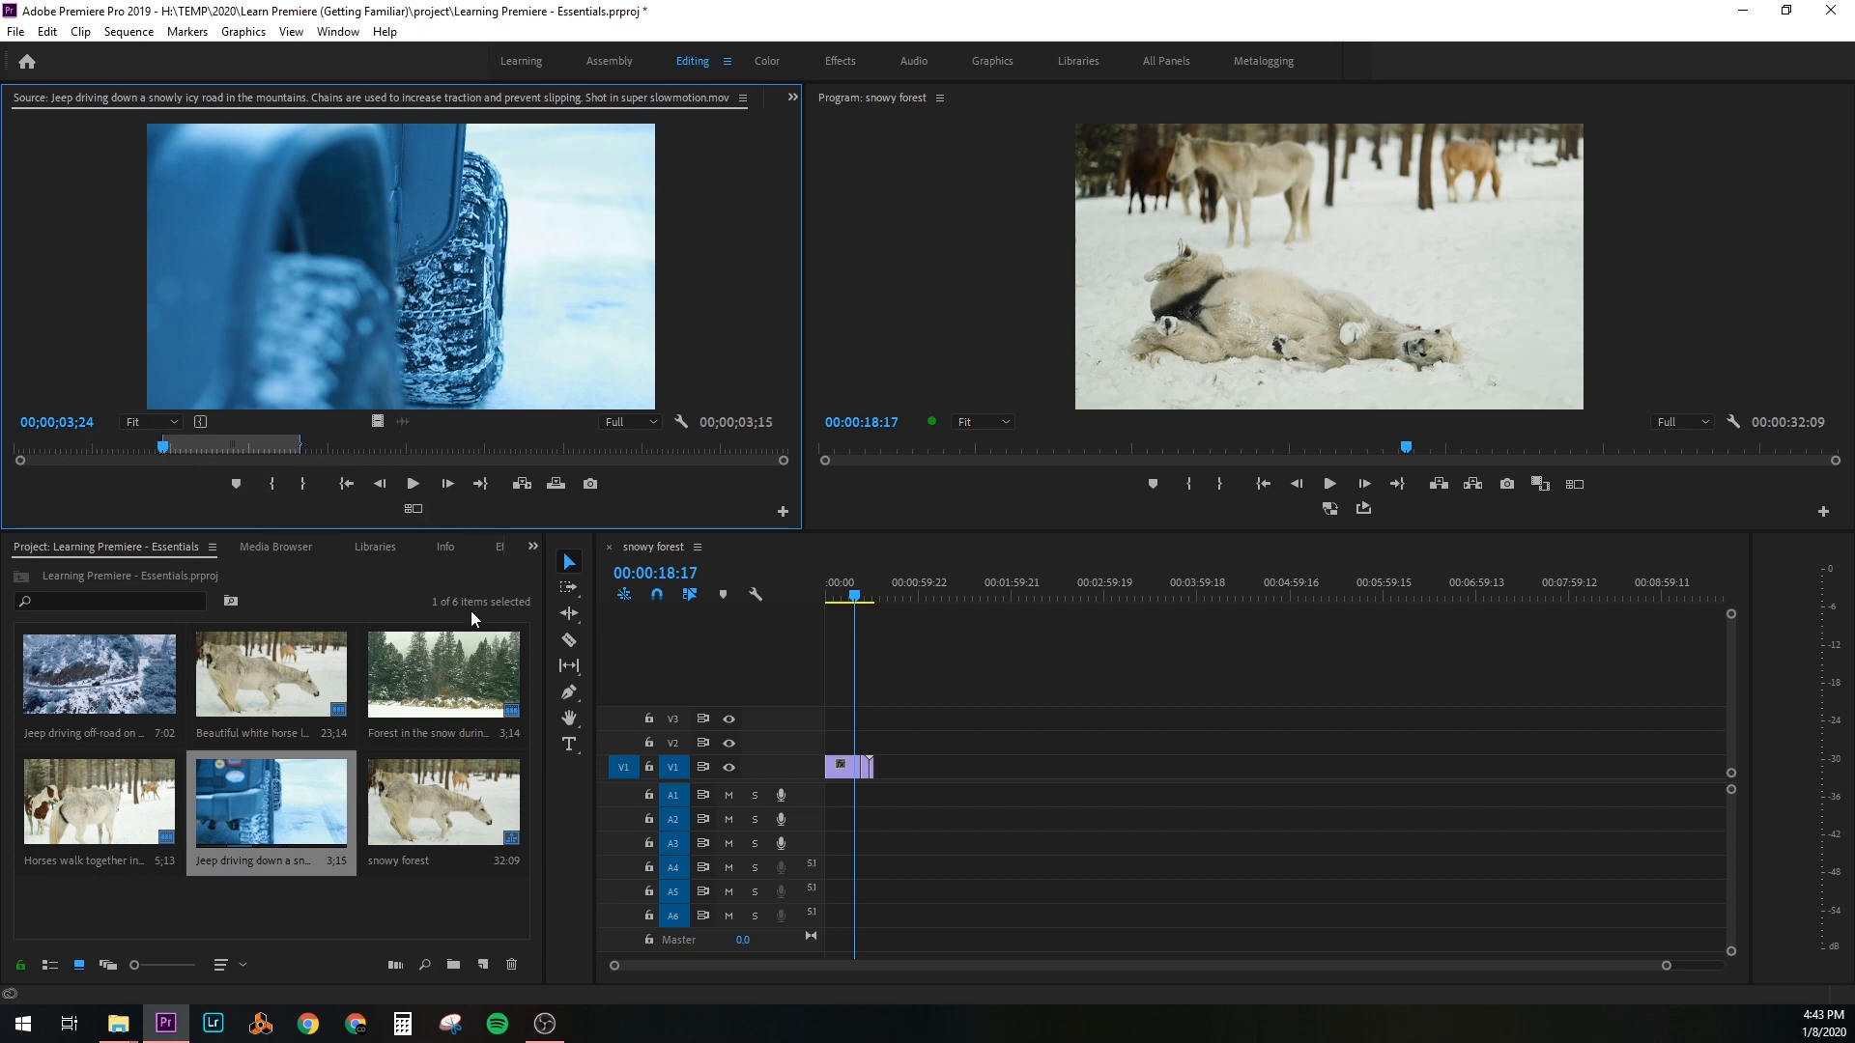
{"action": "left_click", "coordinate": [410, 483]}
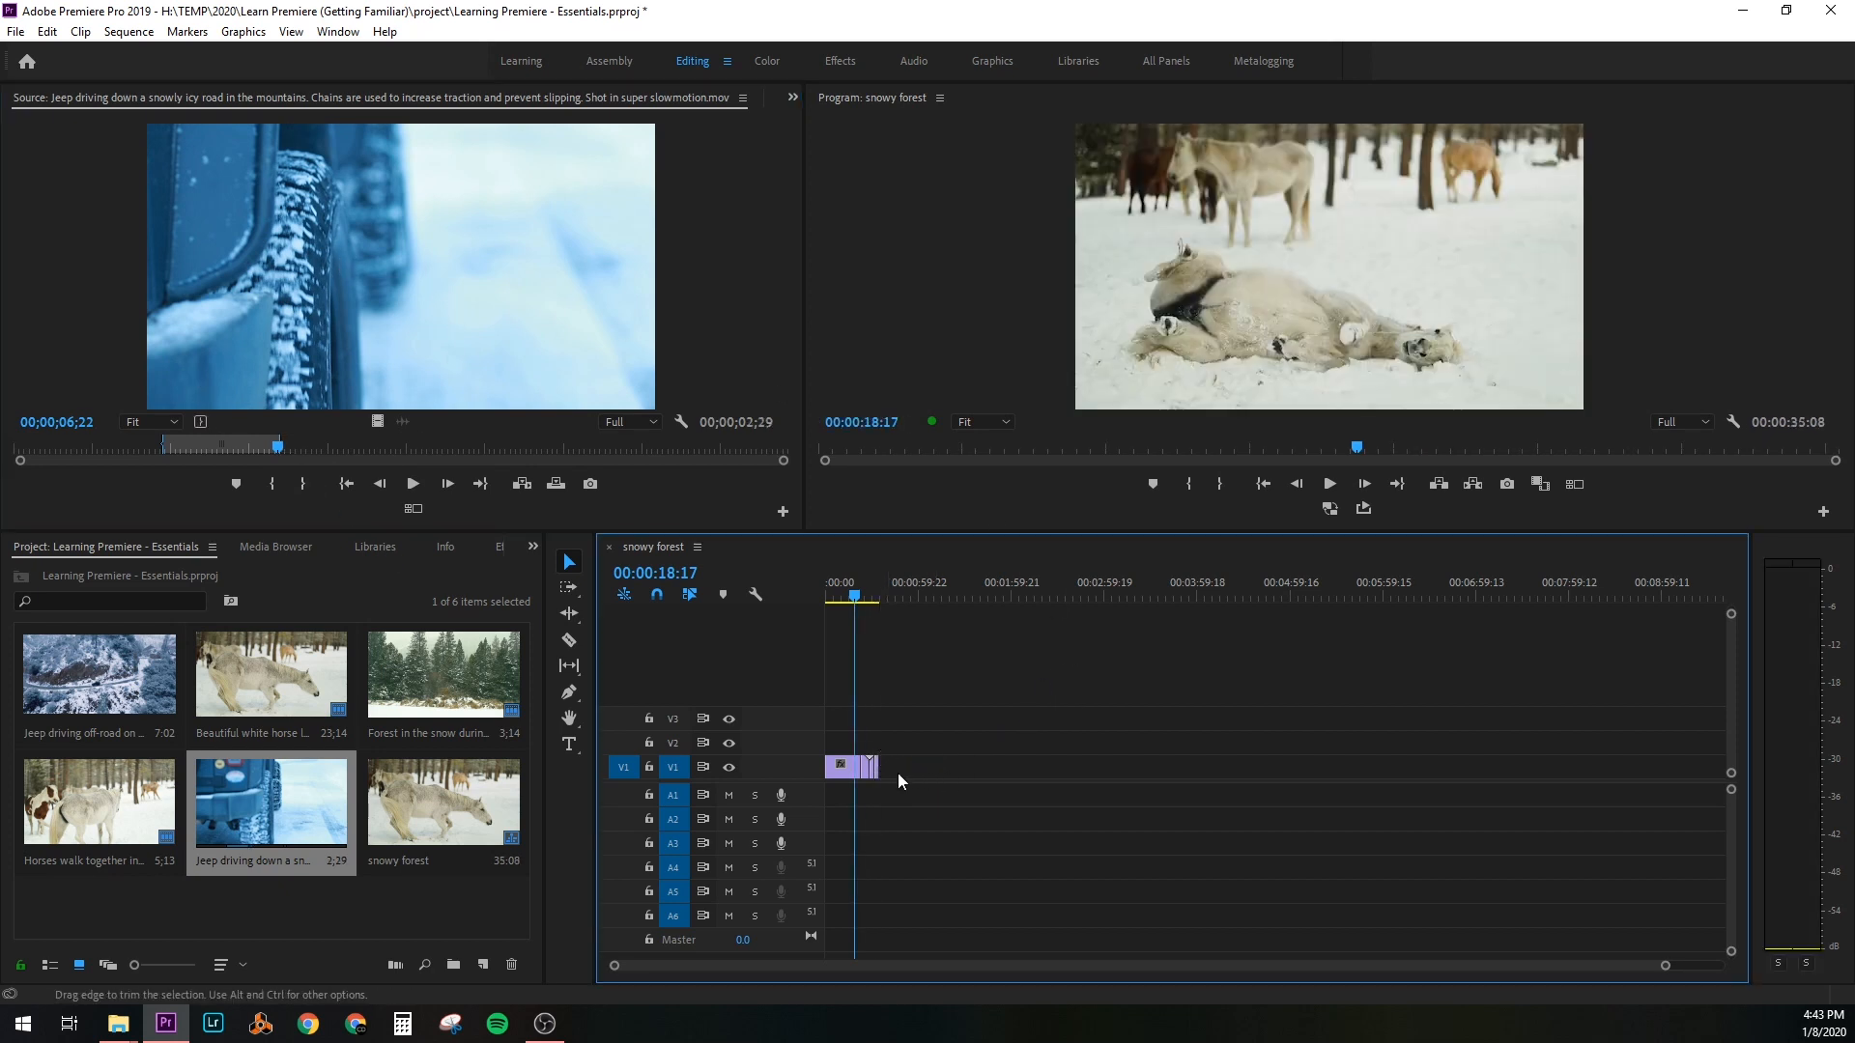
{"action": "double_click", "coordinate": [98, 674]}
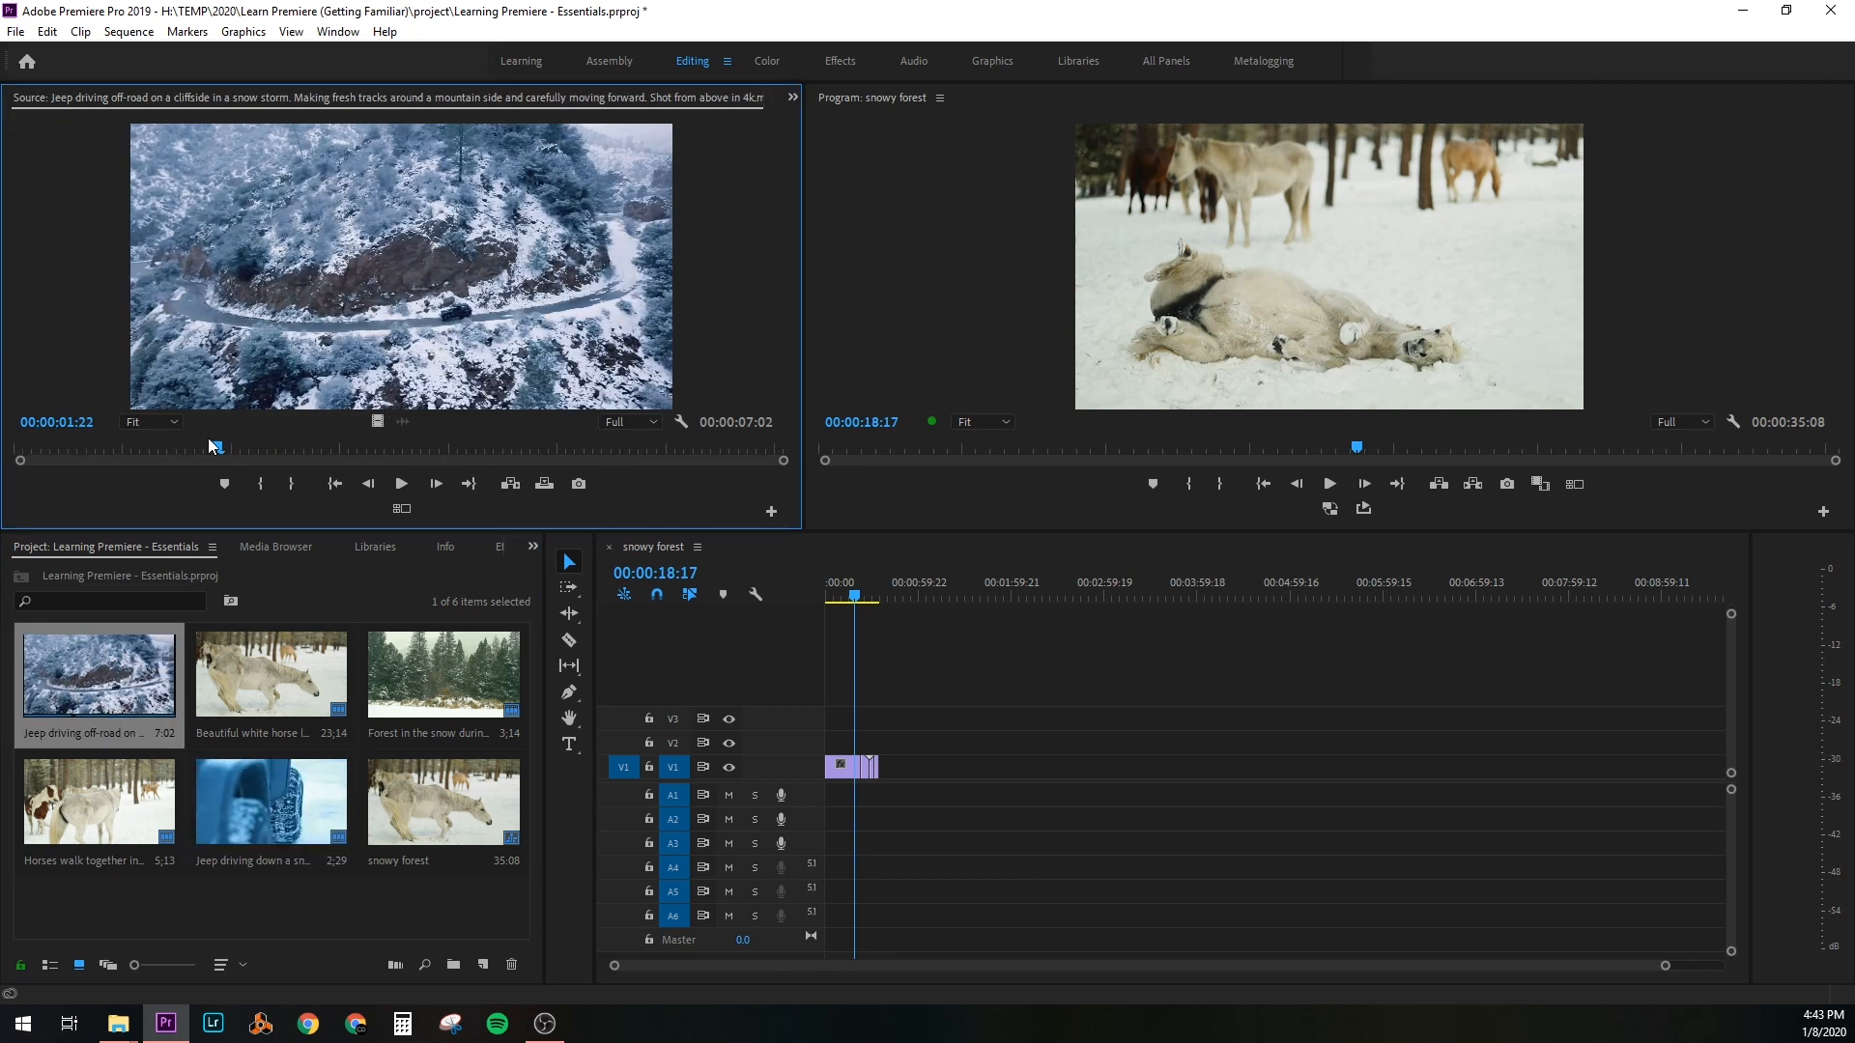
Trim the aerial off-road jeep clip to about 3 seconds and append it to end the sequence
{"action": "left_click_drag", "start_coordinate": [212, 446], "coordinate": [469, 446]}
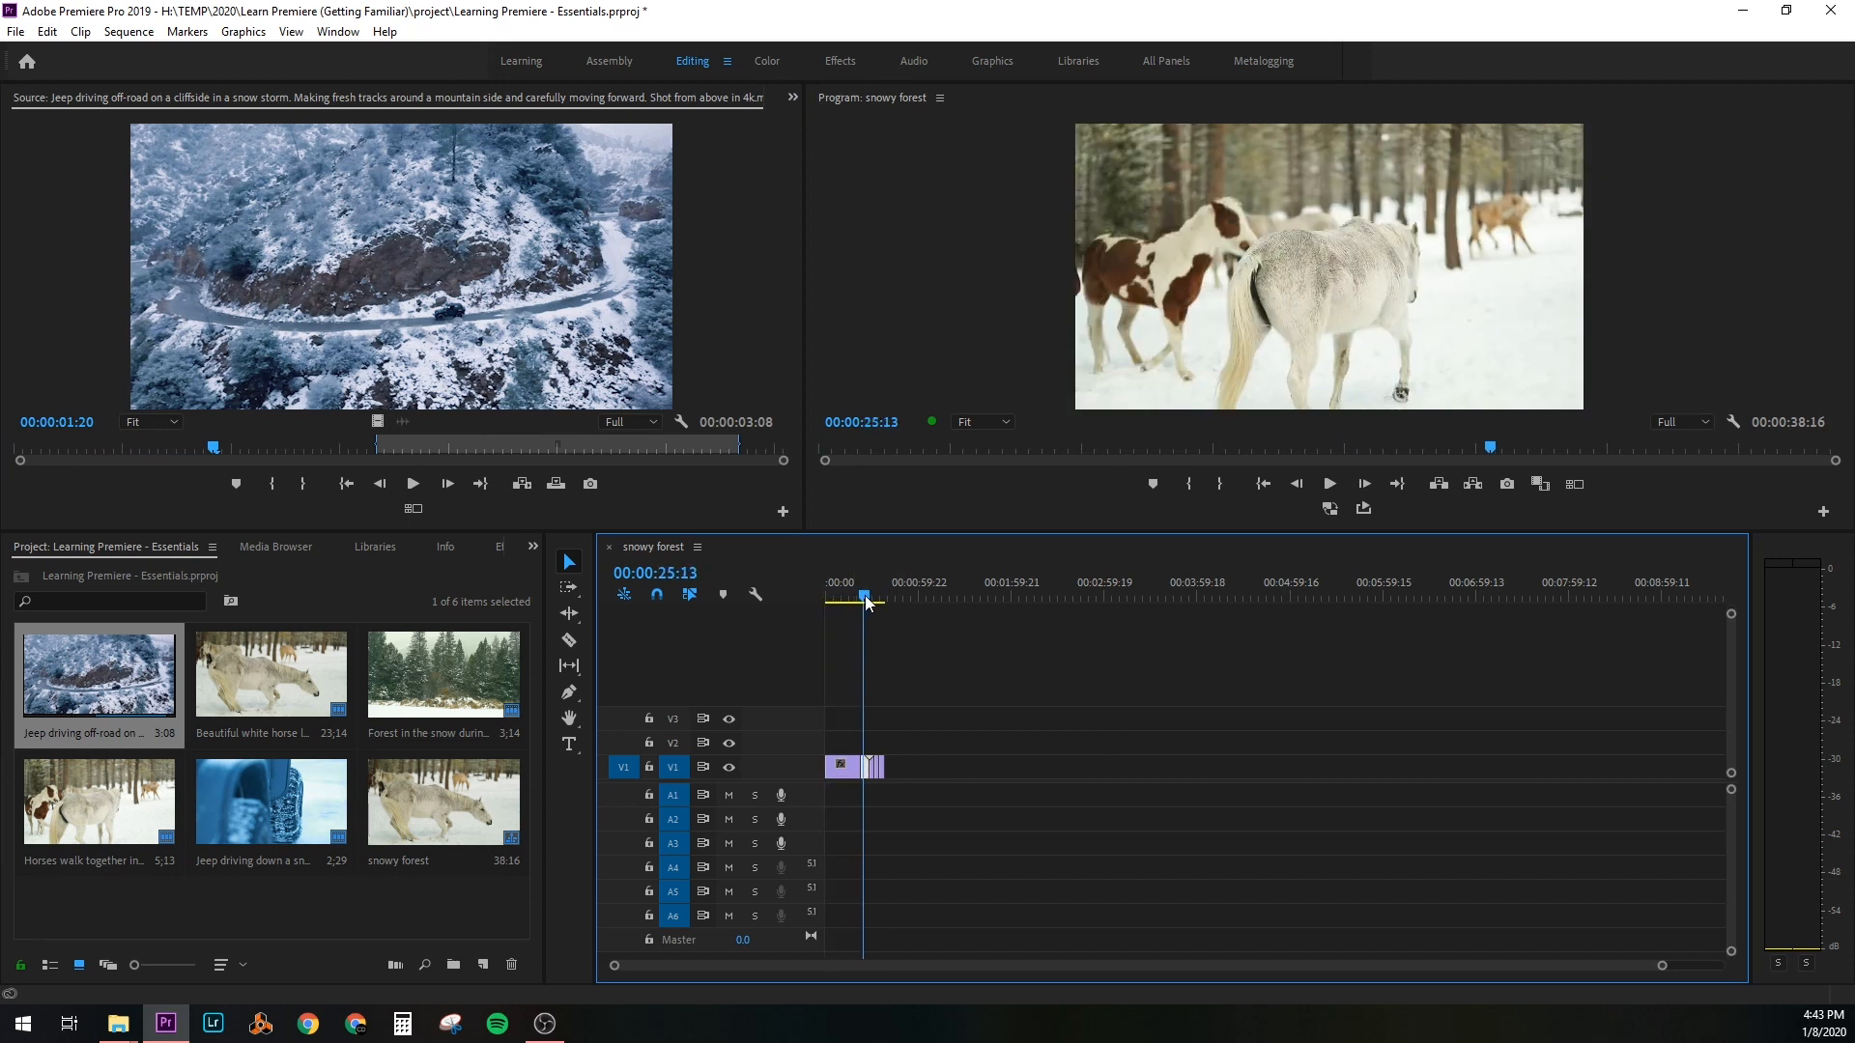
{"action": "left_click", "coordinate": [885, 597]}
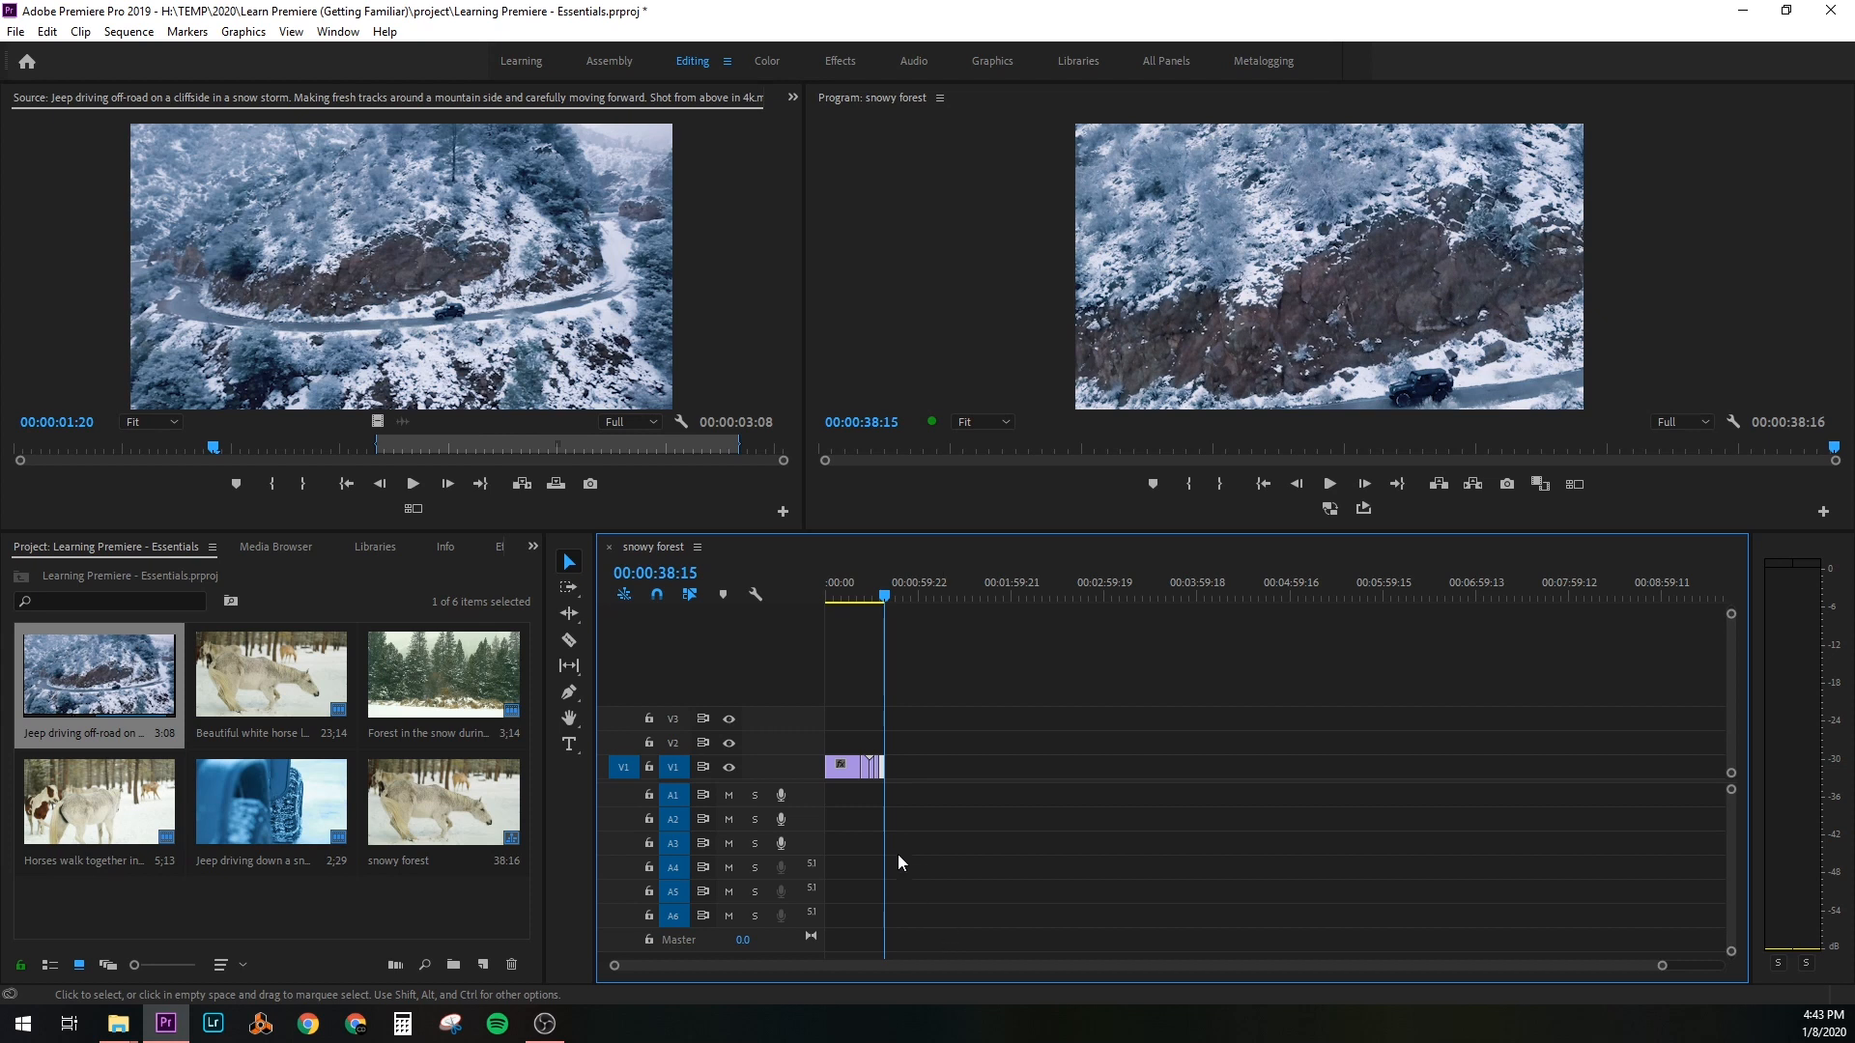
{"action": "mouse_move", "coordinate": [990, 545]}
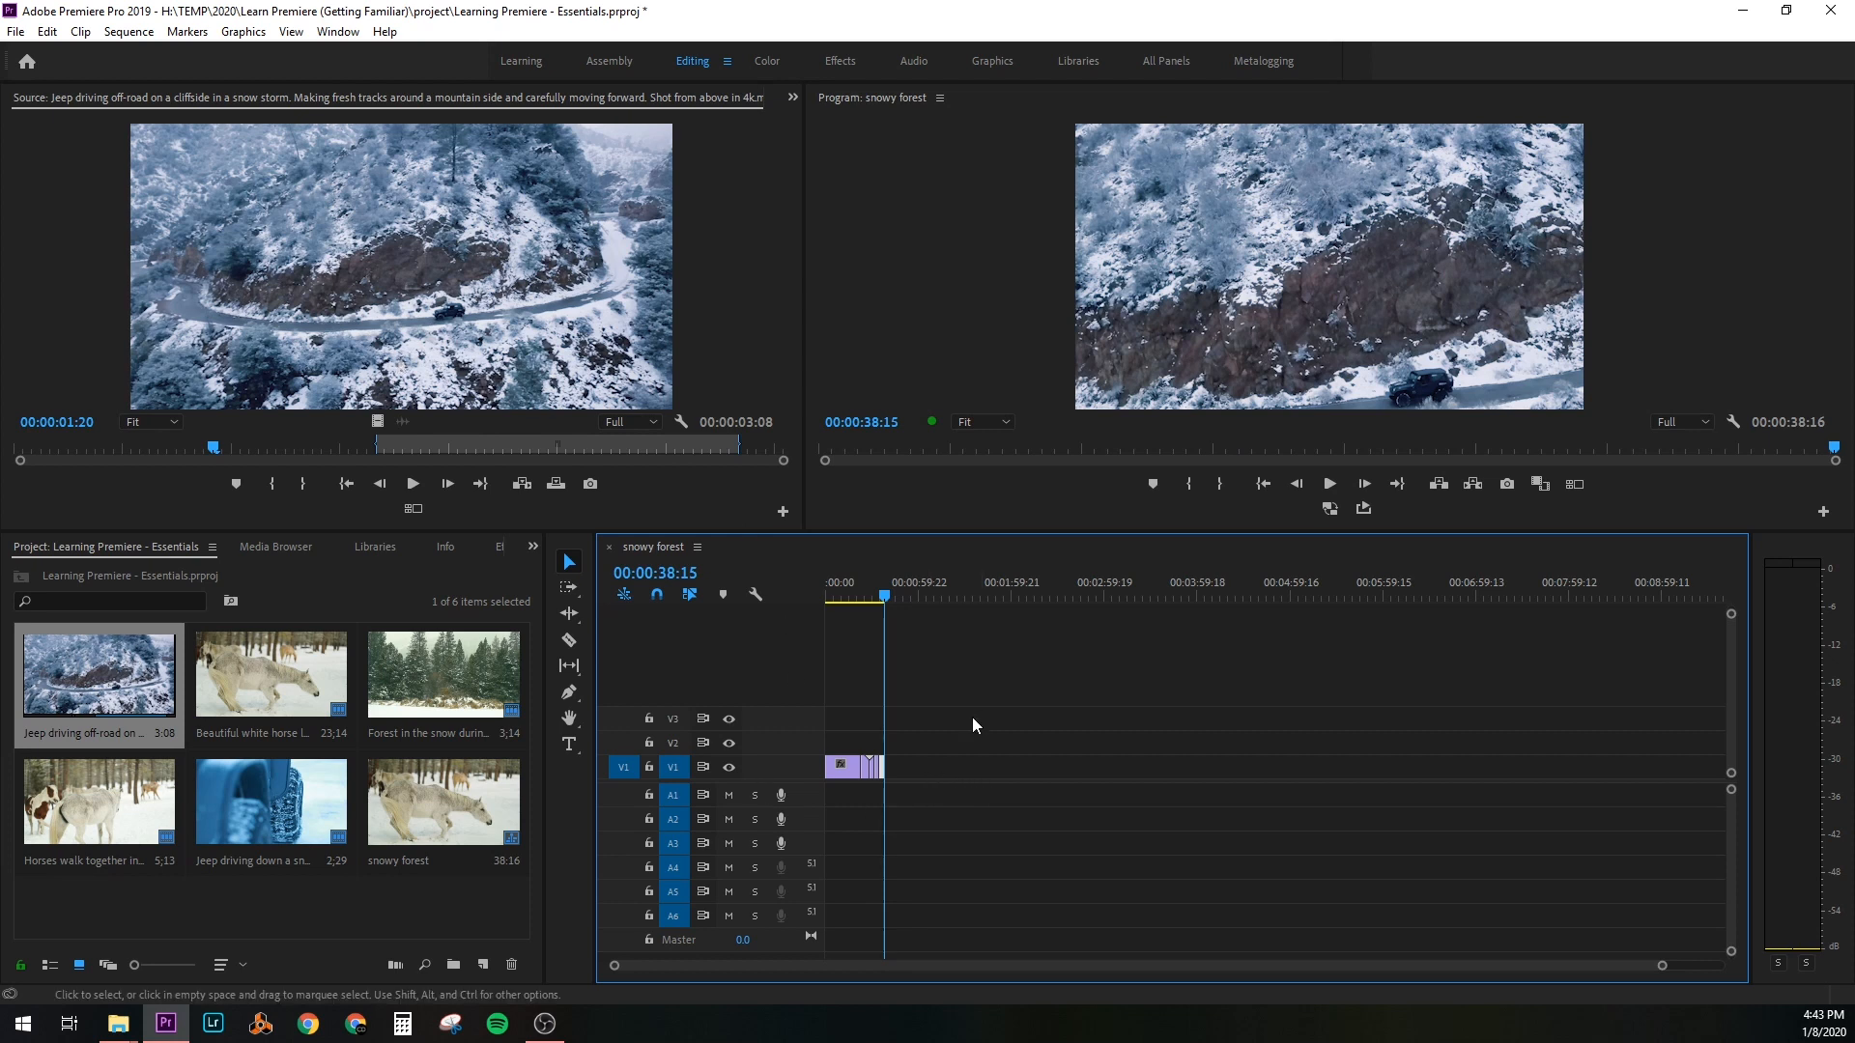
{"action": "mouse_move", "coordinate": [943, 736]}
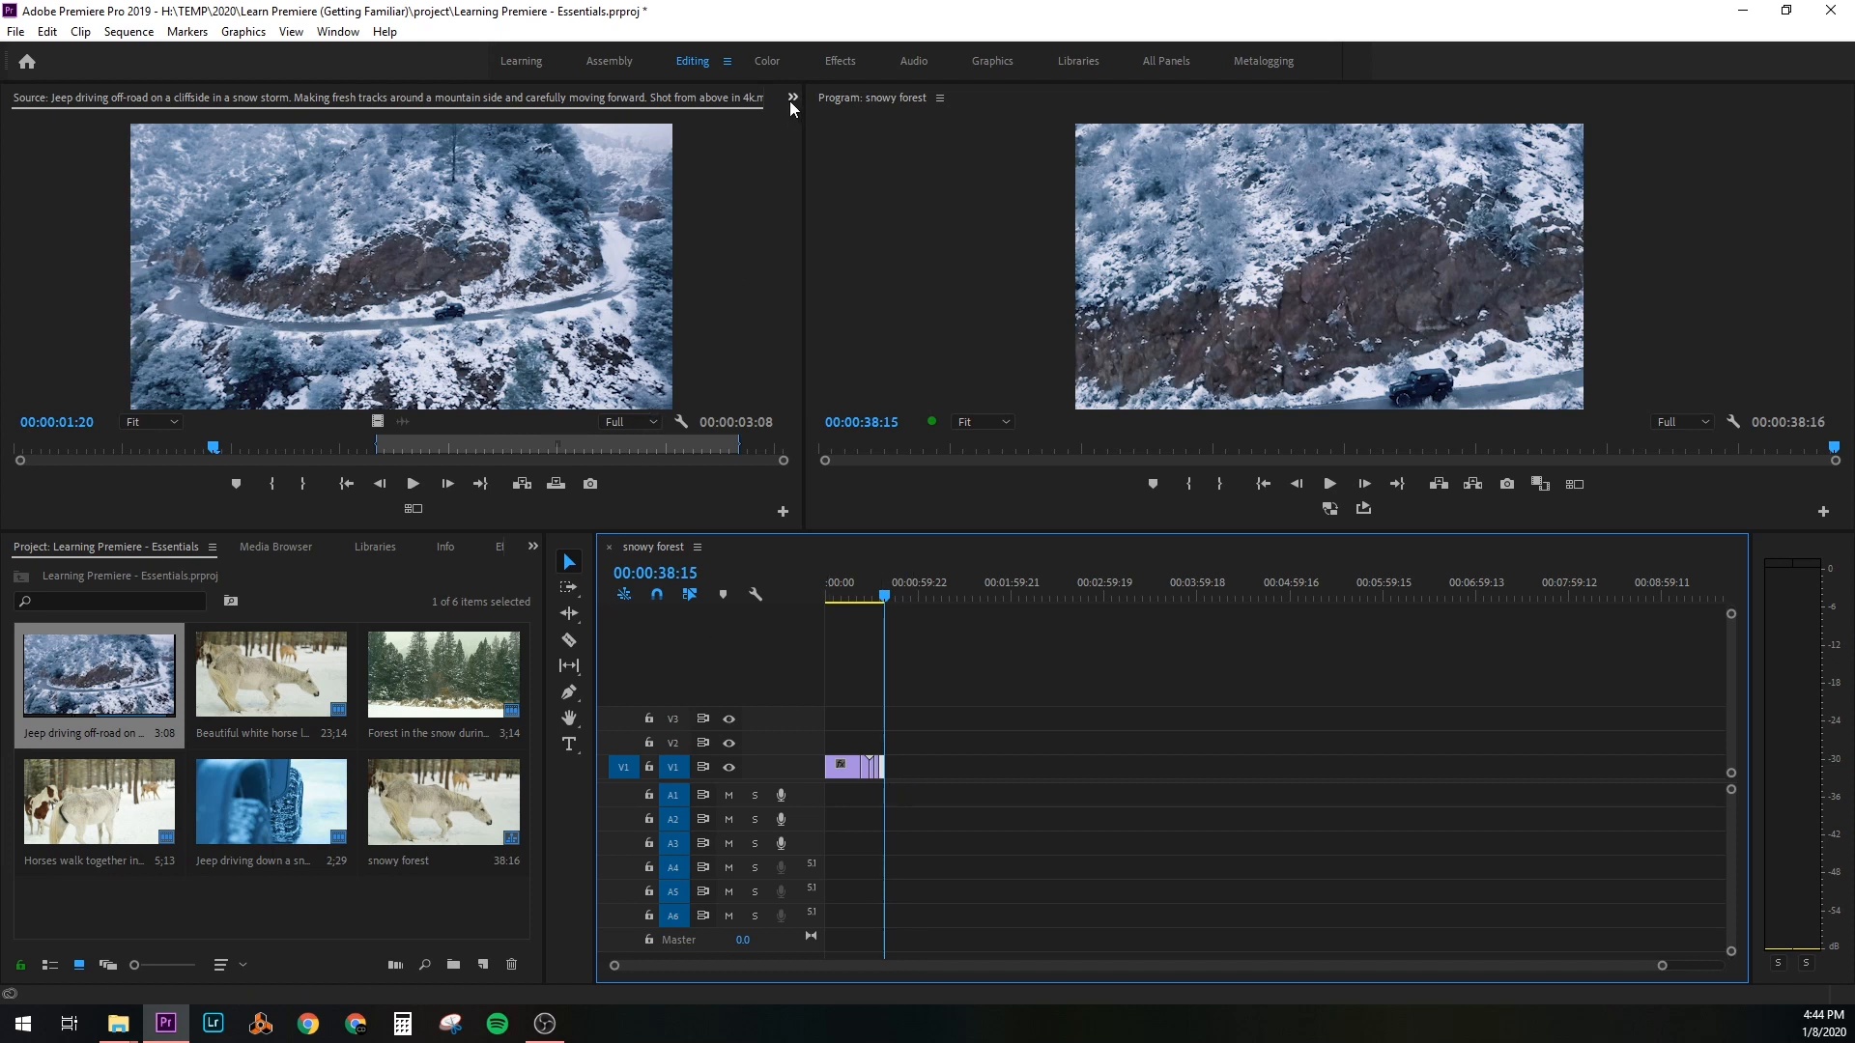
Show Effect Controls and scale the off-road jeep clip to 50 so the aerial shot fits the frame
{"action": "left_click", "coordinate": [792, 99]}
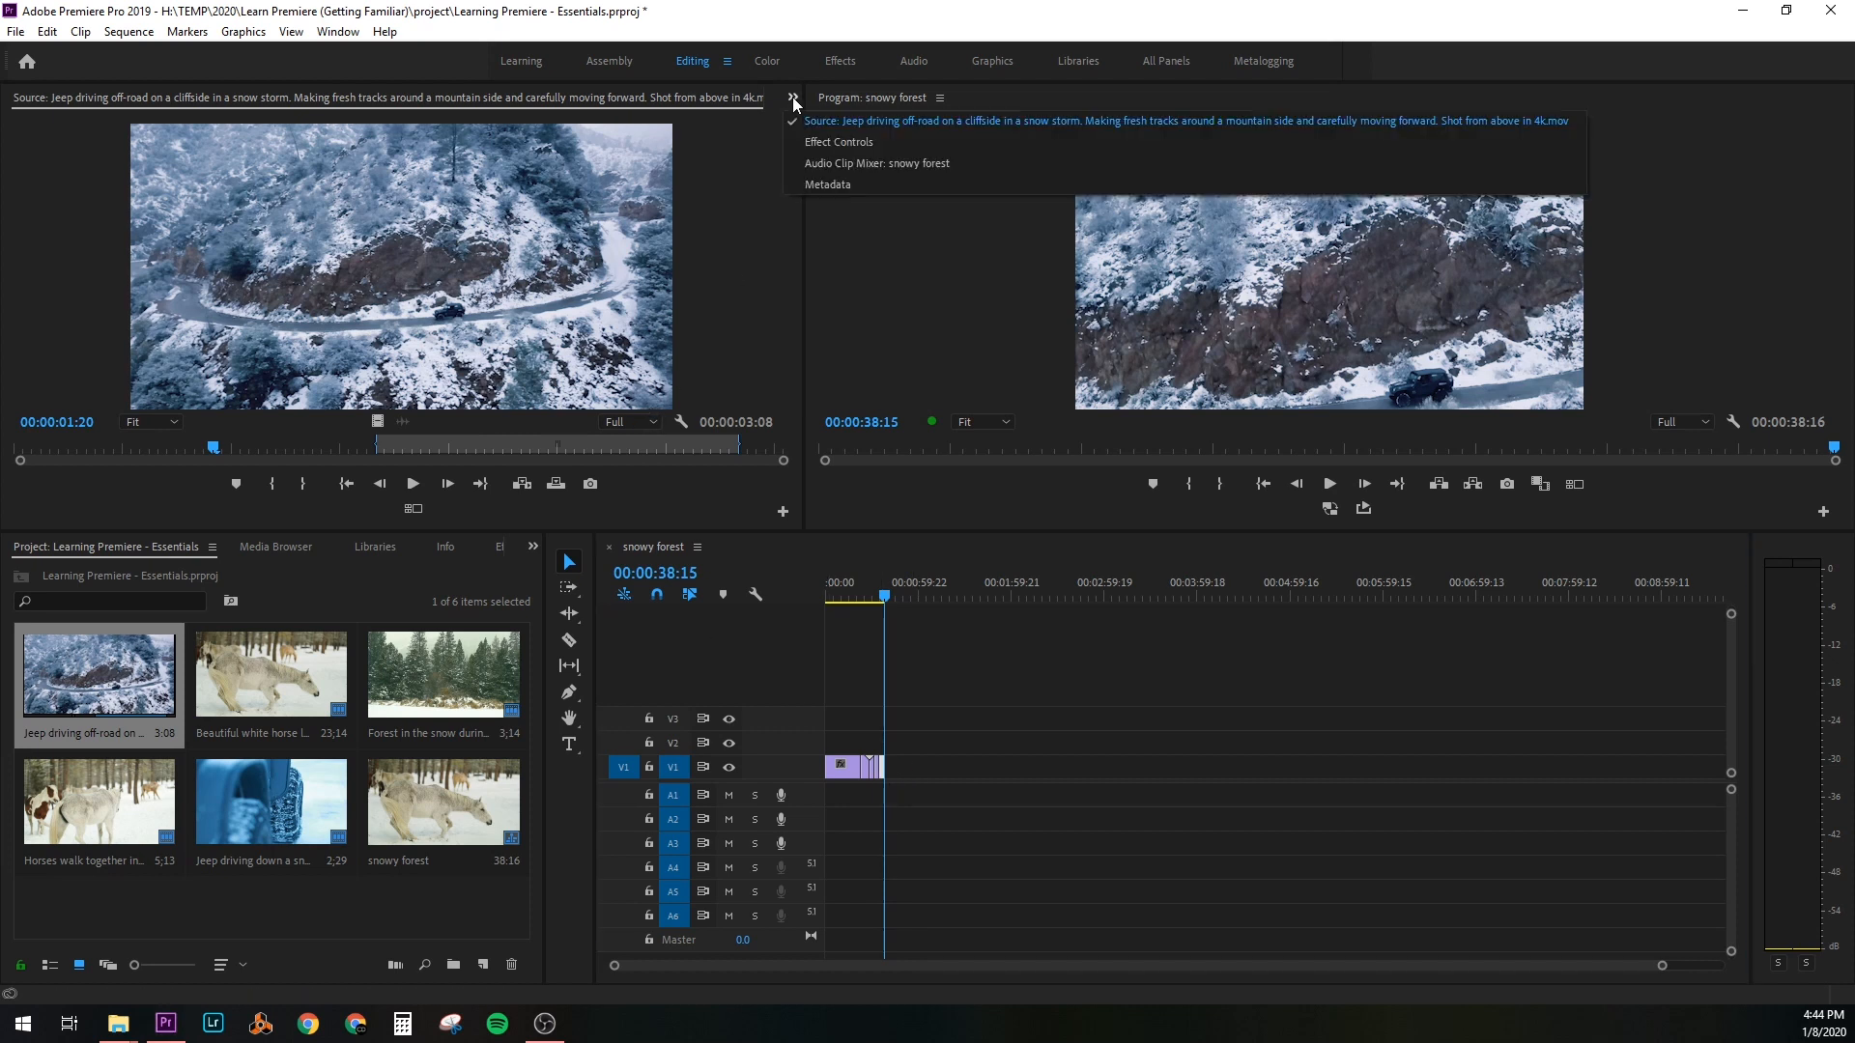
{"action": "mouse_move", "coordinate": [838, 141]}
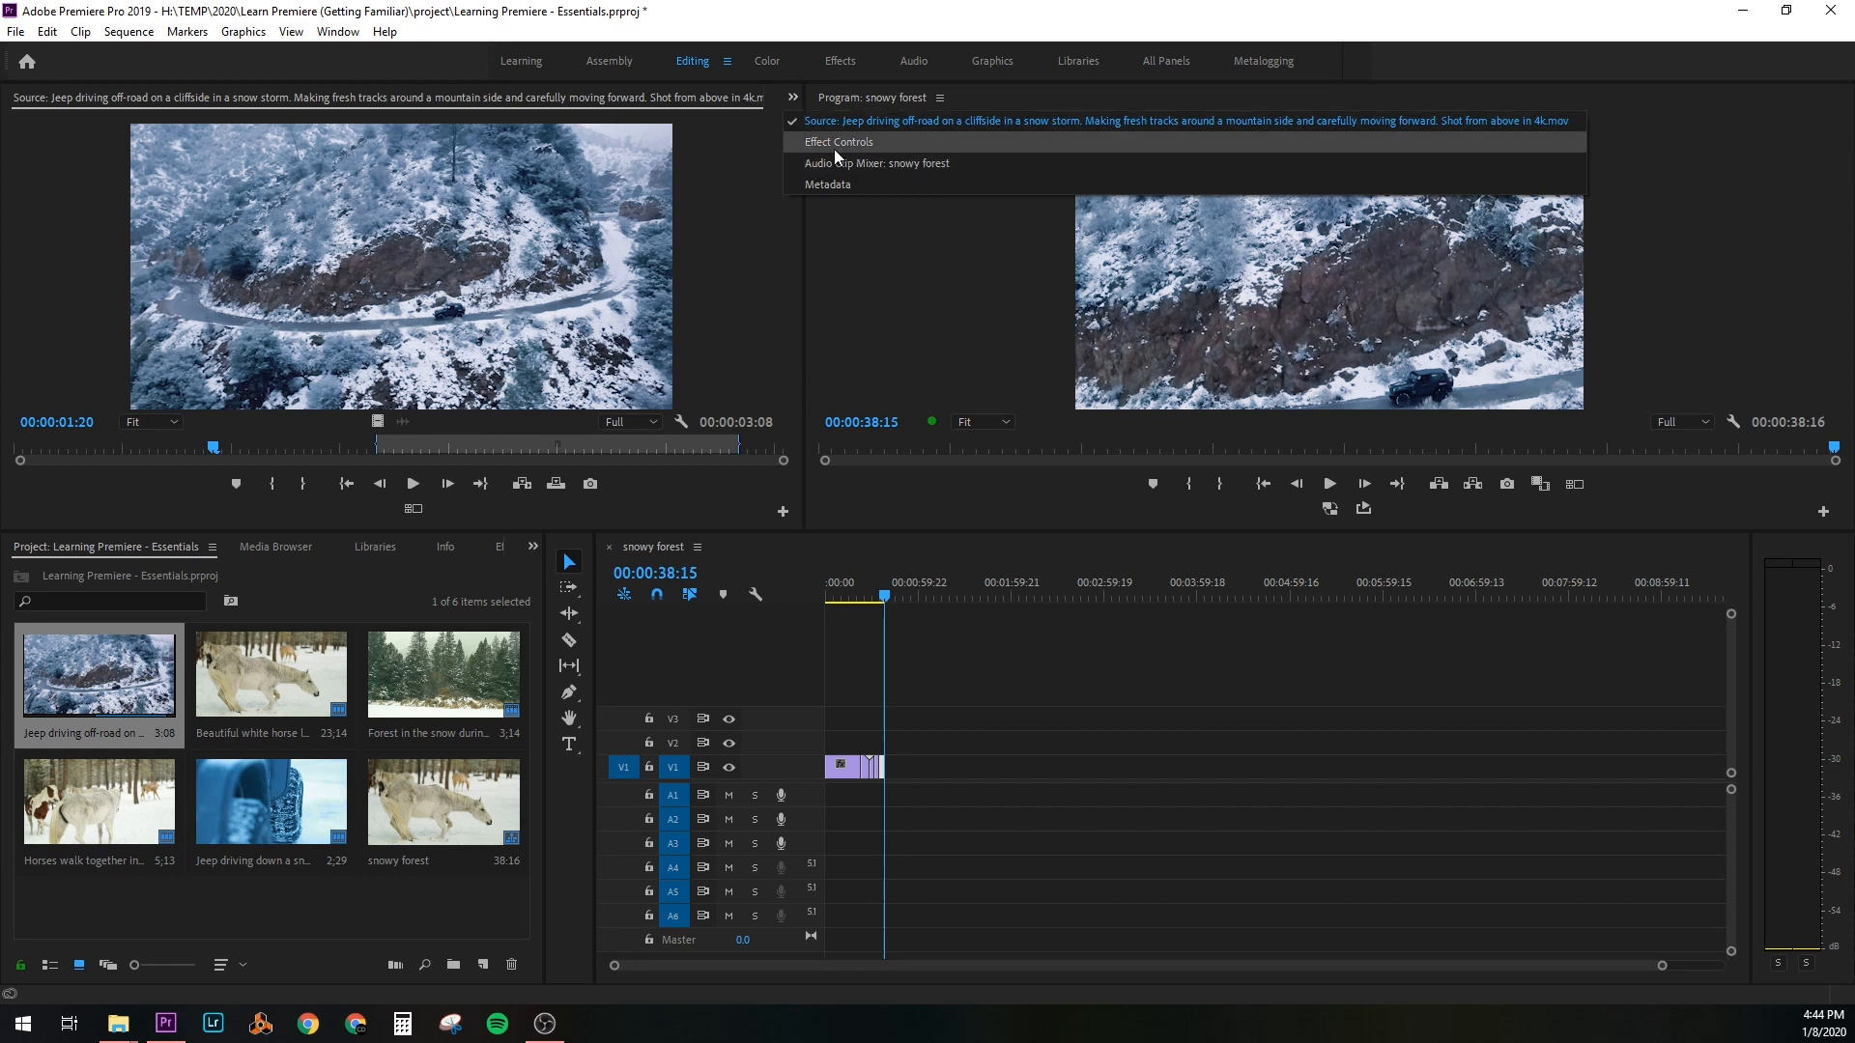
{"action": "left_click", "coordinate": [839, 141]}
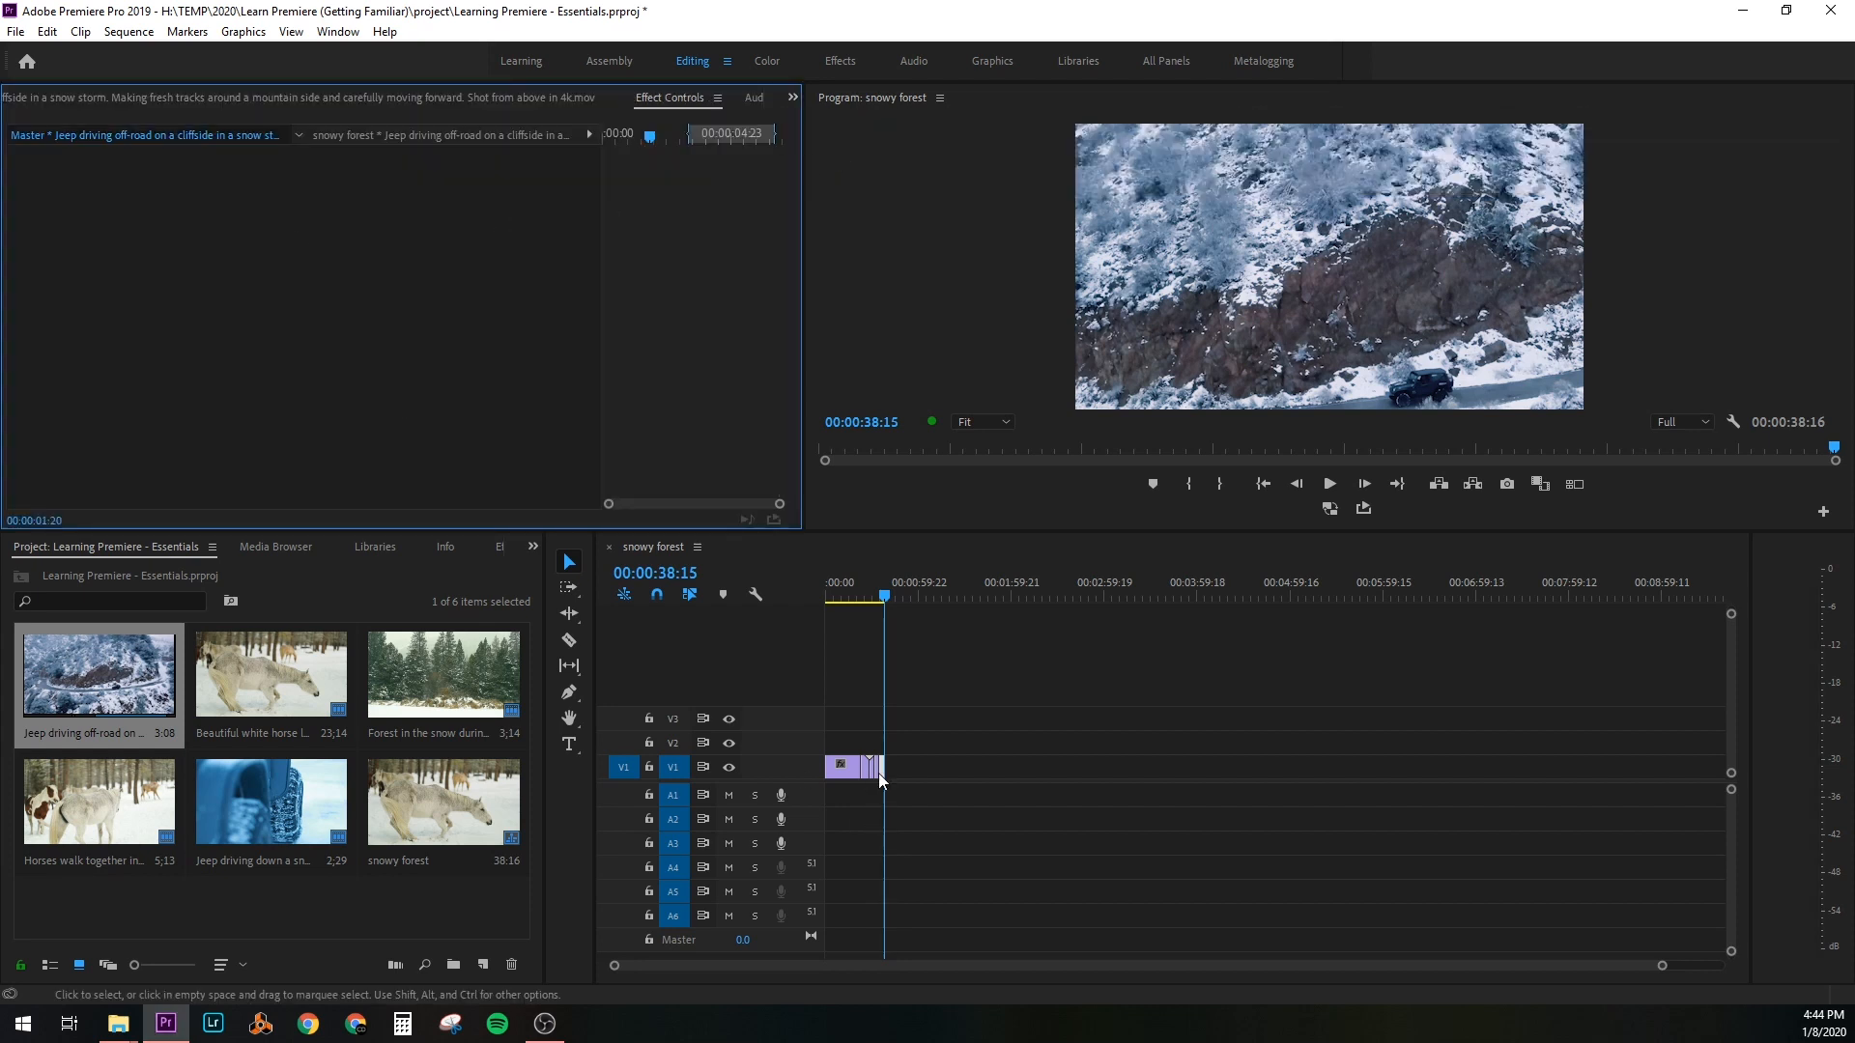
{"action": "left_click", "coordinate": [842, 767]}
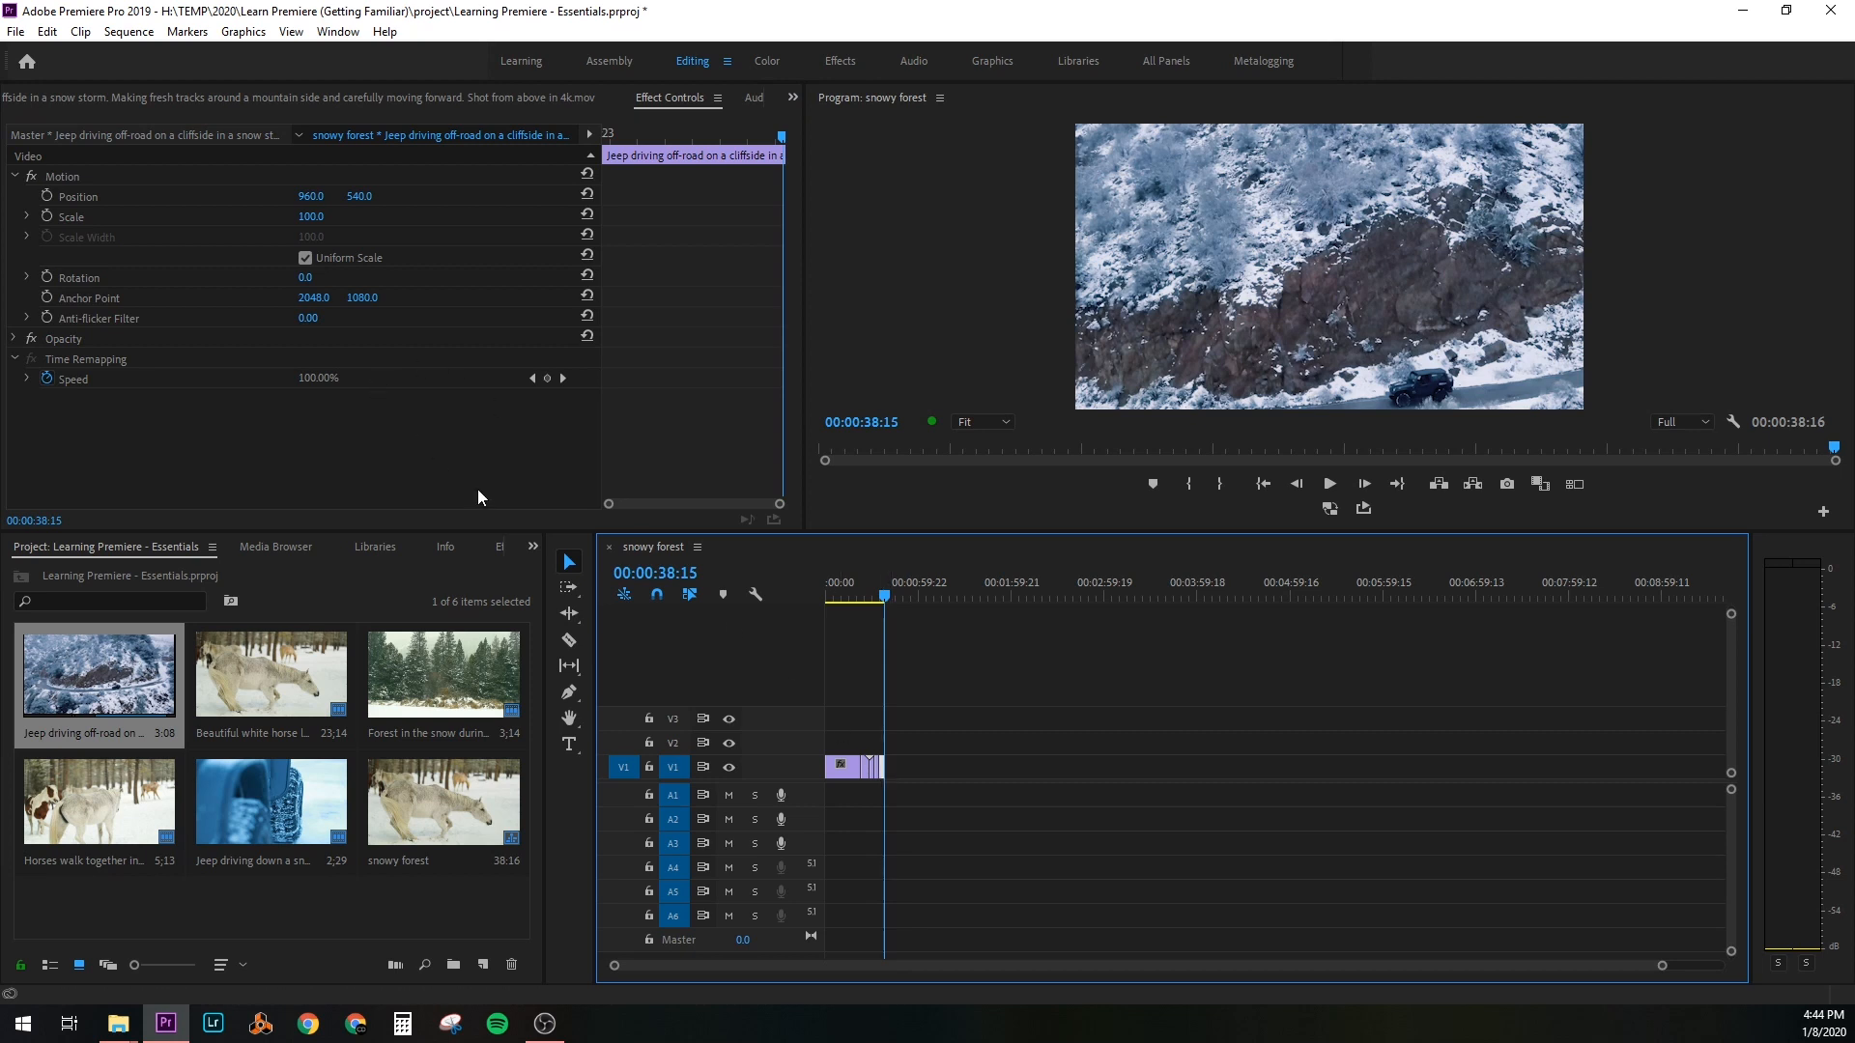
{"action": "mouse_move", "coordinate": [263, 307]}
{"action": "type", "text": "50"}
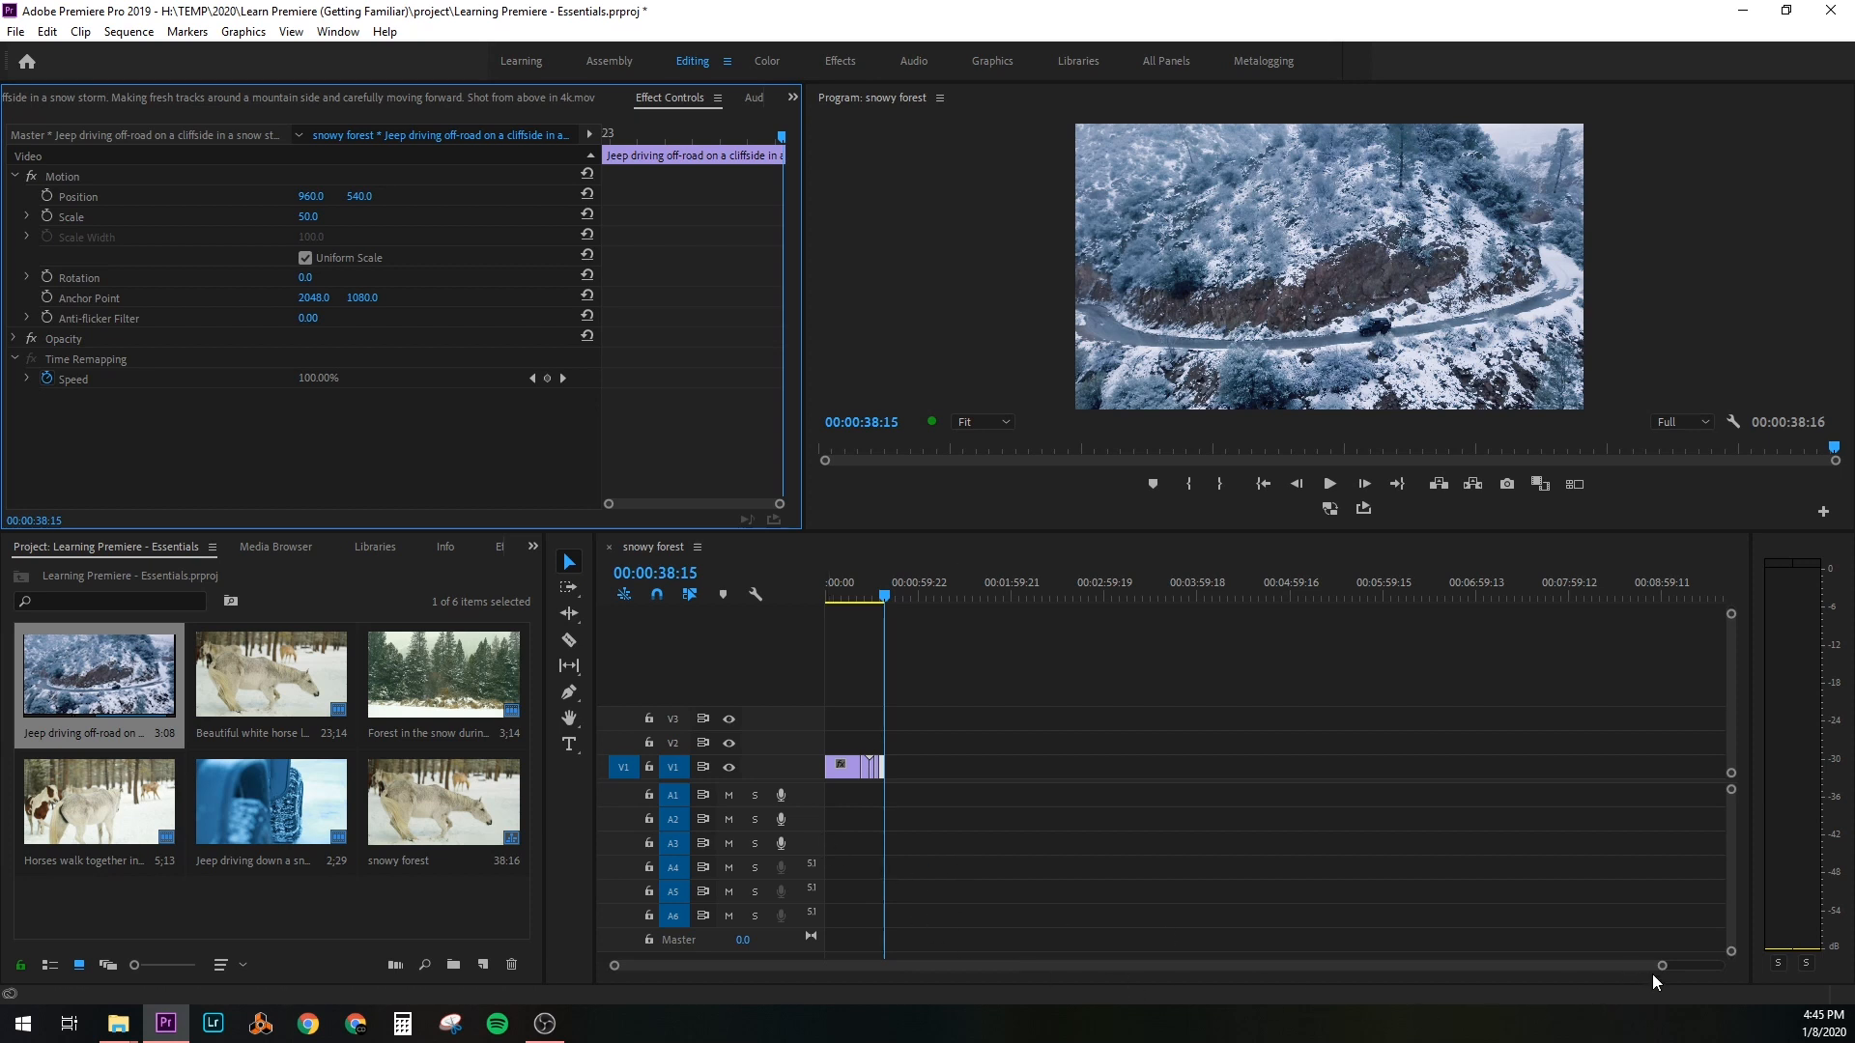
{"action": "mouse_move", "coordinate": [1662, 970]}
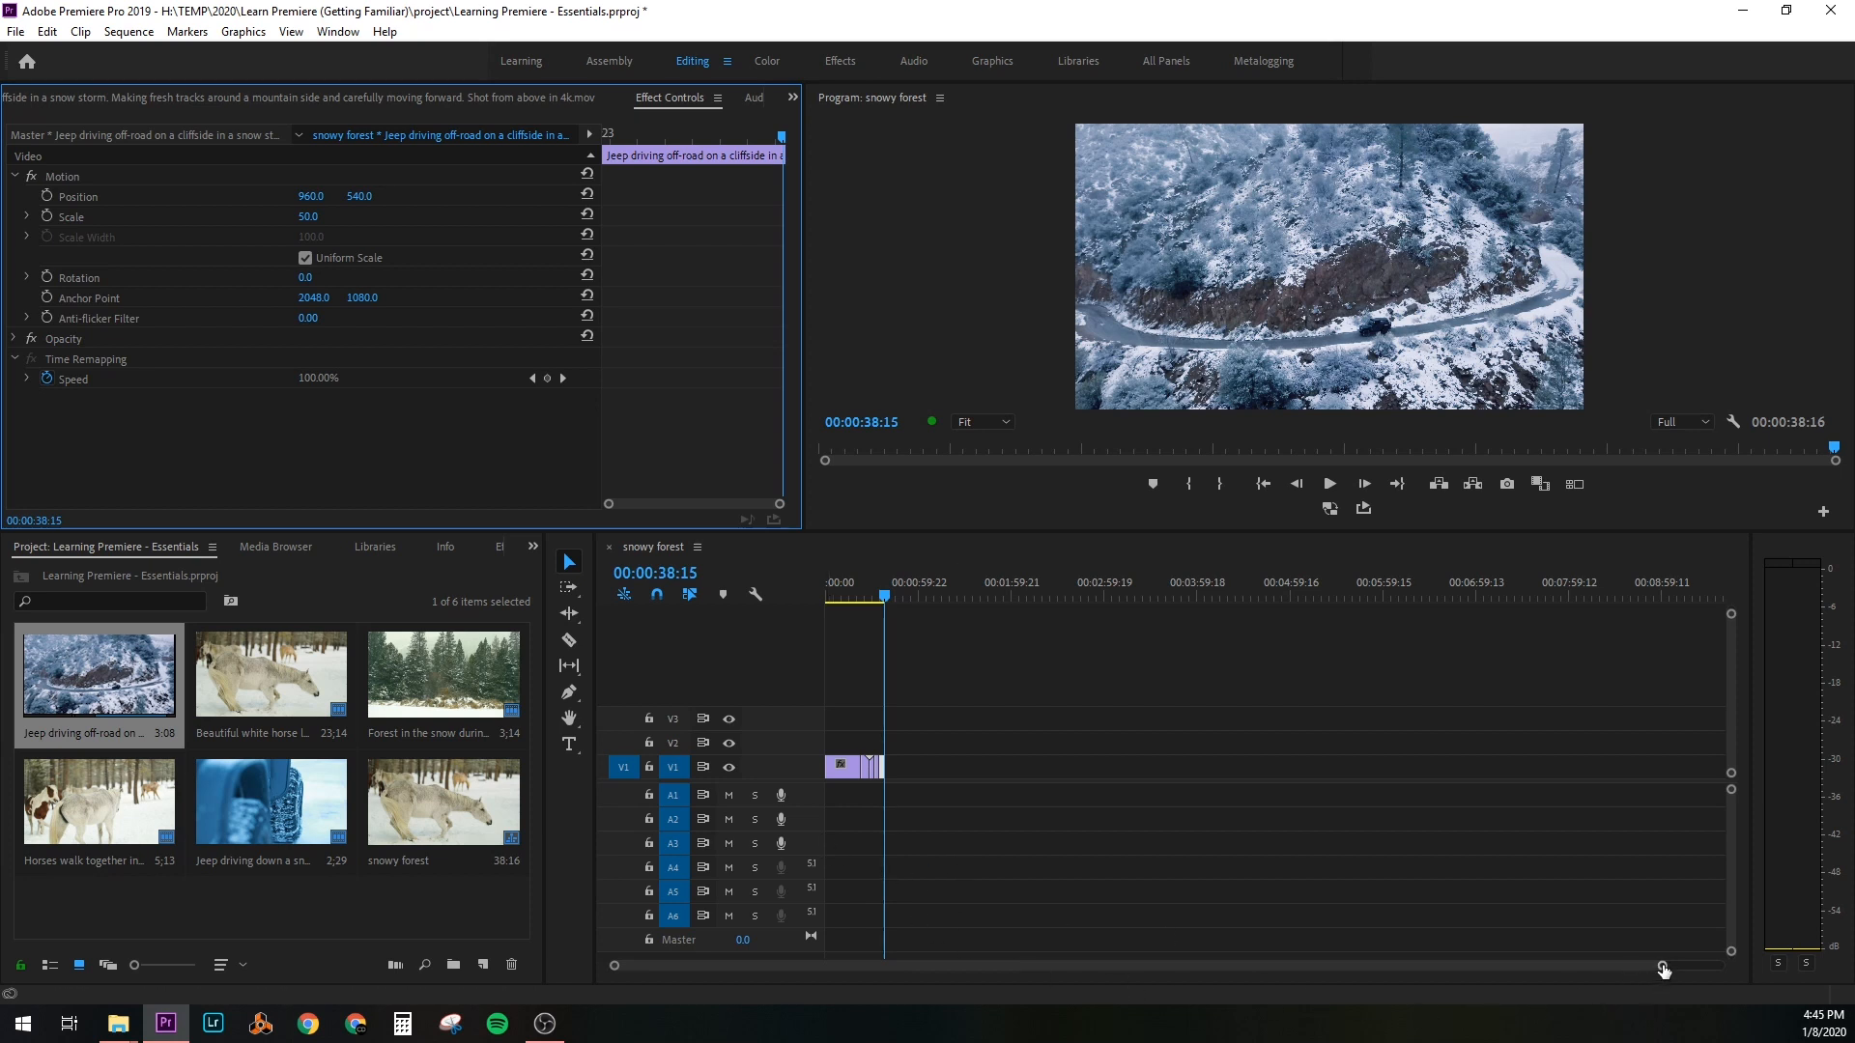
{"action": "left_click_drag", "start_coordinate": [1668, 968], "coordinate": [1526, 976]}
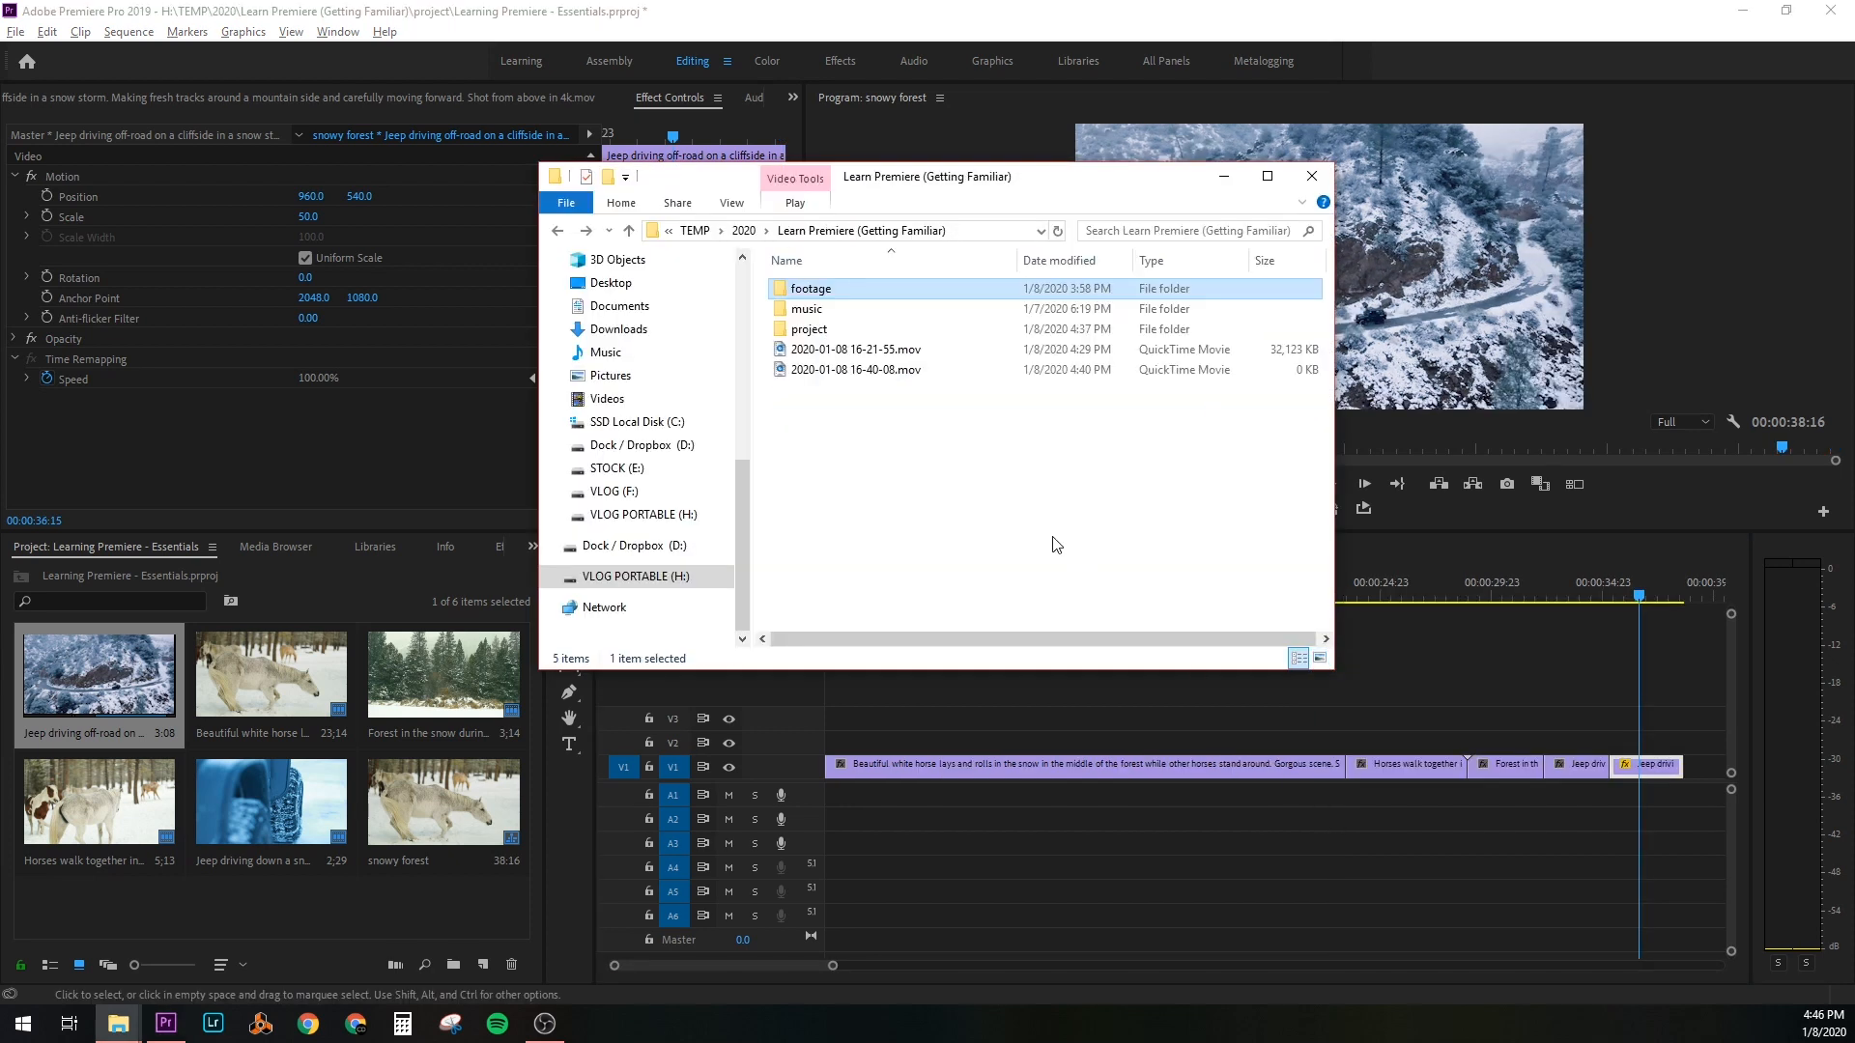
Open the music folder in File Explorer to bring the 'ES_And The Sky' track into the project
{"action": "double_click", "coordinate": [807, 309]}
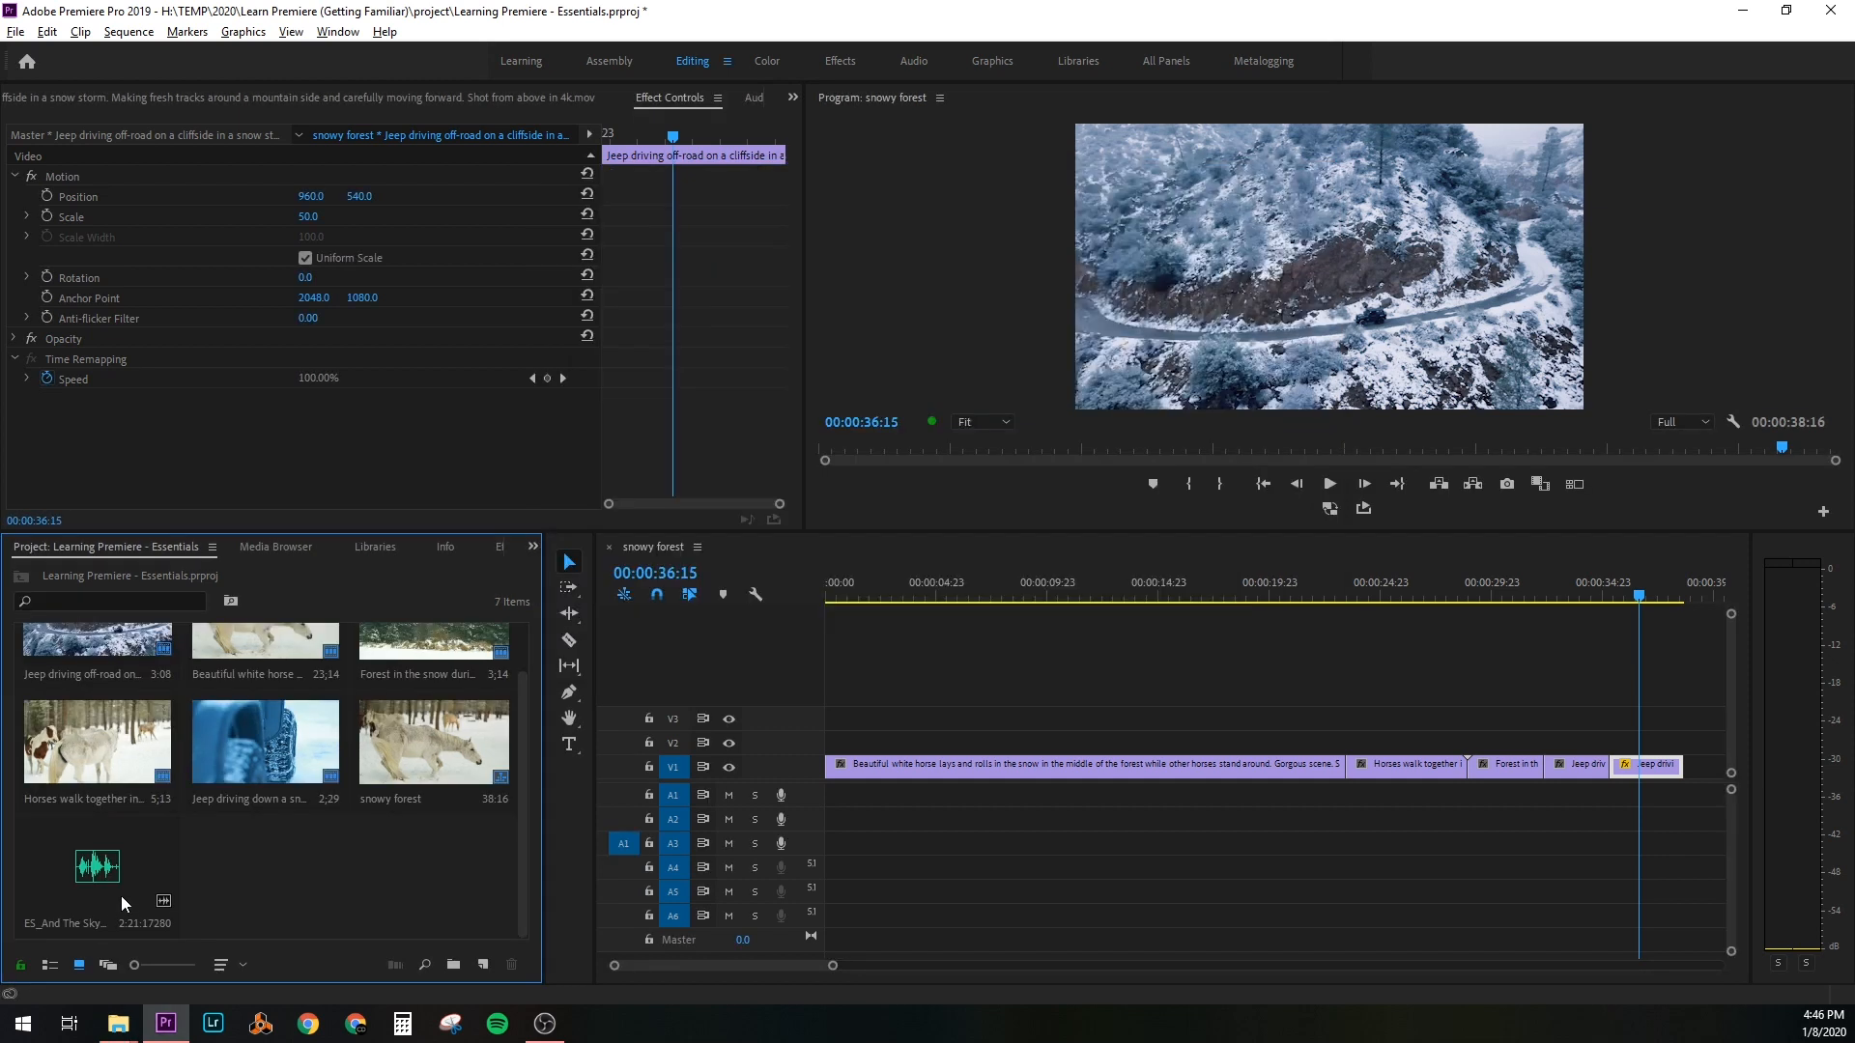
{"action": "mouse_move", "coordinate": [62, 885]}
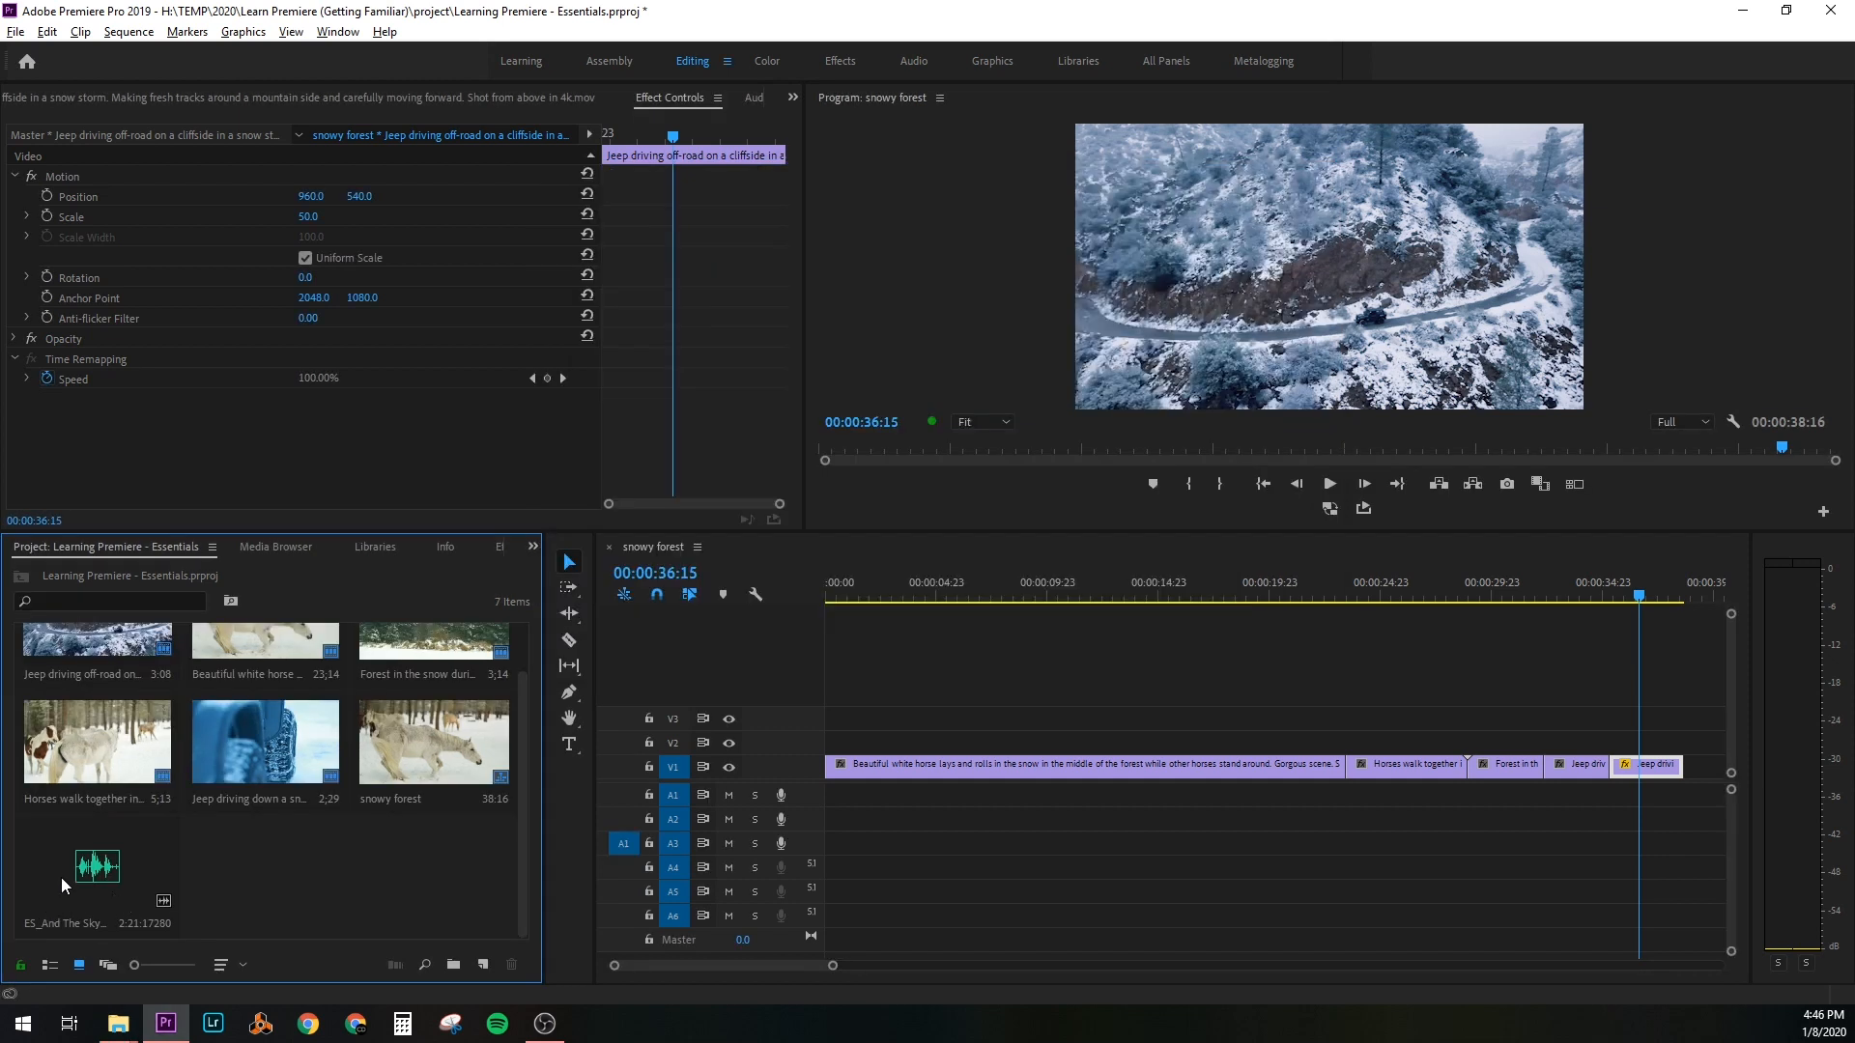
Place the 'ES_And The Sky' music track on A2 beneath the video clips
{"action": "double_click", "coordinate": [97, 863]}
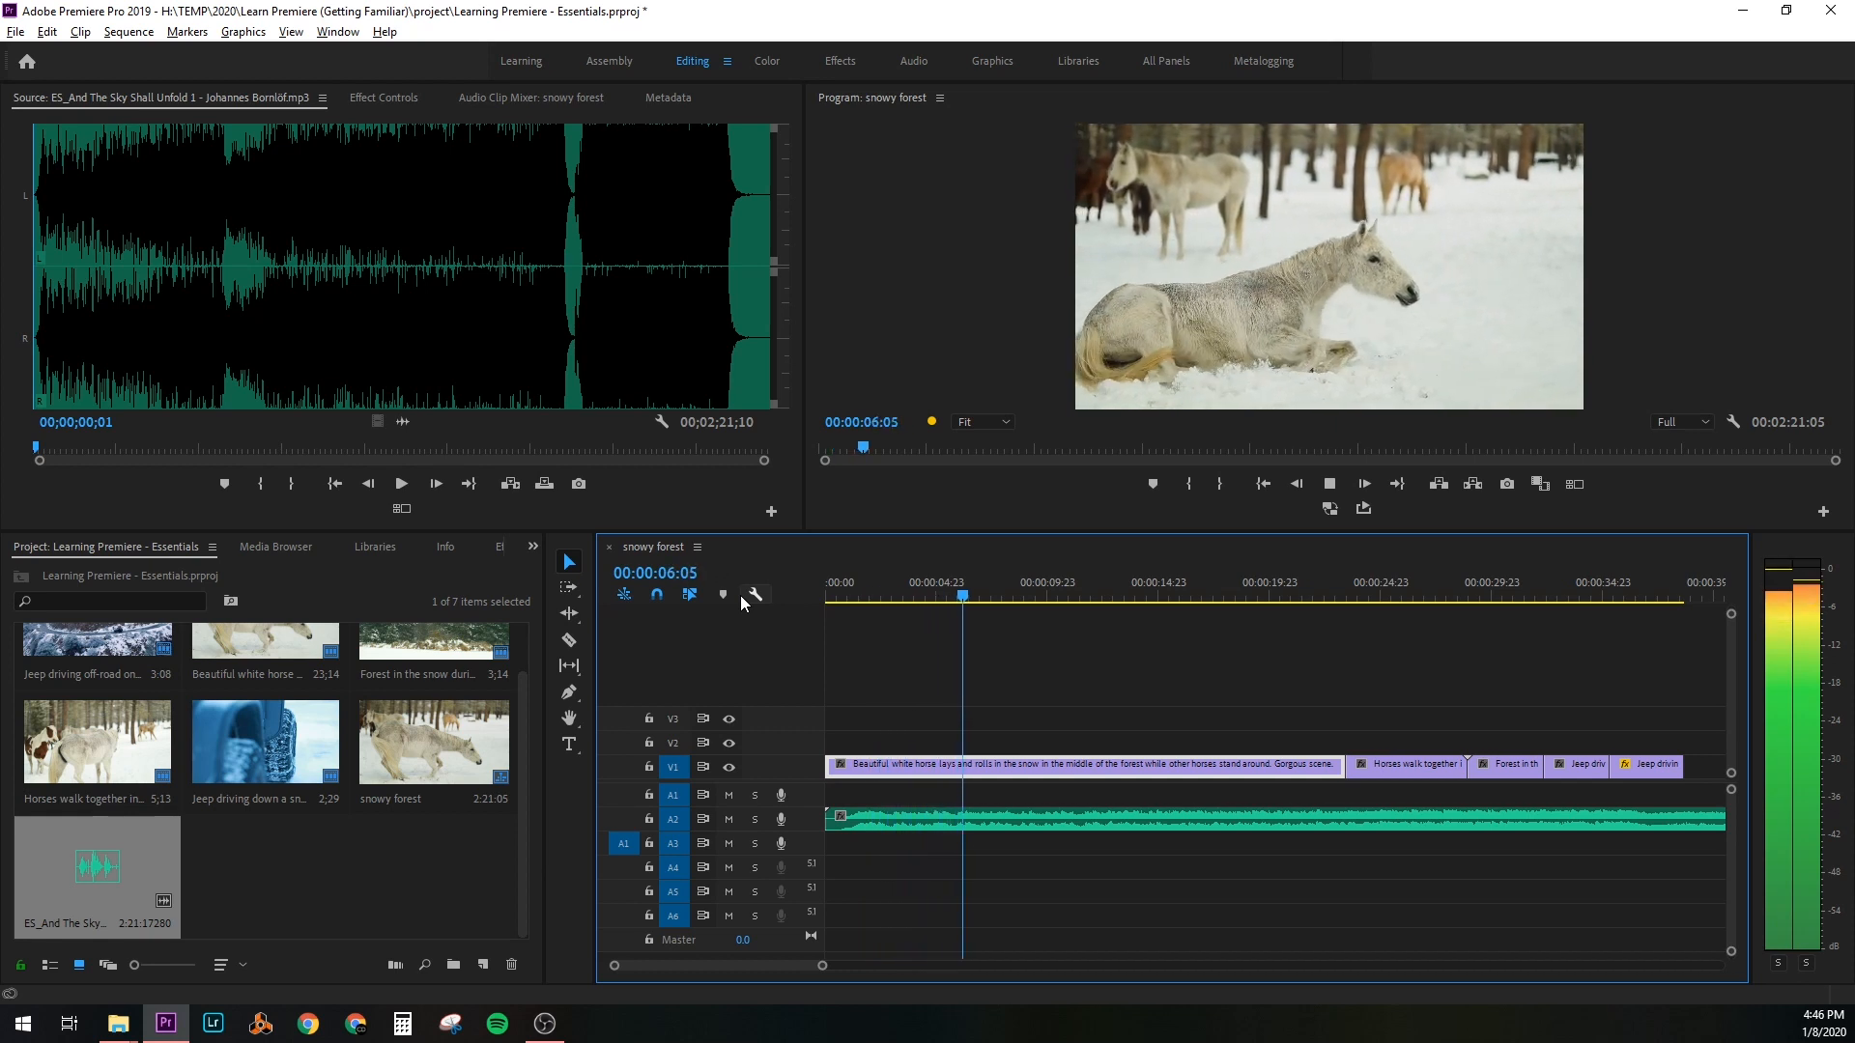
{"action": "left_click", "coordinate": [997, 597]}
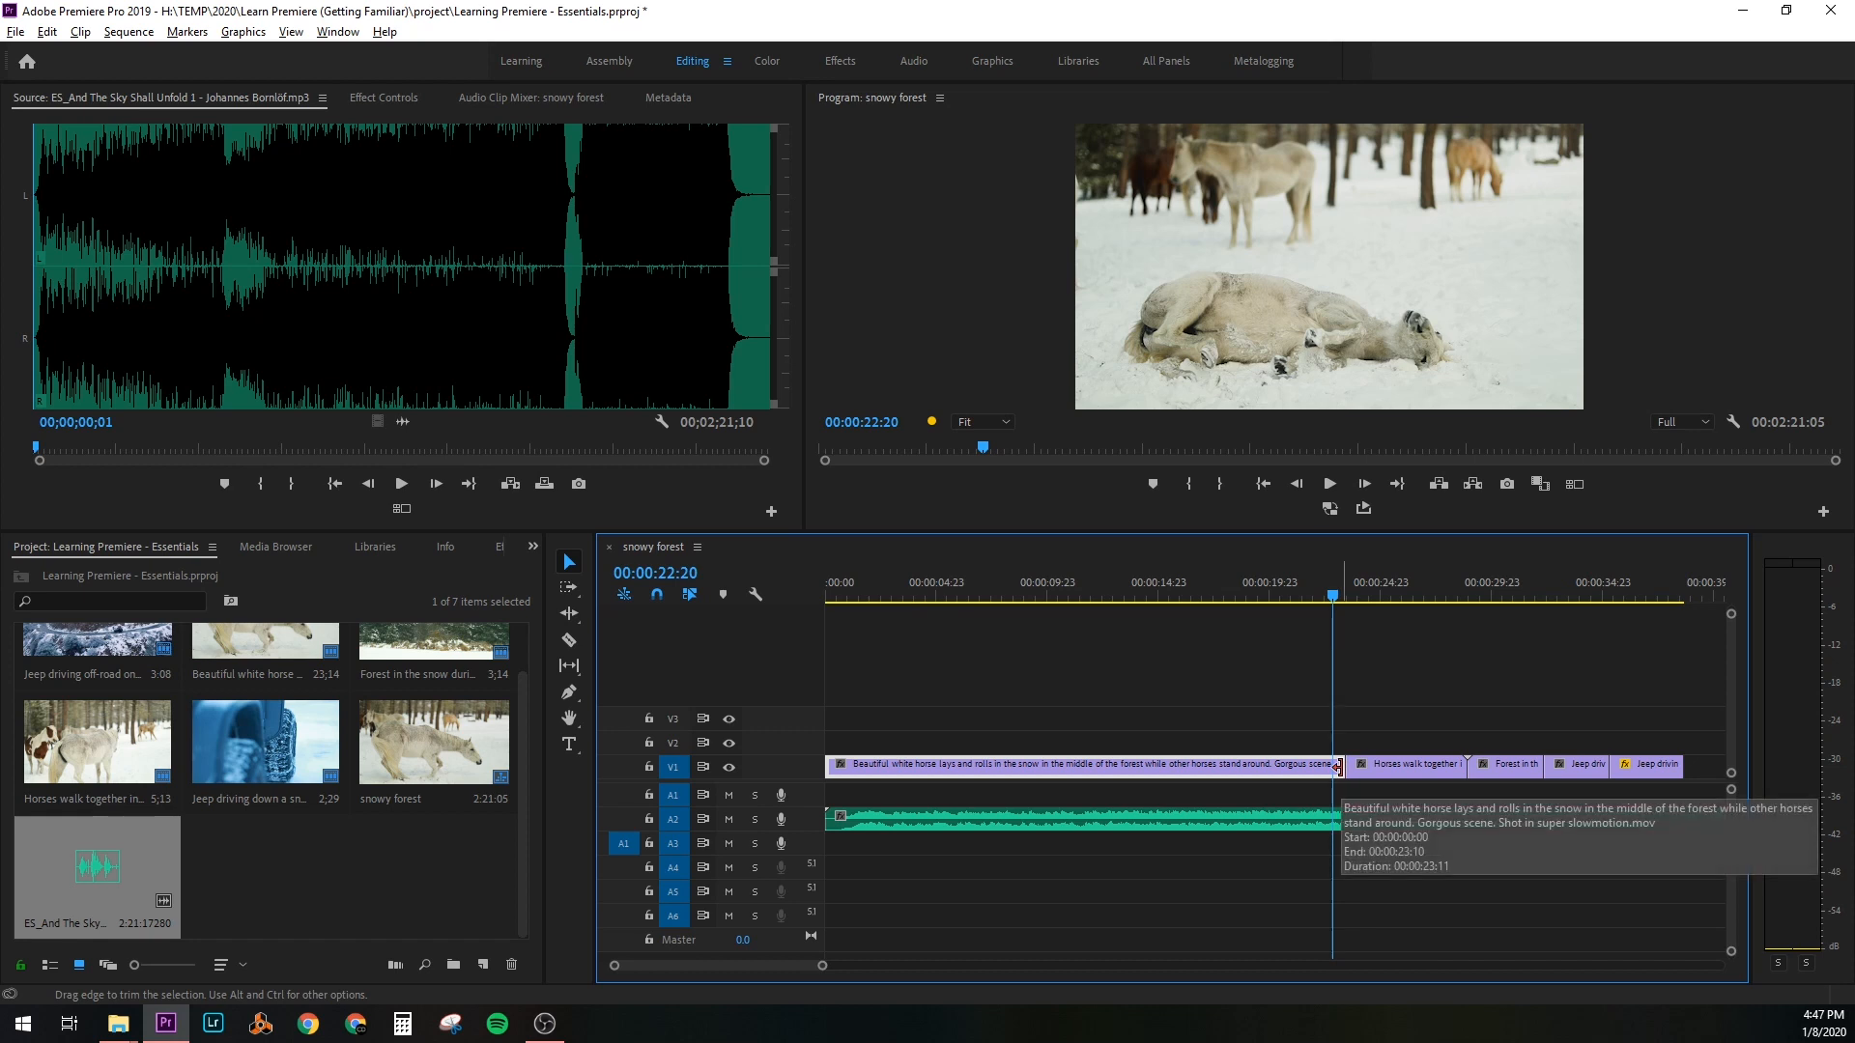
Trim the opening white horse clip to about 7 seconds by dragging its end edge left
{"action": "left_click_drag", "start_coordinate": [1335, 765], "coordinate": [1138, 765]}
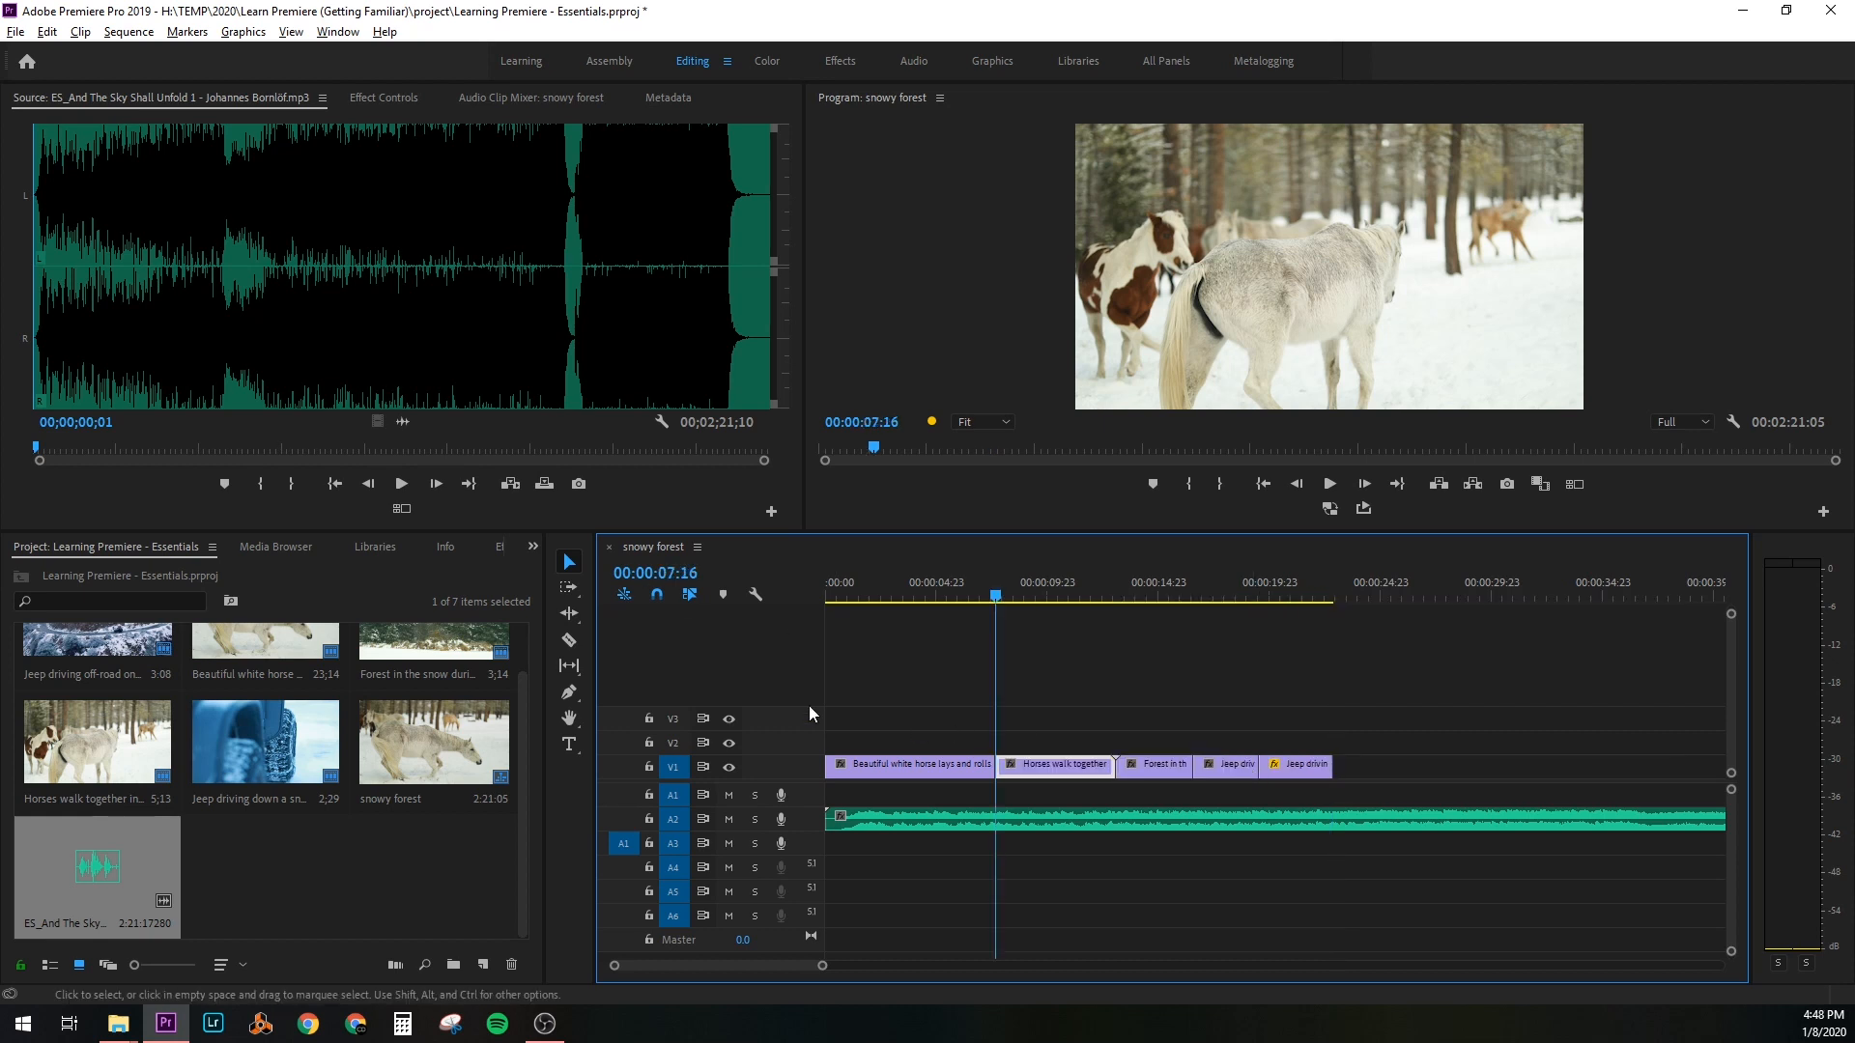
{"action": "mouse_move", "coordinate": [568, 615]}
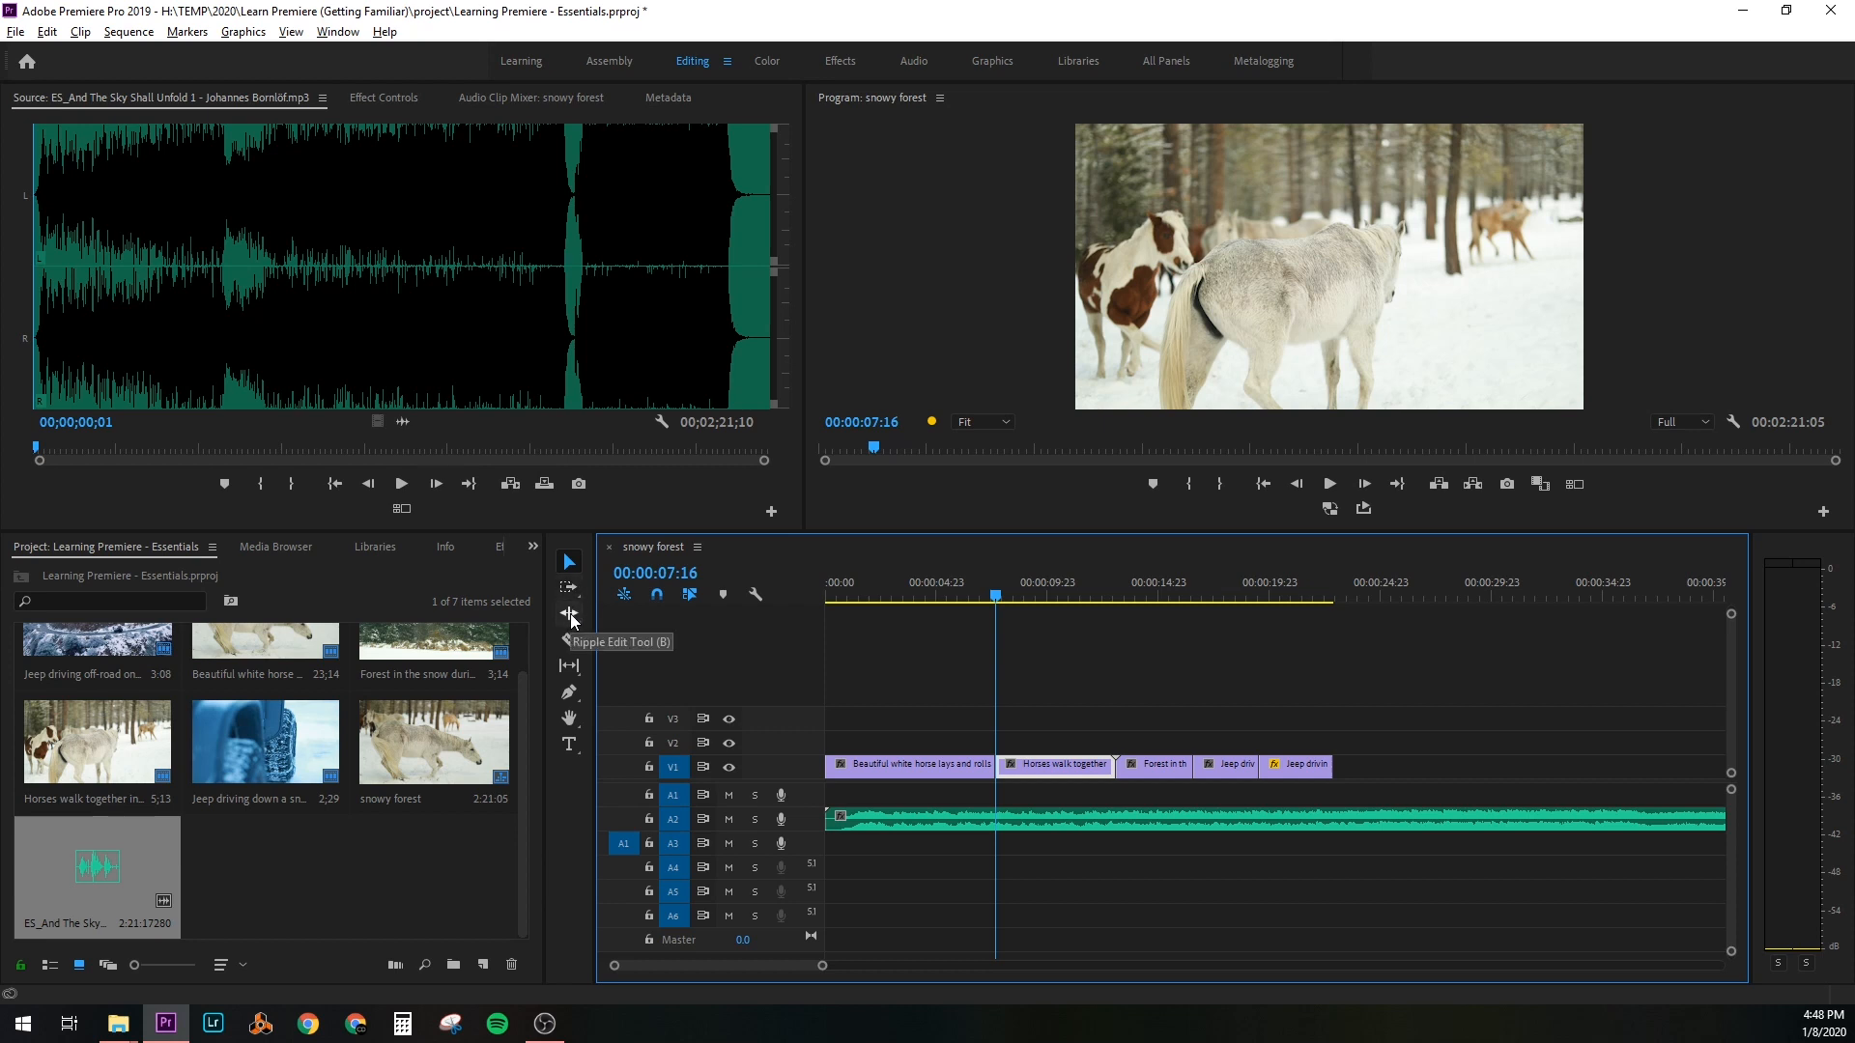
Ripple-trim the horse opening clip to about 6 seconds so later clips shift earlier
{"action": "left_click", "coordinate": [568, 612]}
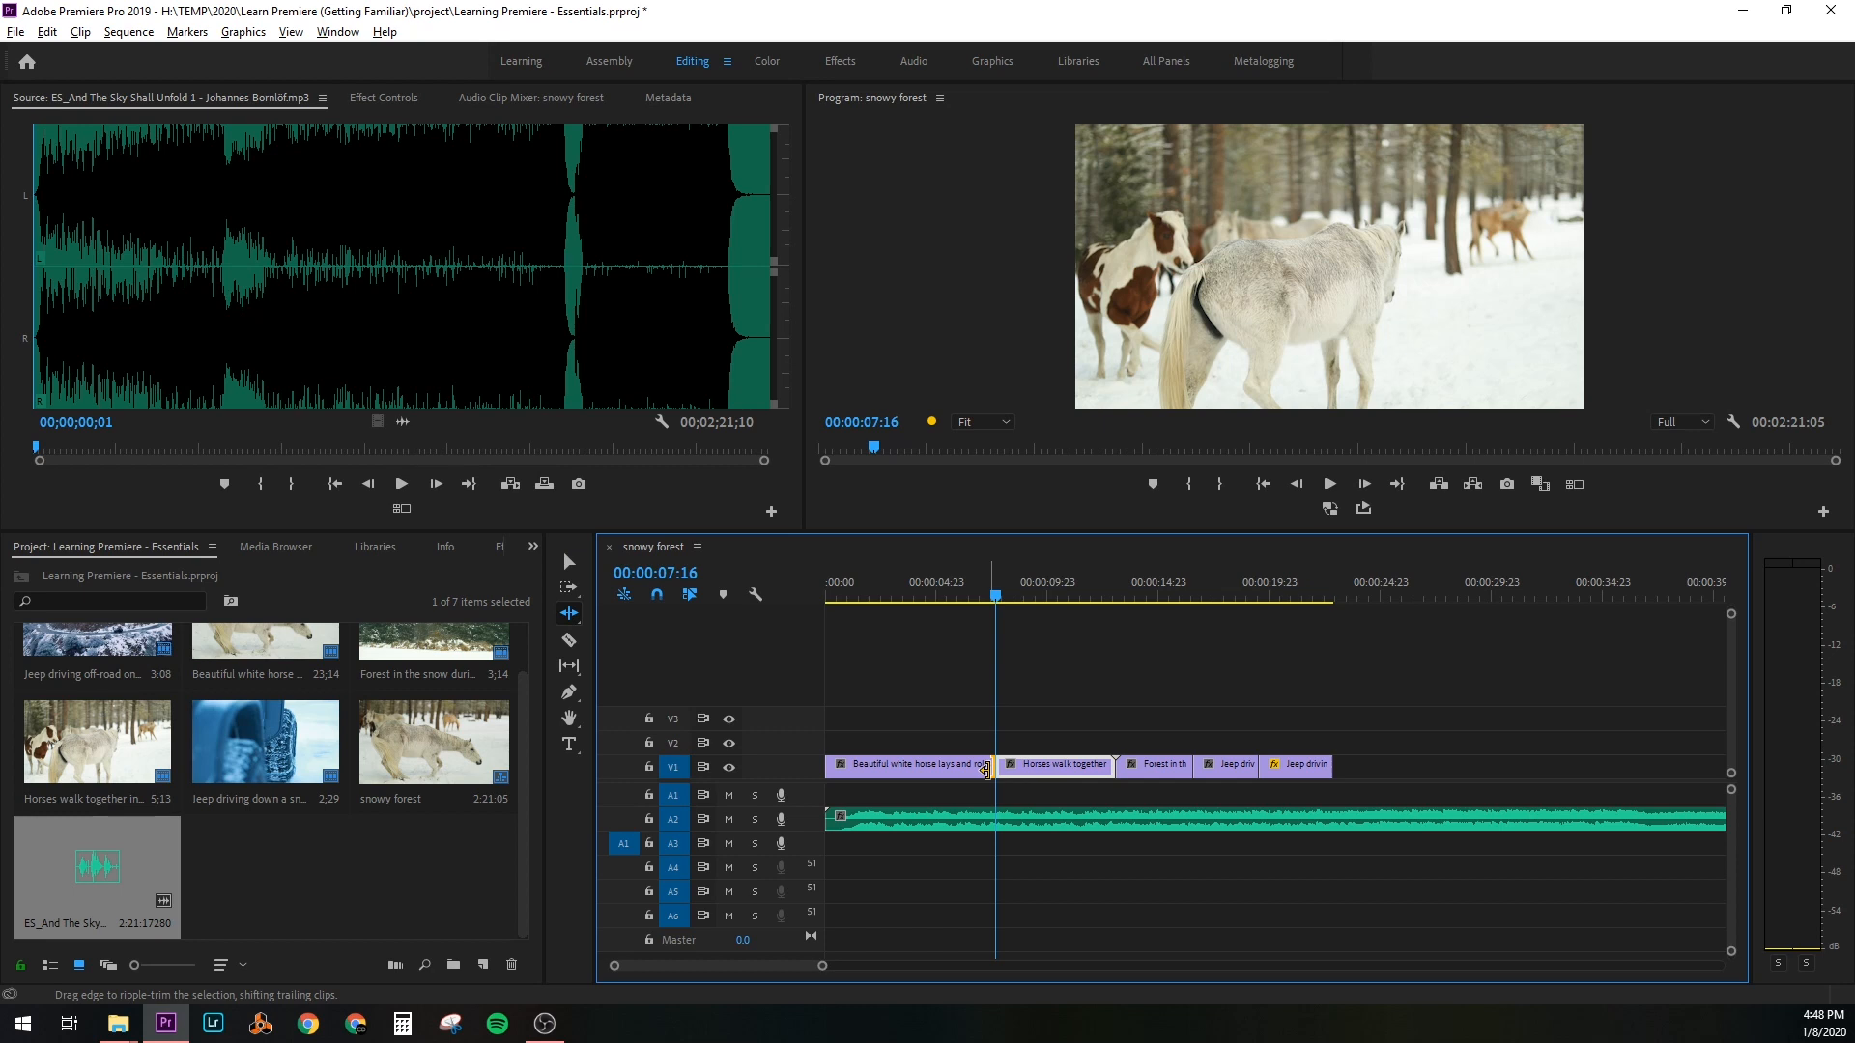
{"action": "left_click_drag", "start_coordinate": [987, 766], "coordinate": [947, 766]}
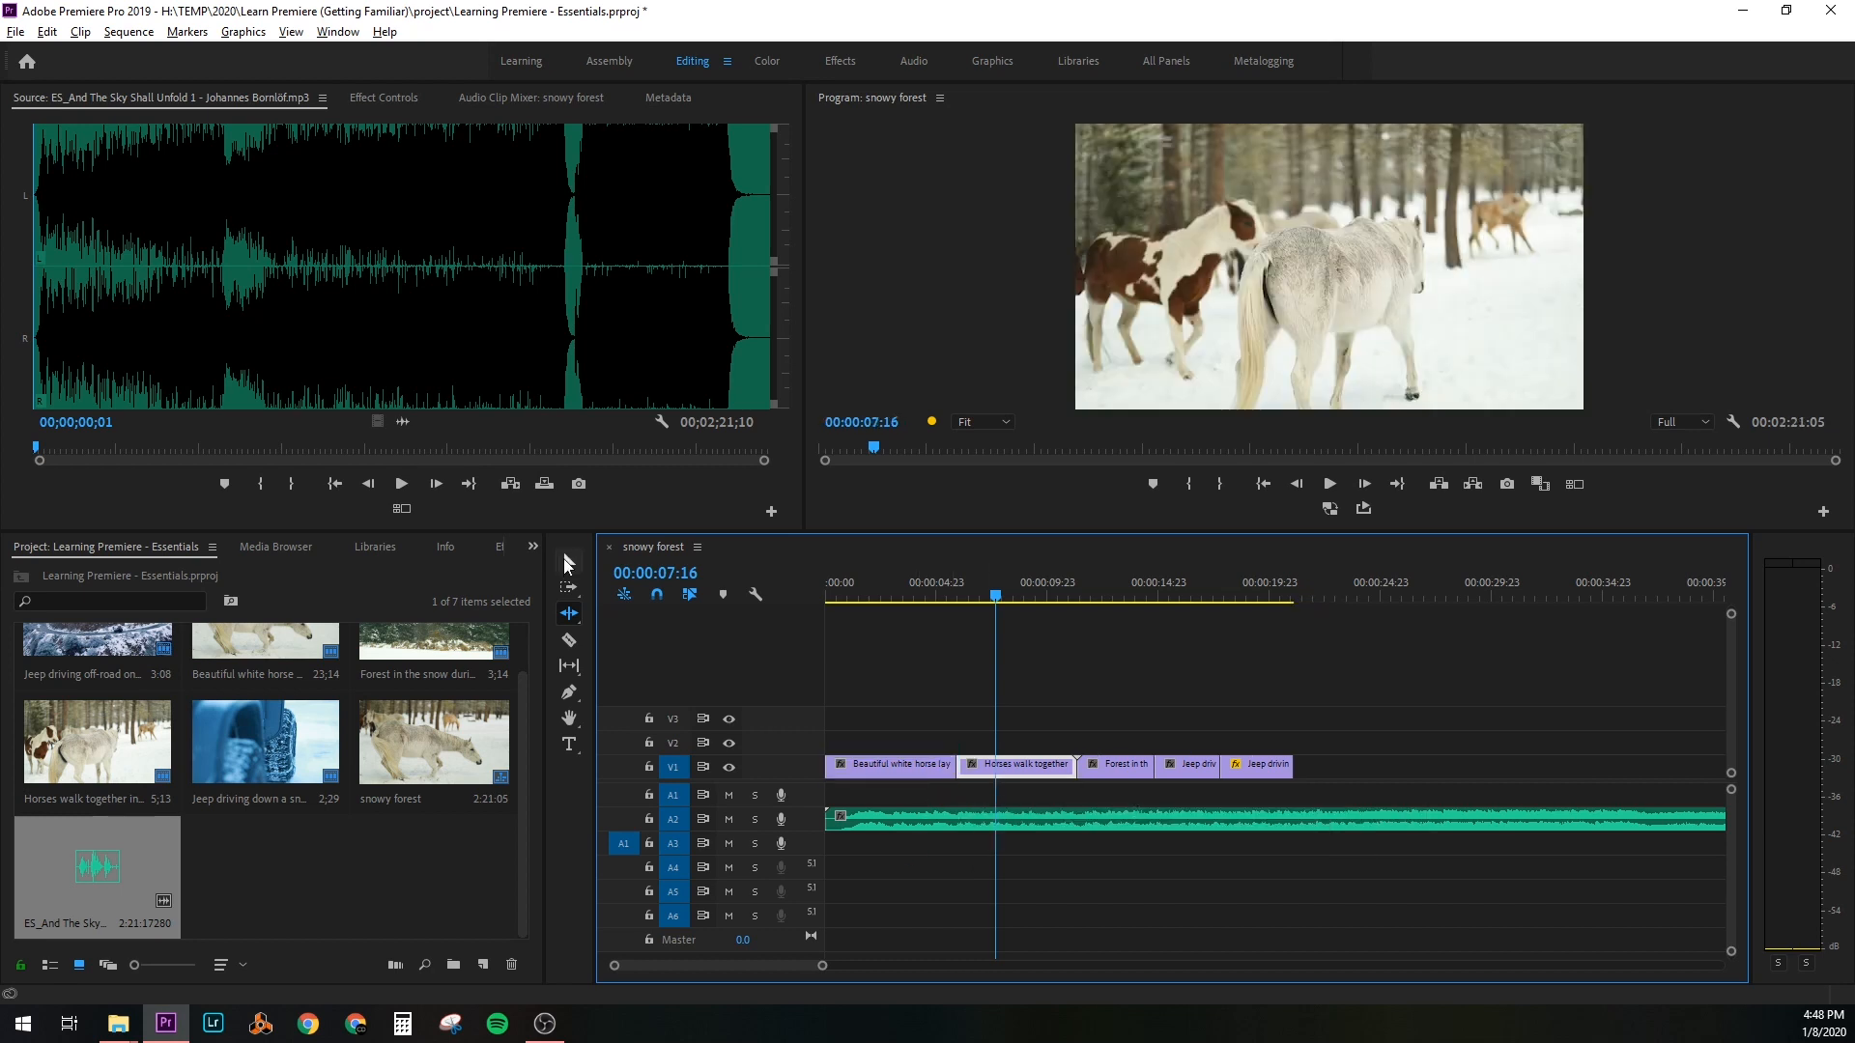
{"action": "mouse_move", "coordinate": [568, 616]}
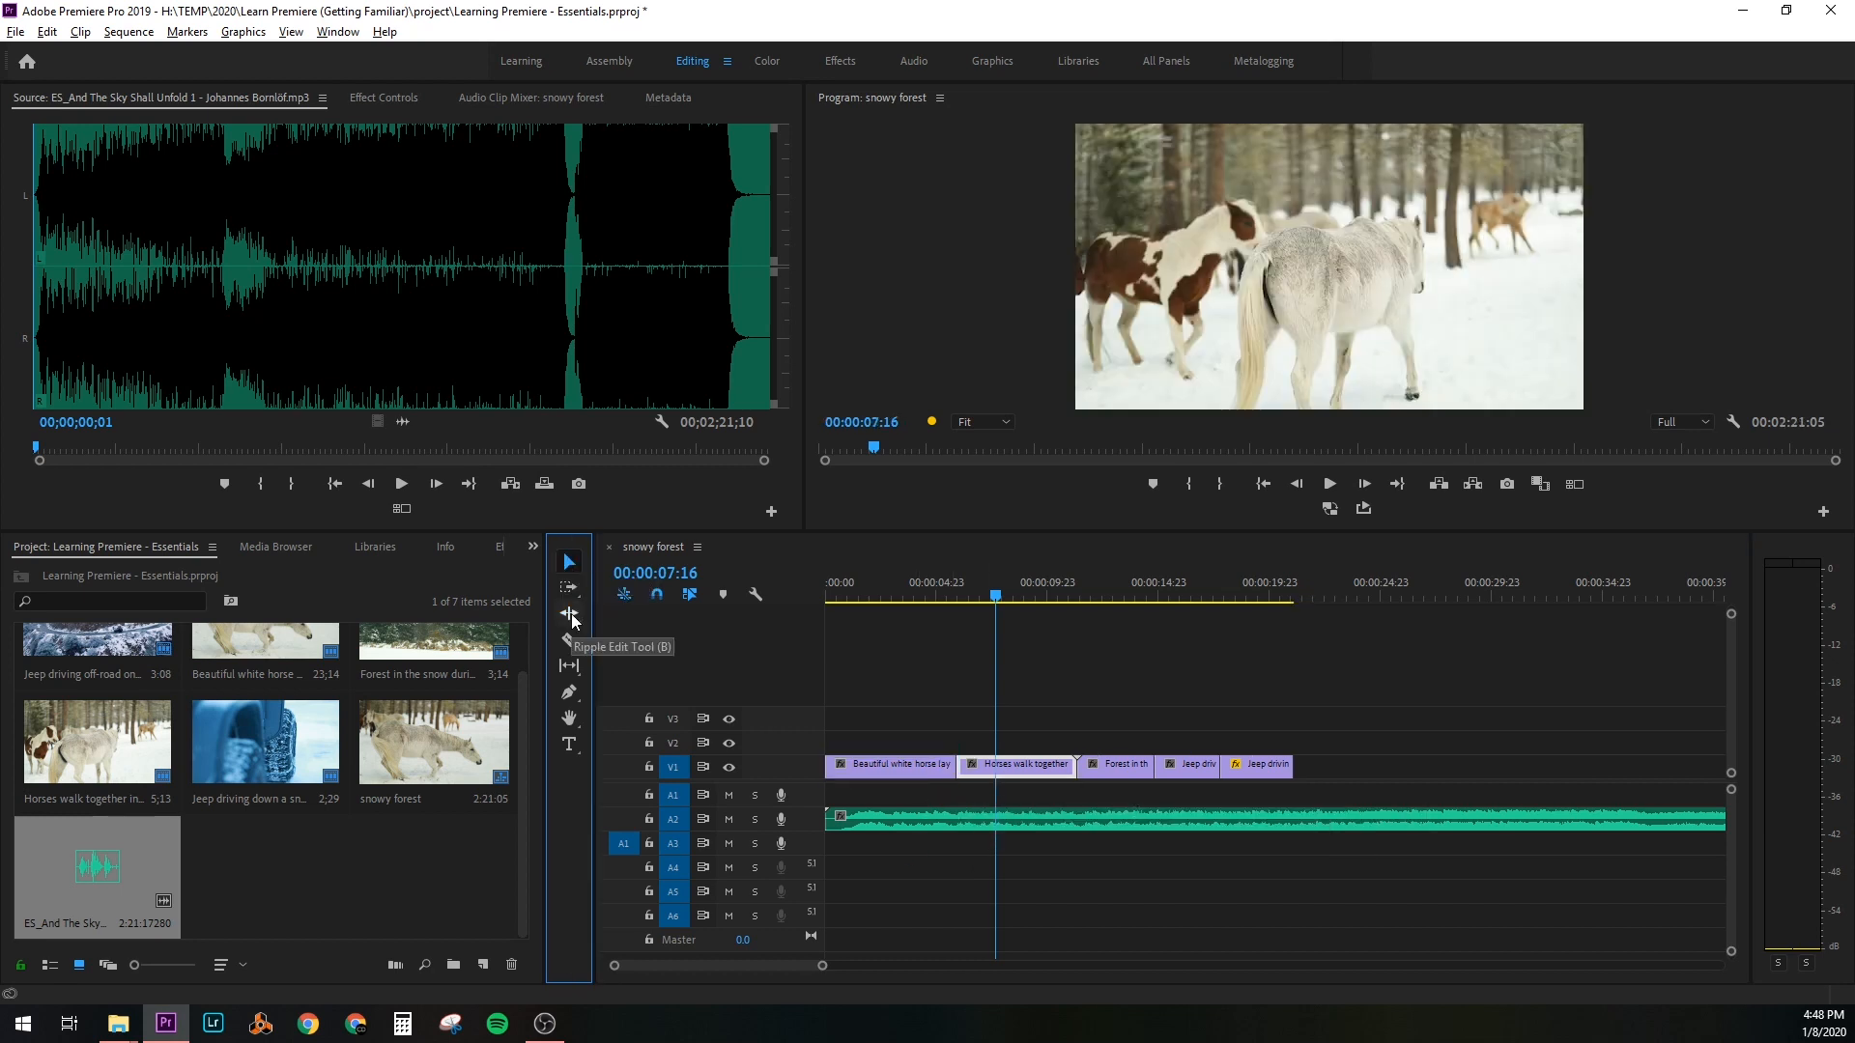
{"action": "mouse_move", "coordinate": [736, 675]}
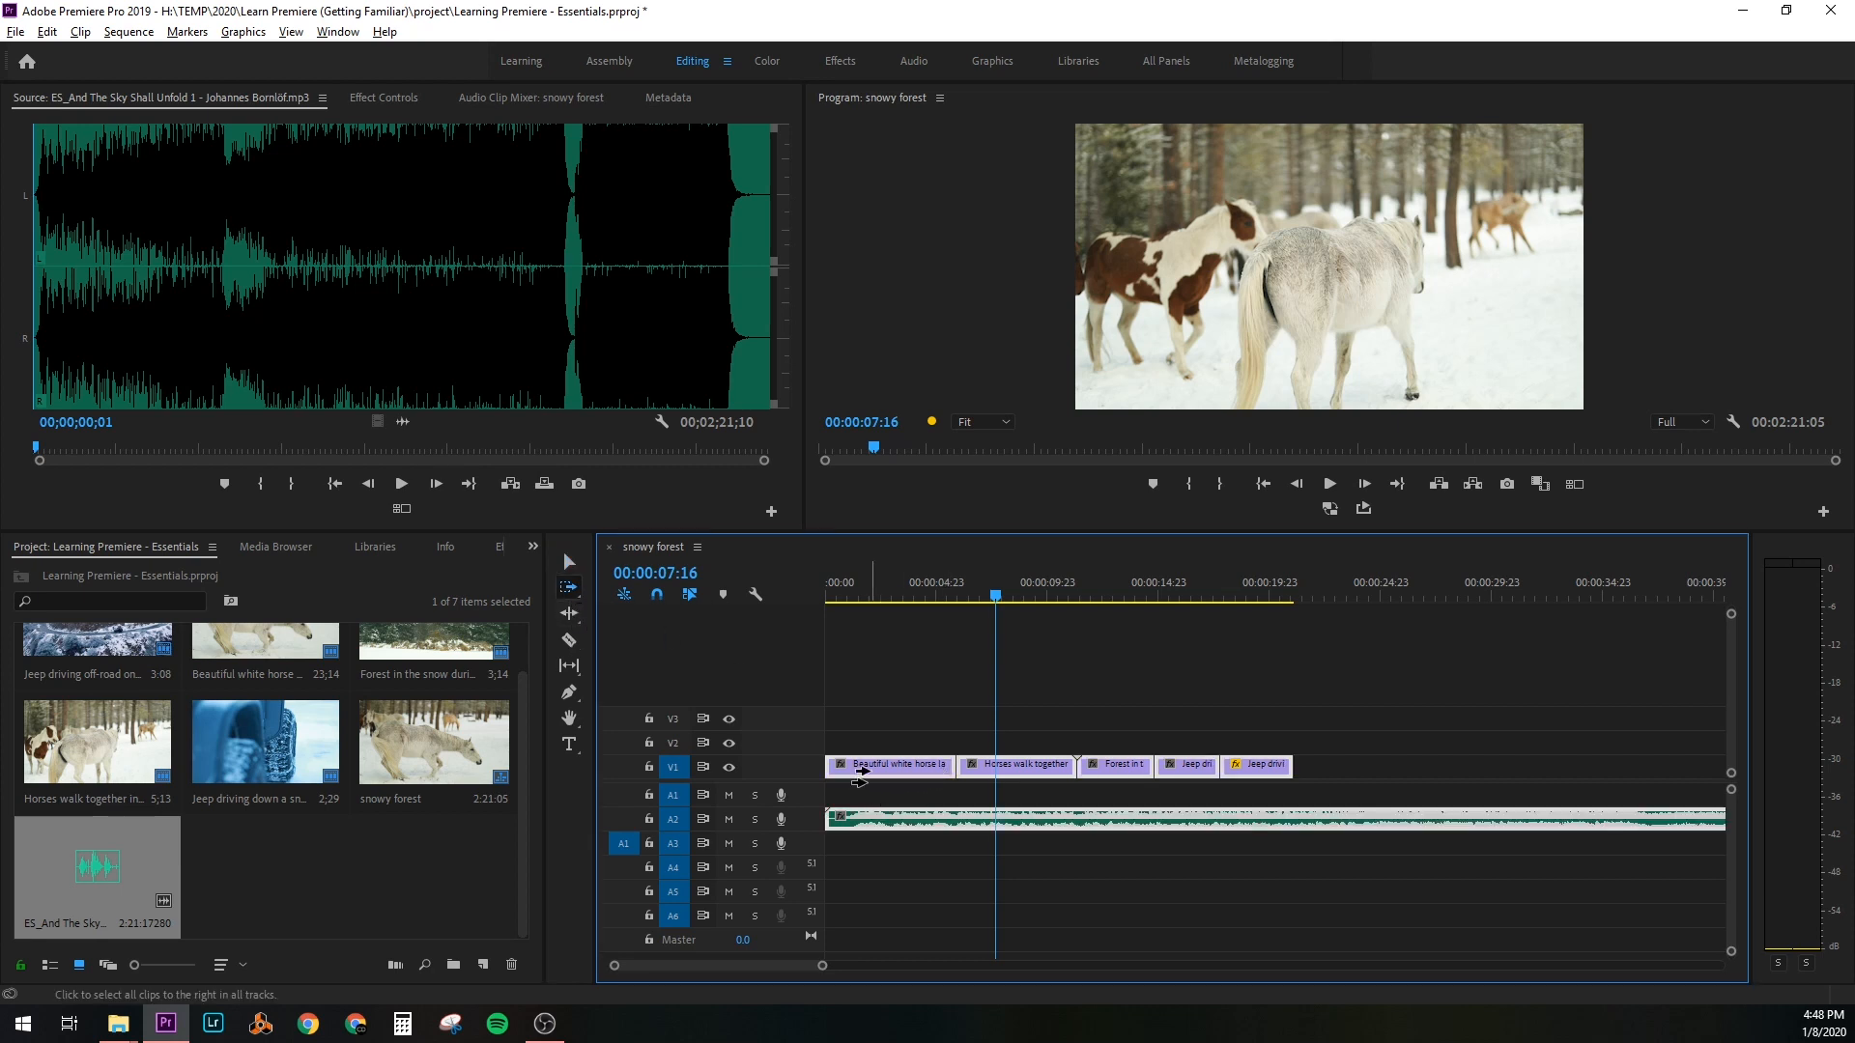
{"action": "left_click", "coordinate": [568, 641]}
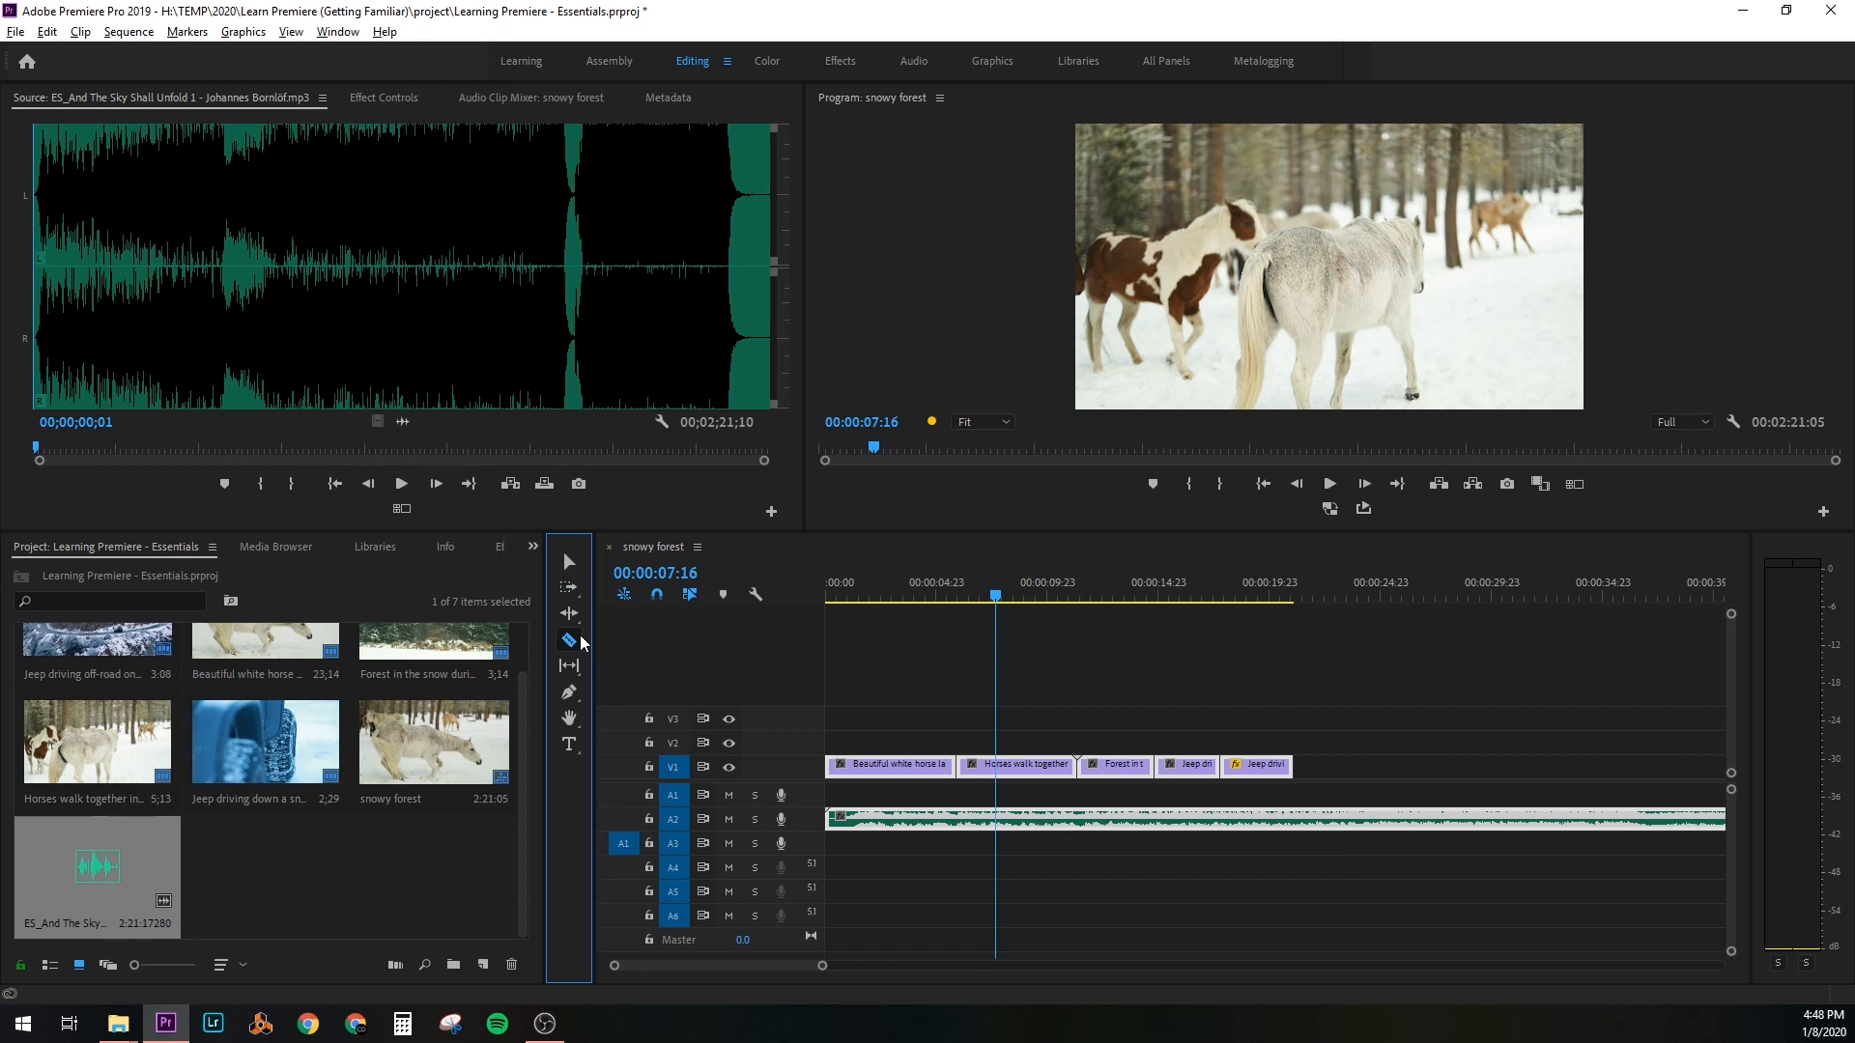
{"action": "mouse_move", "coordinate": [1028, 719]}
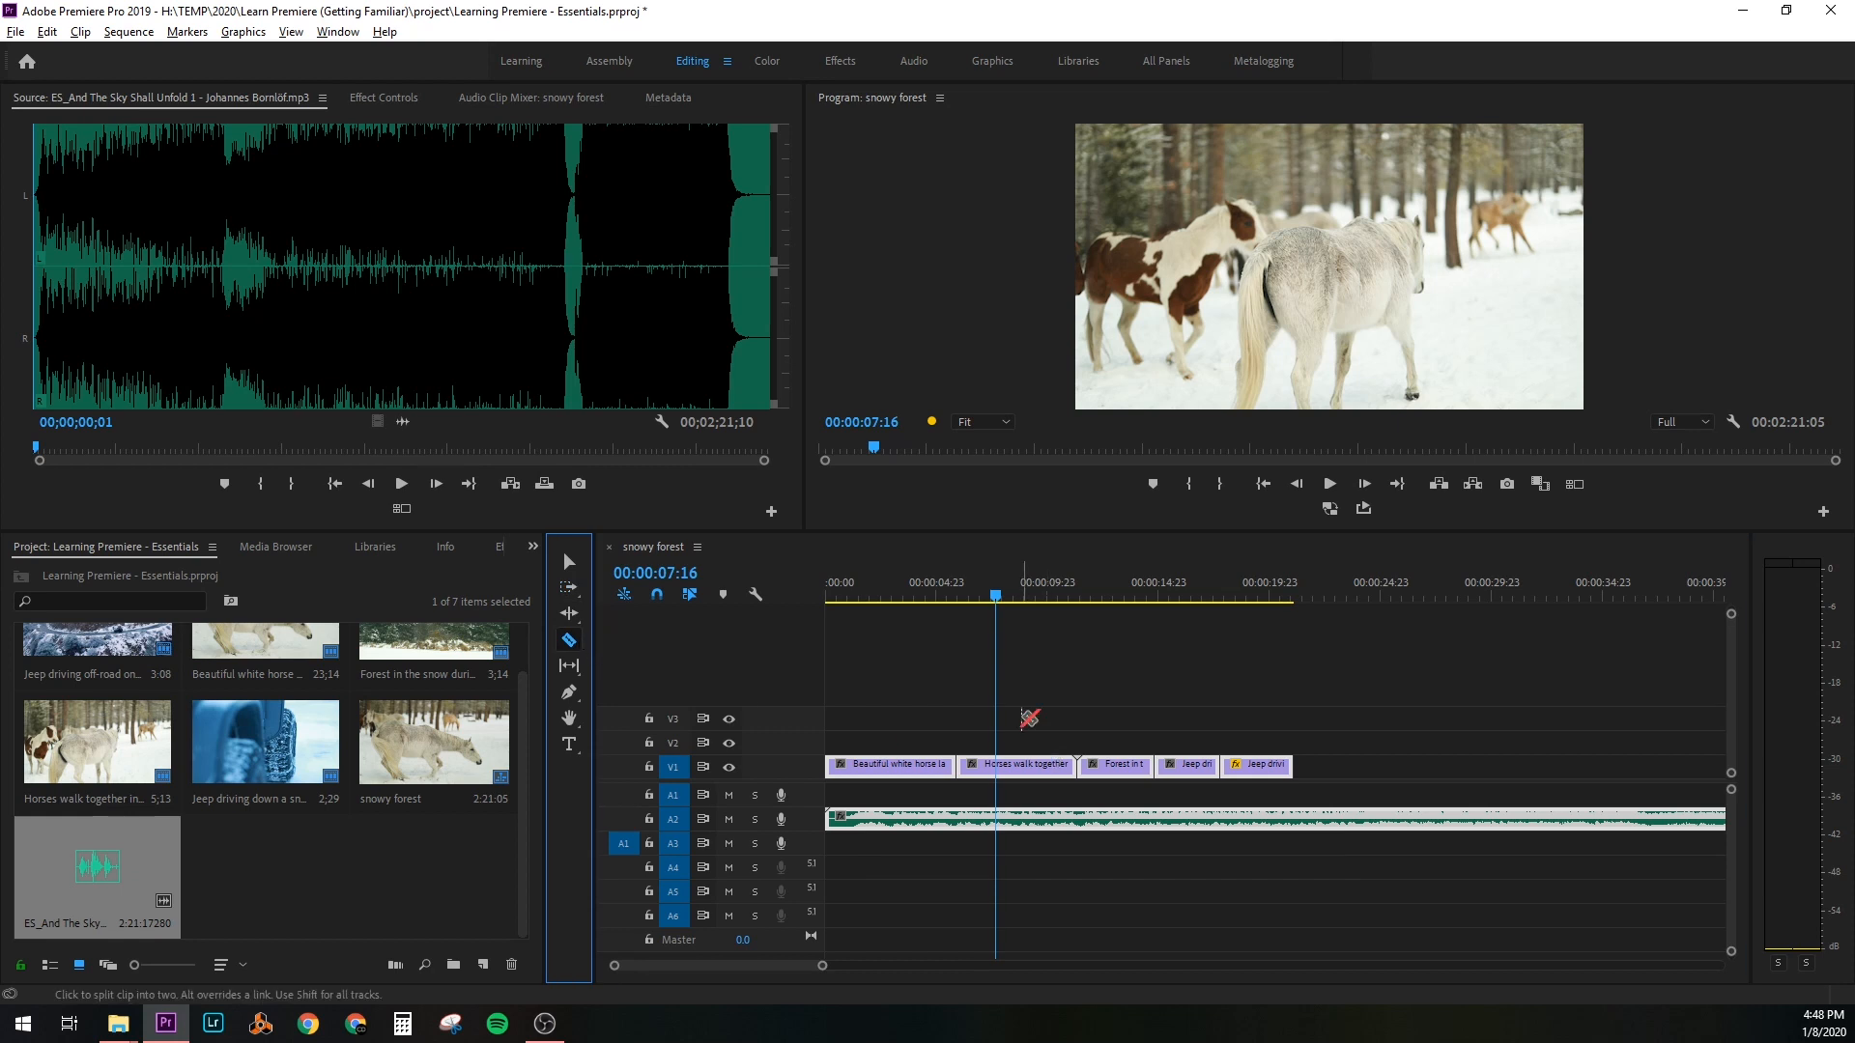
{"action": "mouse_move", "coordinate": [568, 697]}
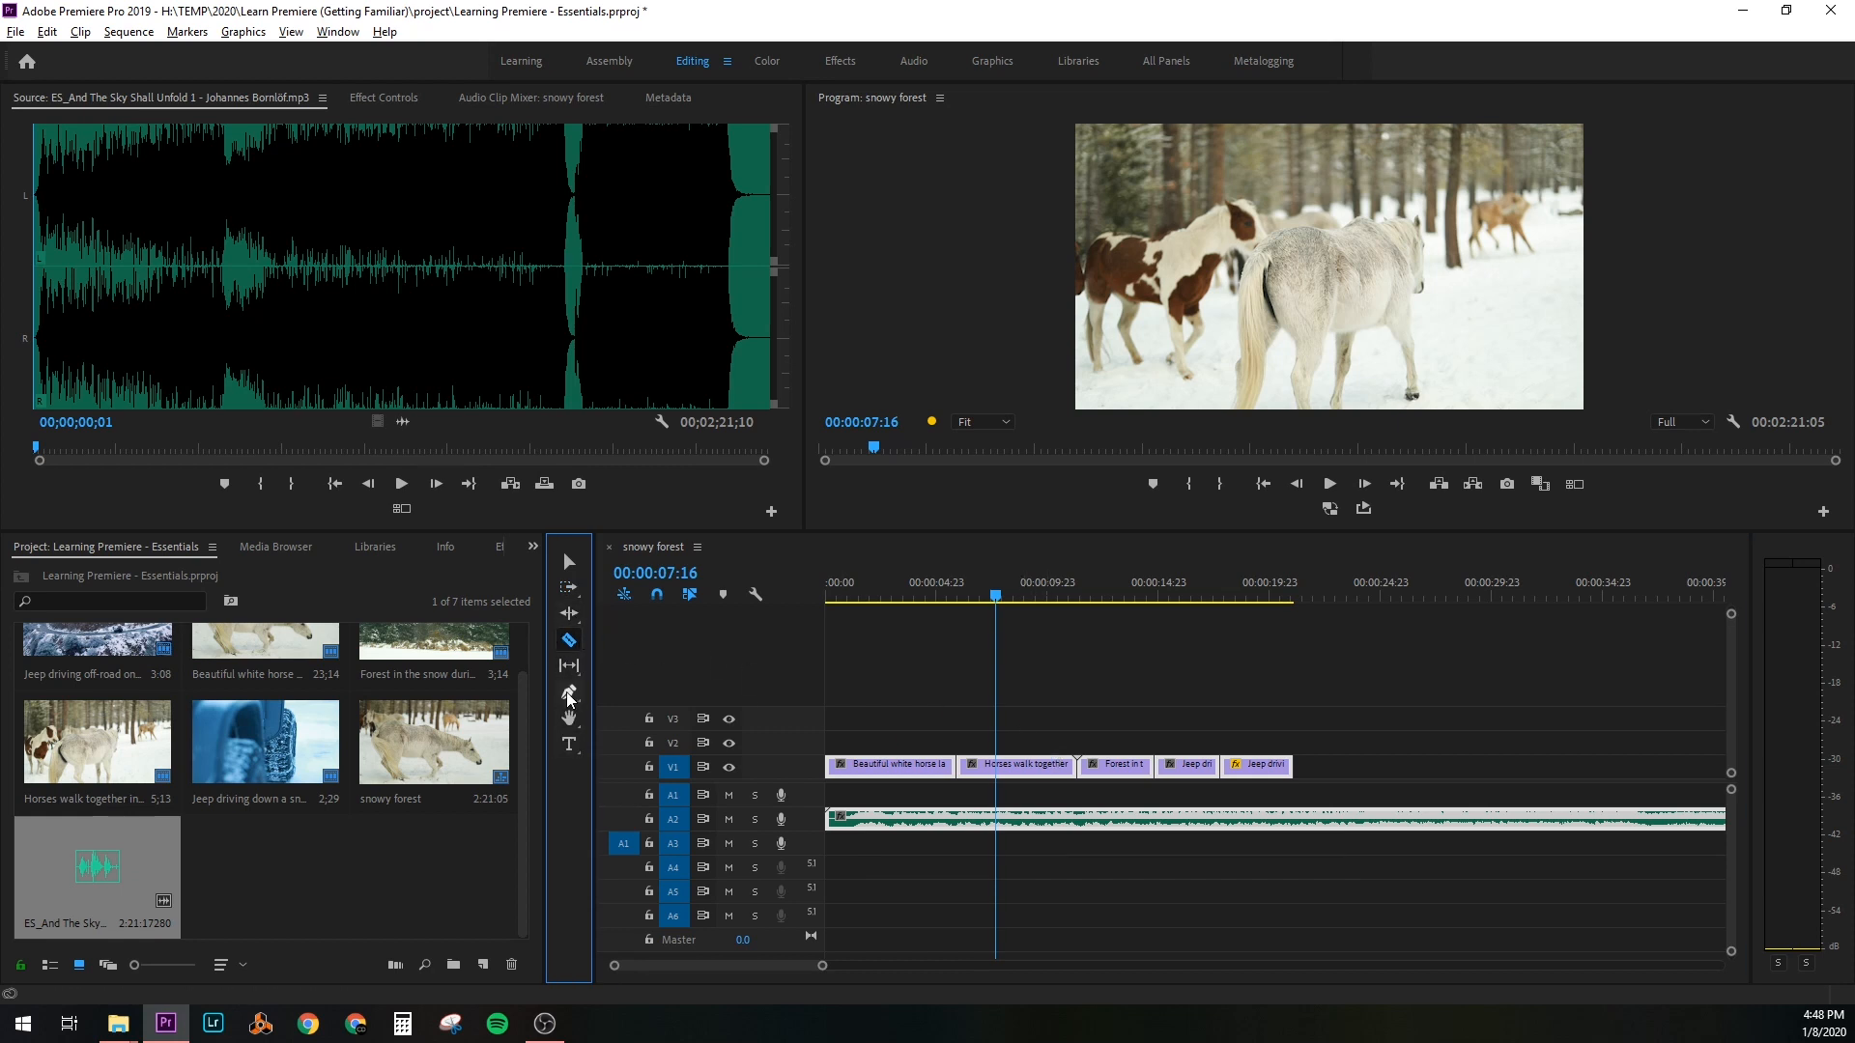
{"action": "mouse_move", "coordinate": [568, 688]}
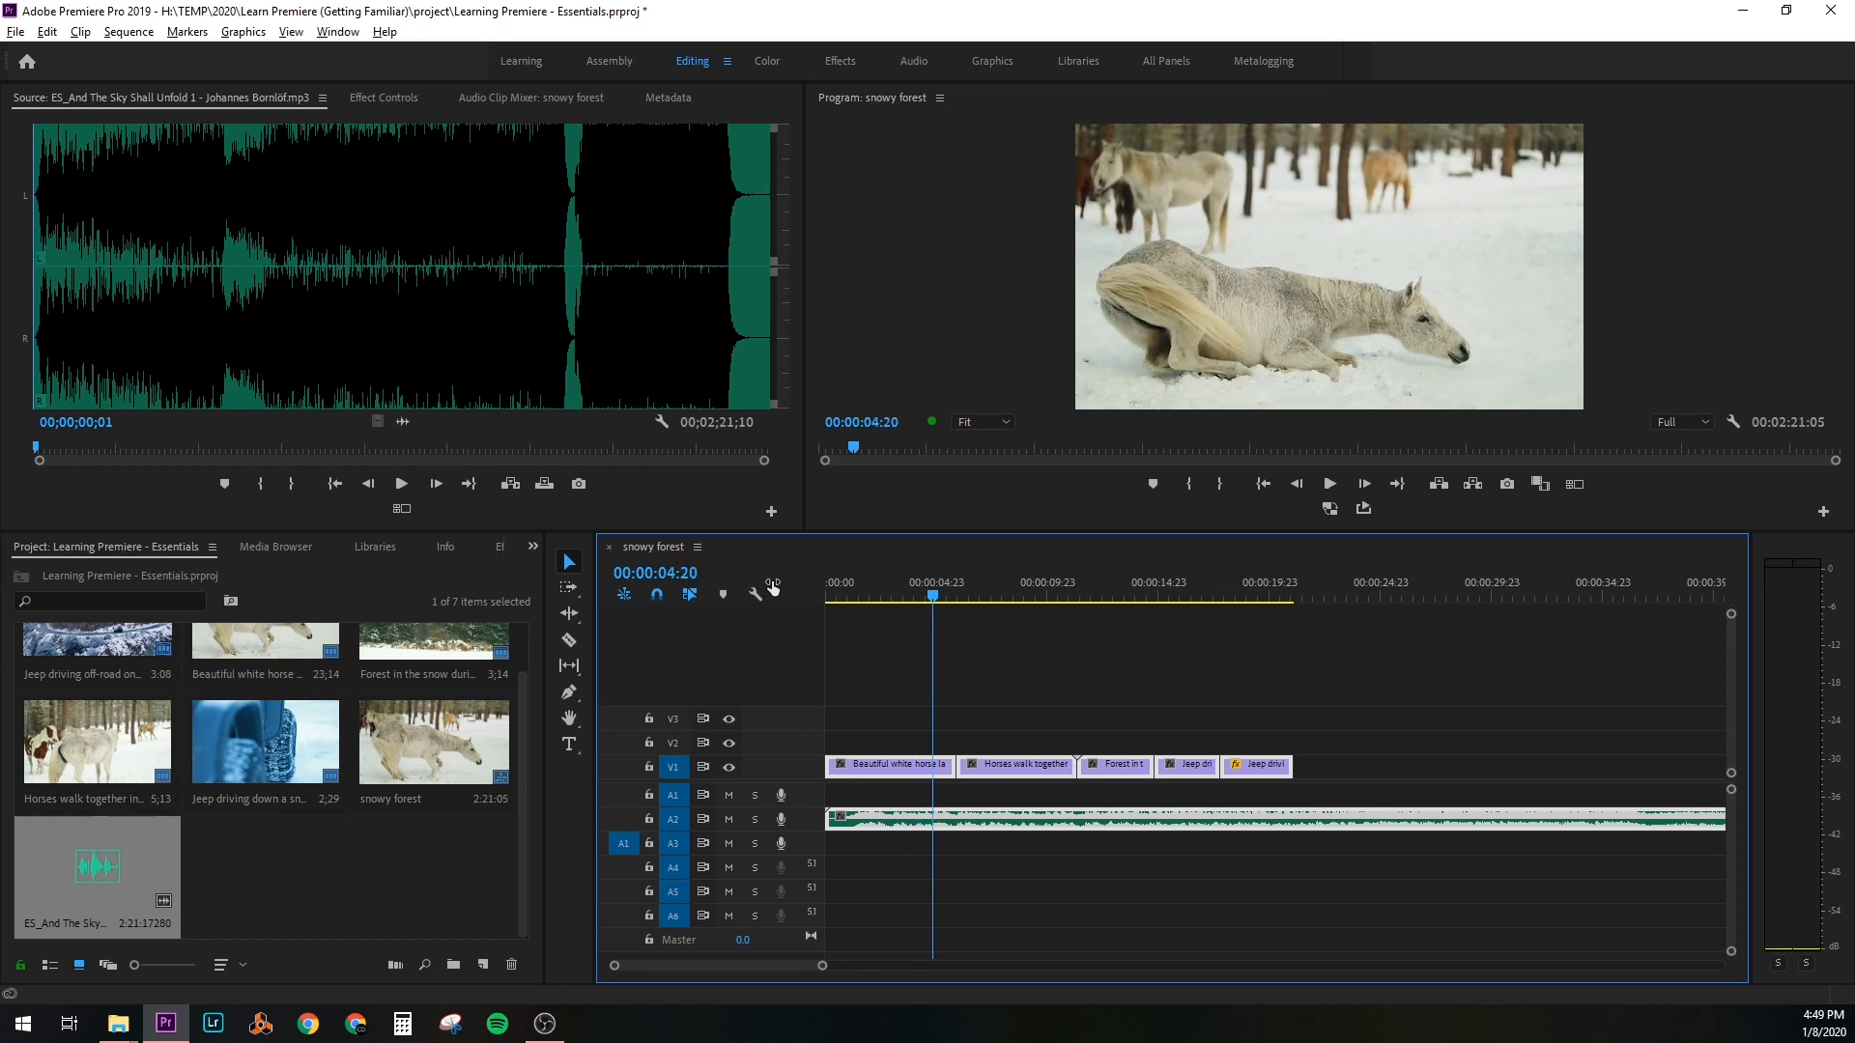
{"action": "mouse_move", "coordinate": [831, 576]}
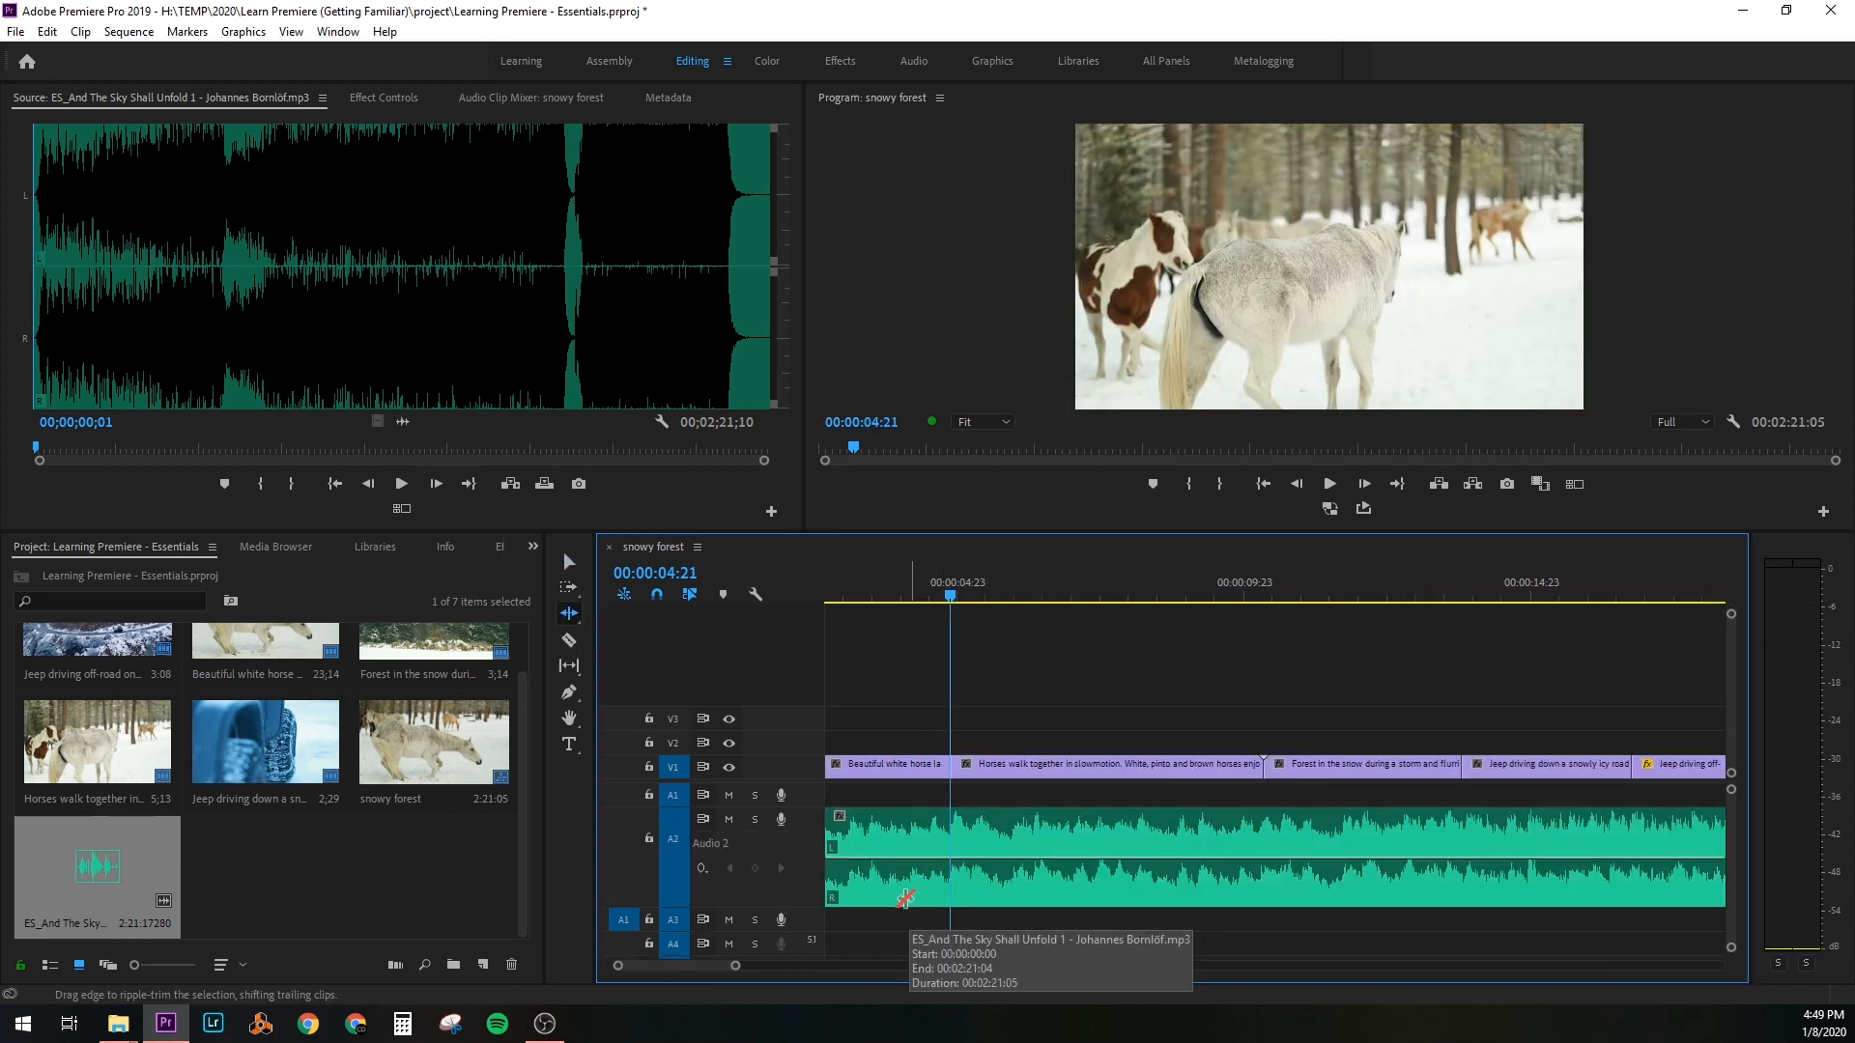
Cut the music track at the end of the footage so the sequence runs about 13 seconds
{"action": "left_click", "coordinate": [1210, 765]}
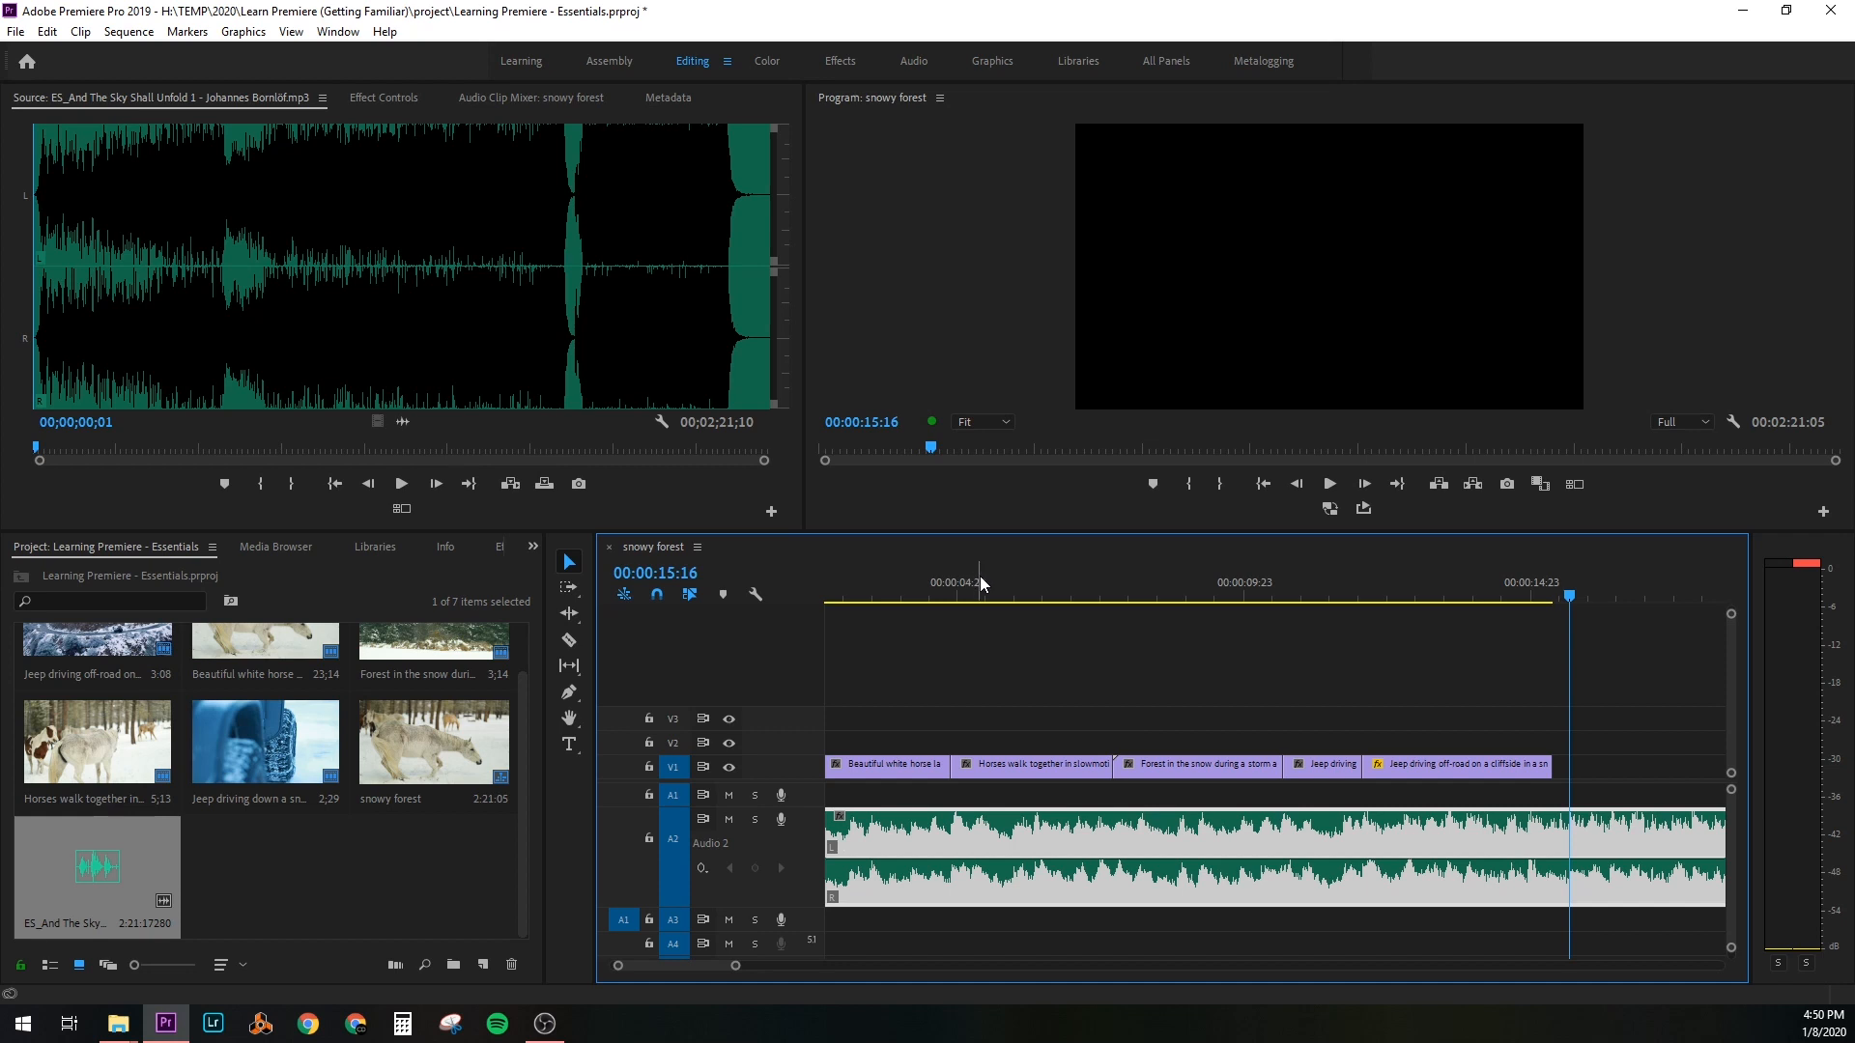
{"action": "left_click", "coordinate": [829, 582]}
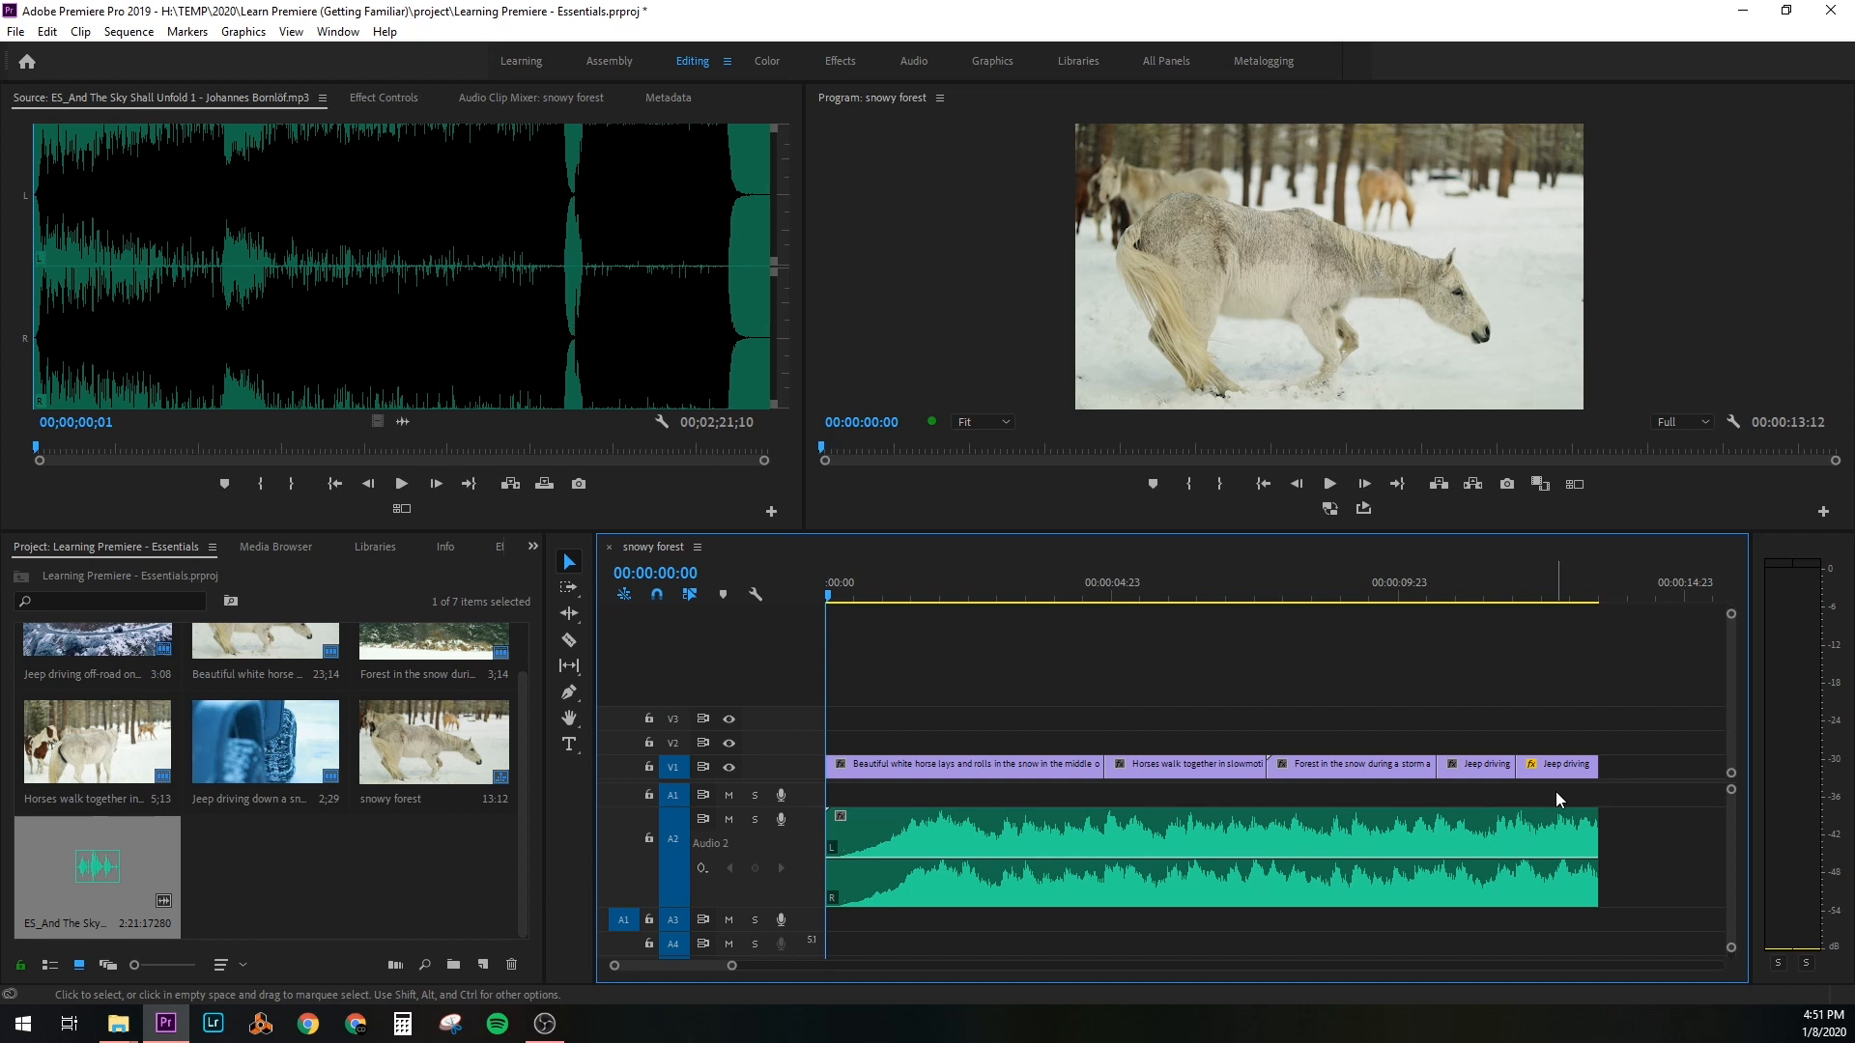
{"action": "mouse_move", "coordinate": [1015, 69]}
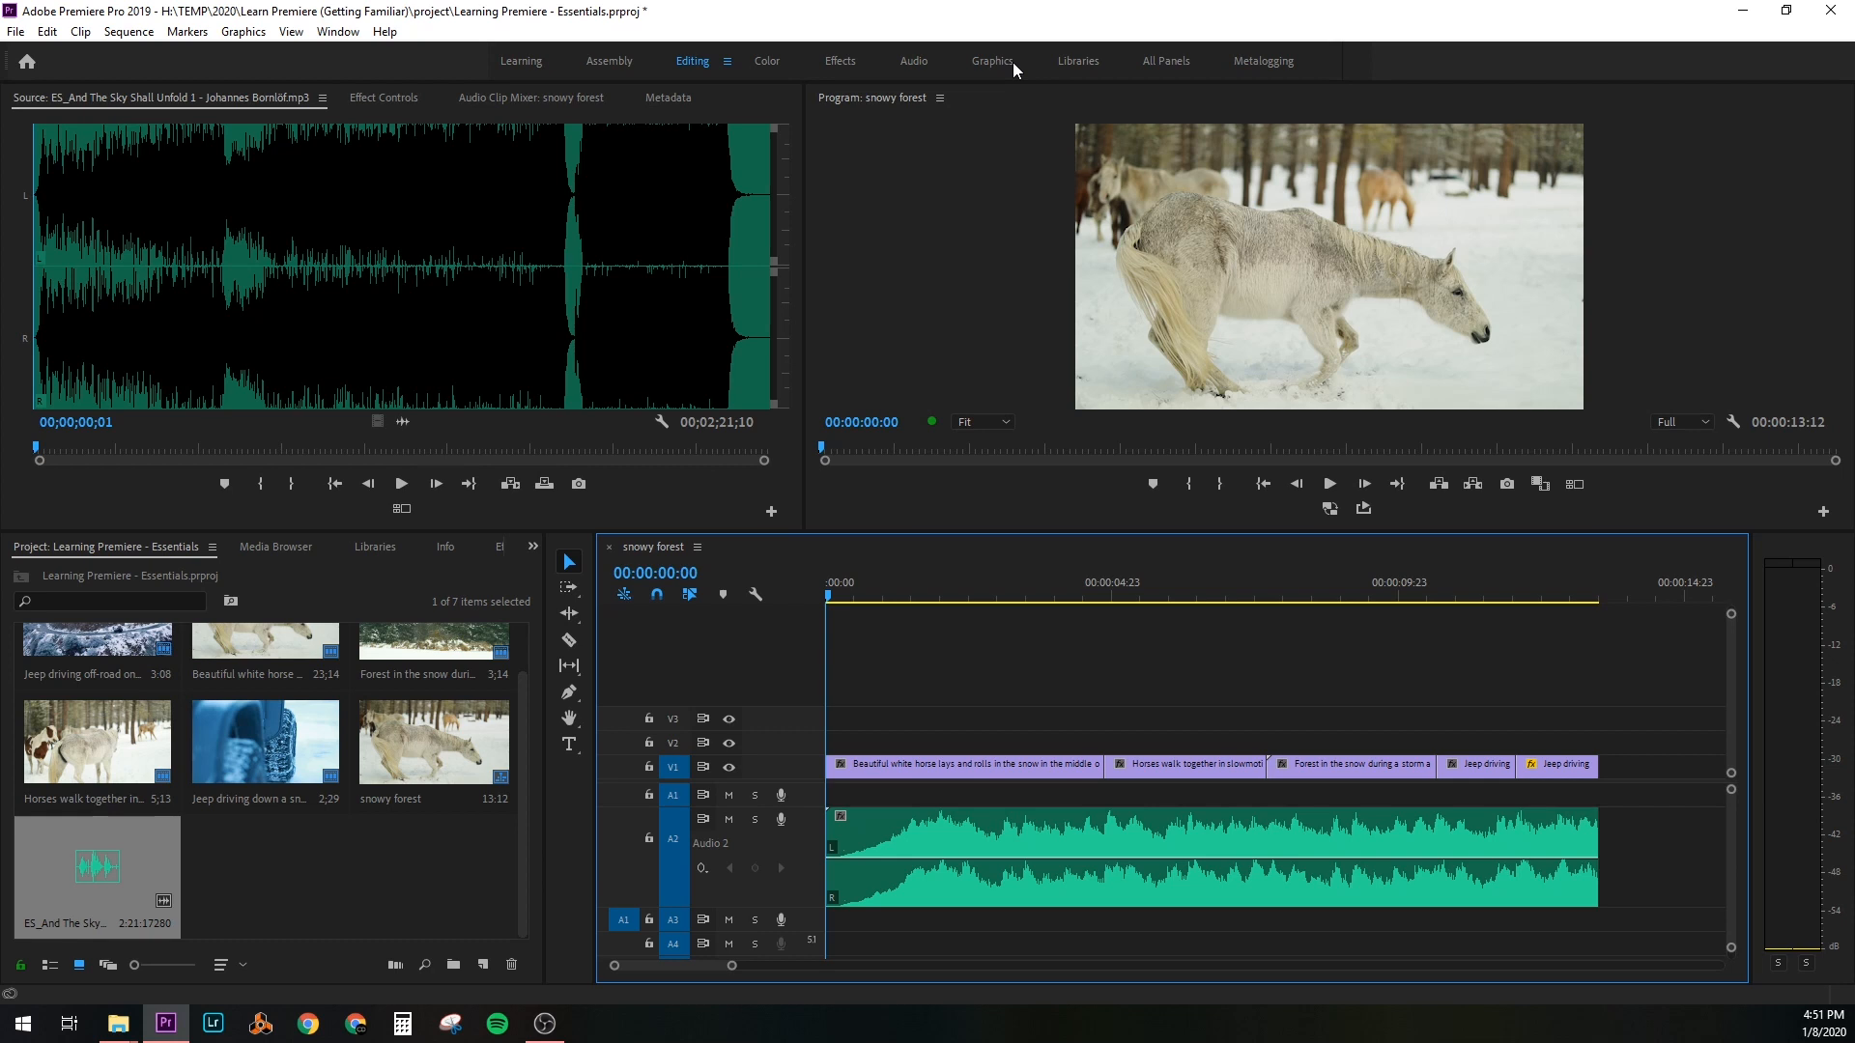
{"action": "mouse_move", "coordinate": [997, 70]}
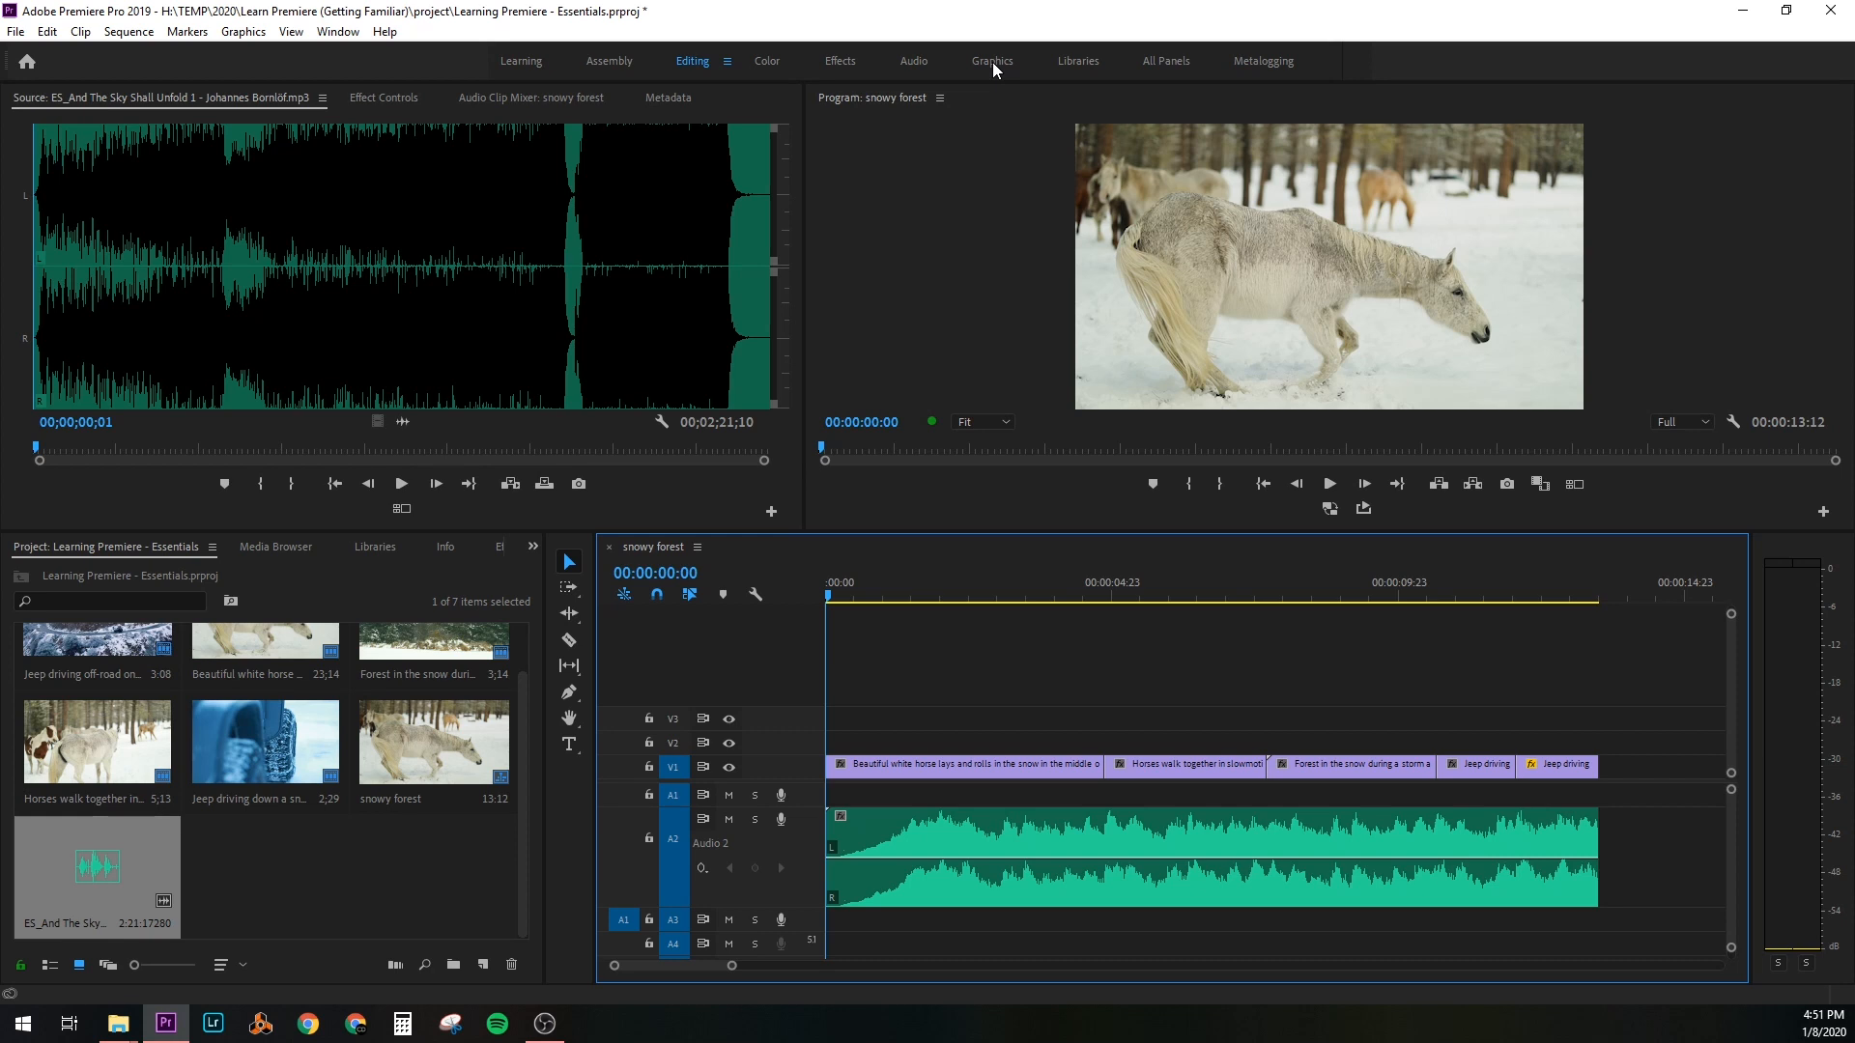
Switch to the Graphics workspace and browse the Essential Graphics title templates
{"action": "left_click", "coordinate": [991, 60]}
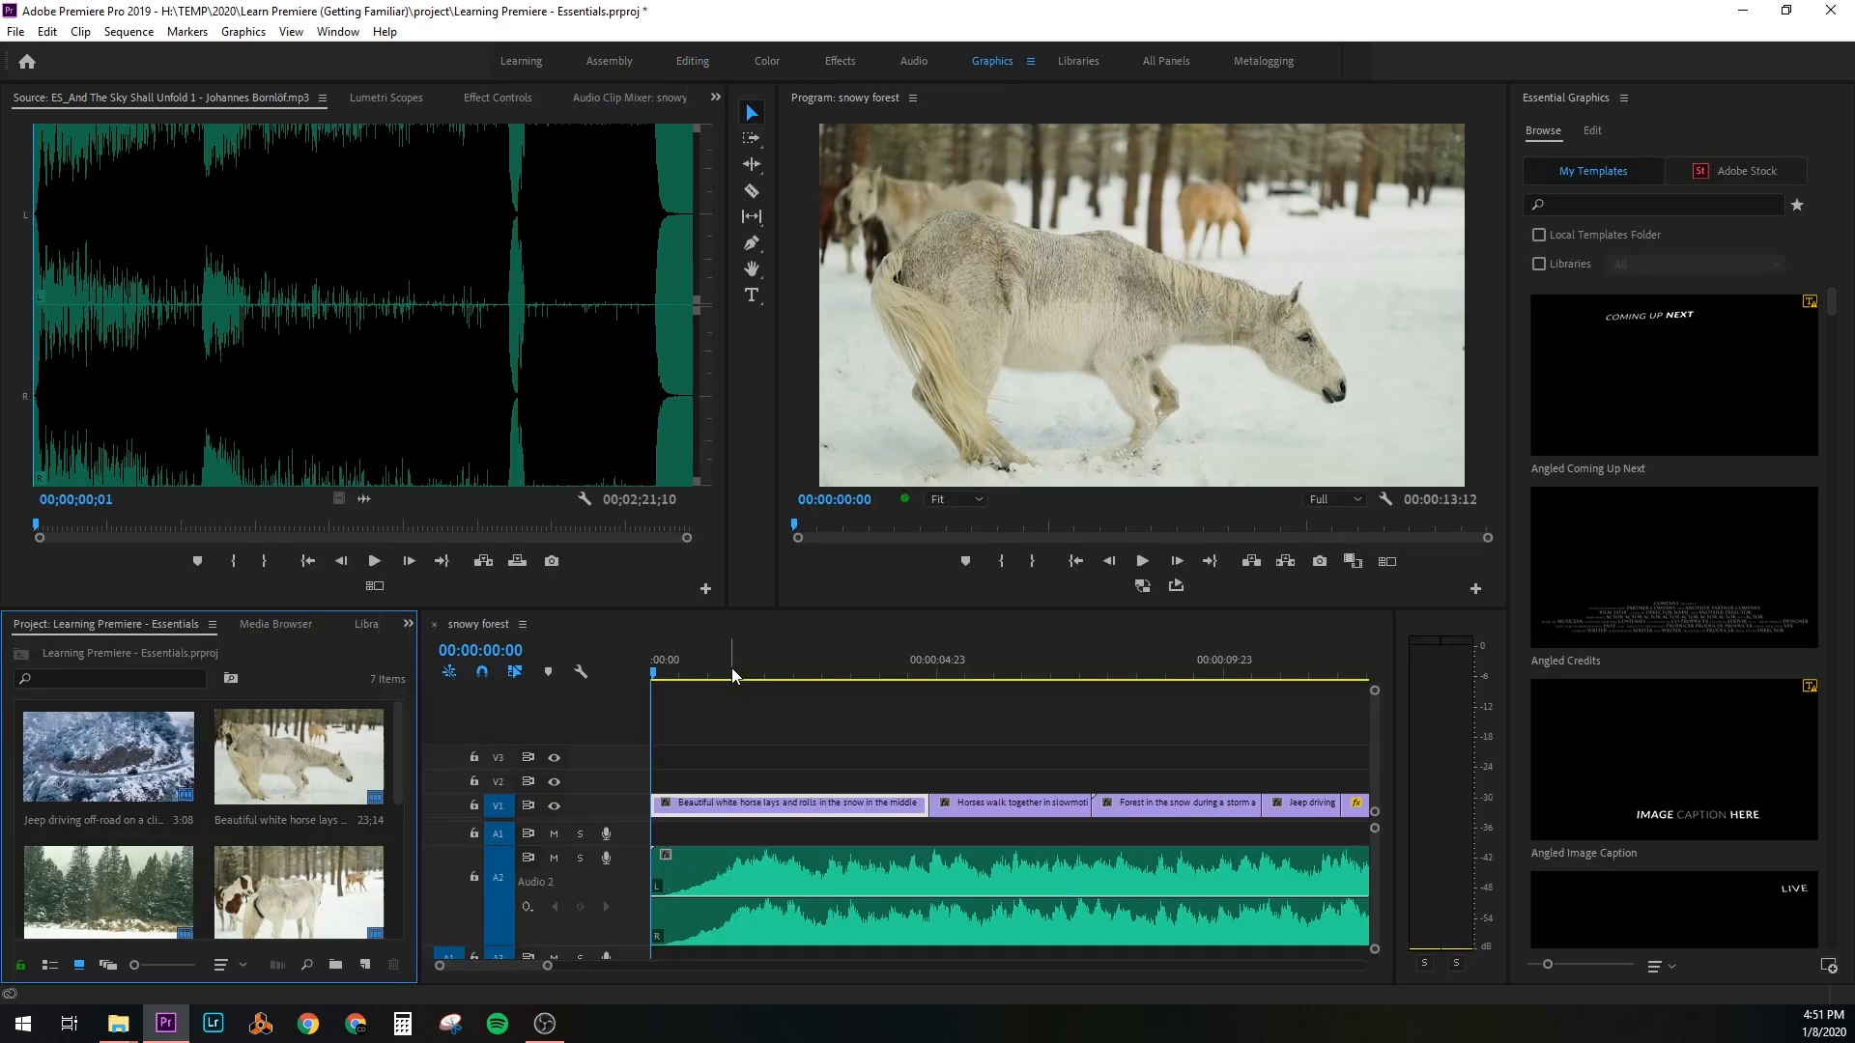
{"action": "mouse_move", "coordinate": [991, 104]}
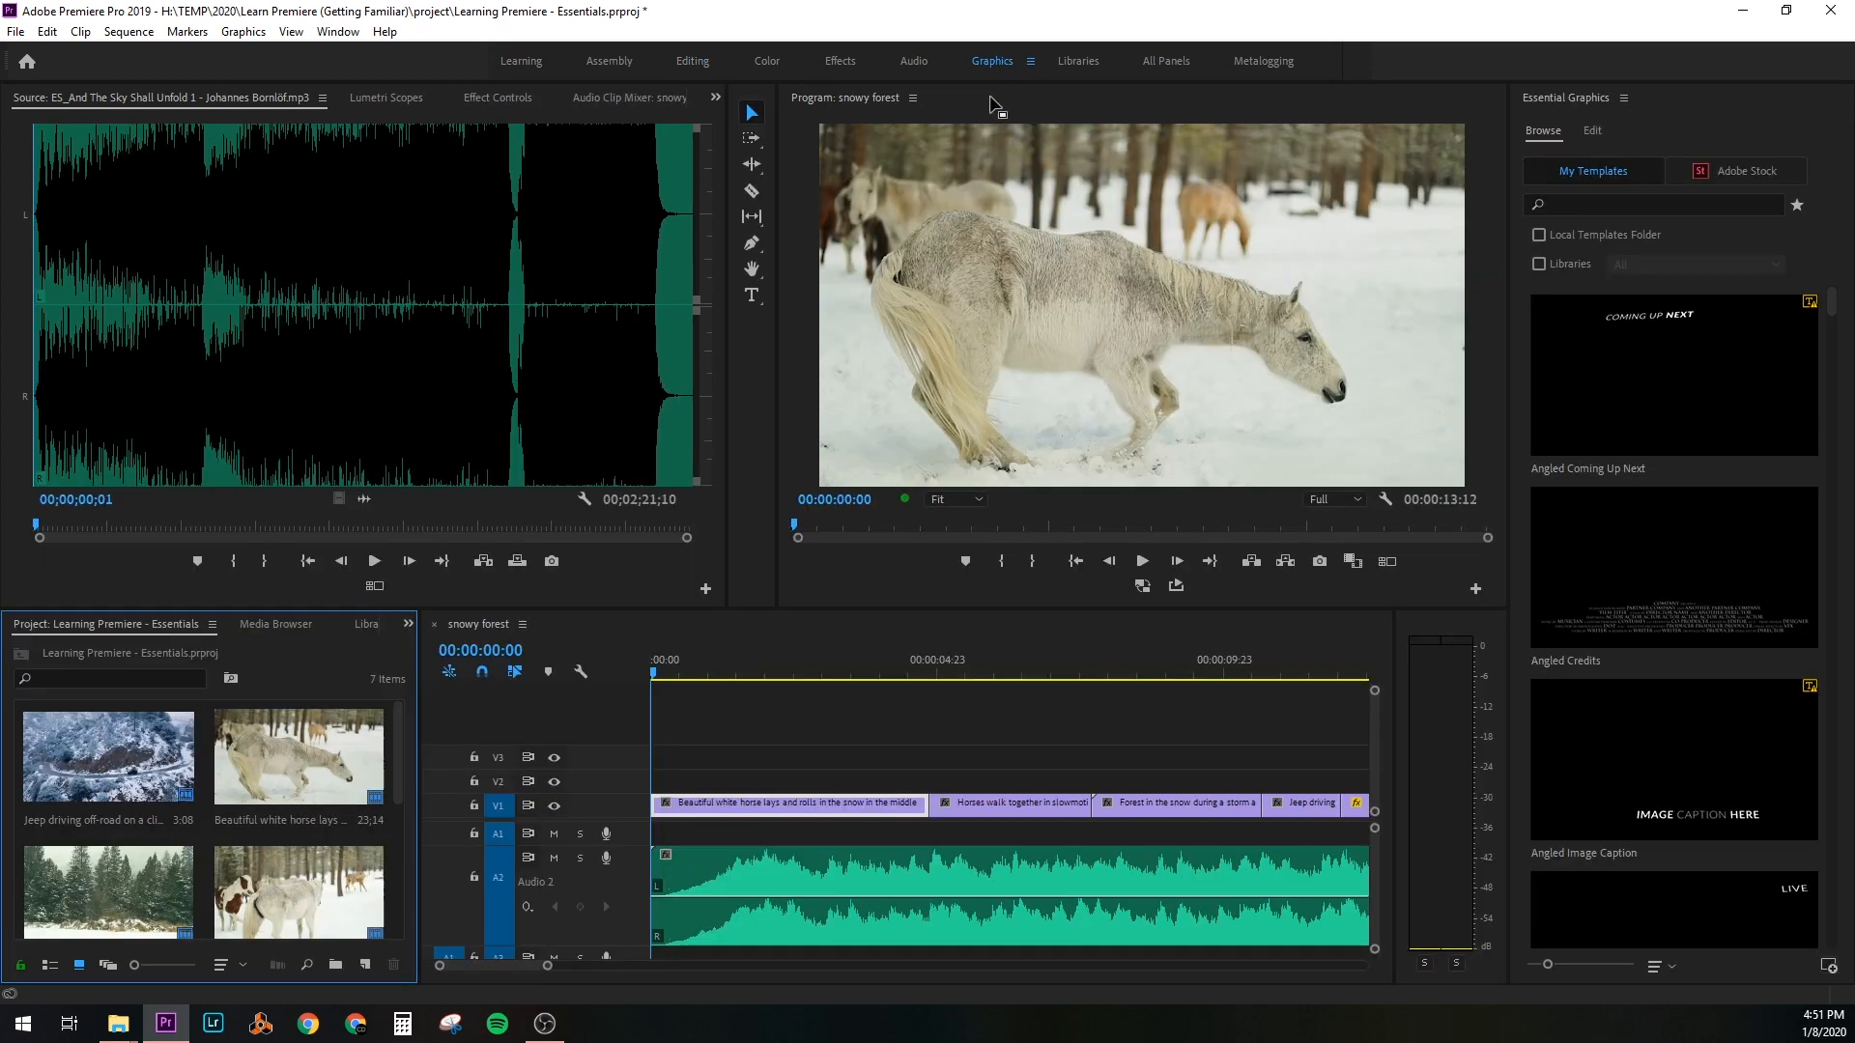
{"action": "mouse_move", "coordinate": [1661, 353]}
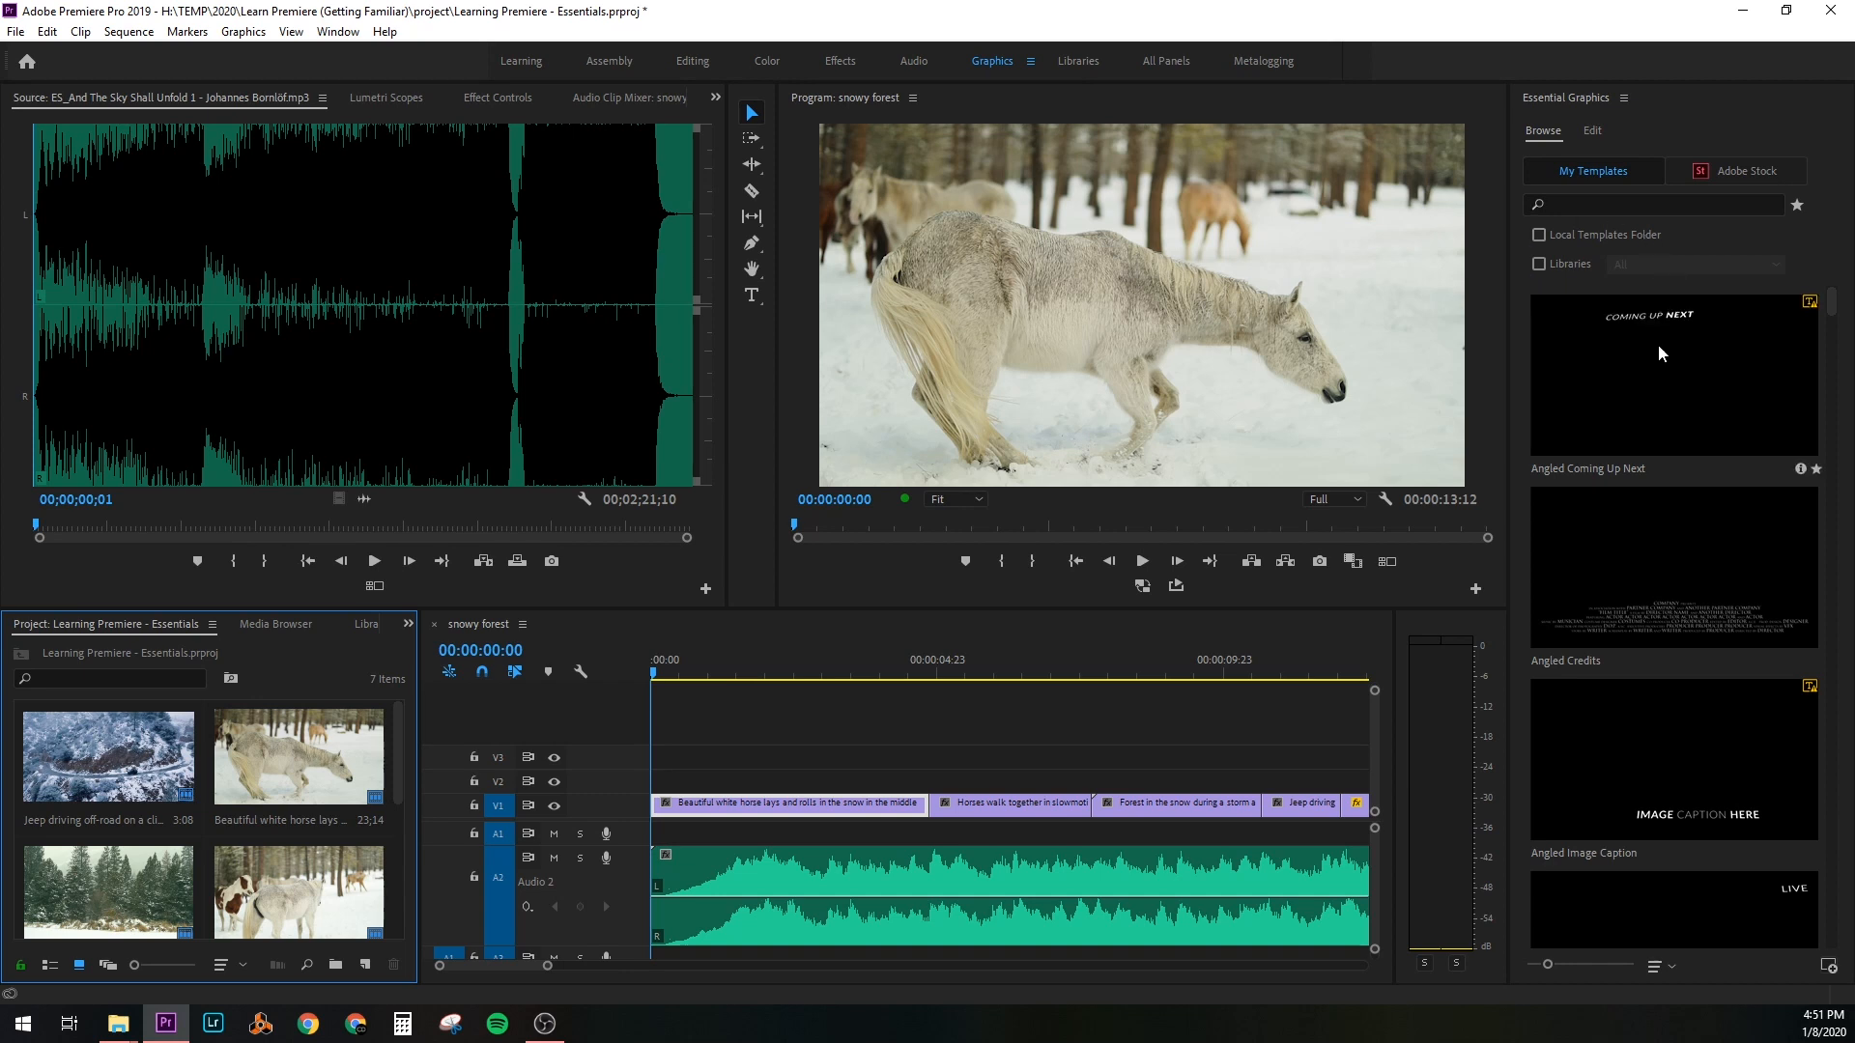
{"action": "scroll", "scroll_direction": "down", "scroll_amount": 3}
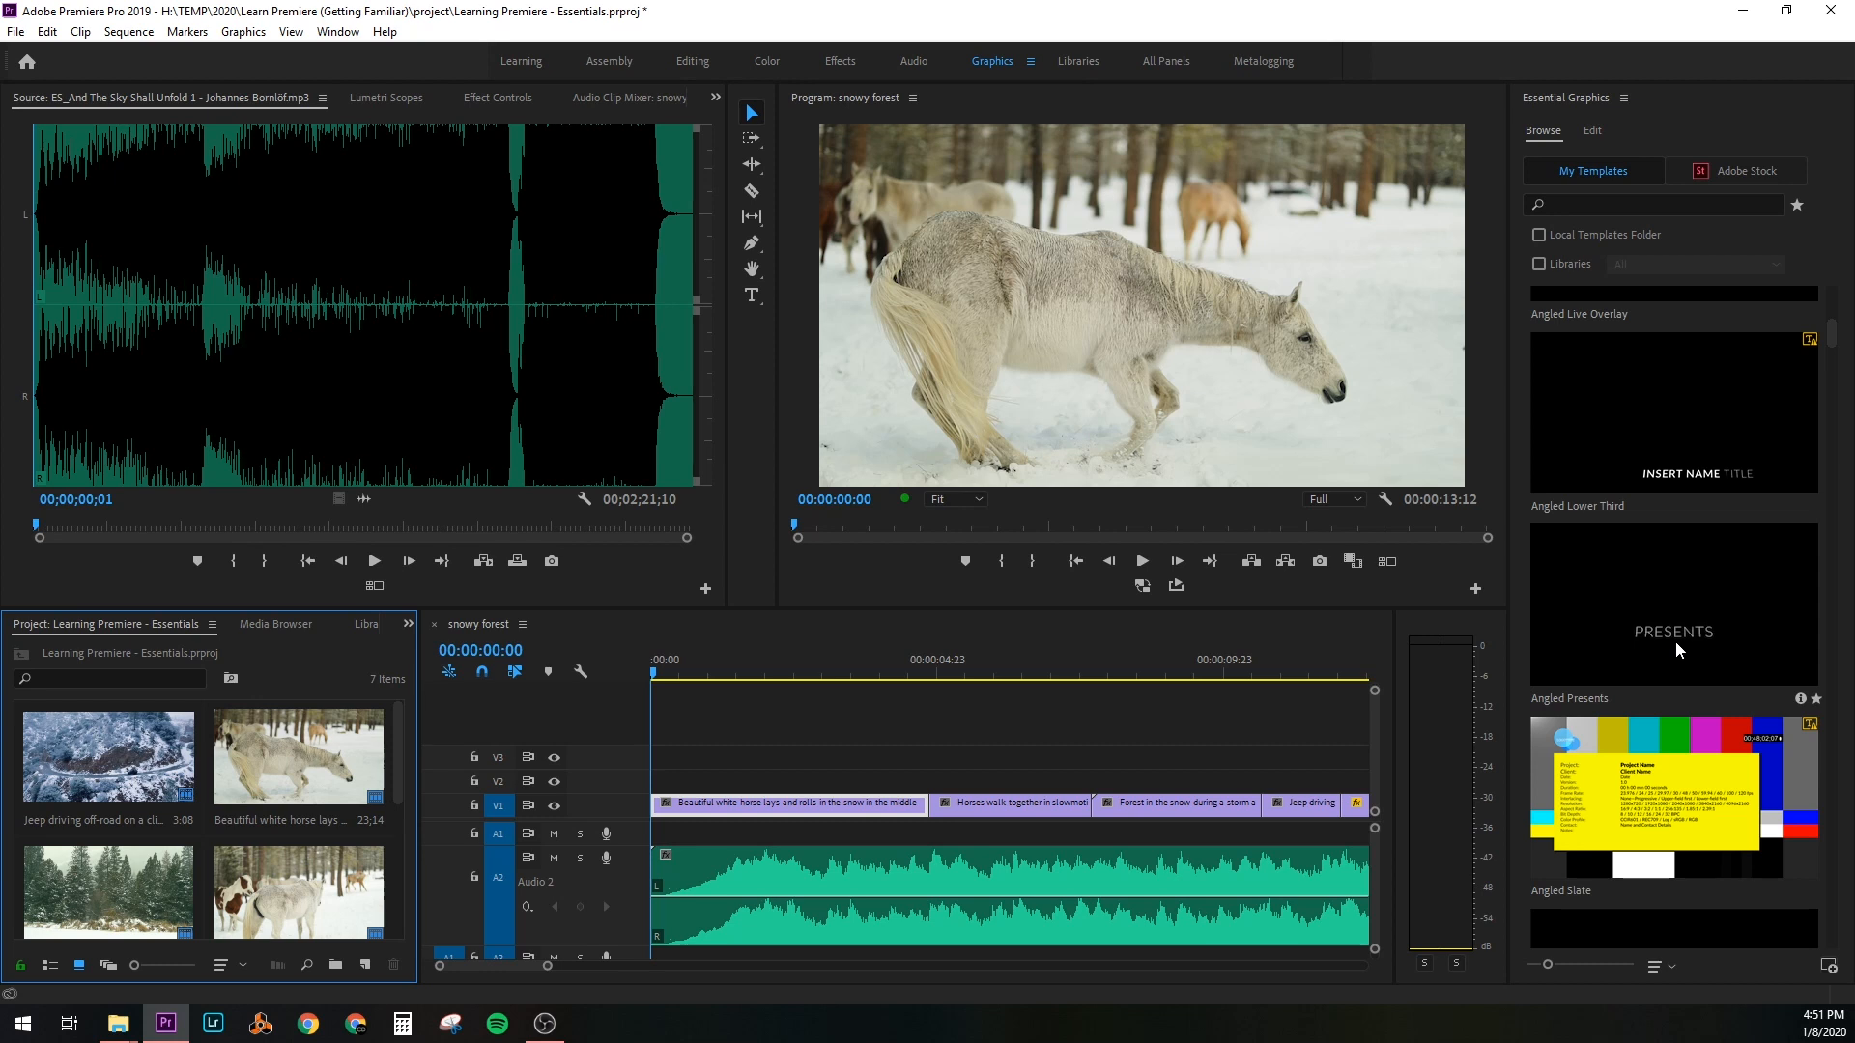
{"action": "left_click_drag", "start_coordinate": [1673, 607], "coordinate": [793, 785]}
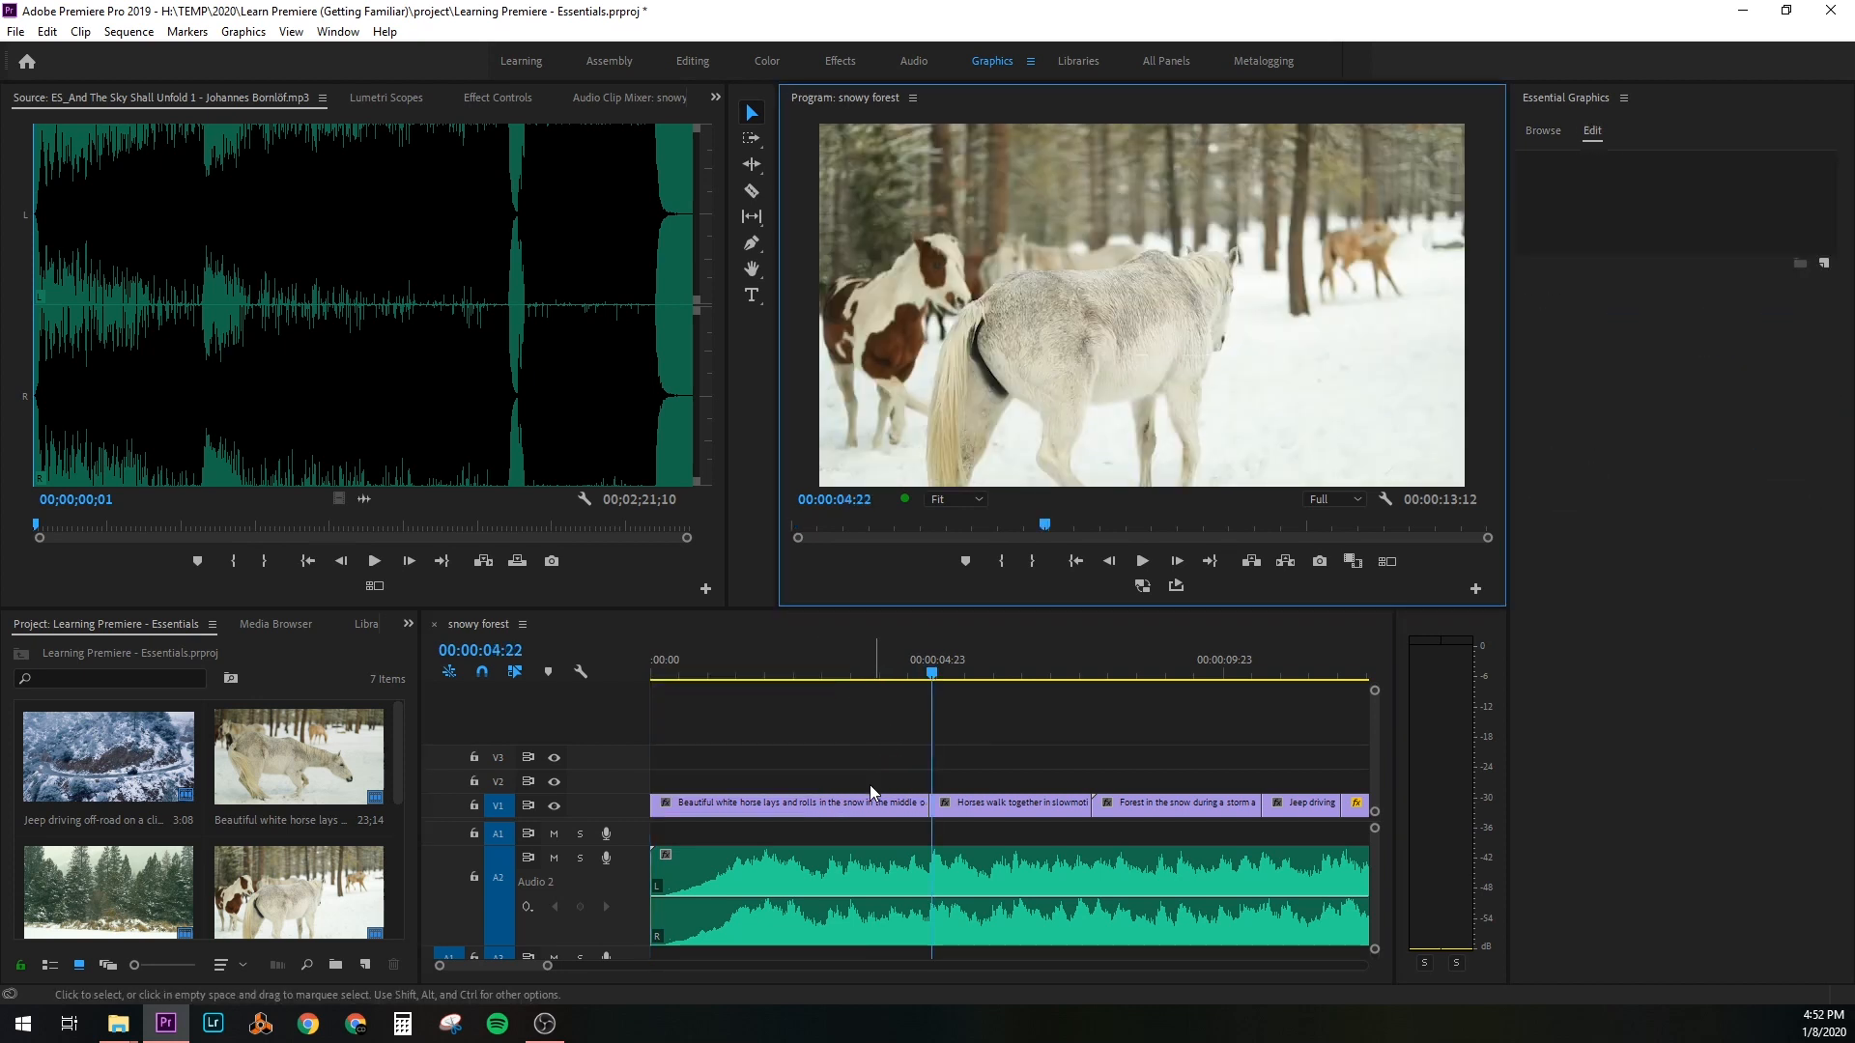
{"action": "left_click", "coordinate": [1542, 129]}
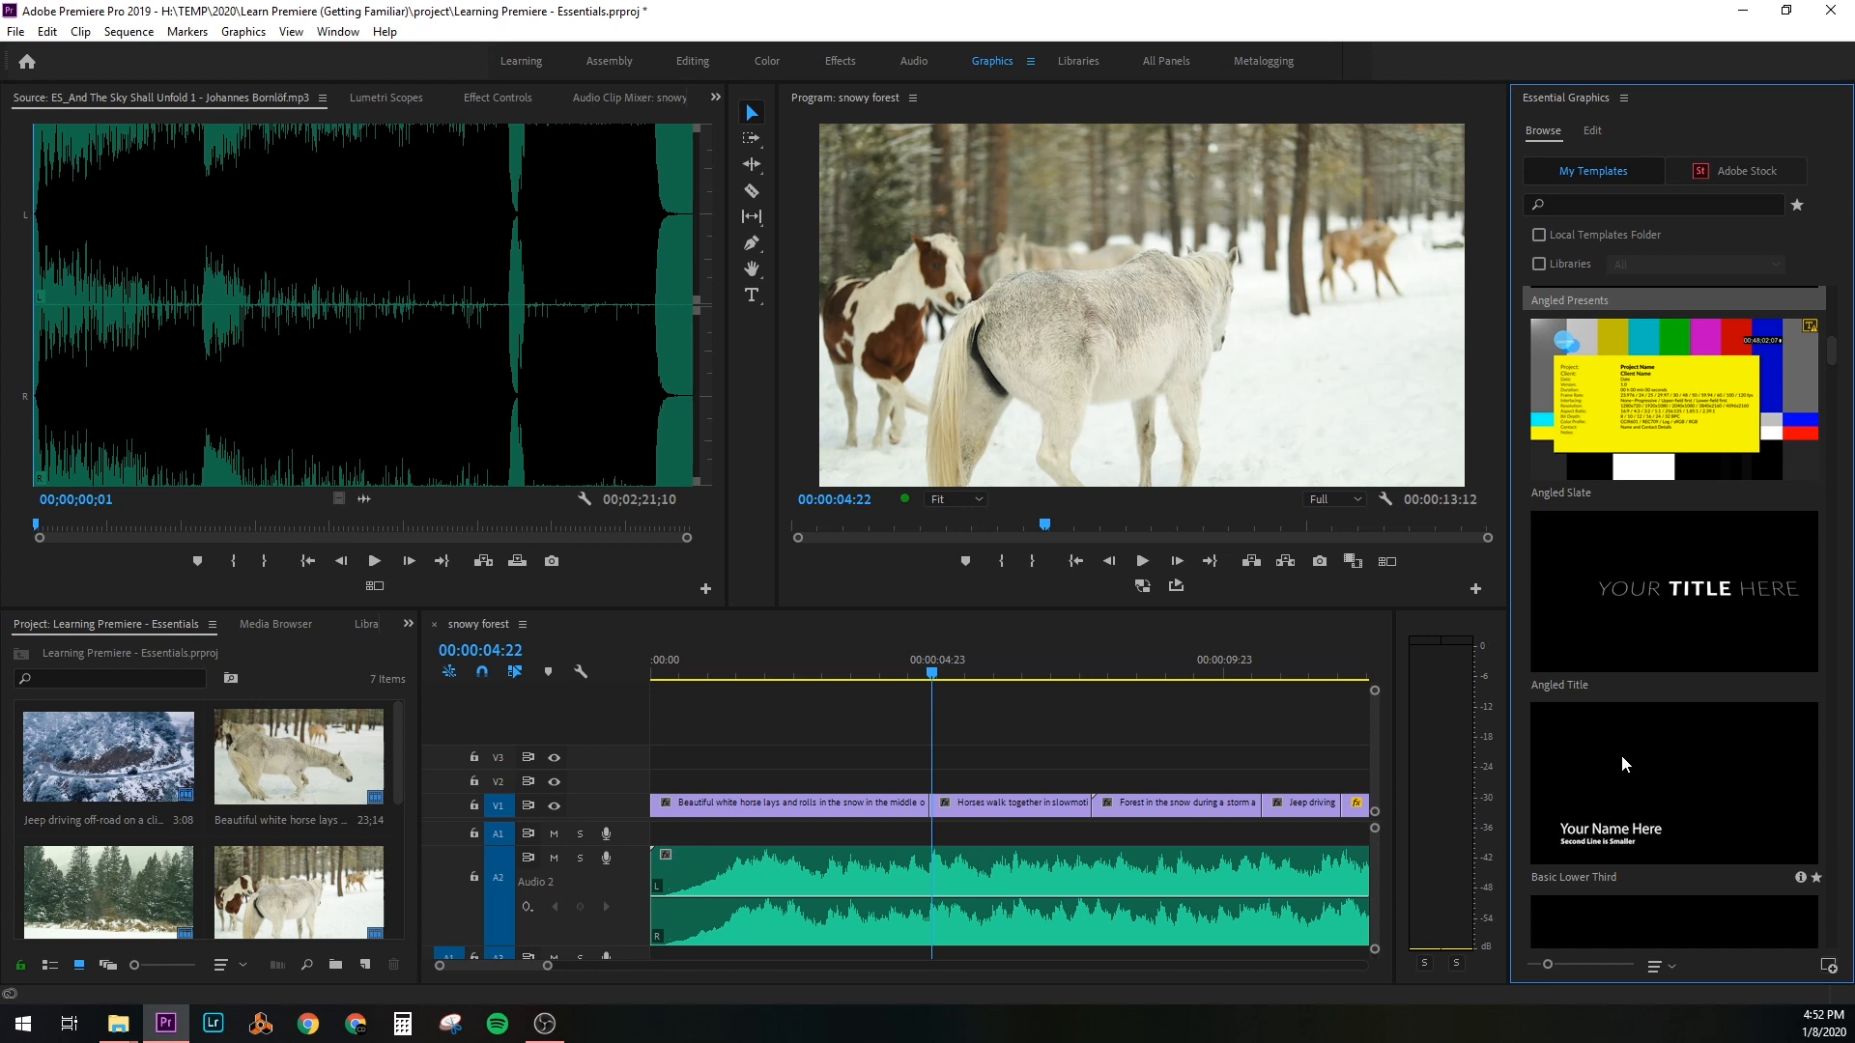
{"action": "scroll", "scroll_direction": "down", "scroll_amount": 3}
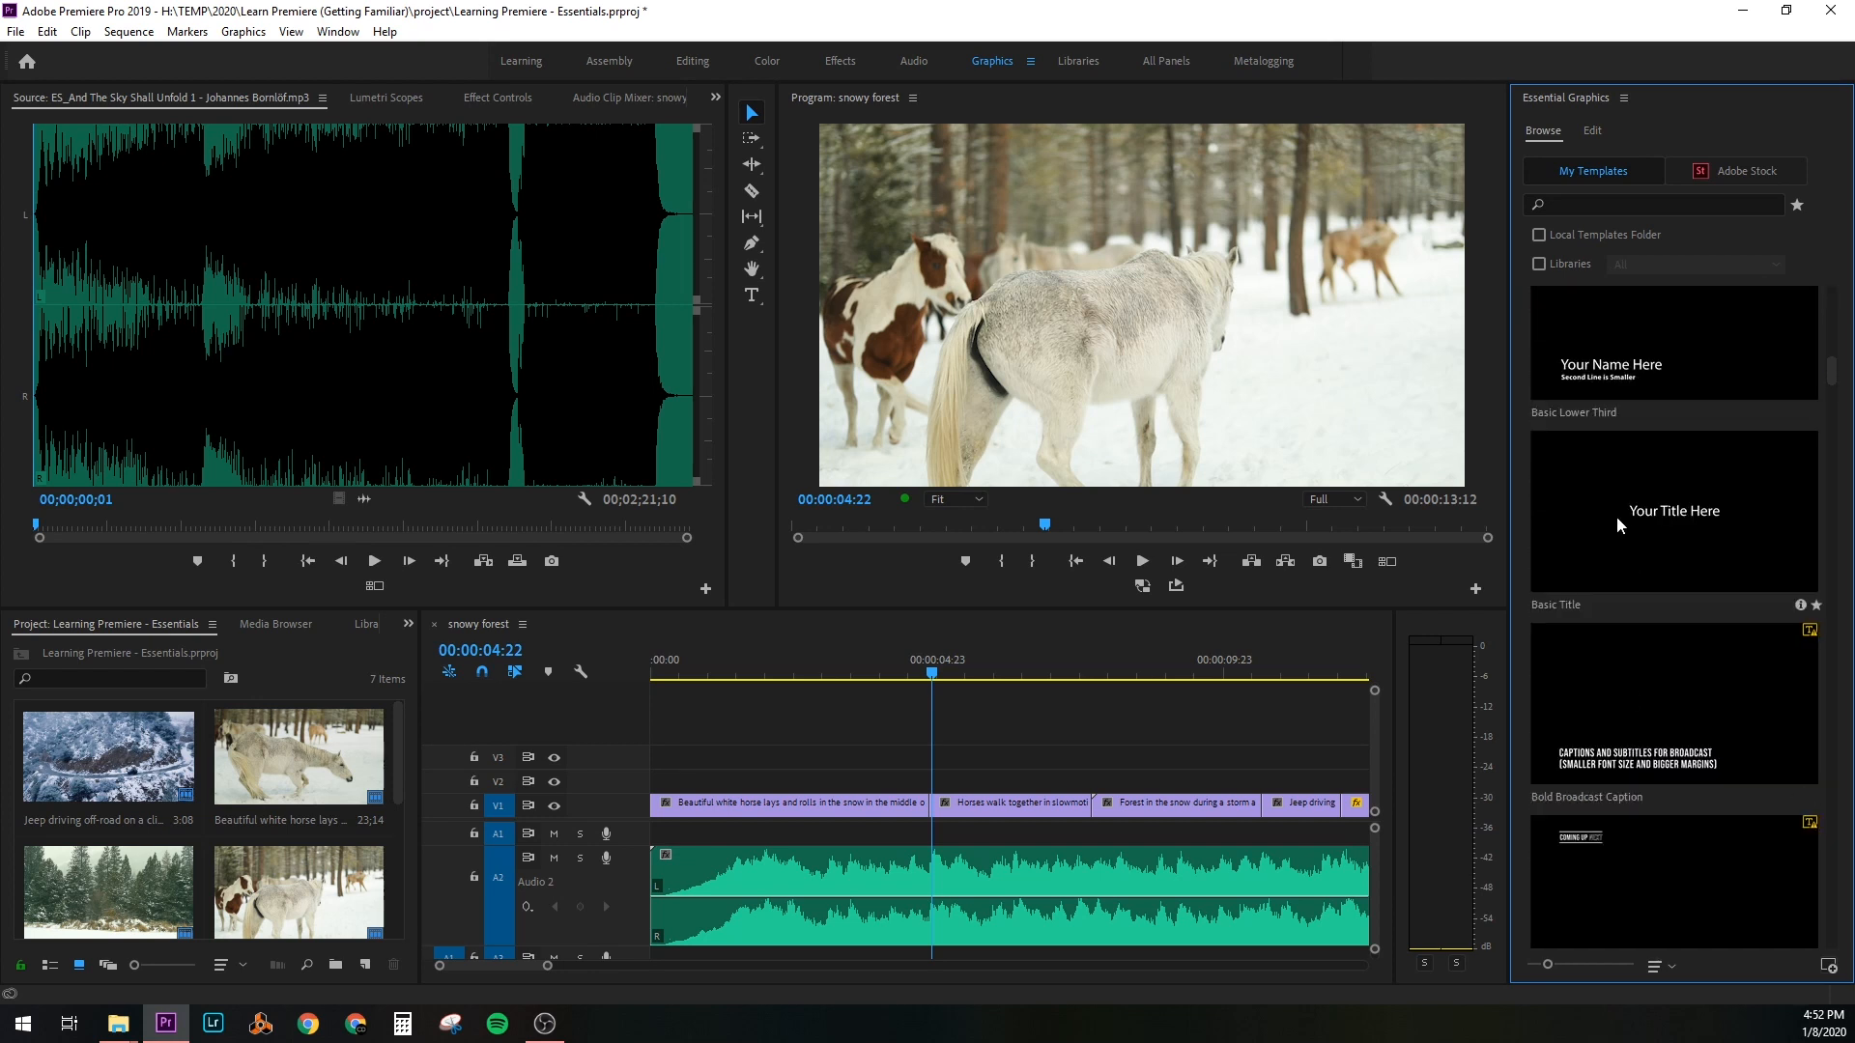
Add a PRESENTS title graphic on V2 above the opening horse clip and select it
{"action": "scroll", "scroll_direction": "down", "scroll_amount": 3}
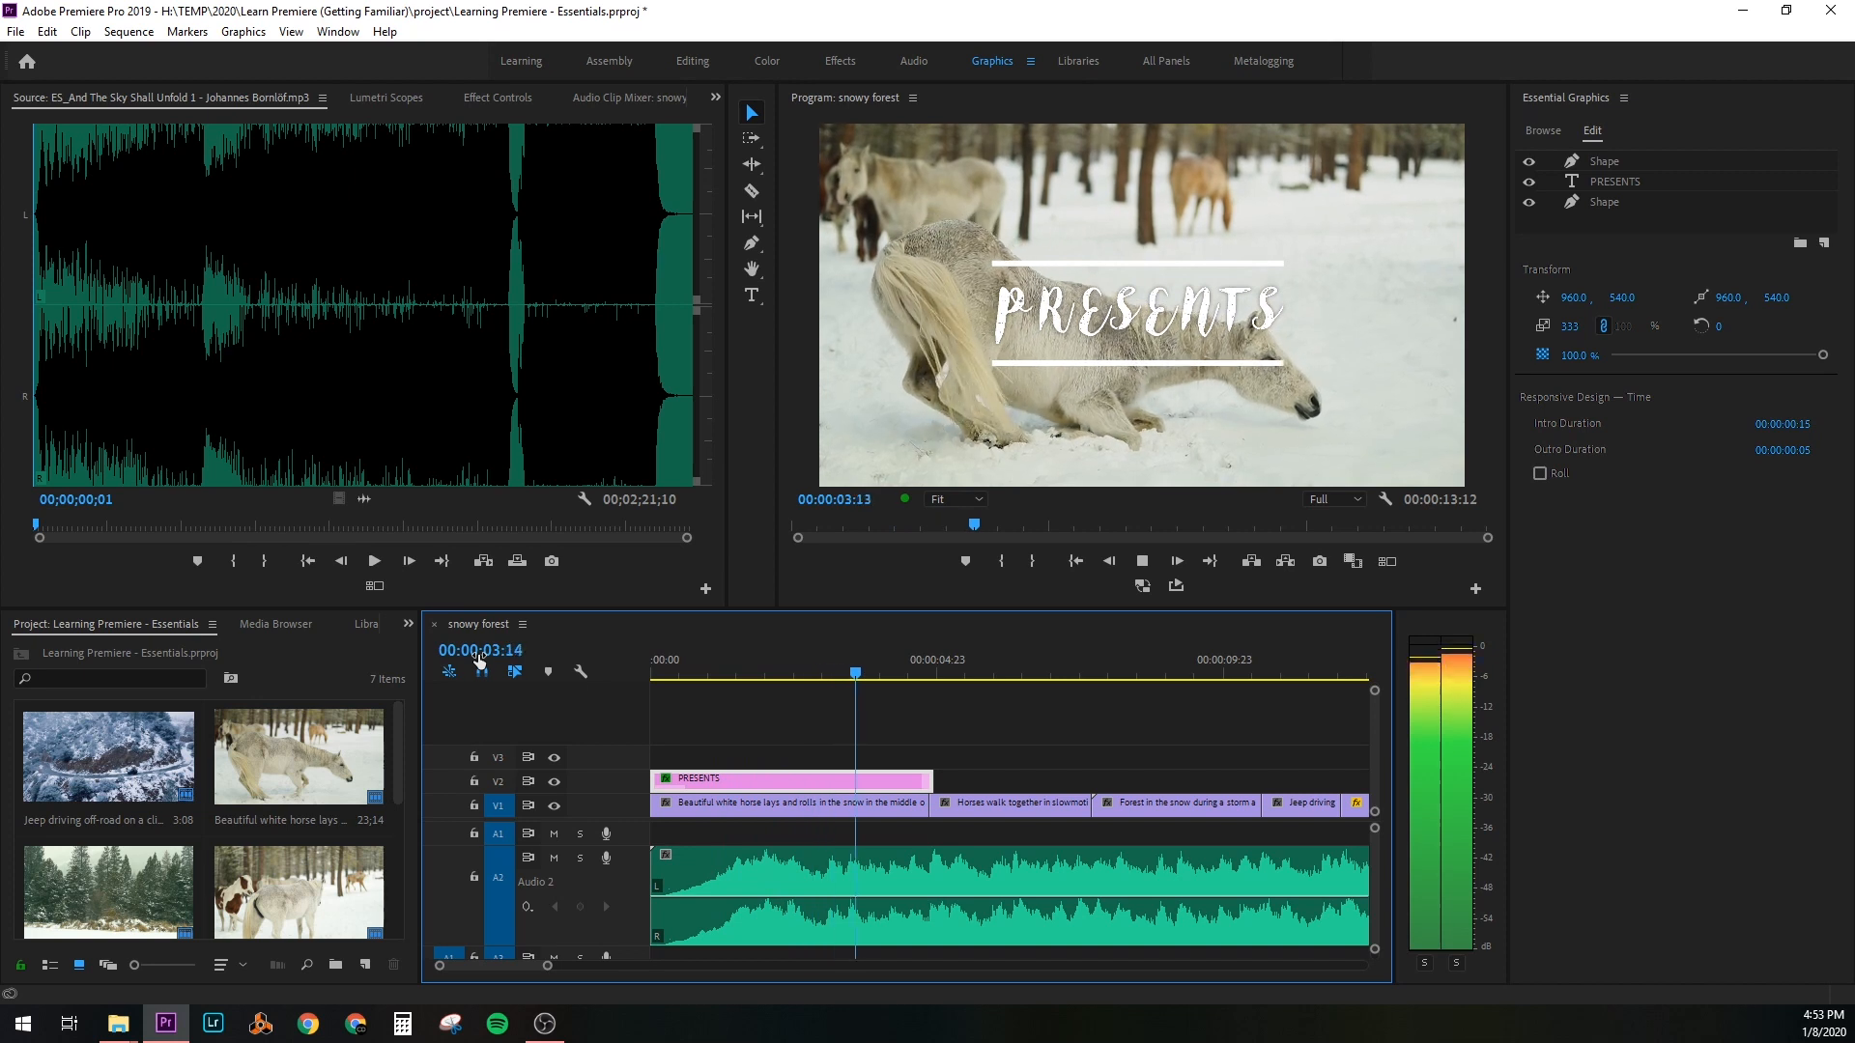
{"action": "left_click", "coordinate": [970, 672]}
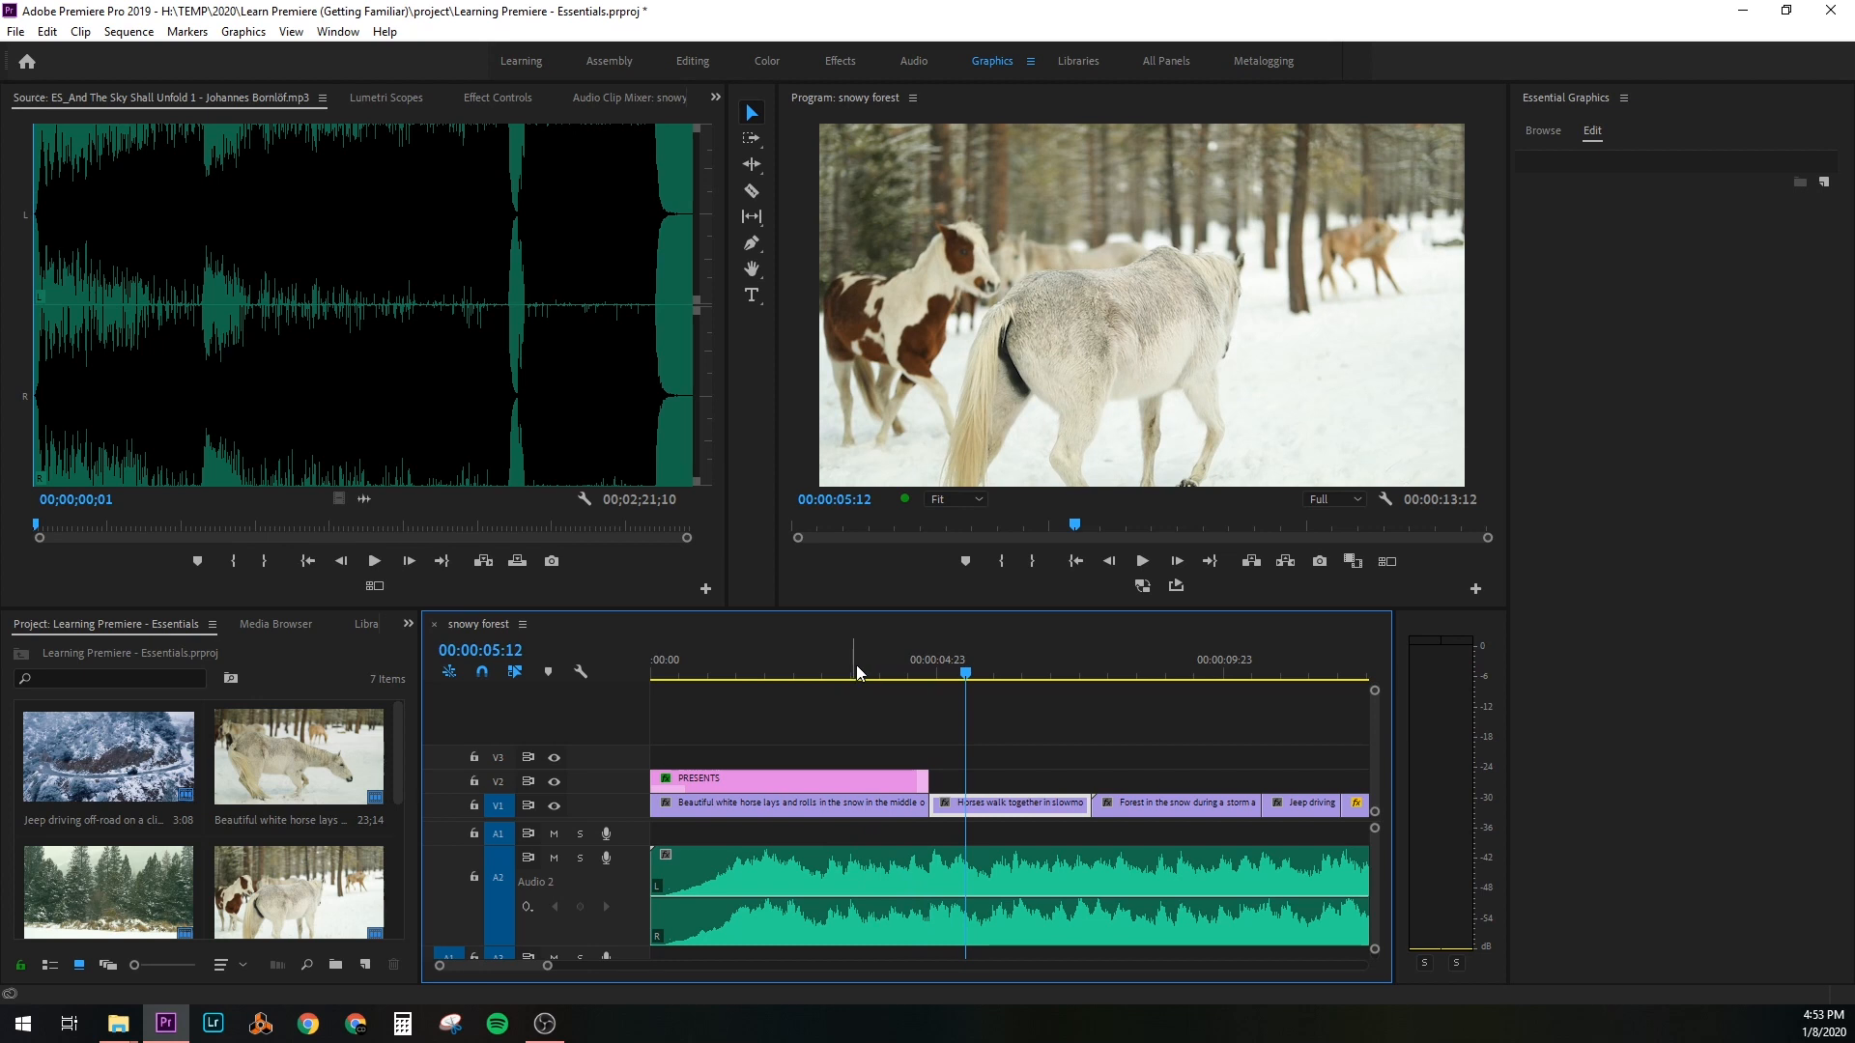
{"action": "left_click", "coordinate": [786, 778]}
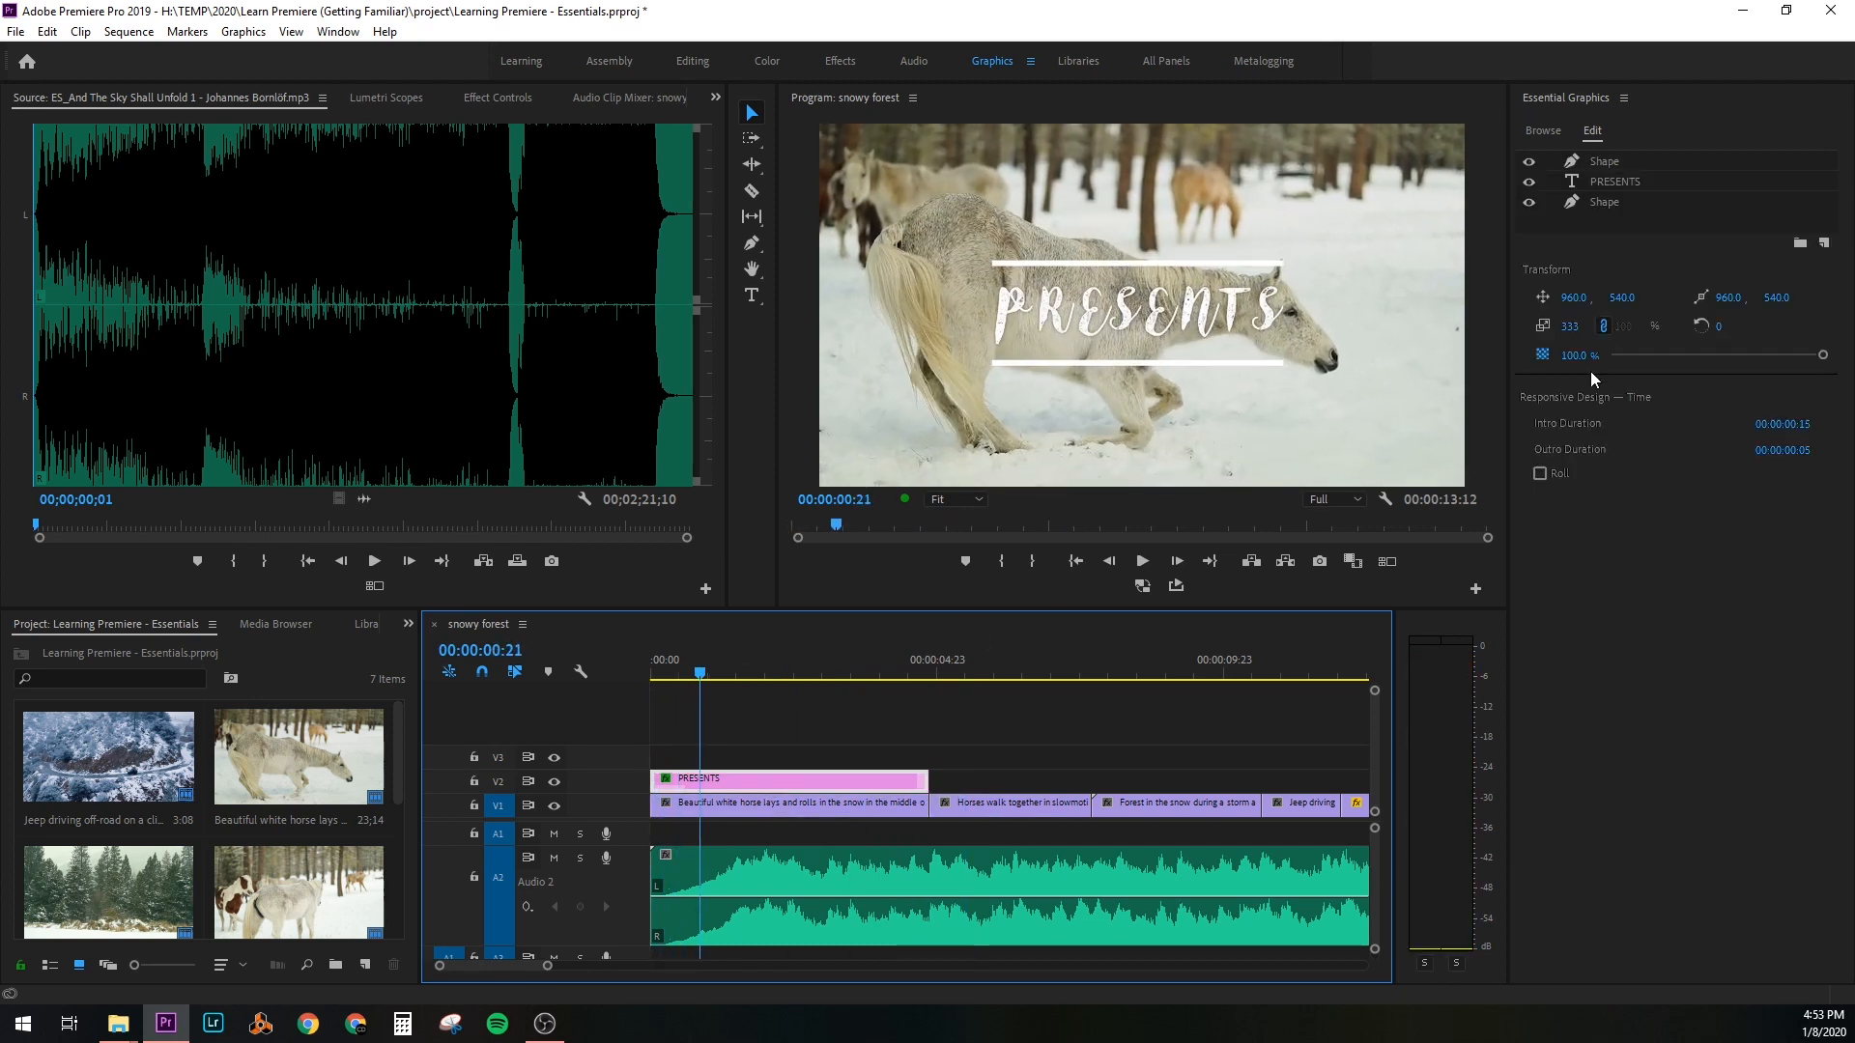
Show the PRESENTS text layer's Text and Appearance properties in Essential Graphics Edit
{"action": "left_click", "coordinate": [1614, 182]}
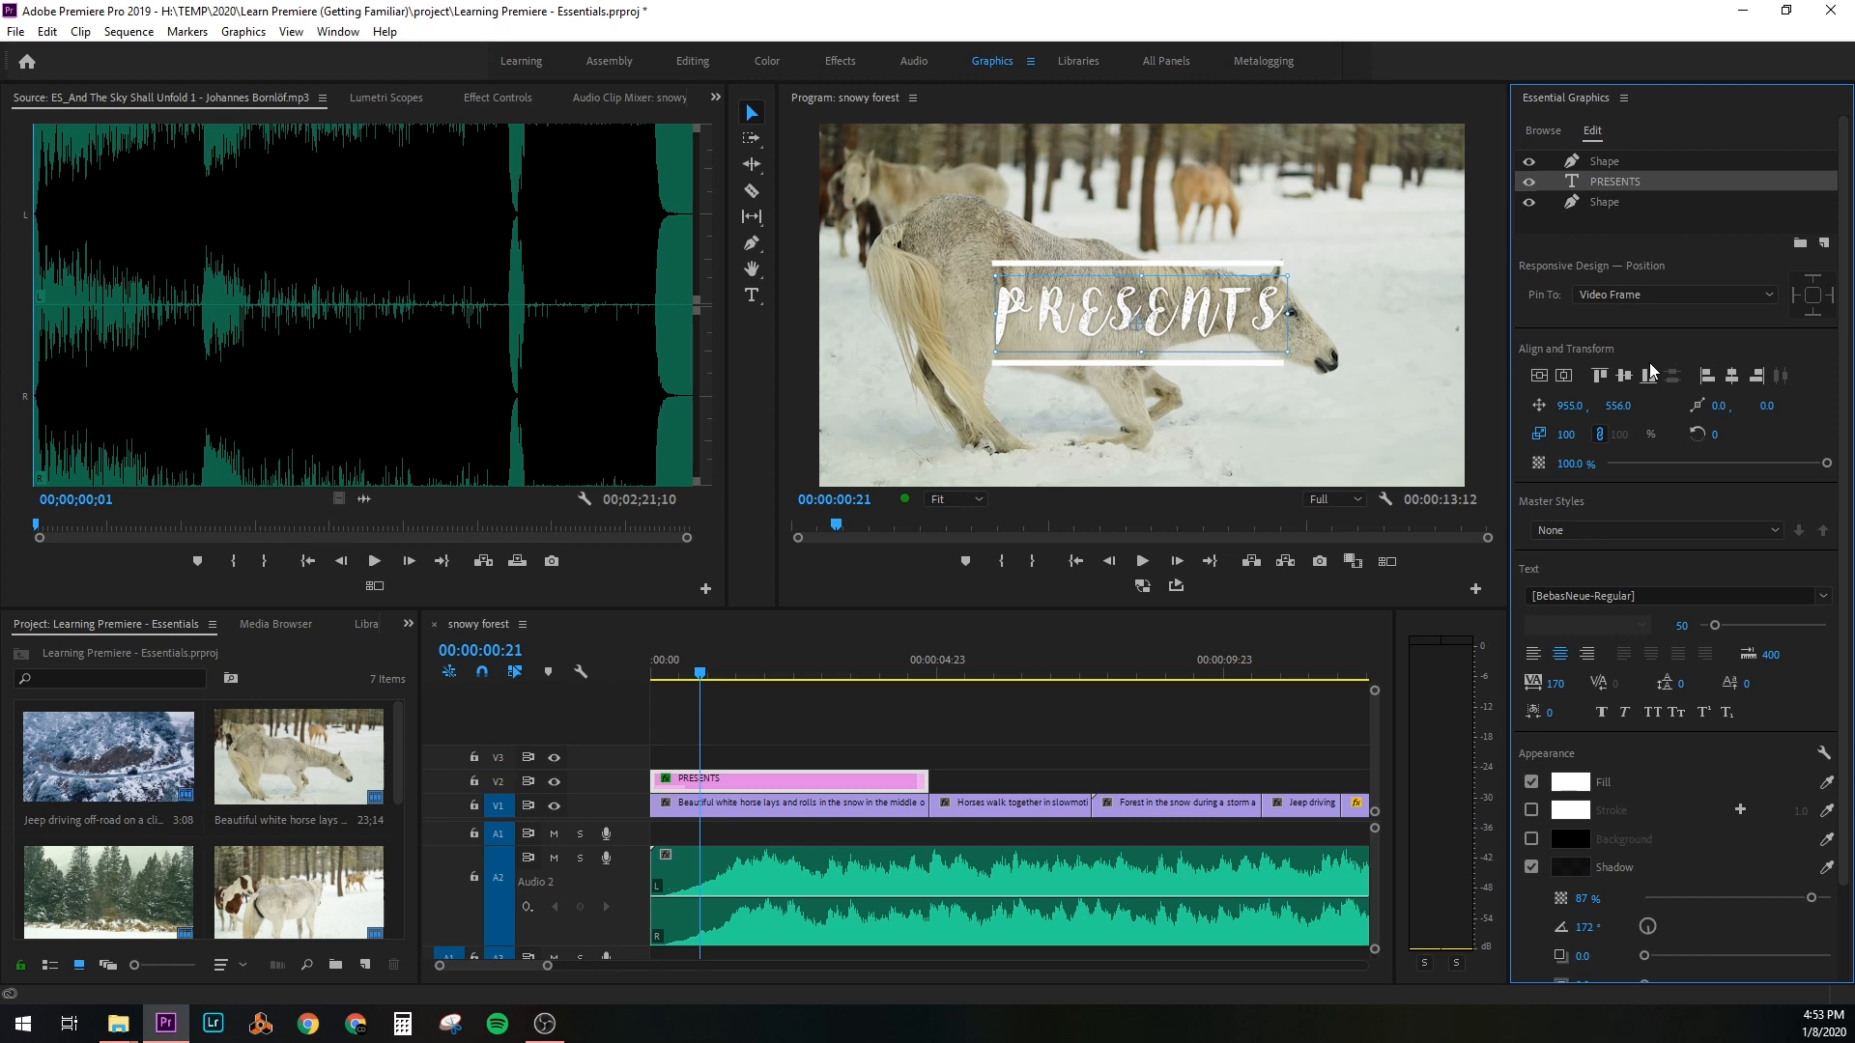
{"action": "mouse_move", "coordinate": [1710, 414]}
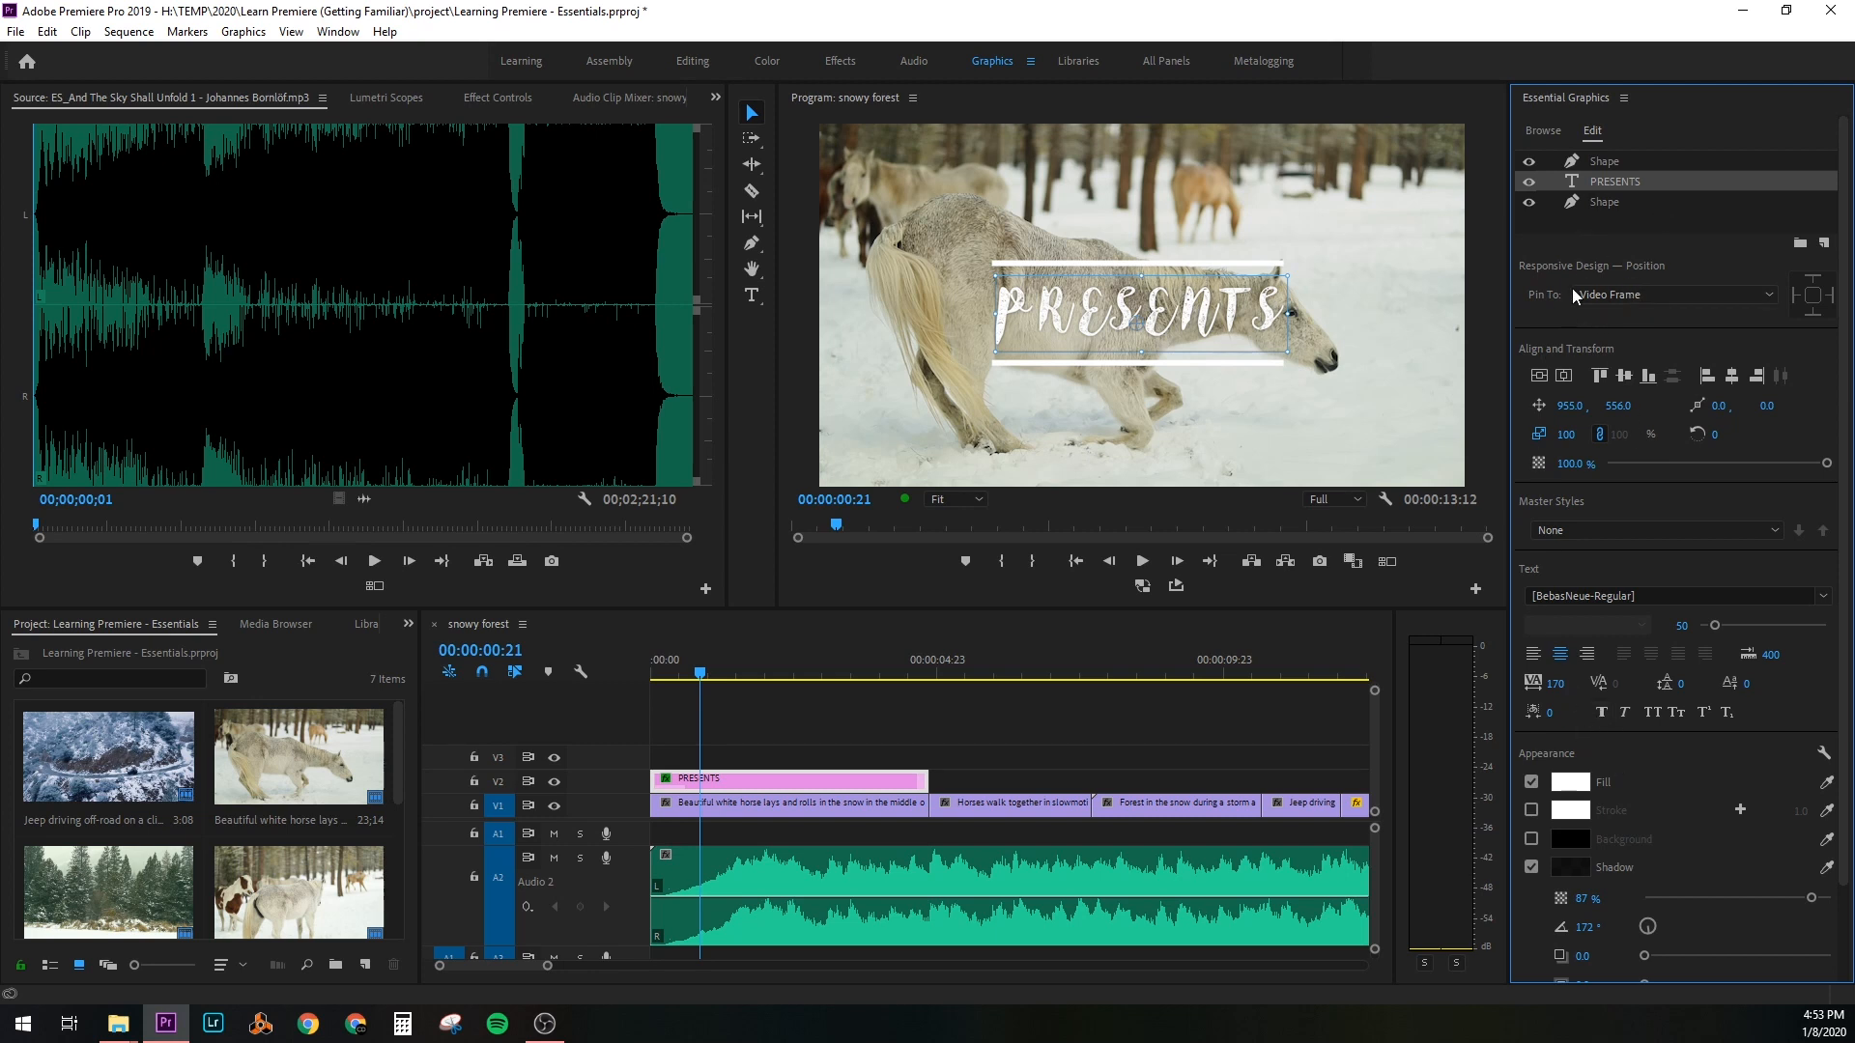
{"action": "left_click", "coordinate": [751, 294]}
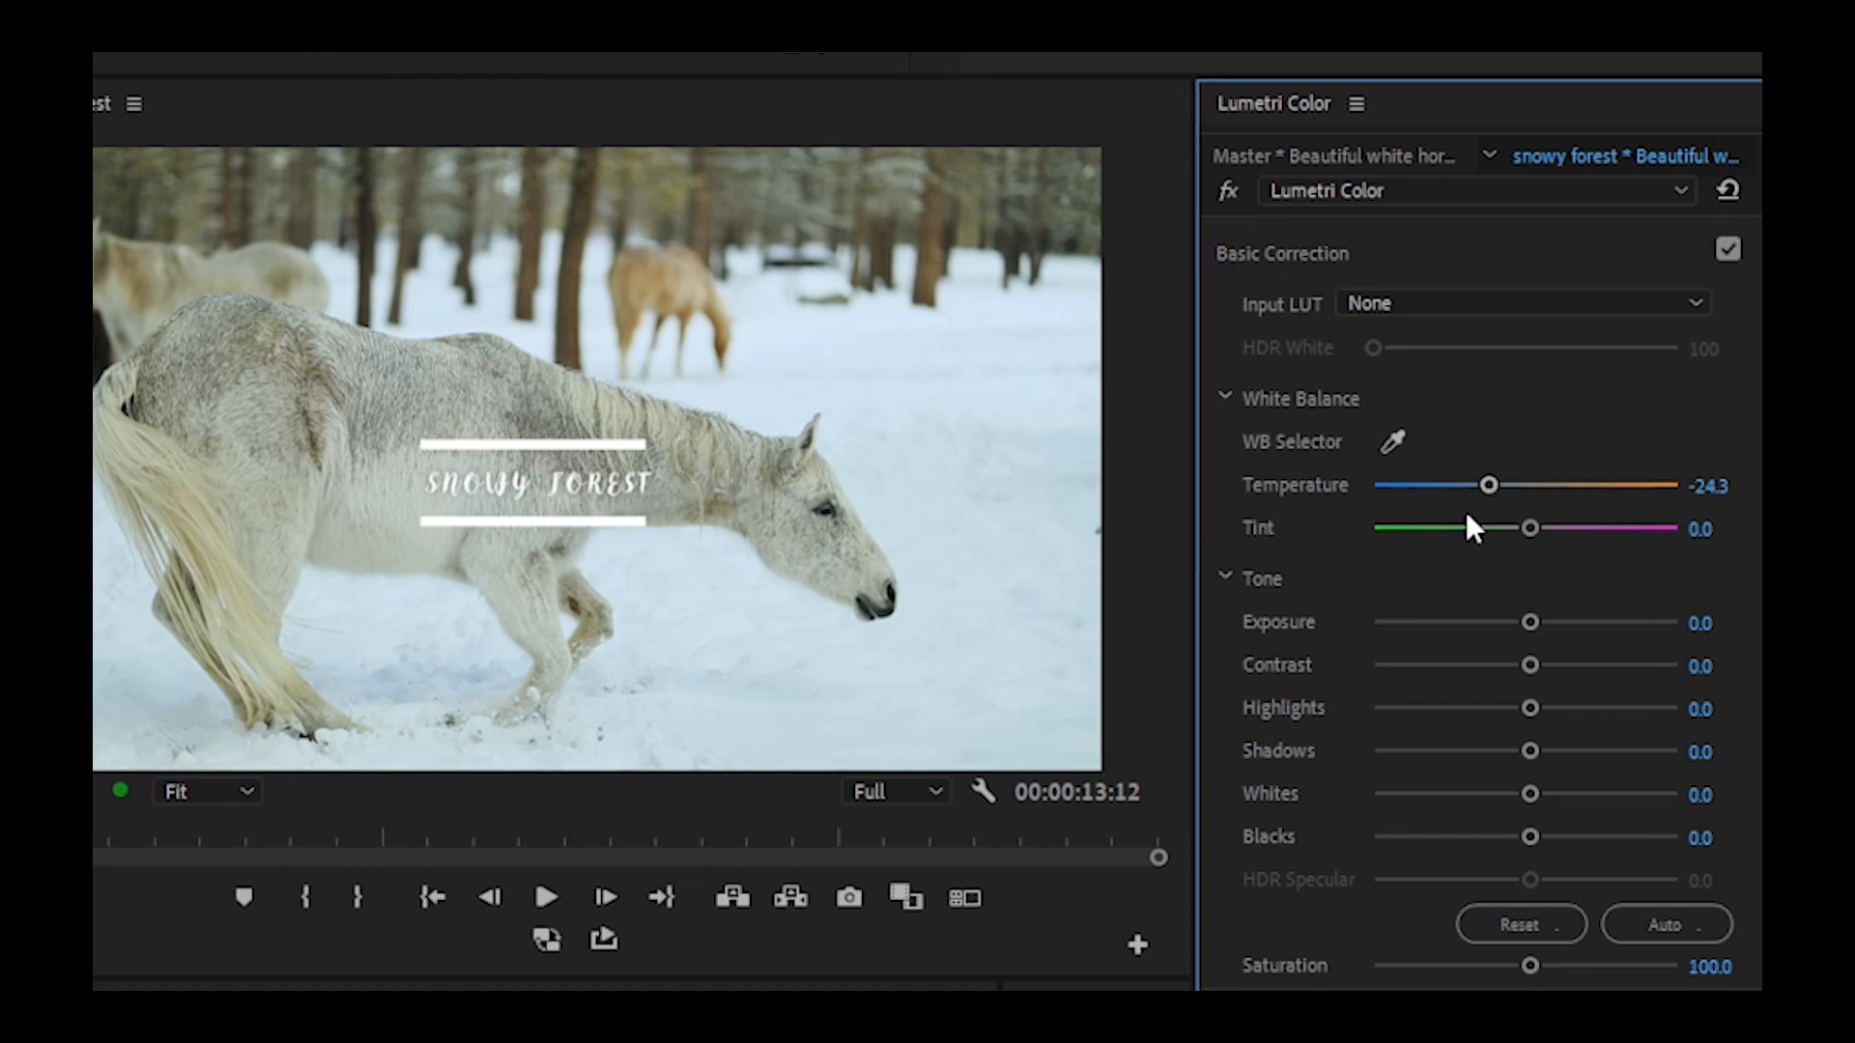
Review the Lumetri grade's Curves and Color Wheels and leave the Vignette Amount at 0
{"action": "left_click_drag", "start_coordinate": [1531, 665], "coordinate": [1549, 655]}
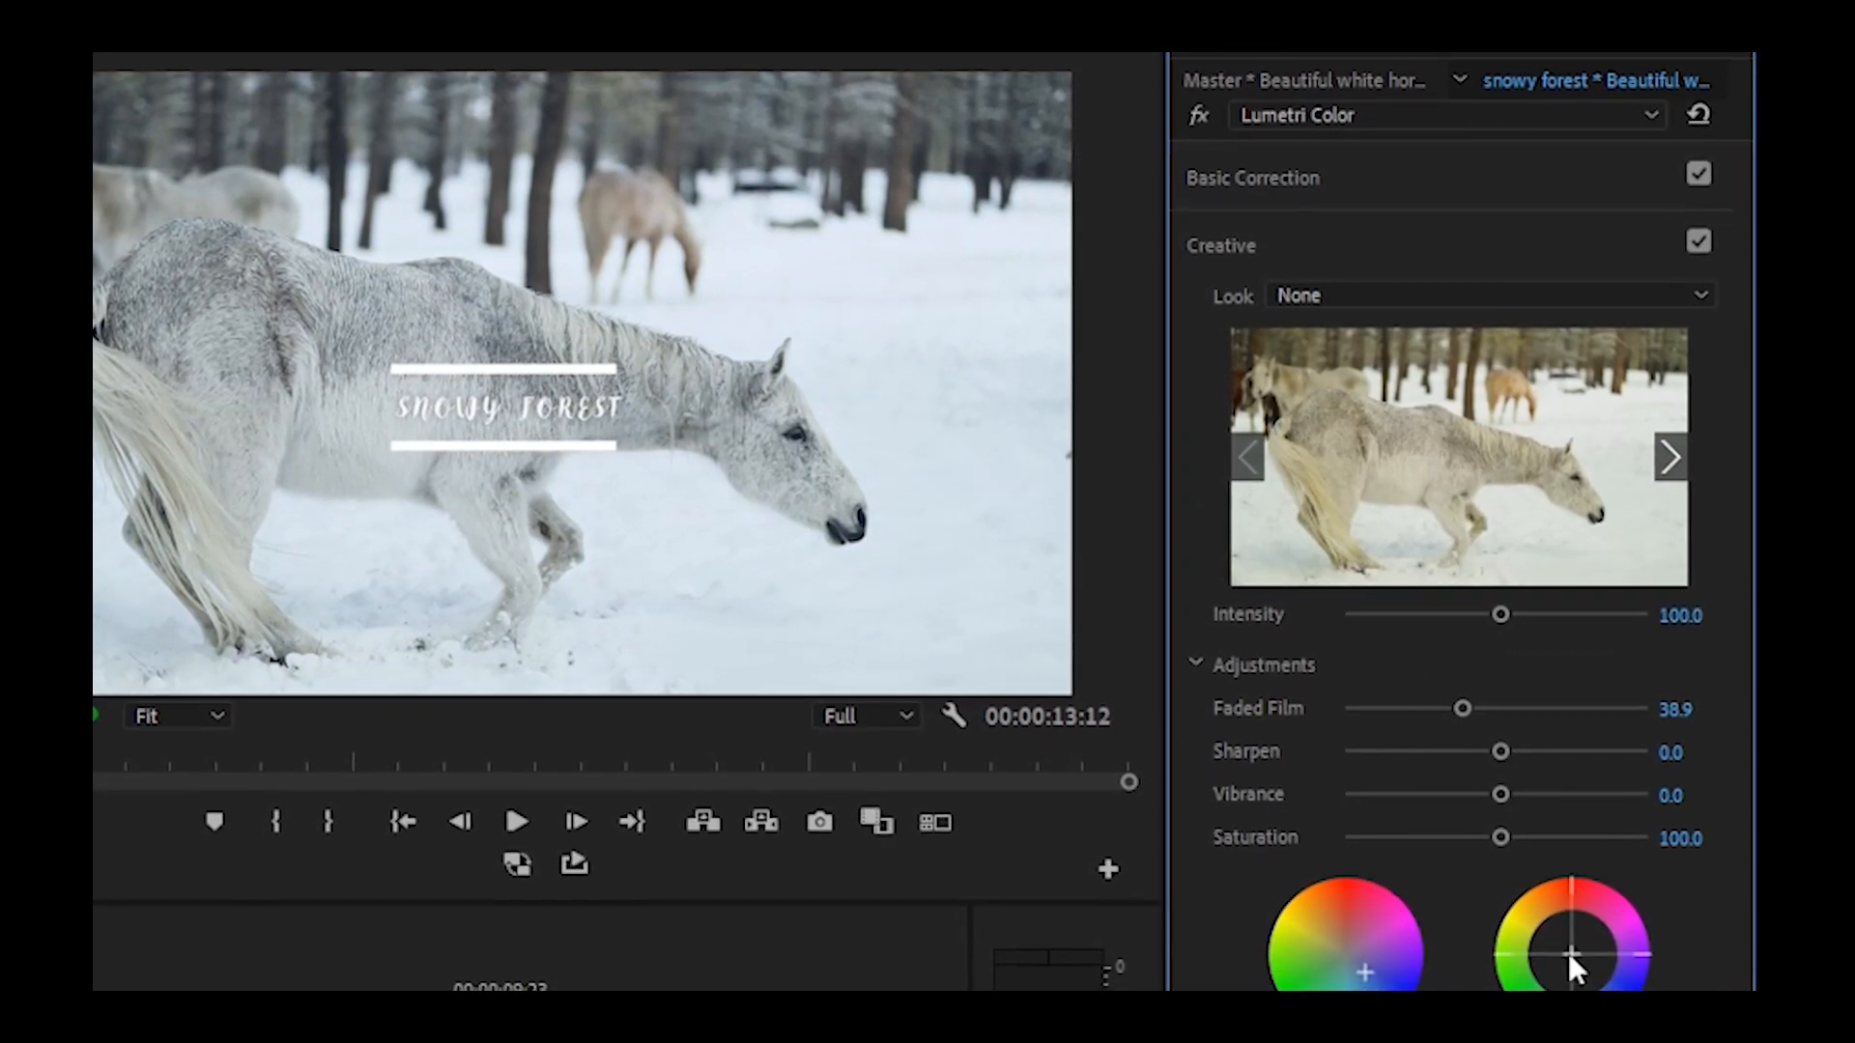
{"action": "left_click", "coordinate": [1219, 297]}
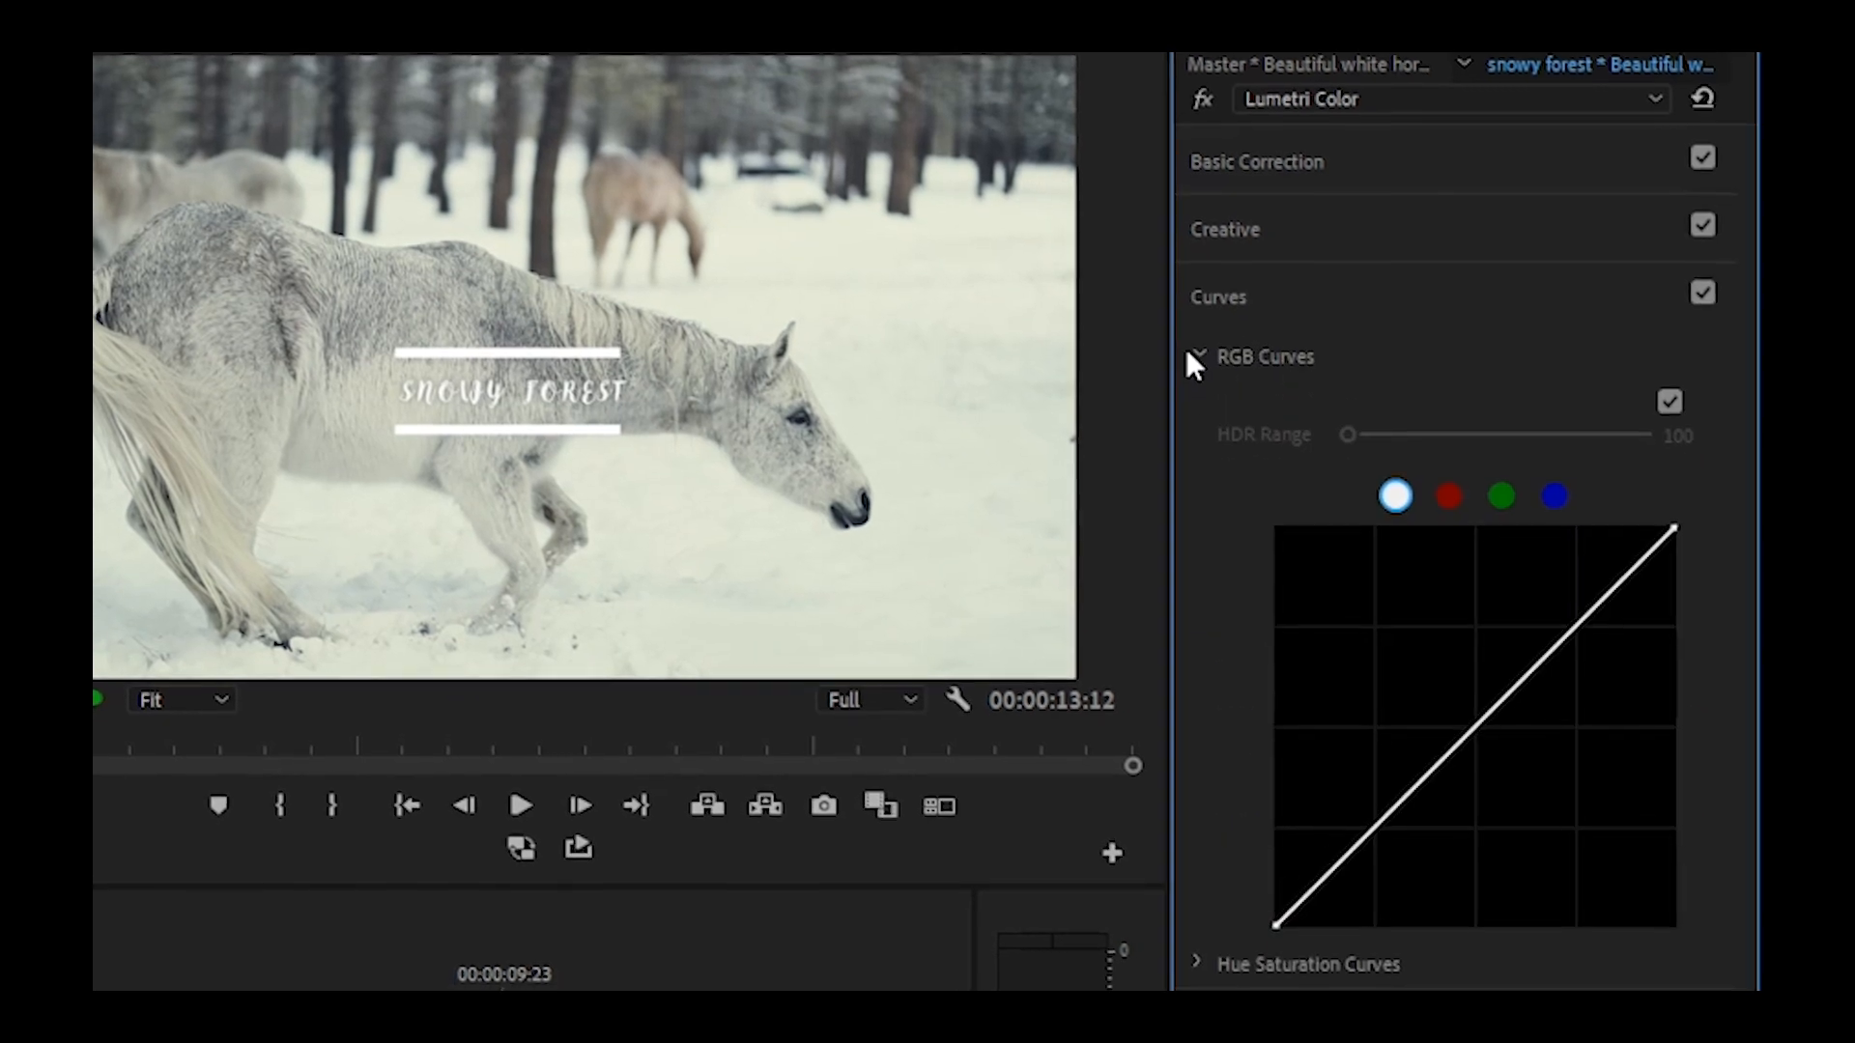
{"action": "left_click", "coordinate": [1447, 497]}
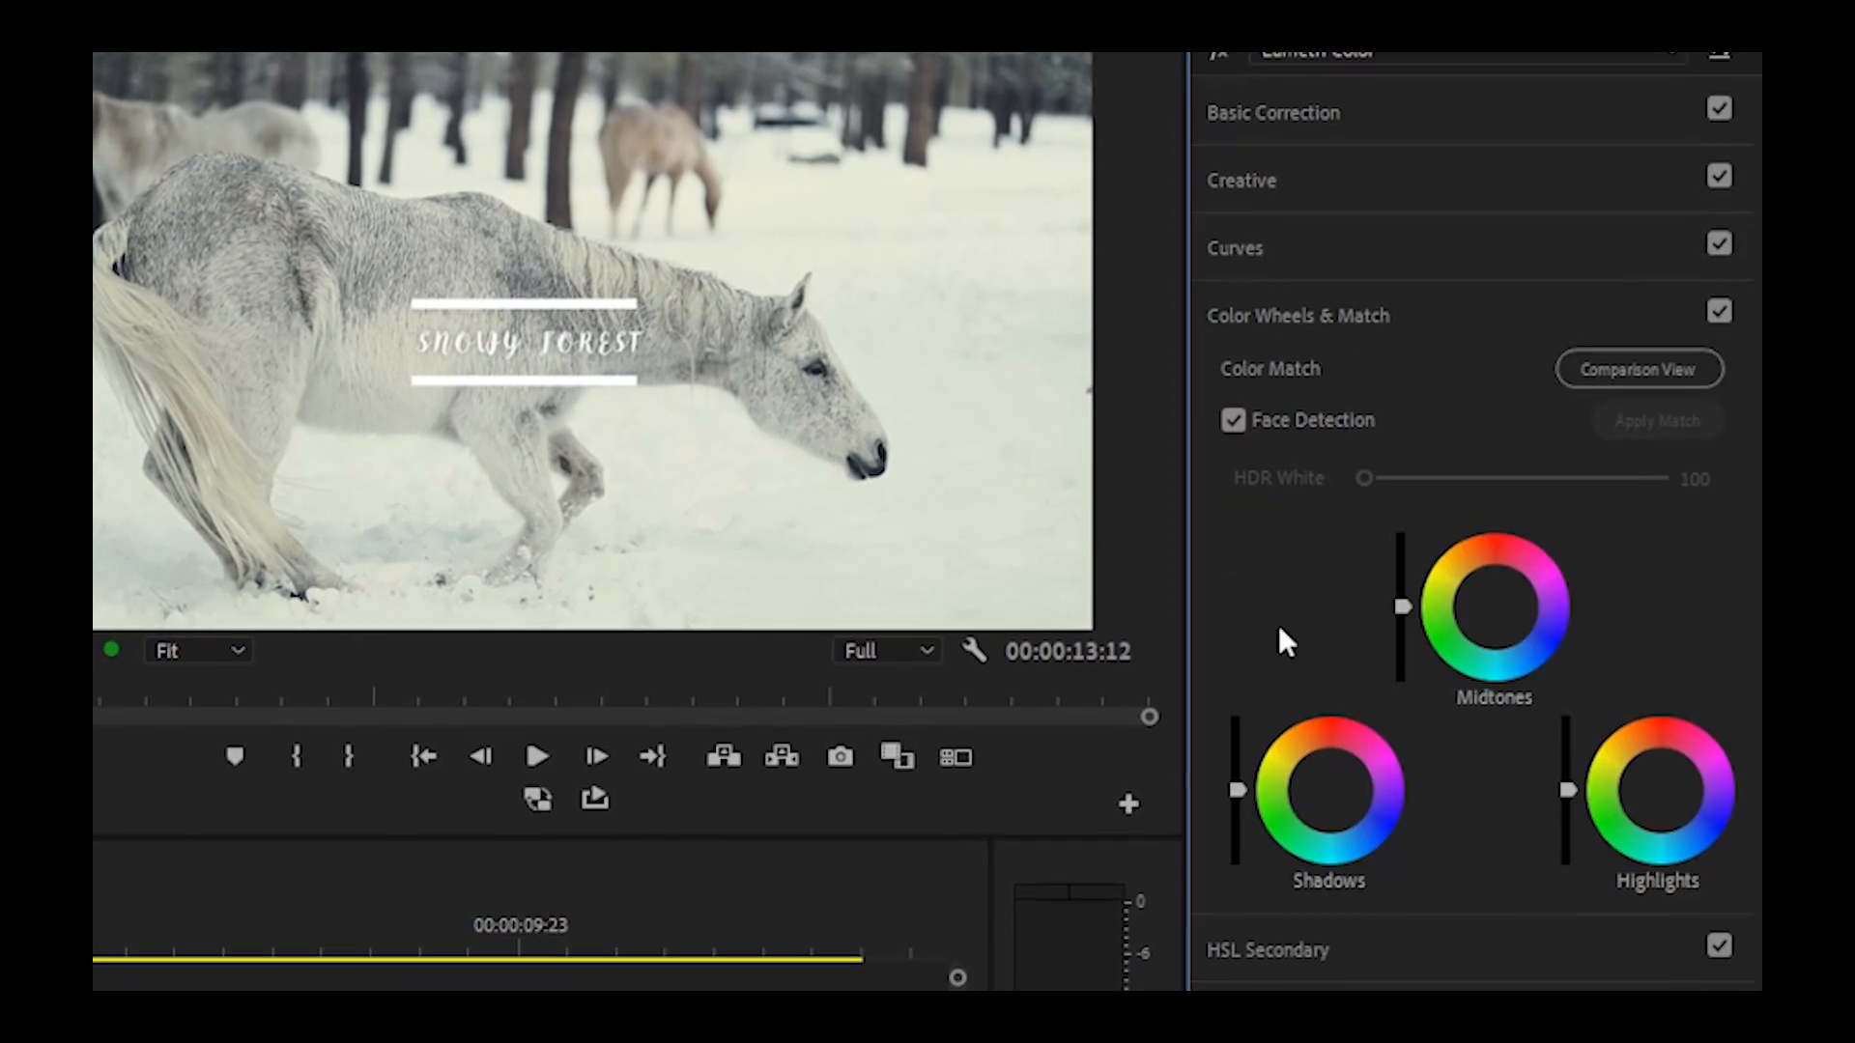
{"action": "scroll", "scroll_direction": "down", "scroll_amount": 3}
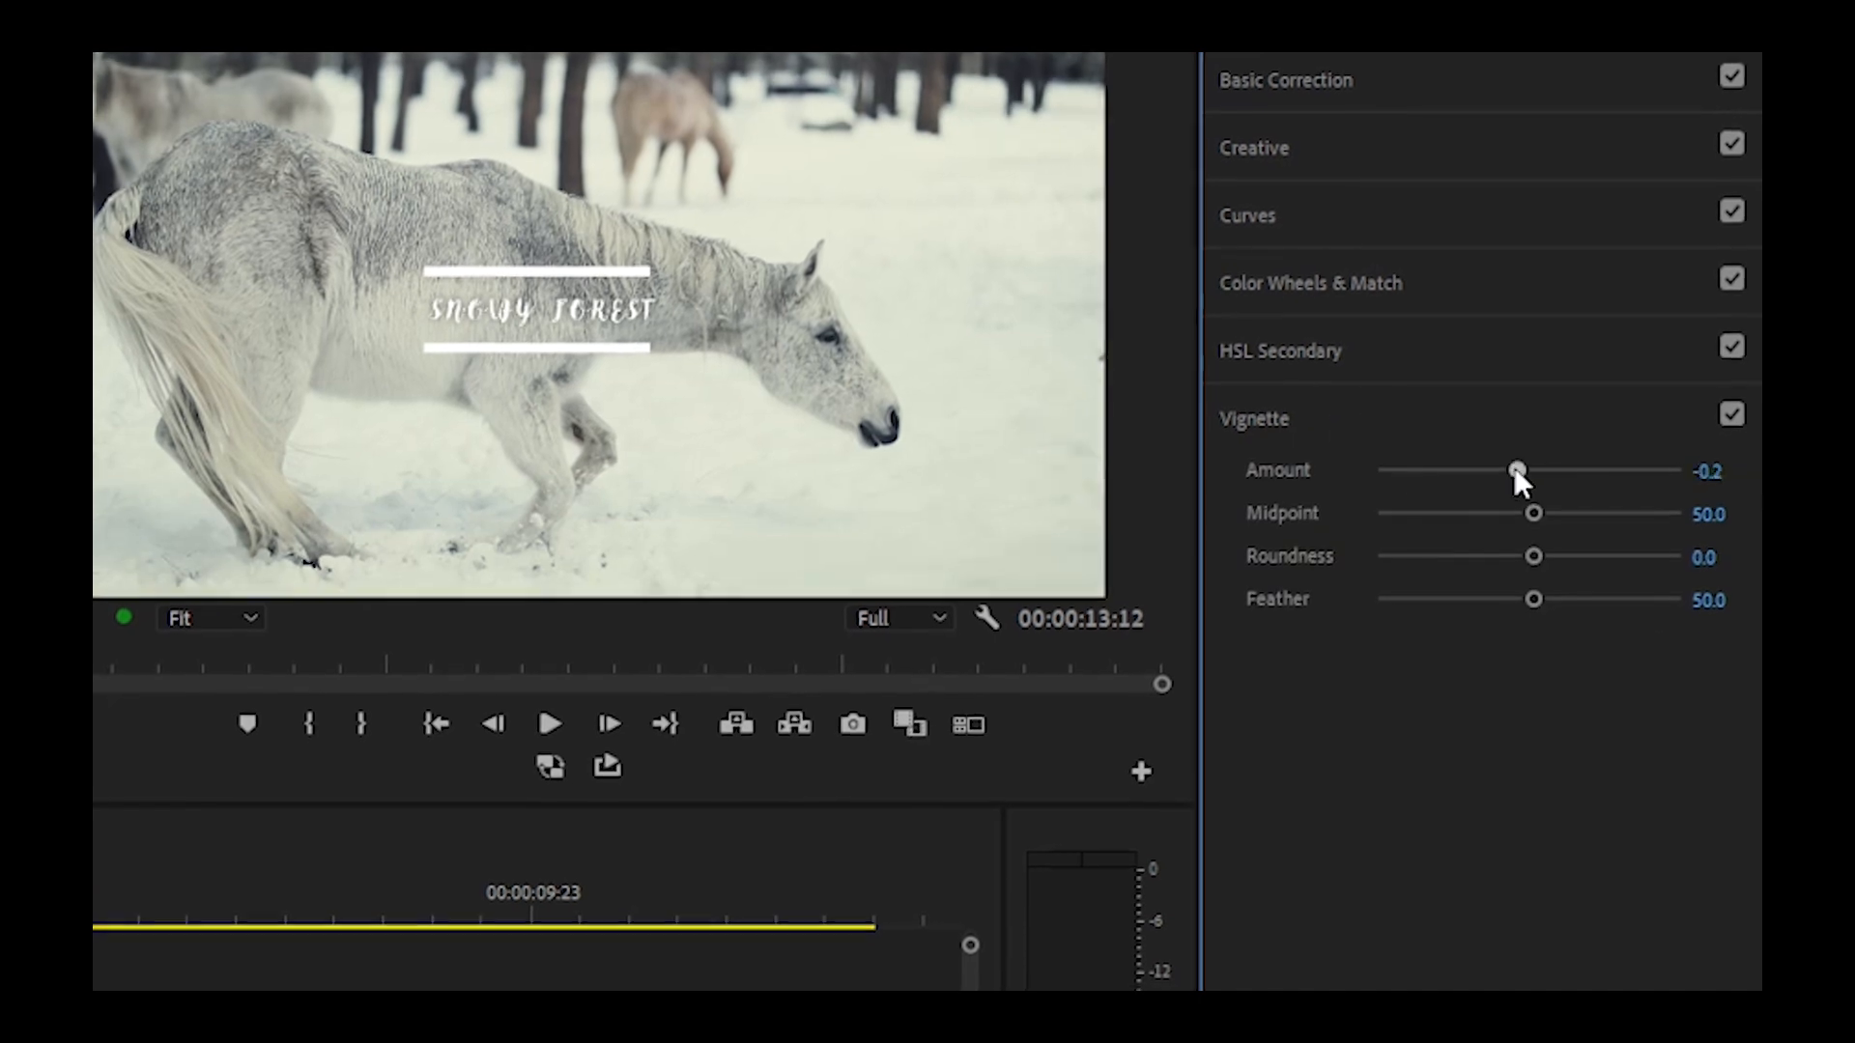
{"action": "left_click_drag", "start_coordinate": [1518, 472], "coordinate": [1540, 472]}
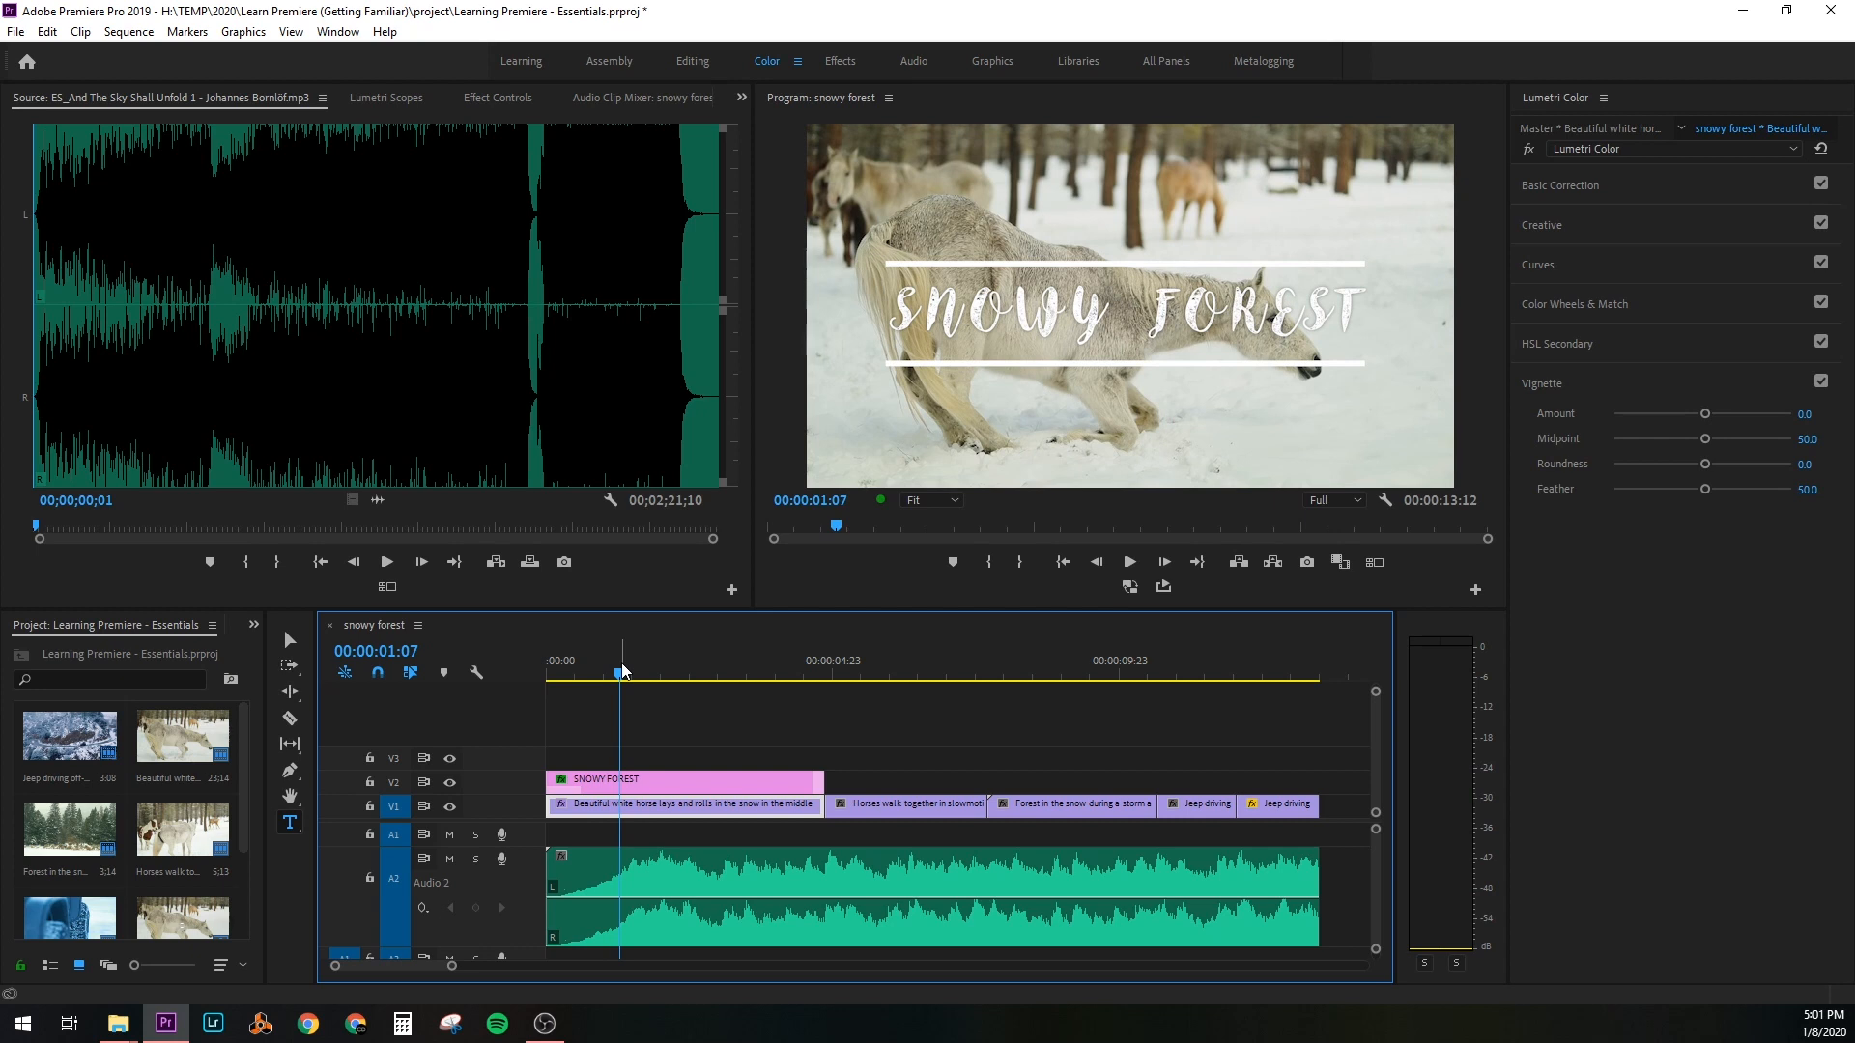
Bring up Export Settings for the snowy forest sequence, keeping the H.264 format
{"action": "left_click", "coordinate": [16, 31]}
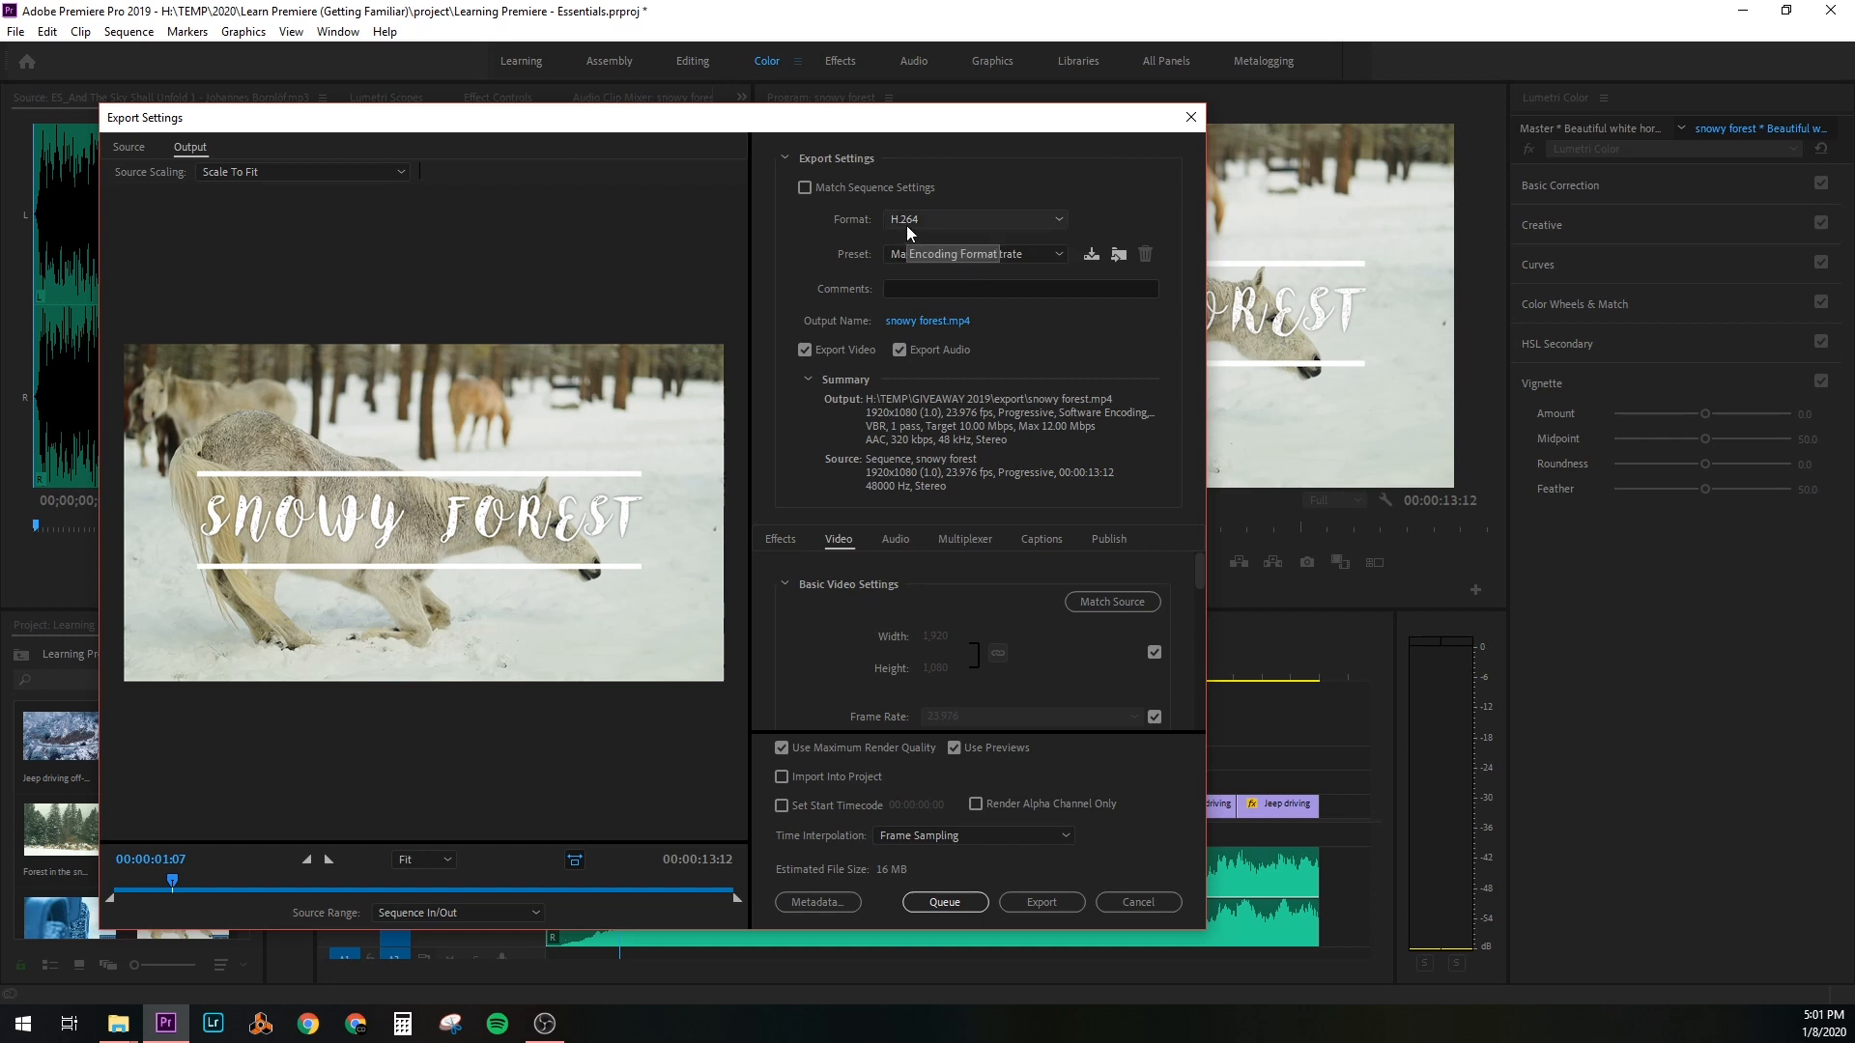
{"action": "left_click", "coordinate": [972, 218]}
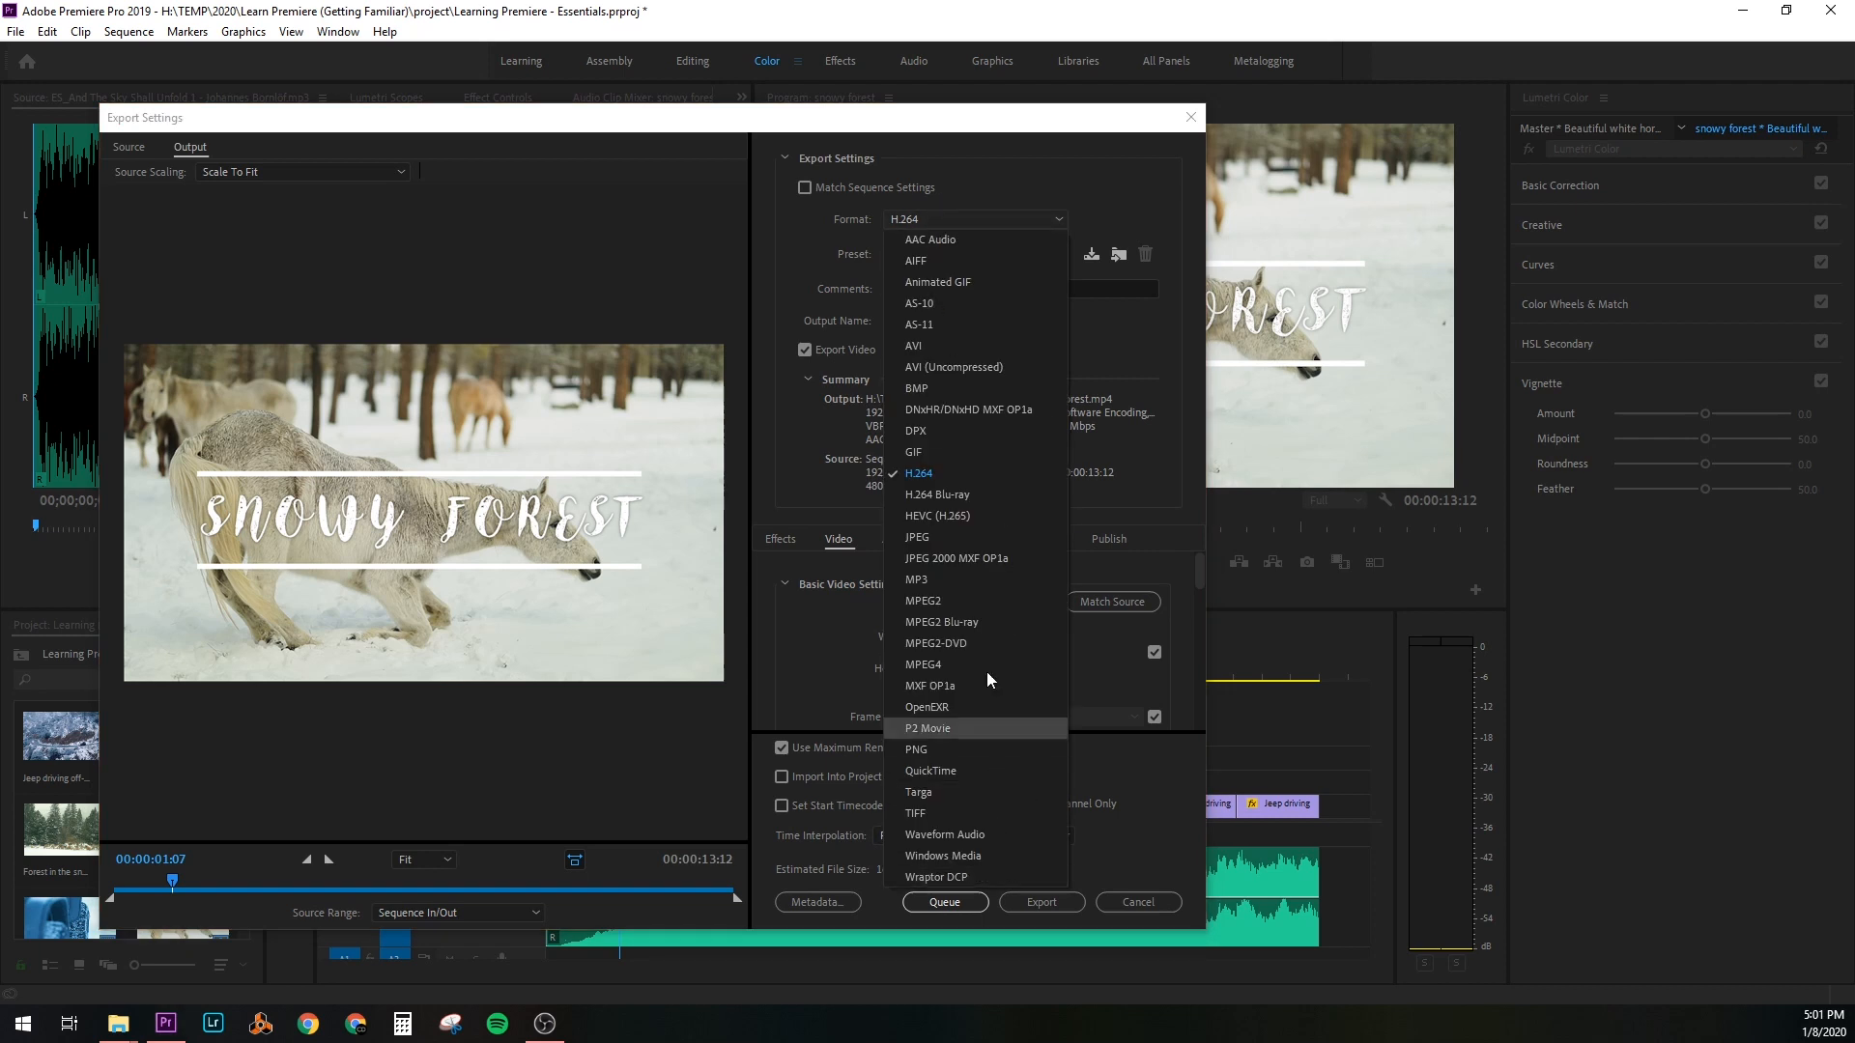
{"action": "mouse_move", "coordinate": [966, 479]}
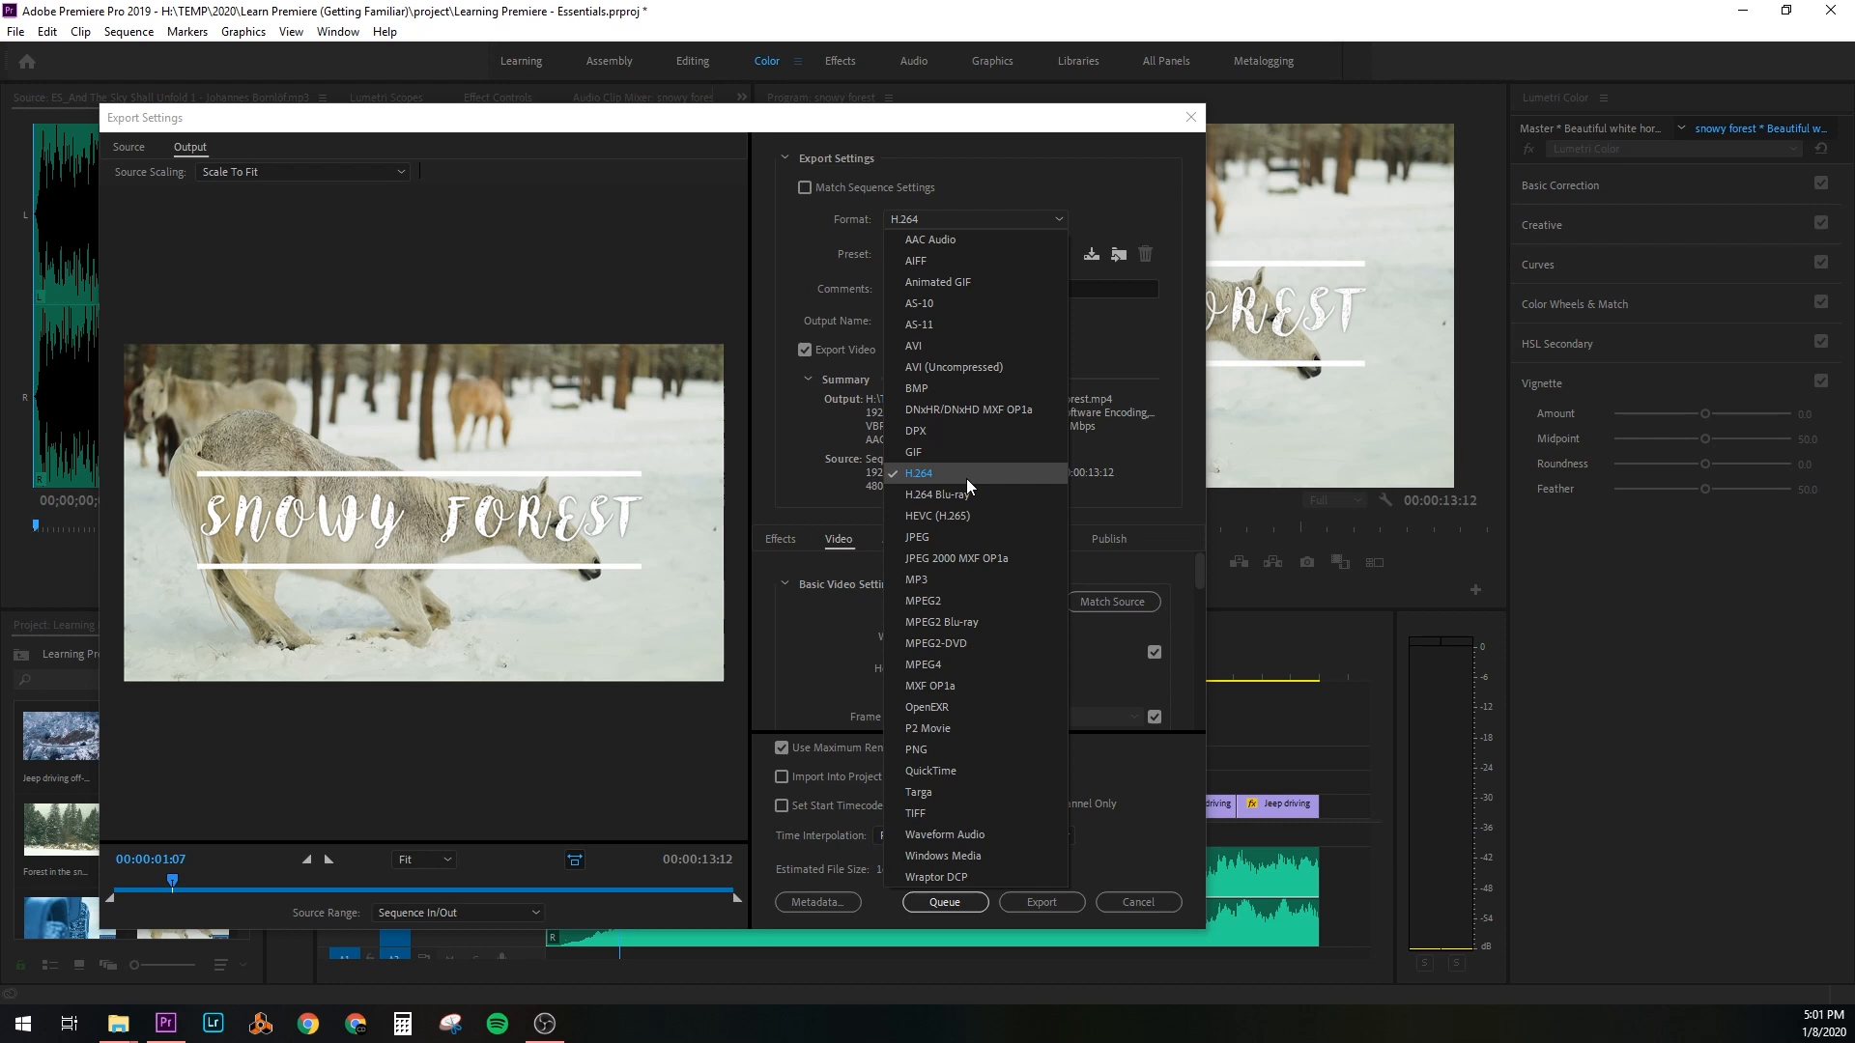
{"action": "left_click", "coordinate": [916, 473]}
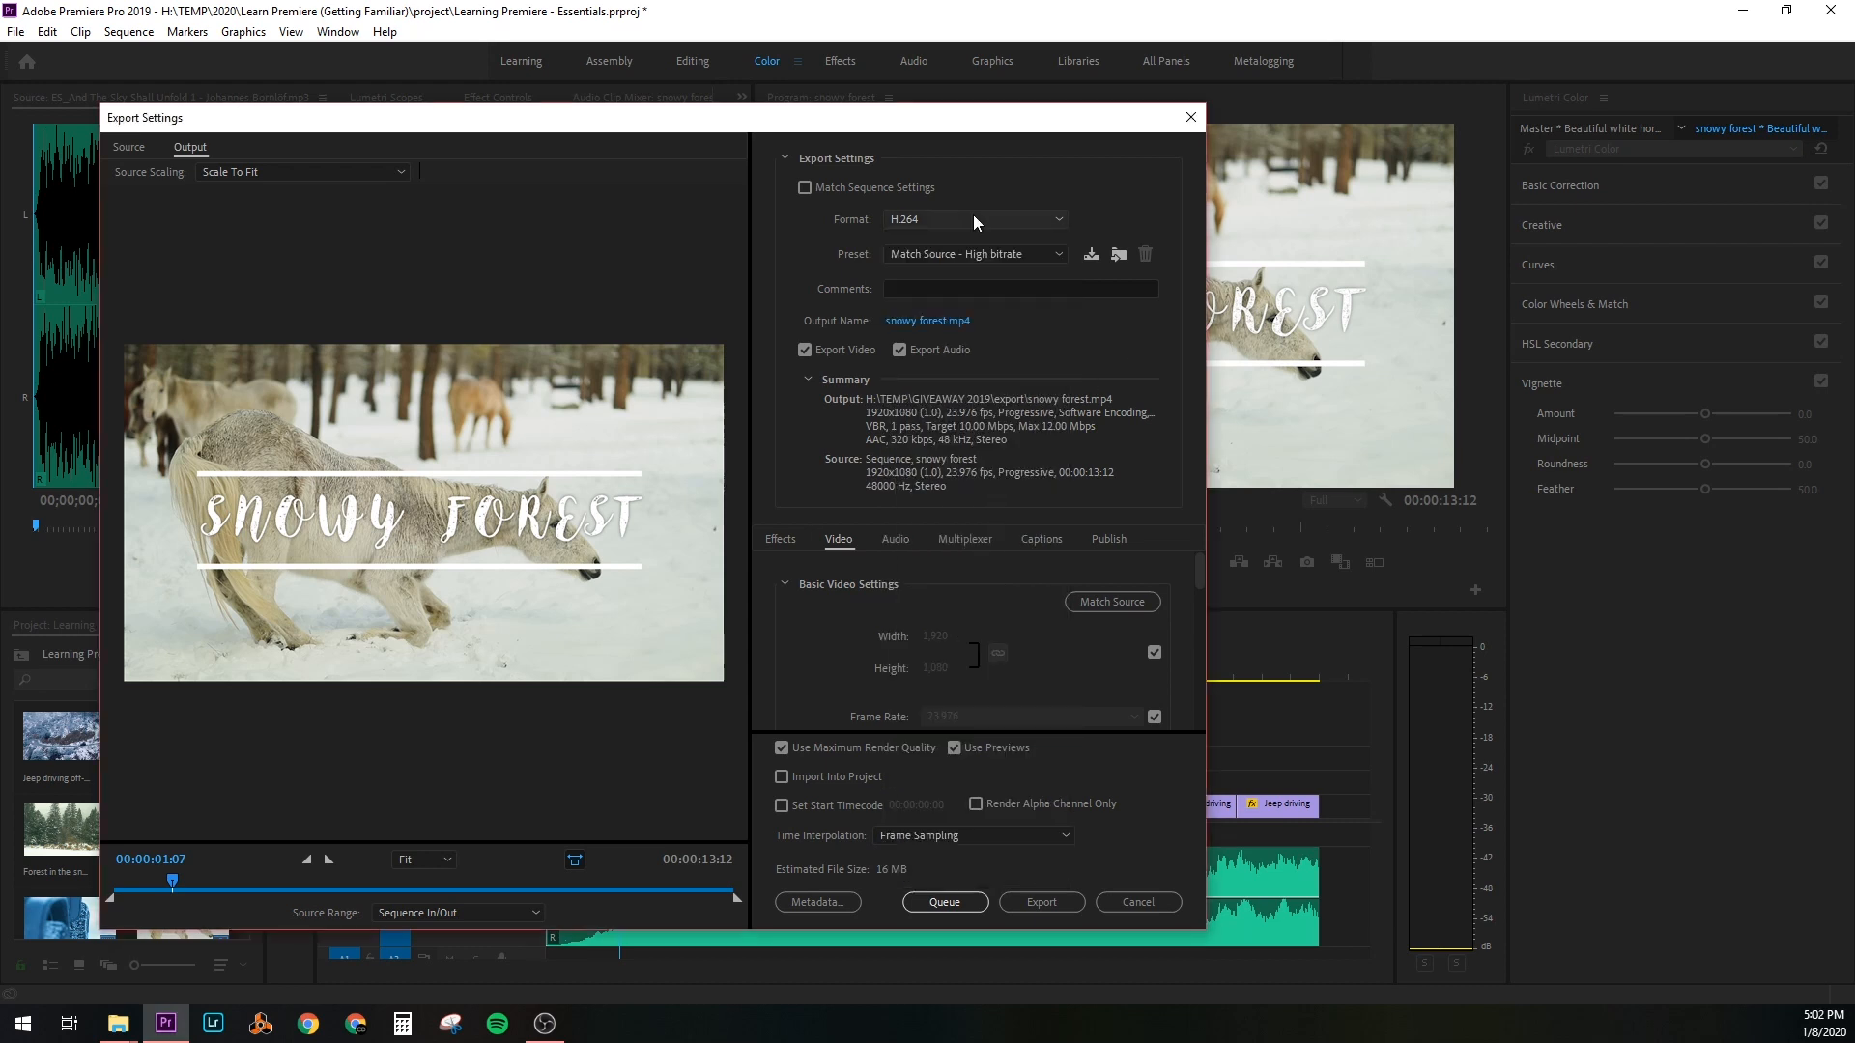
{"action": "mouse_move", "coordinate": [973, 220]}
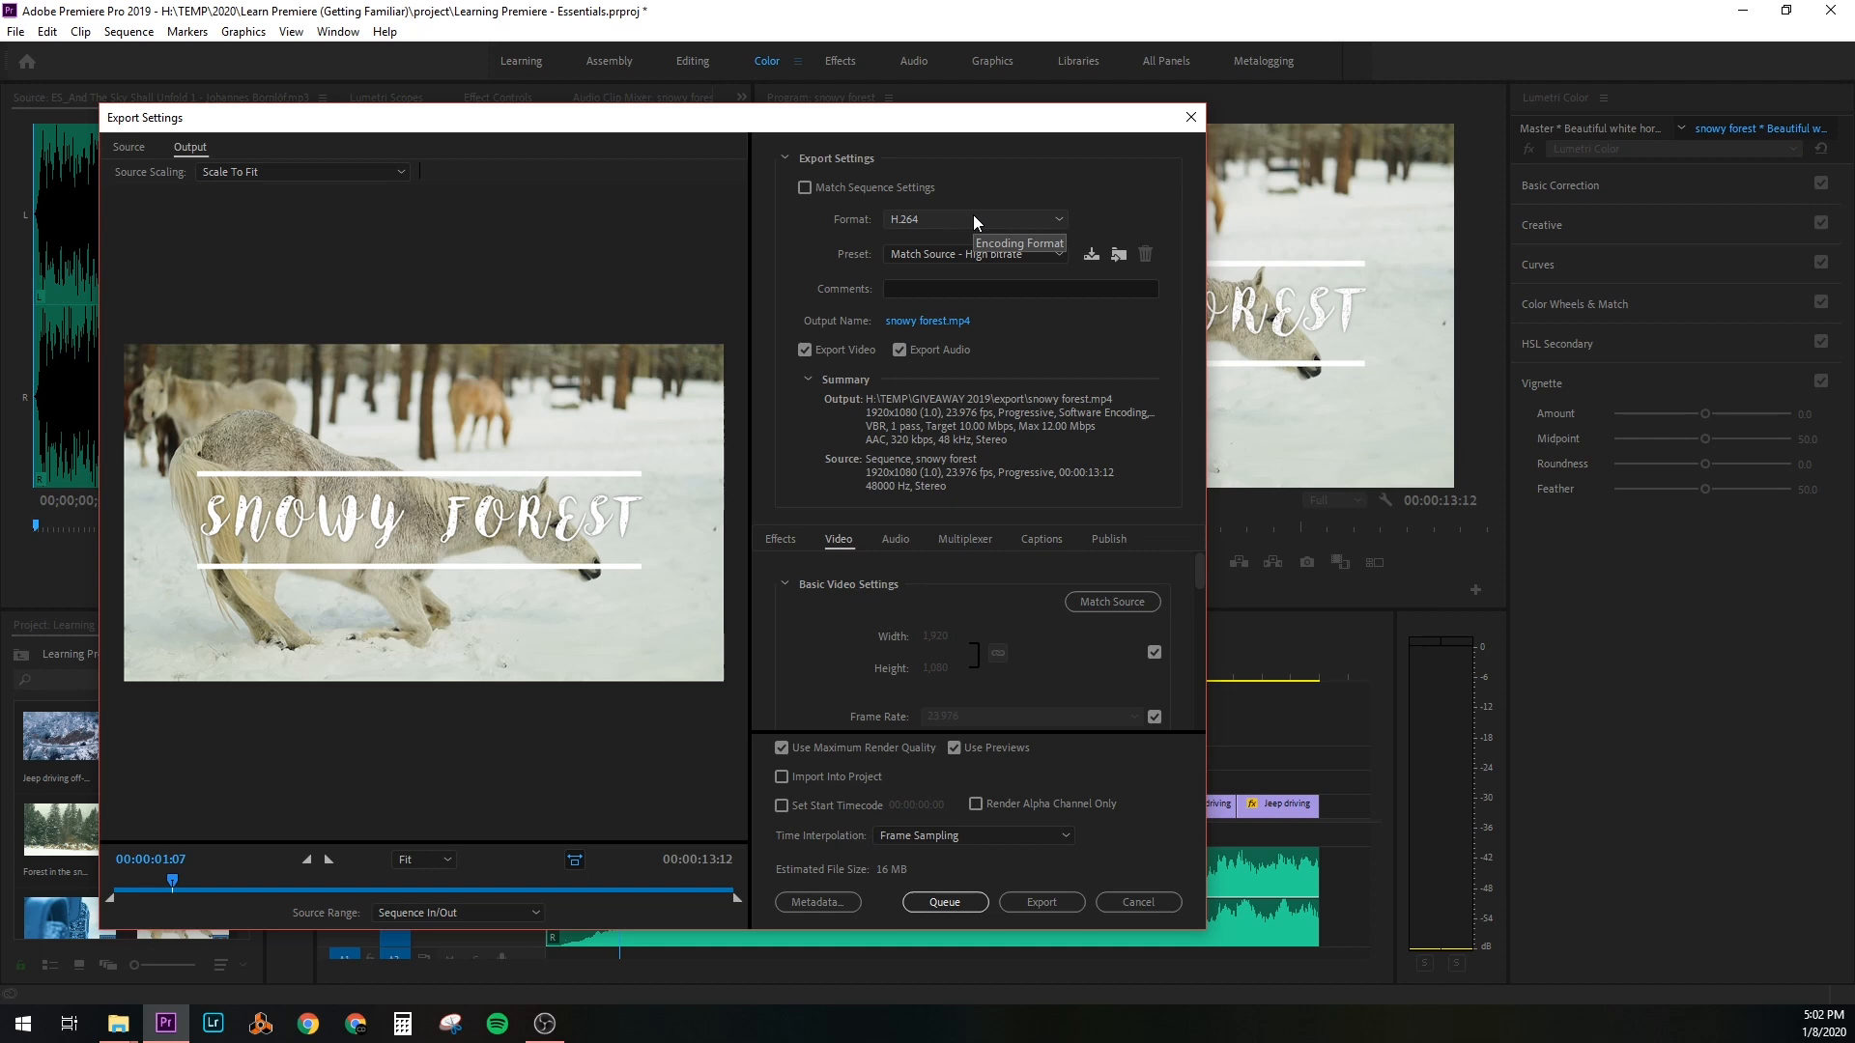
{"action": "mouse_move", "coordinate": [914, 371]}
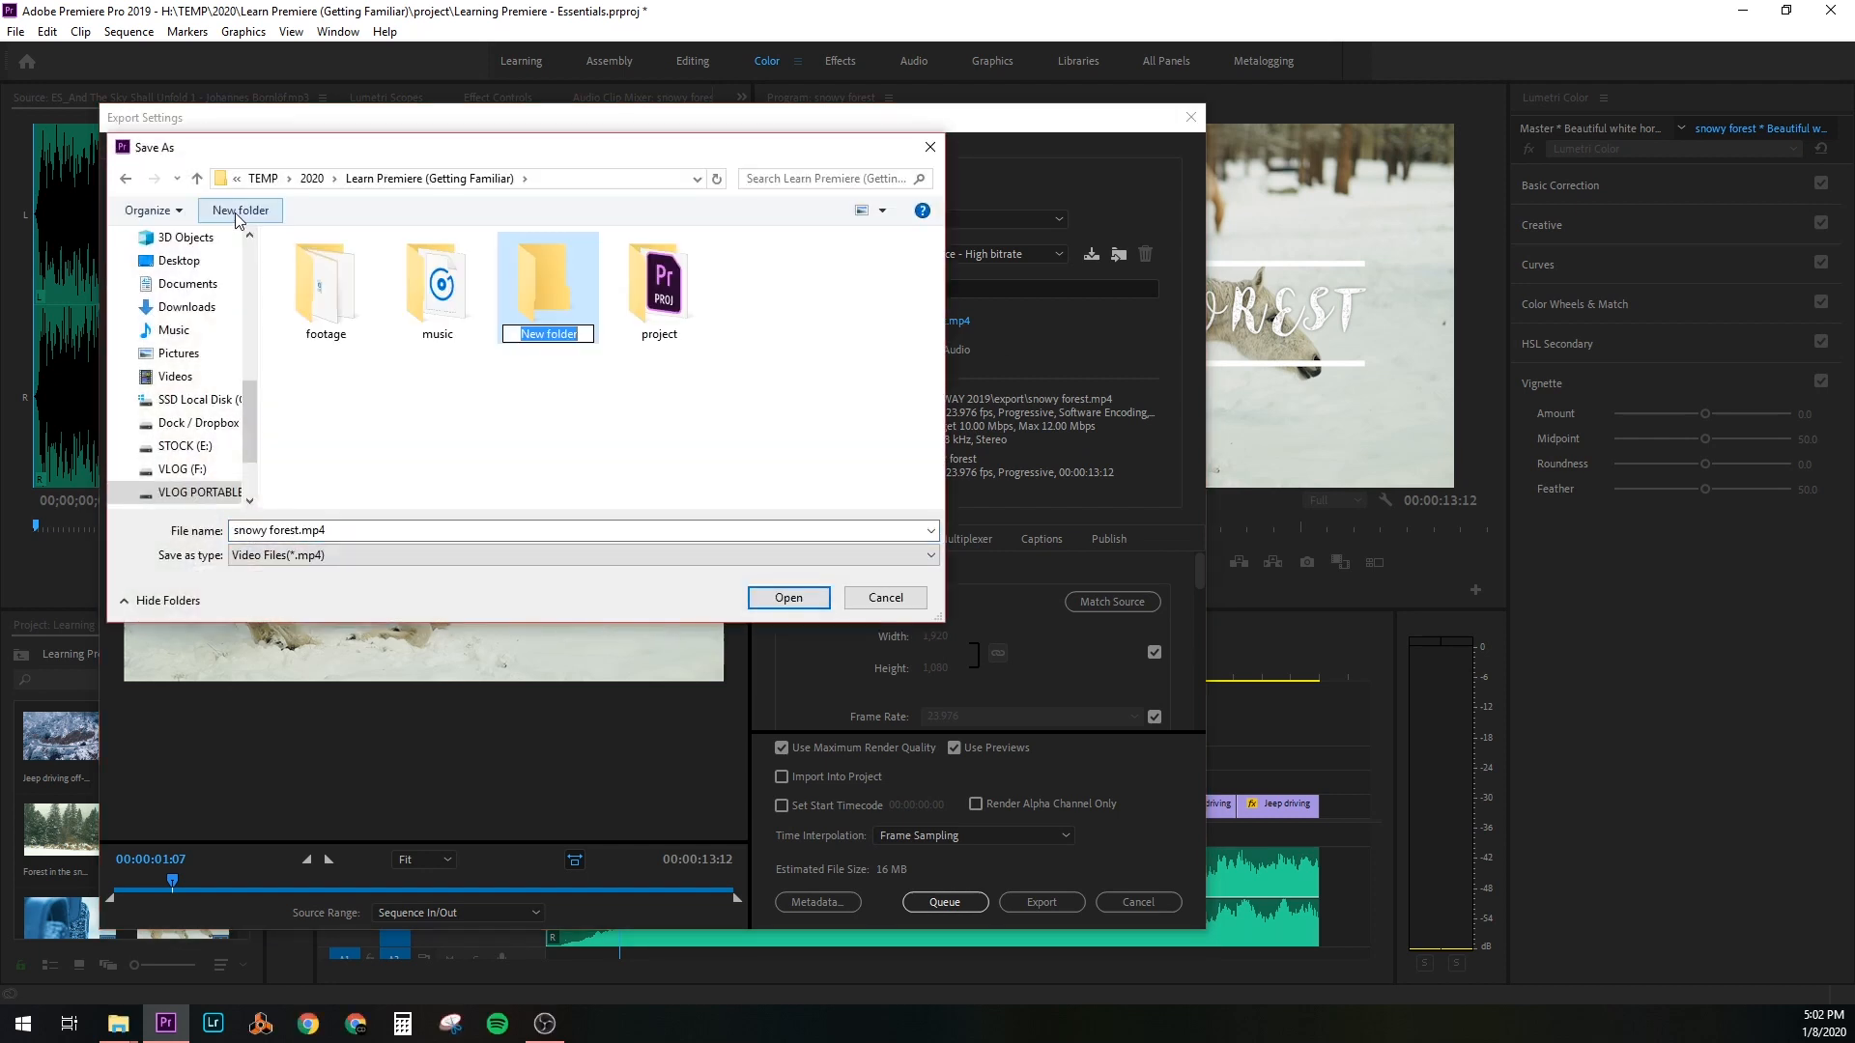
Create an EXPORT folder and save the output there as snowy forest.mp4
{"action": "type", "text": "EXPORT"}
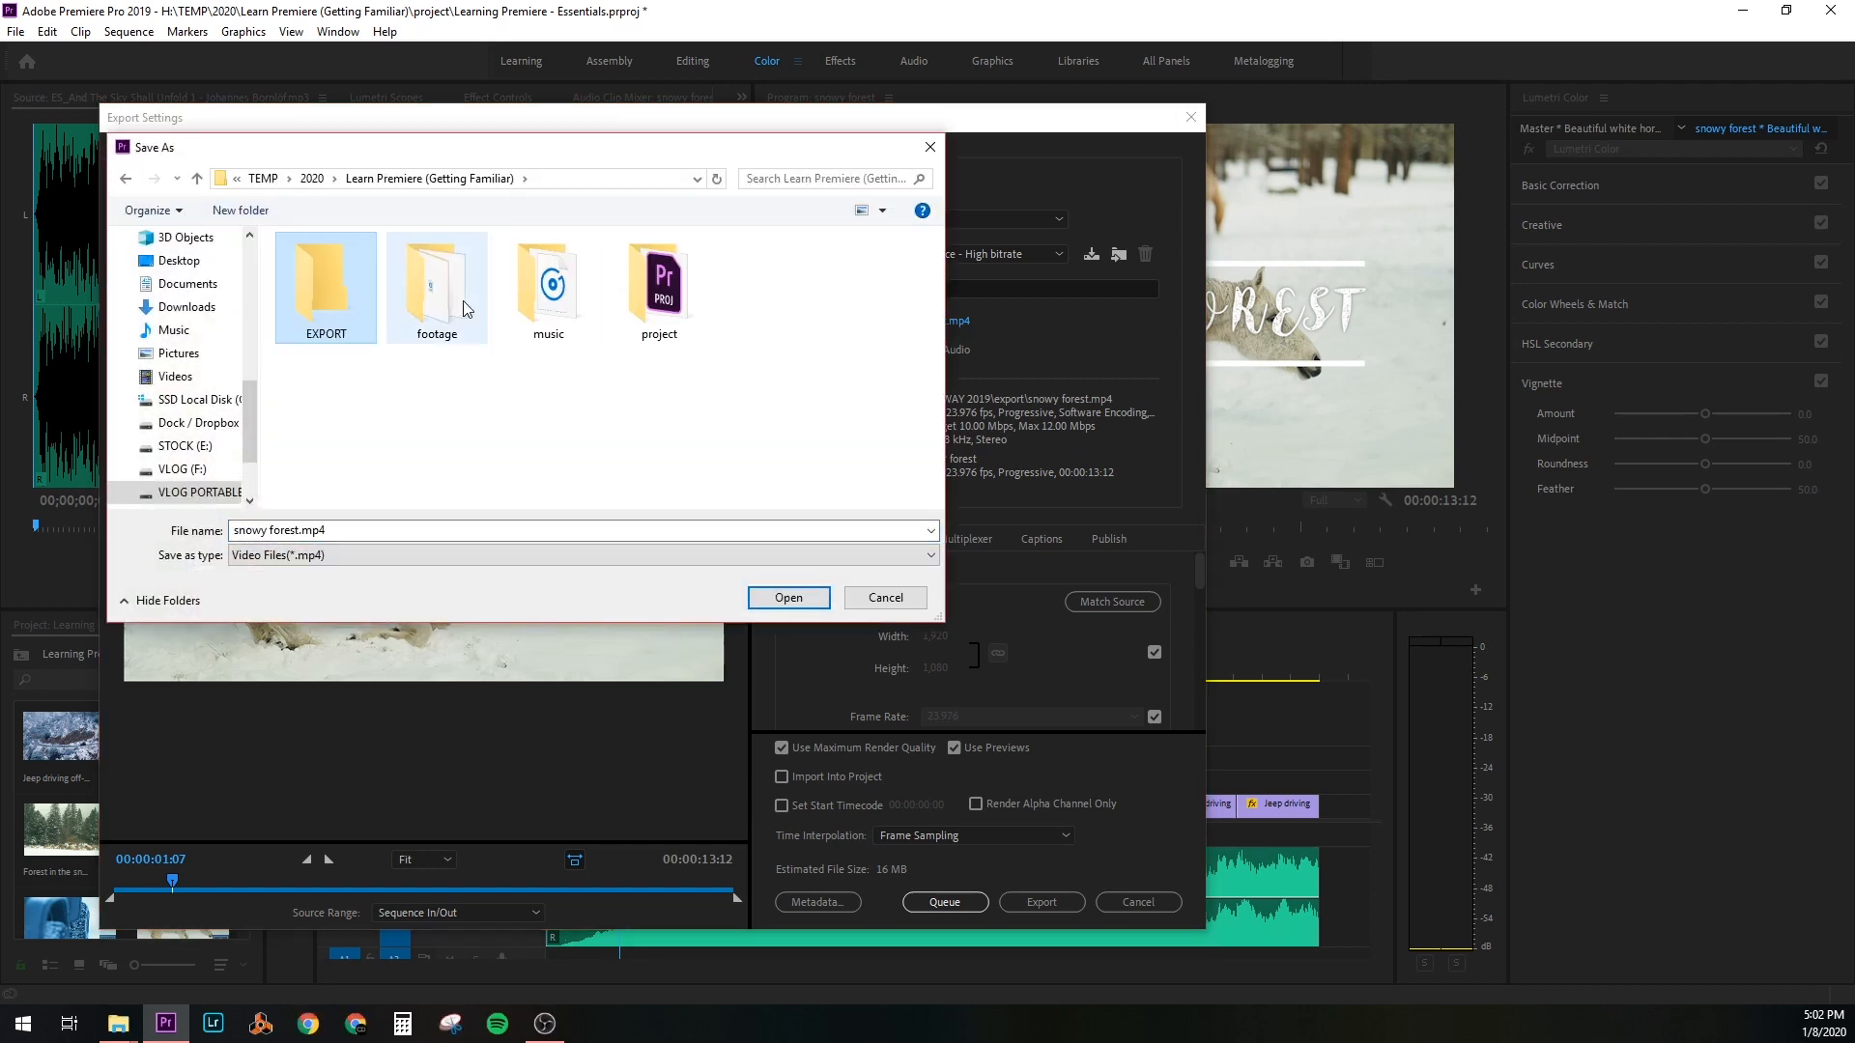
{"action": "double_click", "coordinate": [325, 284]}
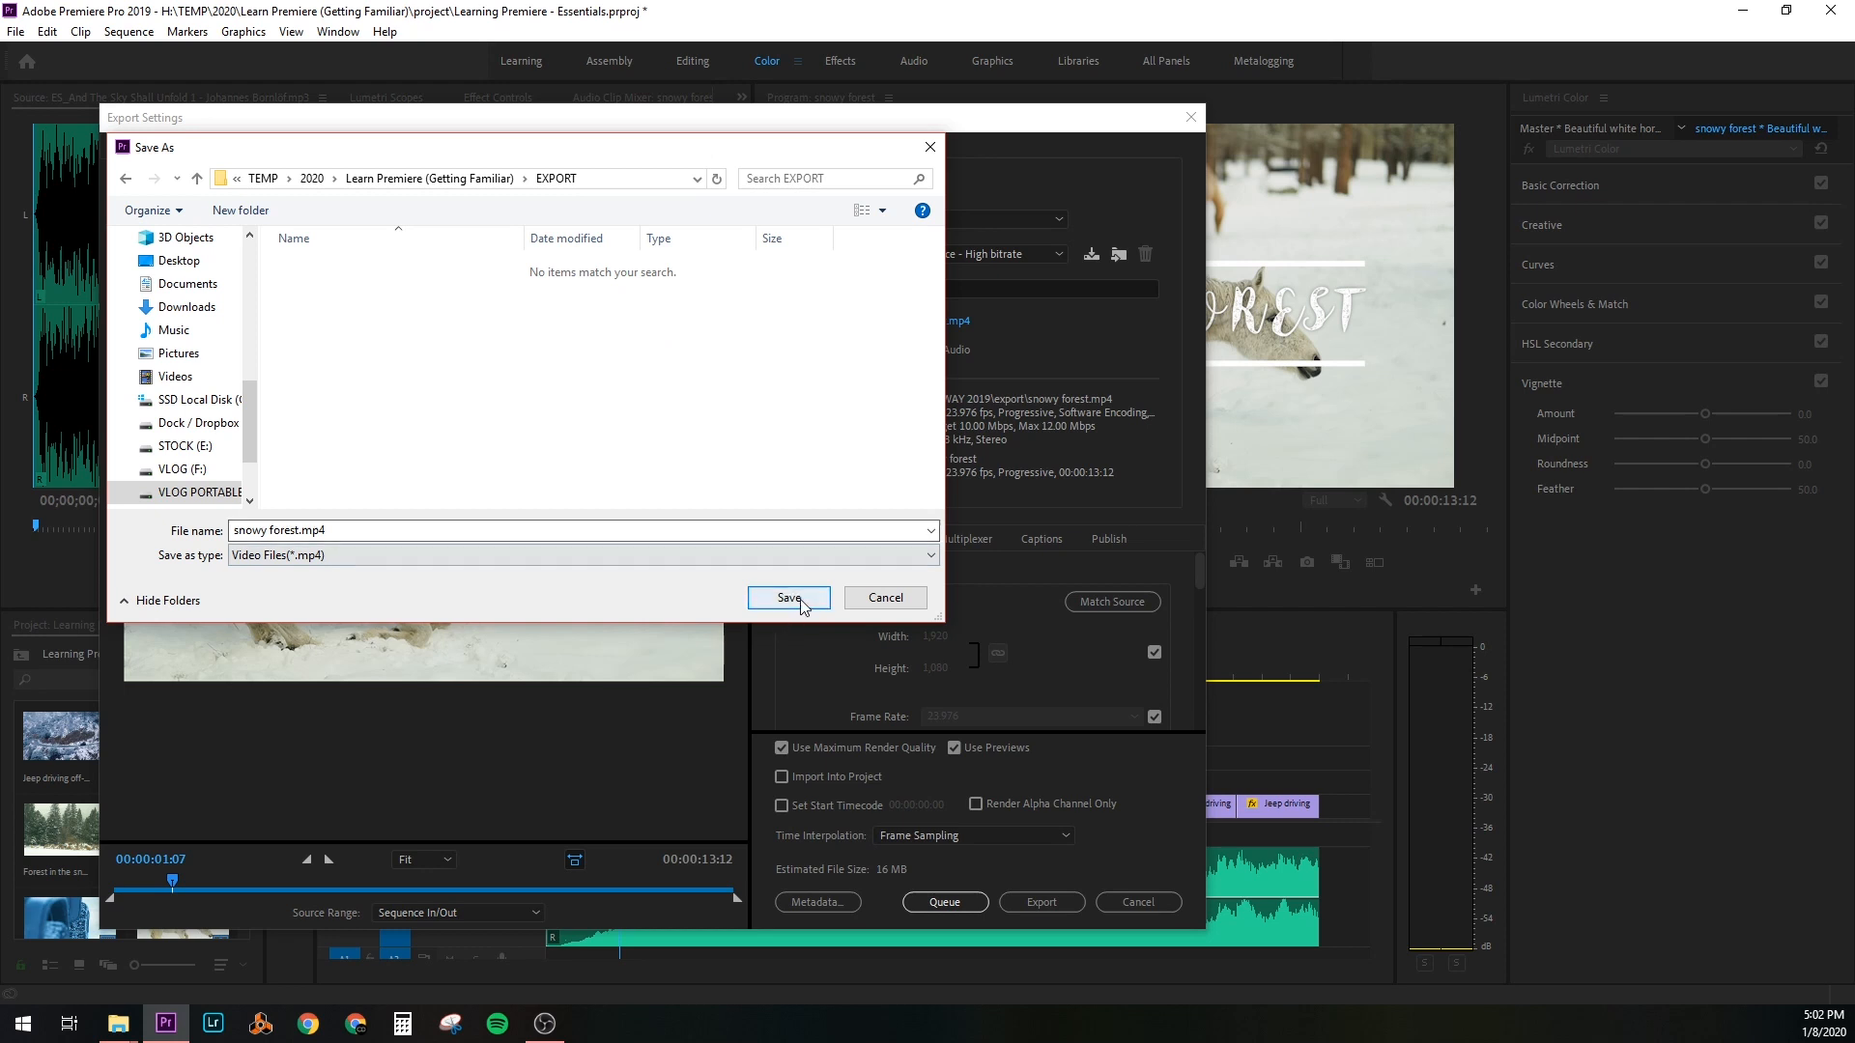
{"action": "left_click", "coordinate": [788, 597]}
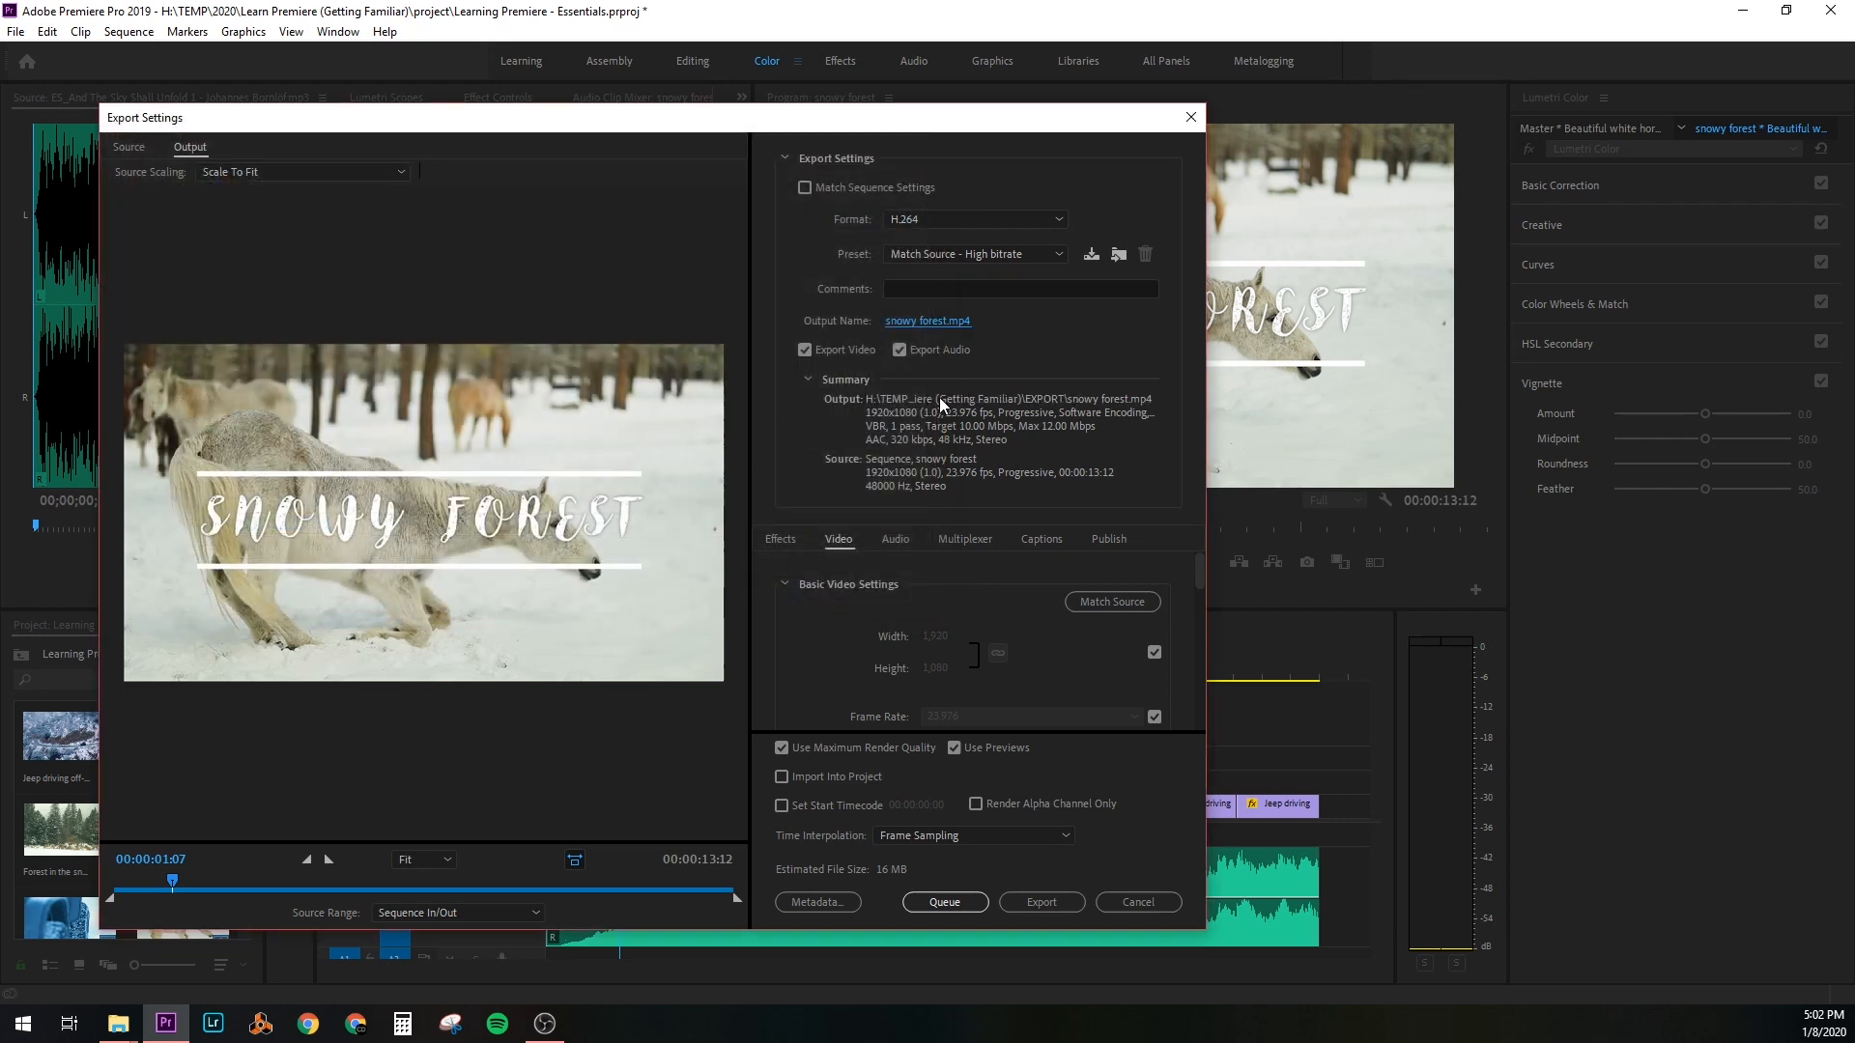
{"action": "mouse_move", "coordinate": [766, 643]}
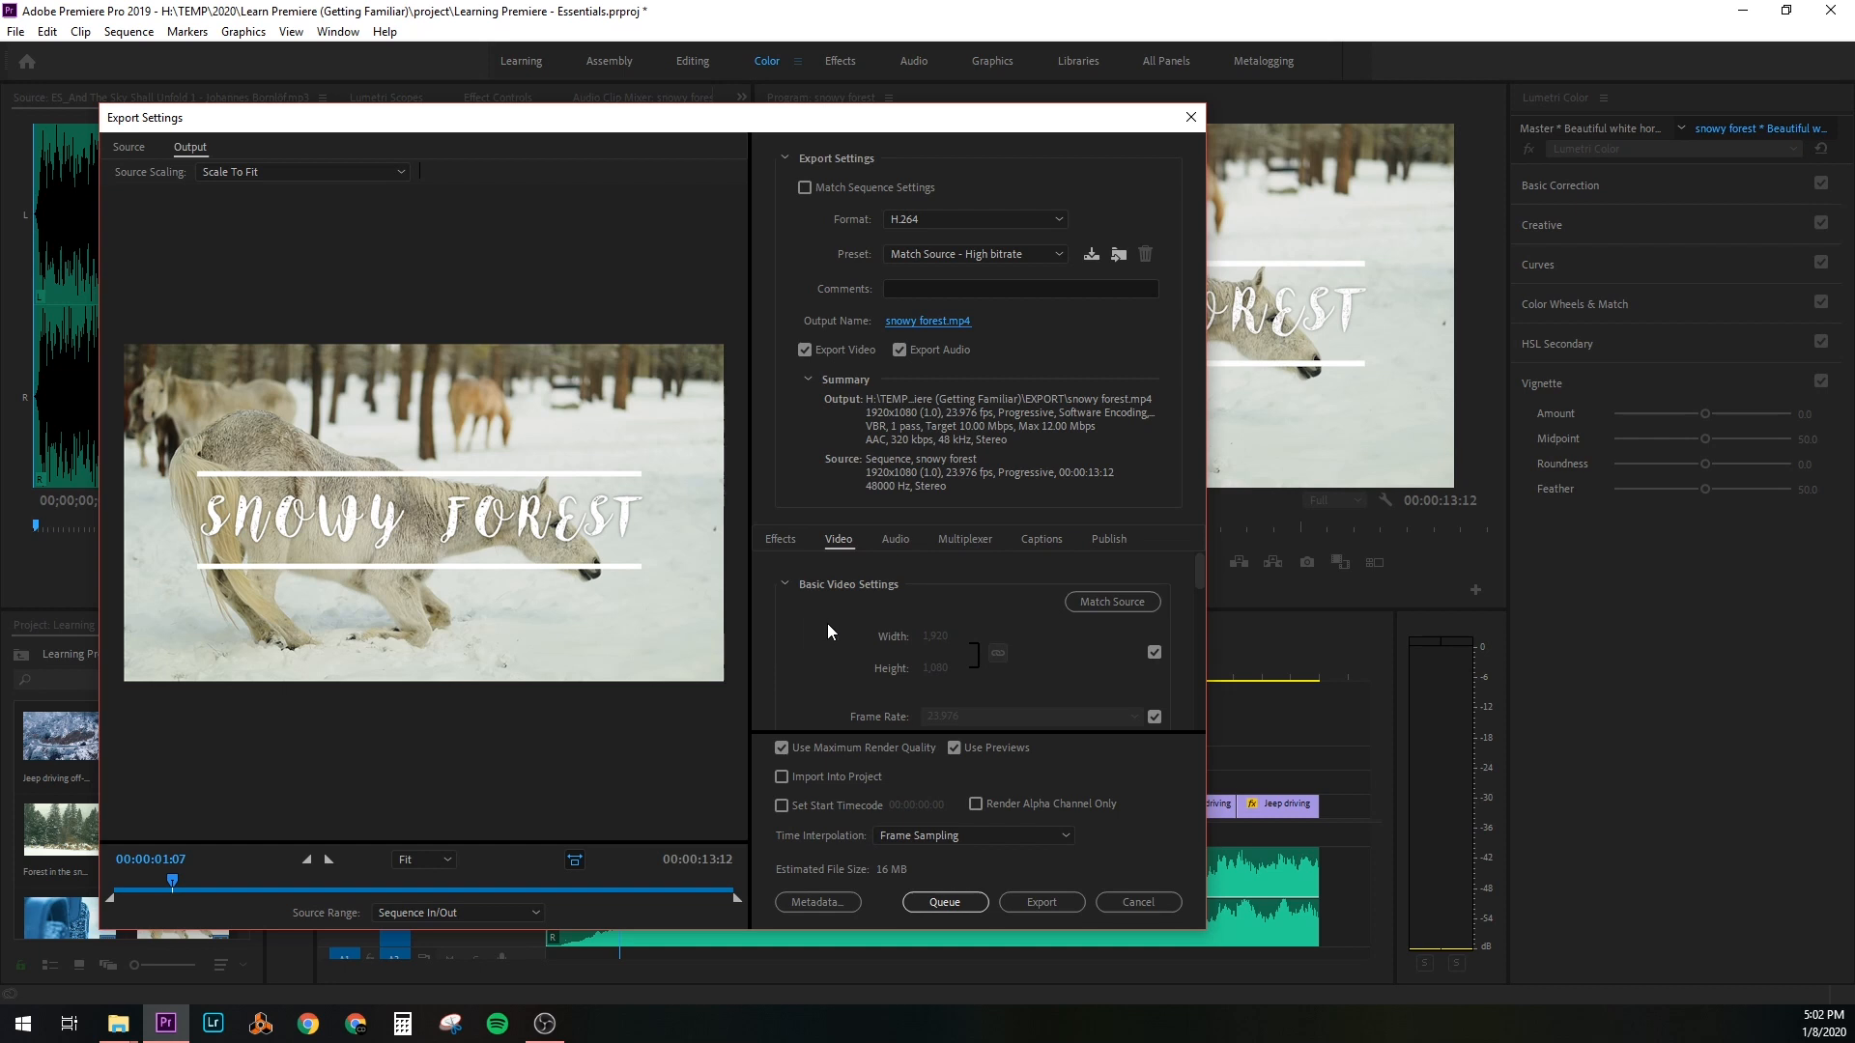
Enable Render at Maximum Depth and set VBR 2-pass encoding with a 30.57 Mbps target bitrate
{"action": "scroll", "scroll_direction": "down", "scroll_amount": 3}
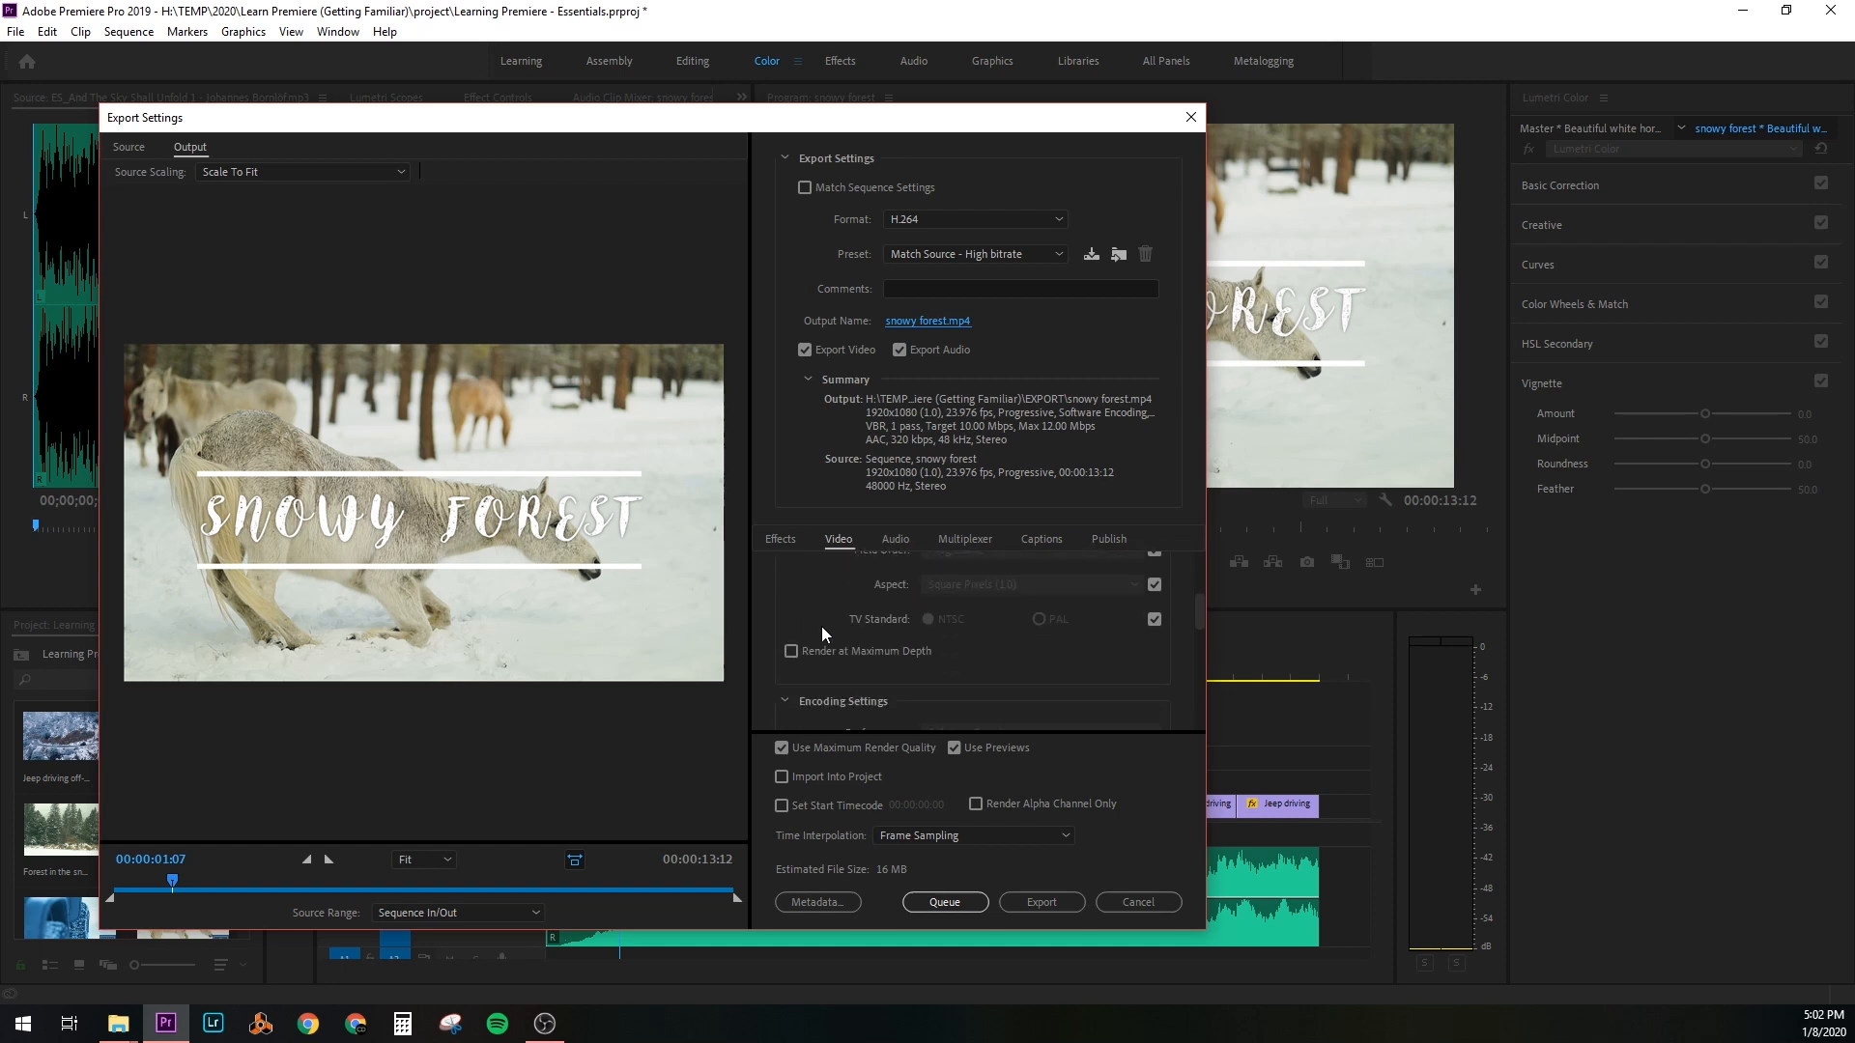
{"action": "mouse_move", "coordinate": [866, 661]}
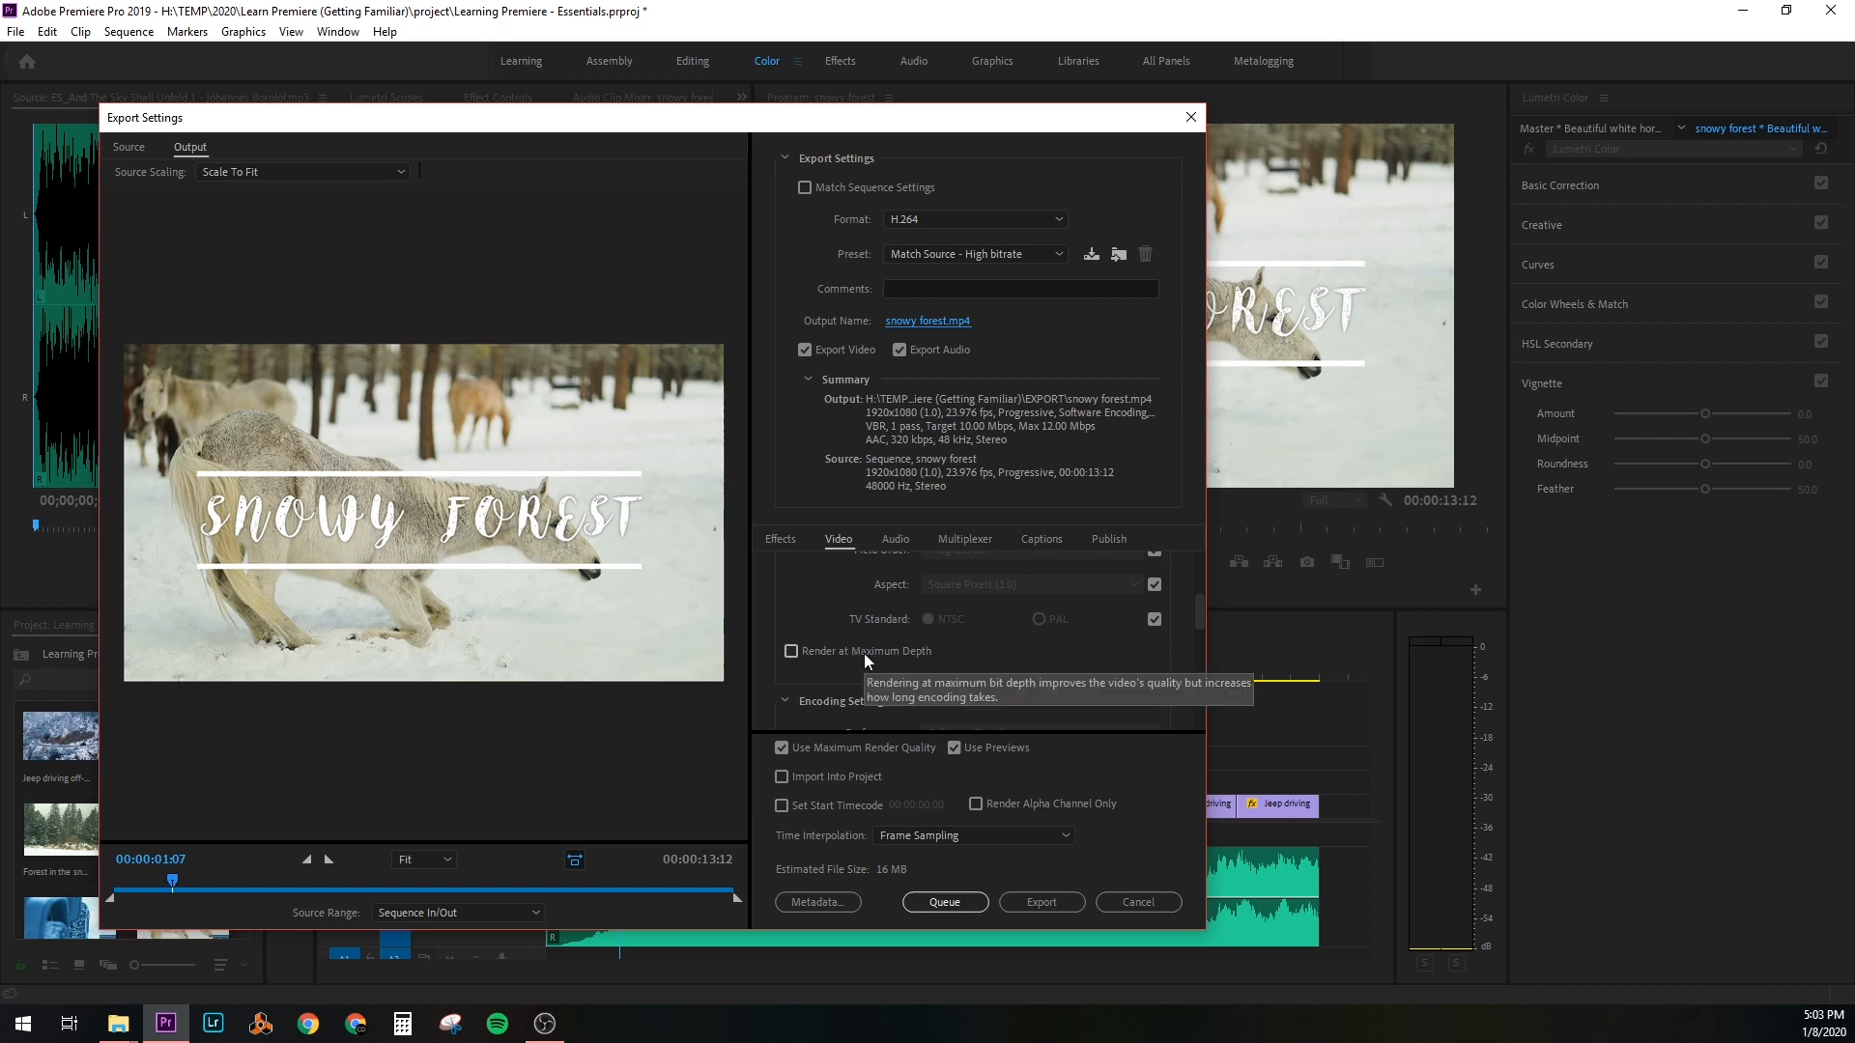
{"action": "left_click", "coordinate": [790, 651]}
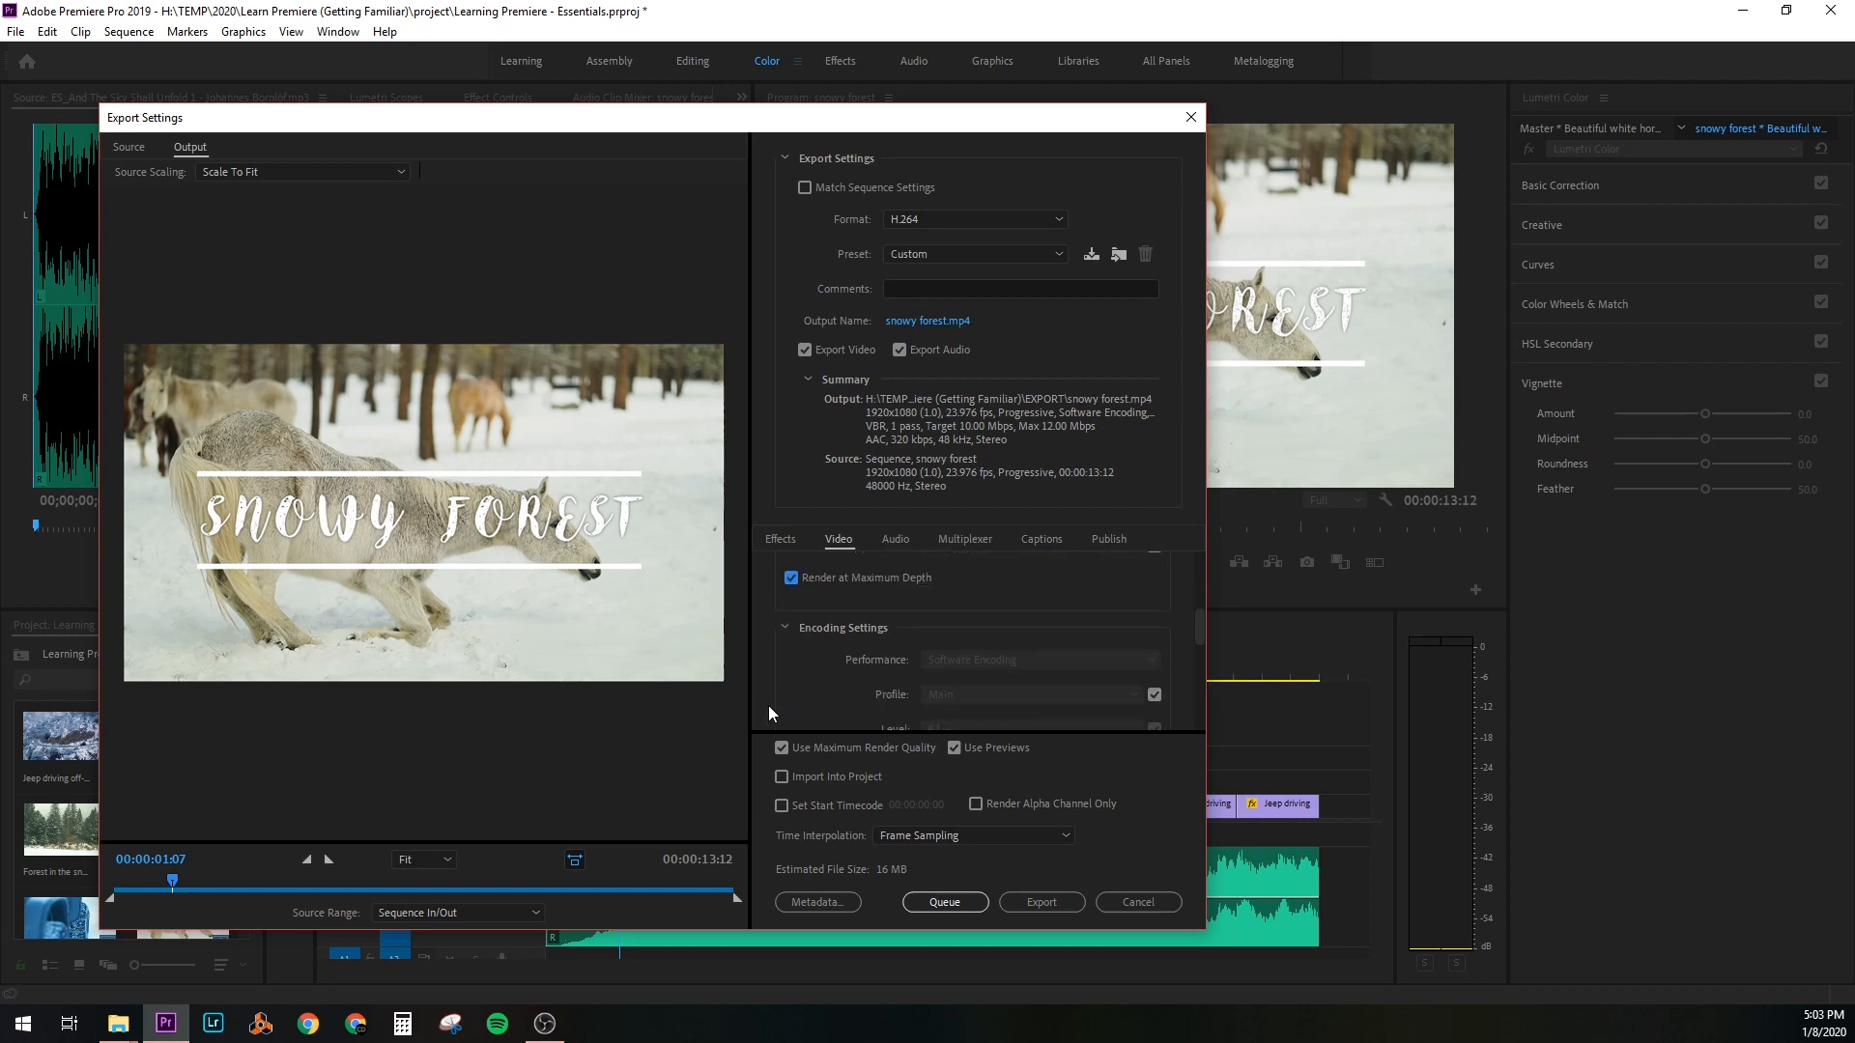
{"action": "scroll", "scroll_direction": "down", "scroll_amount": 3}
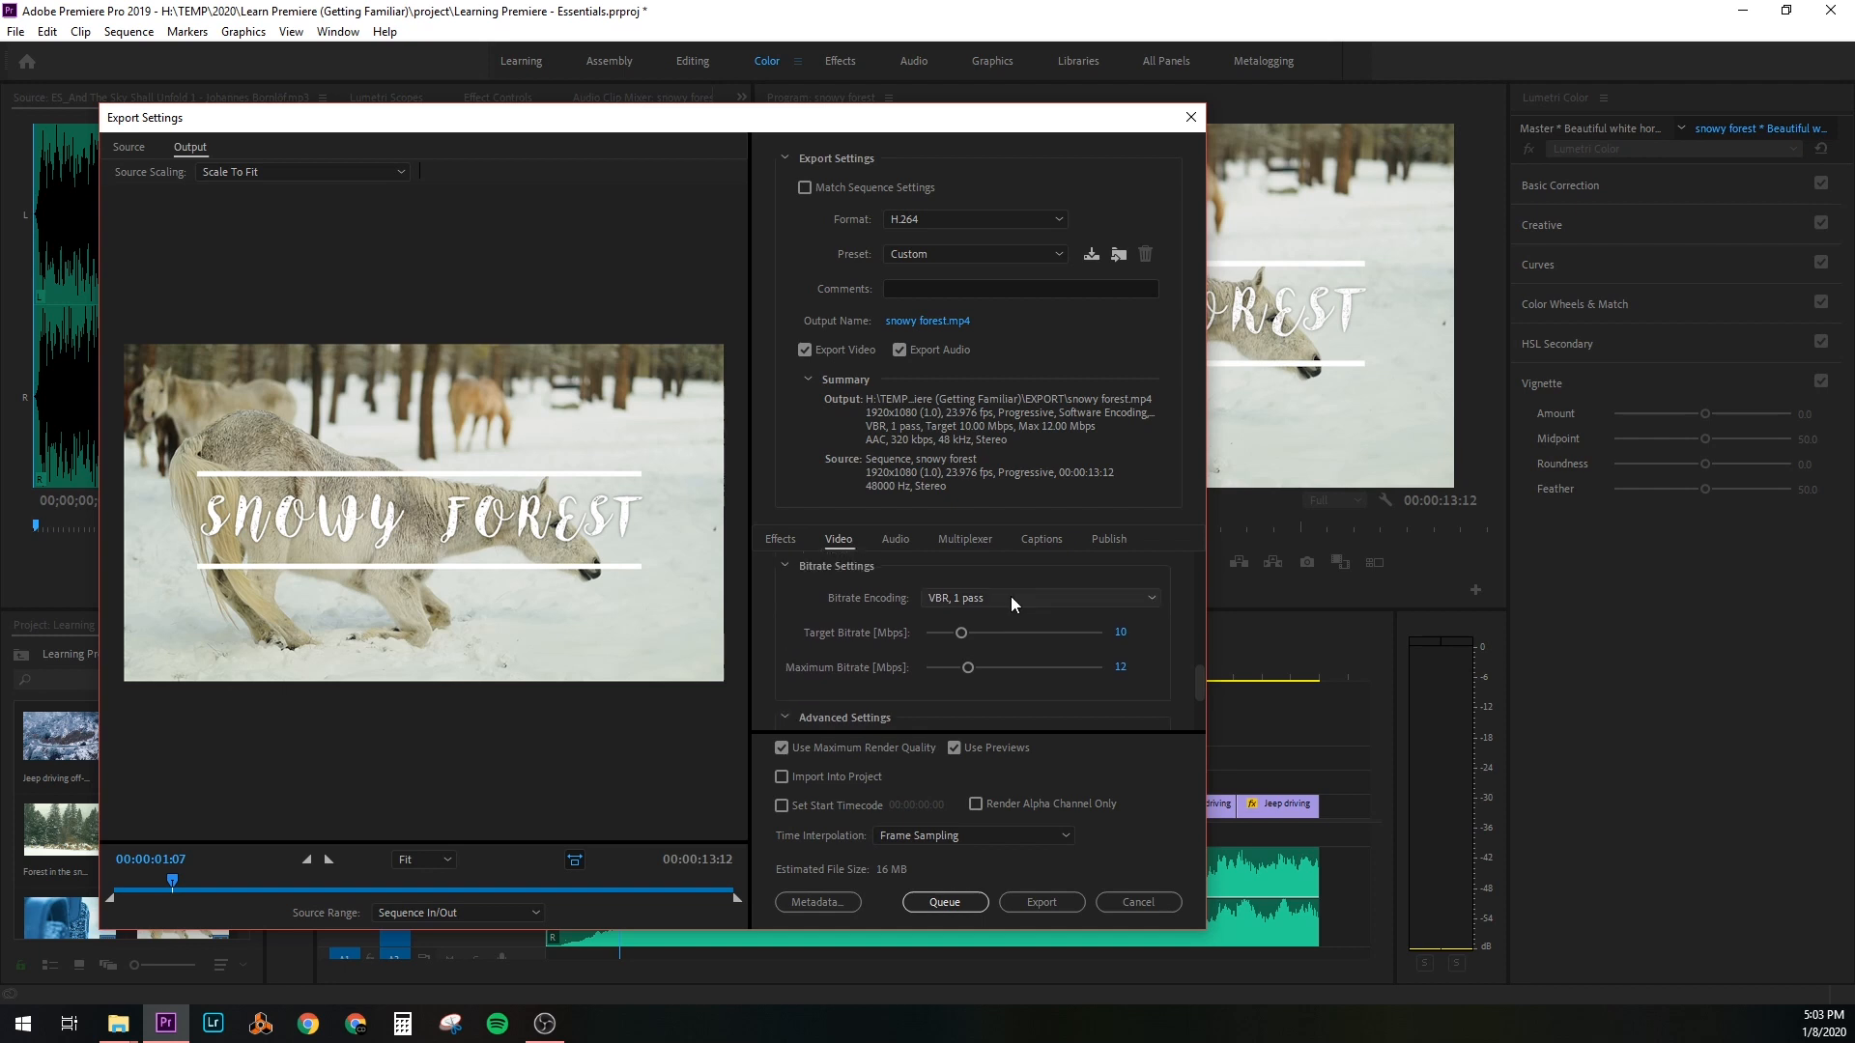
{"action": "left_click", "coordinate": [1039, 597]}
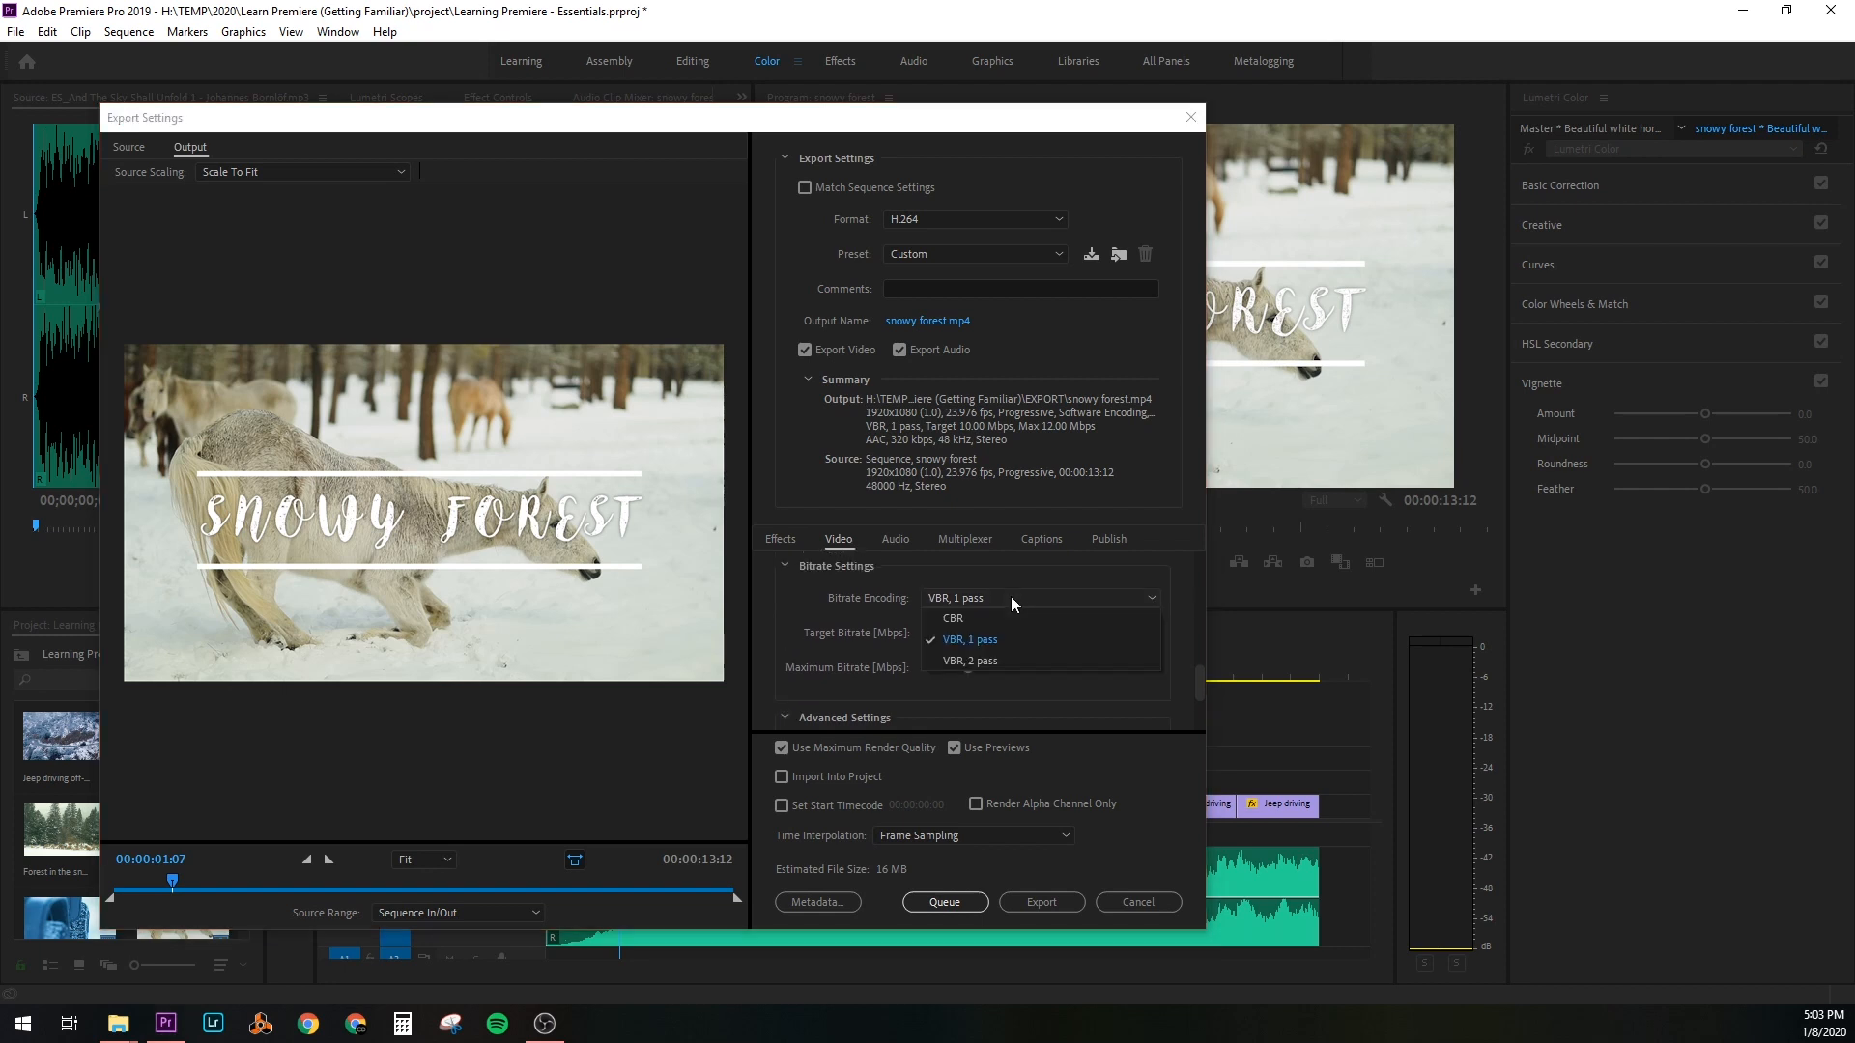
{"action": "left_click", "coordinate": [968, 661]}
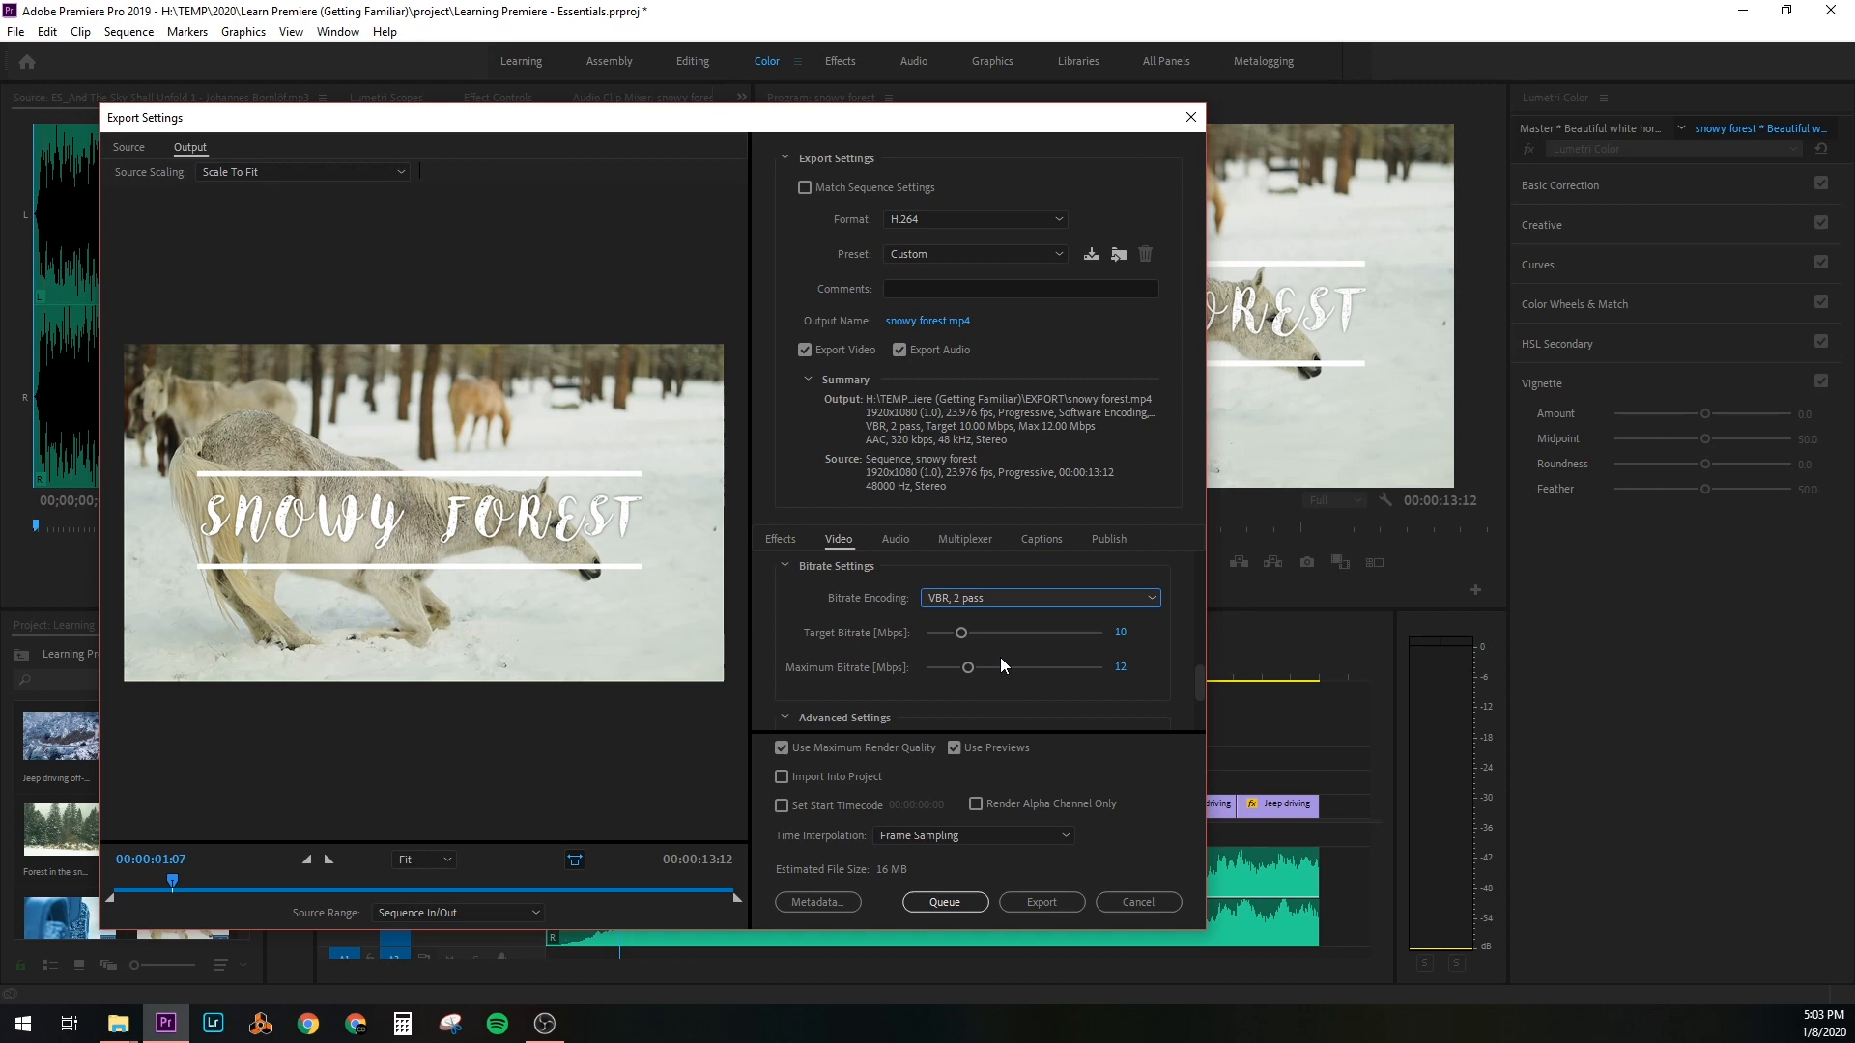
{"action": "left_click_drag", "start_coordinate": [960, 633], "coordinate": [1021, 633]}
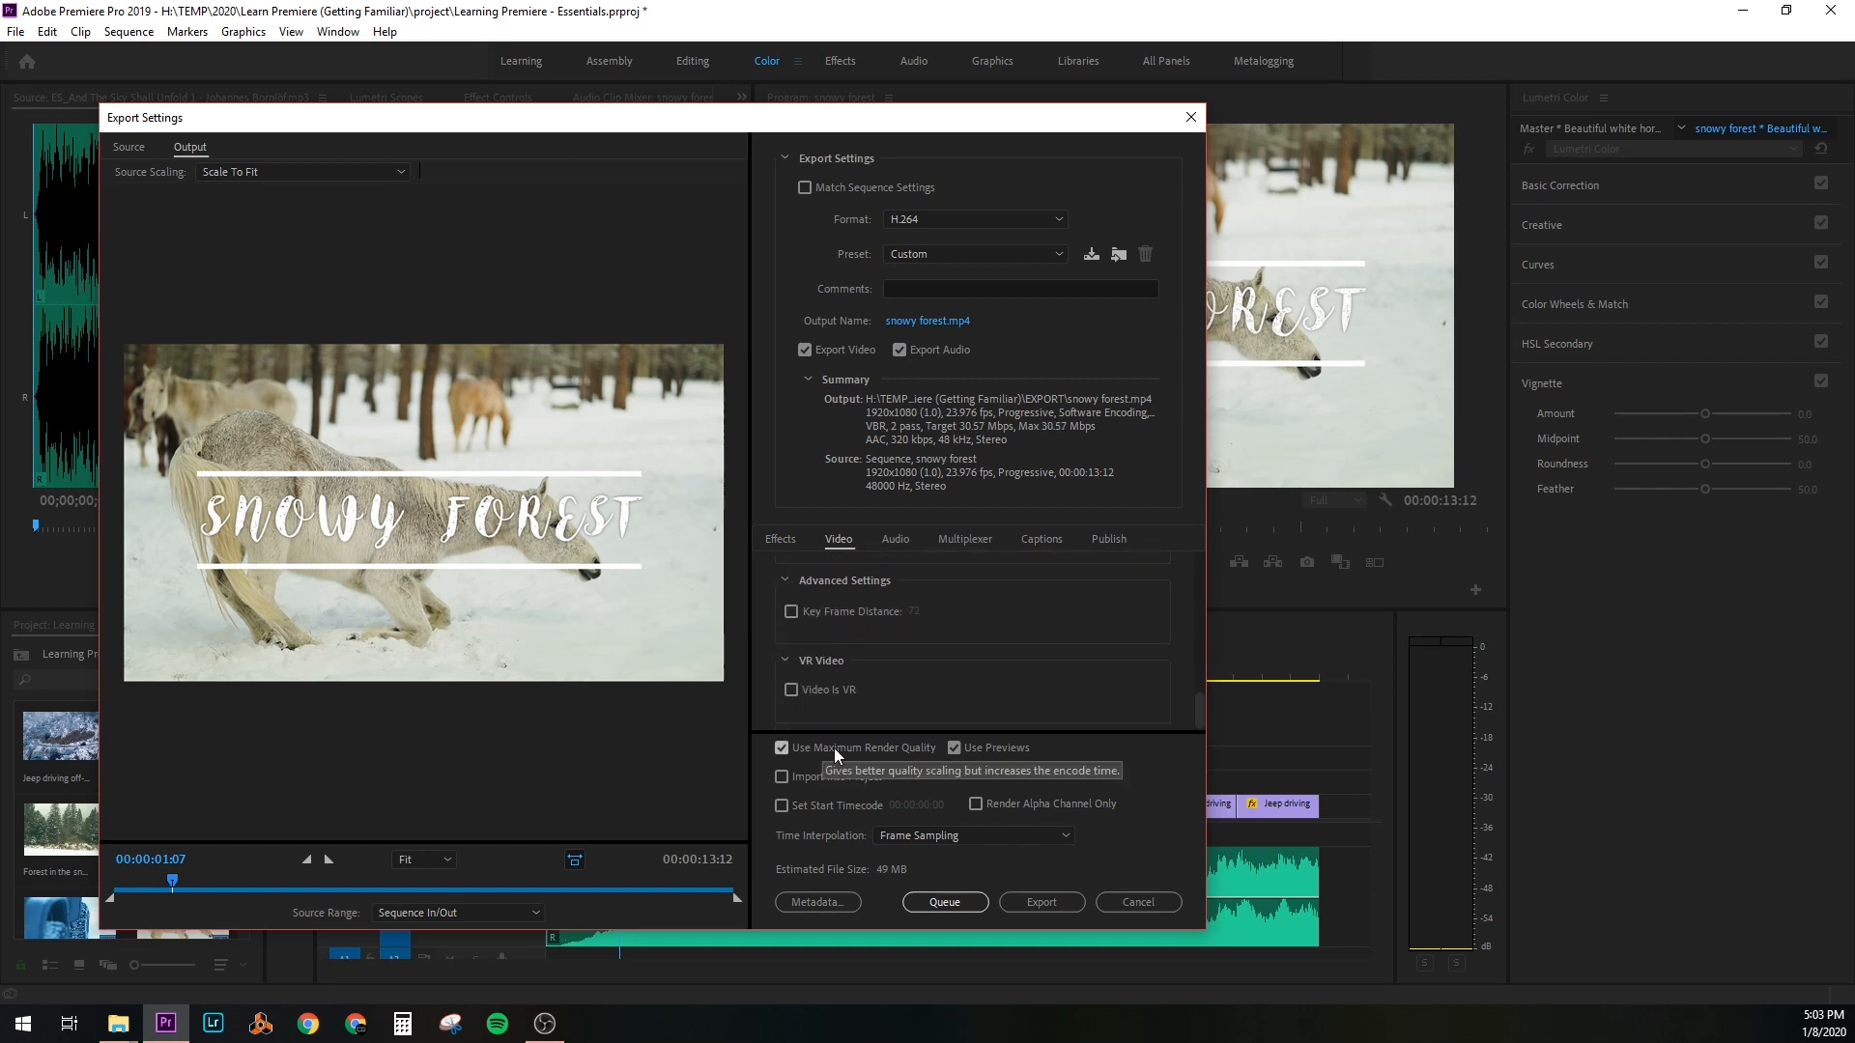
{"action": "mouse_move", "coordinate": [986, 864]}
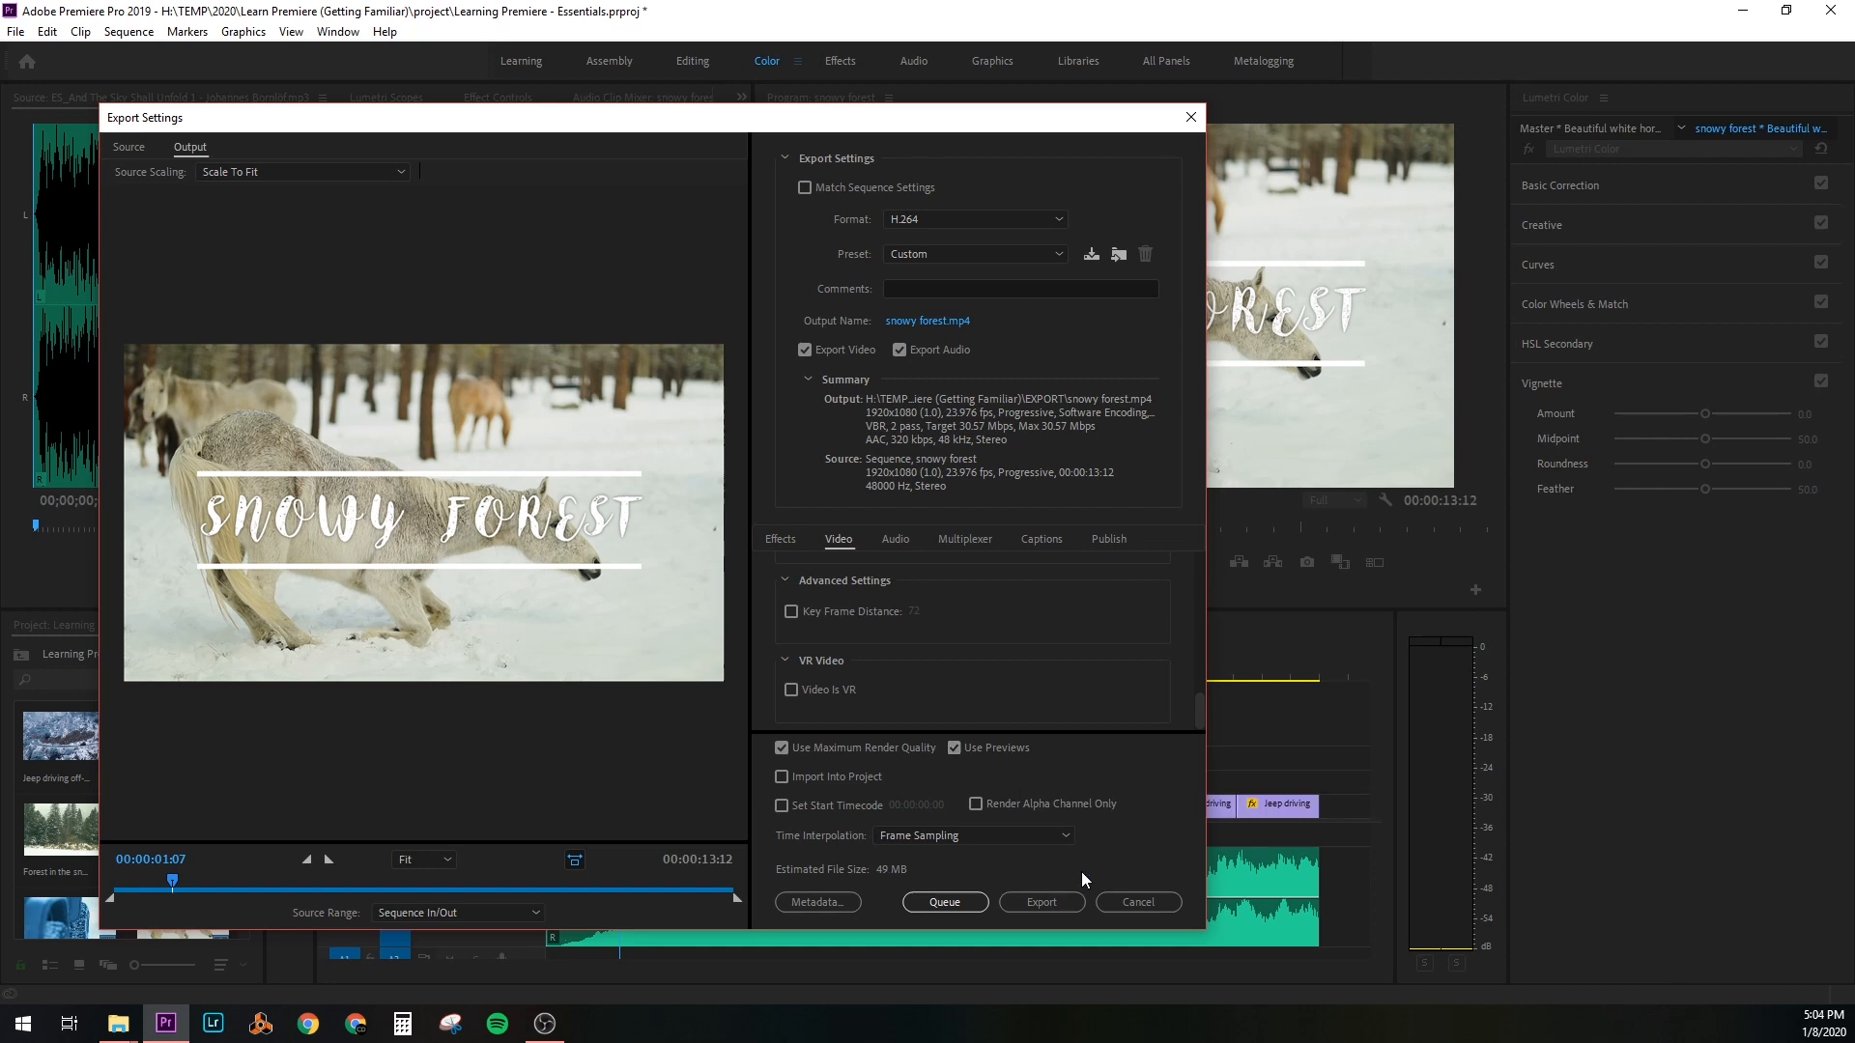
Start the export of snowy forest.mp4 to the EXPORT folder
{"action": "left_click", "coordinate": [1041, 902]}
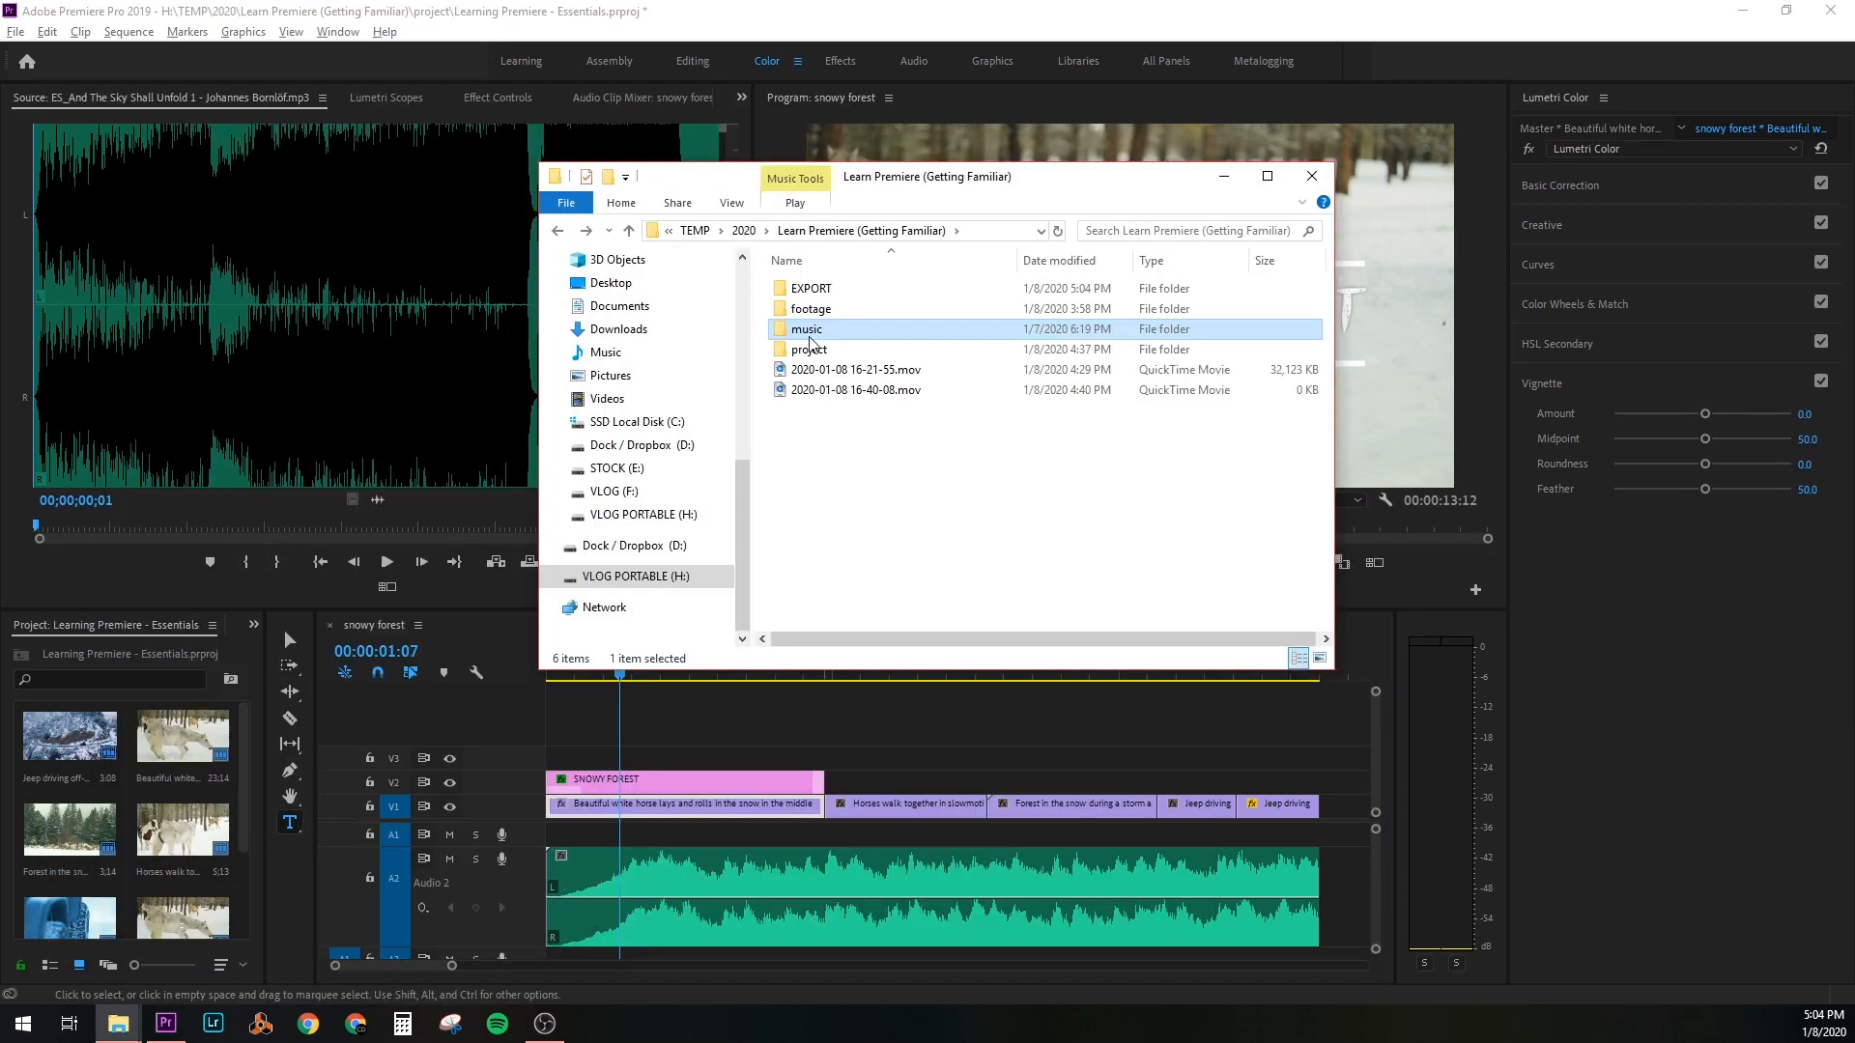
View the finished 46.6 MB snowy forest.mp4 inside the EXPORT folder
{"action": "double_click", "coordinate": [811, 288]}
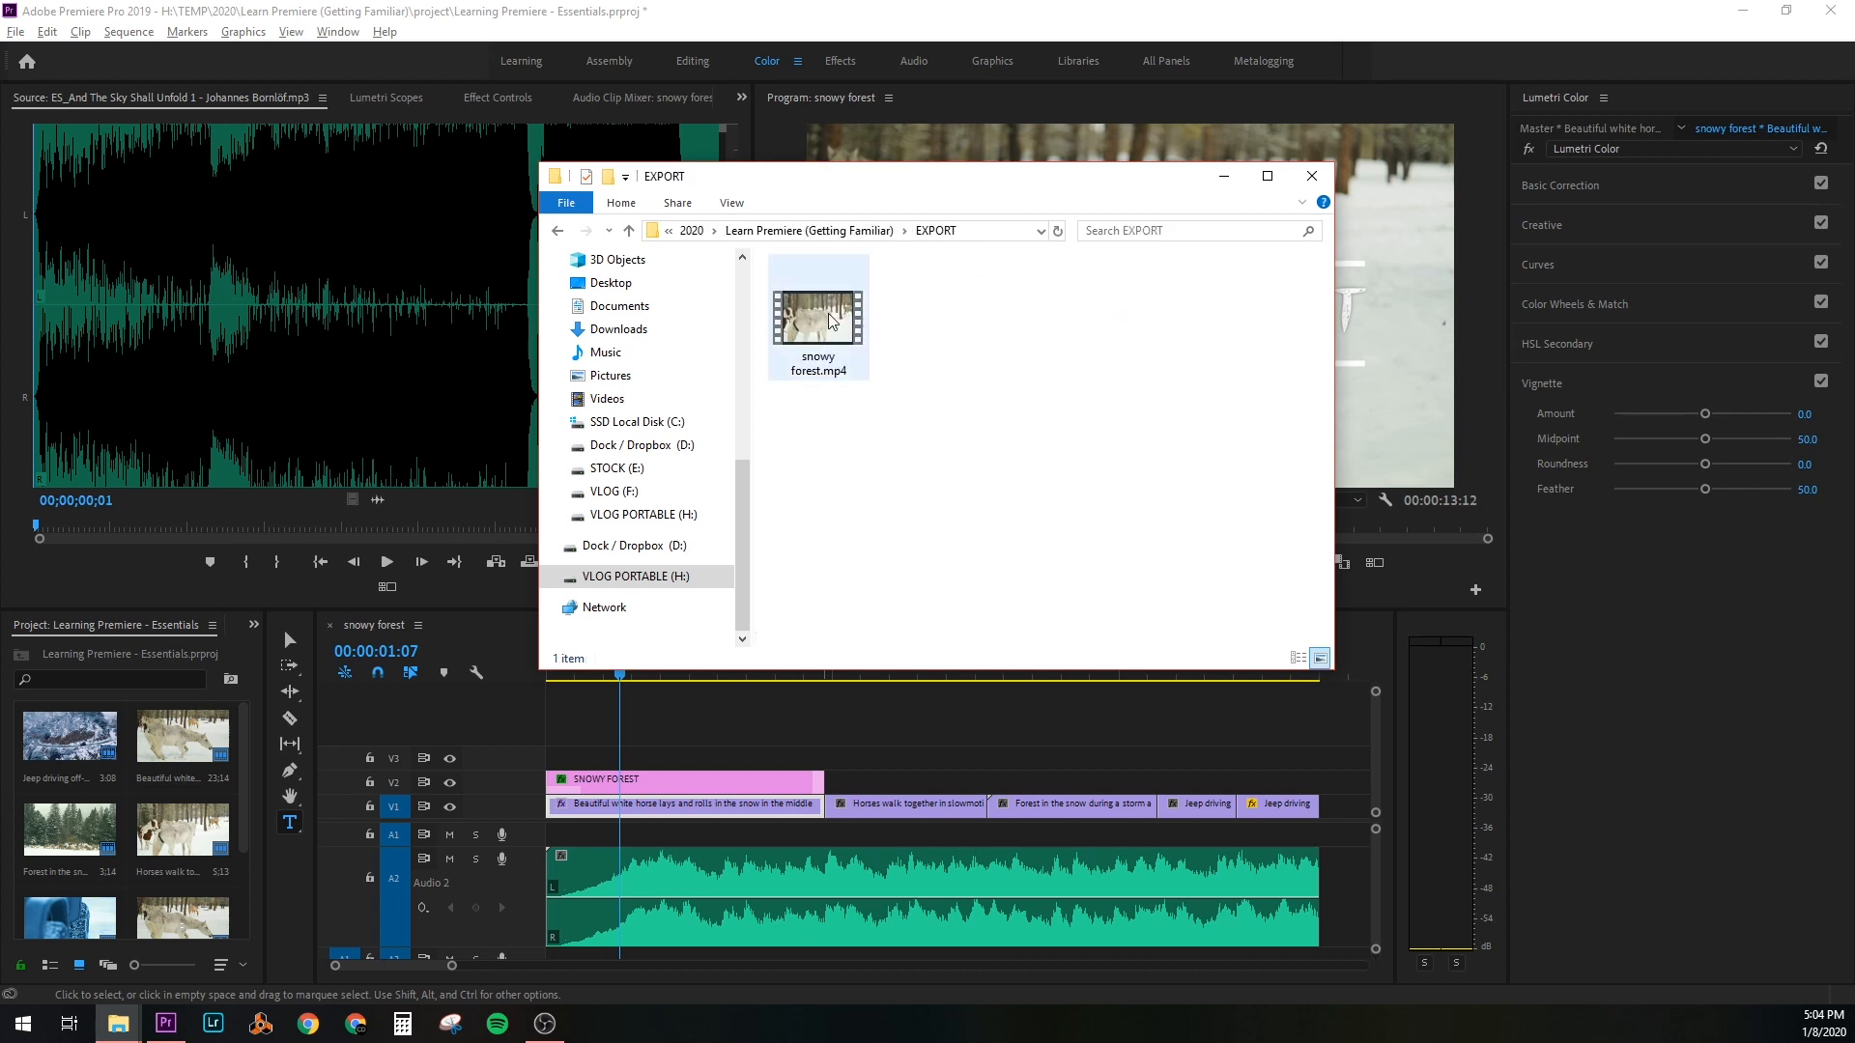
{"action": "left_click", "coordinate": [818, 311]}
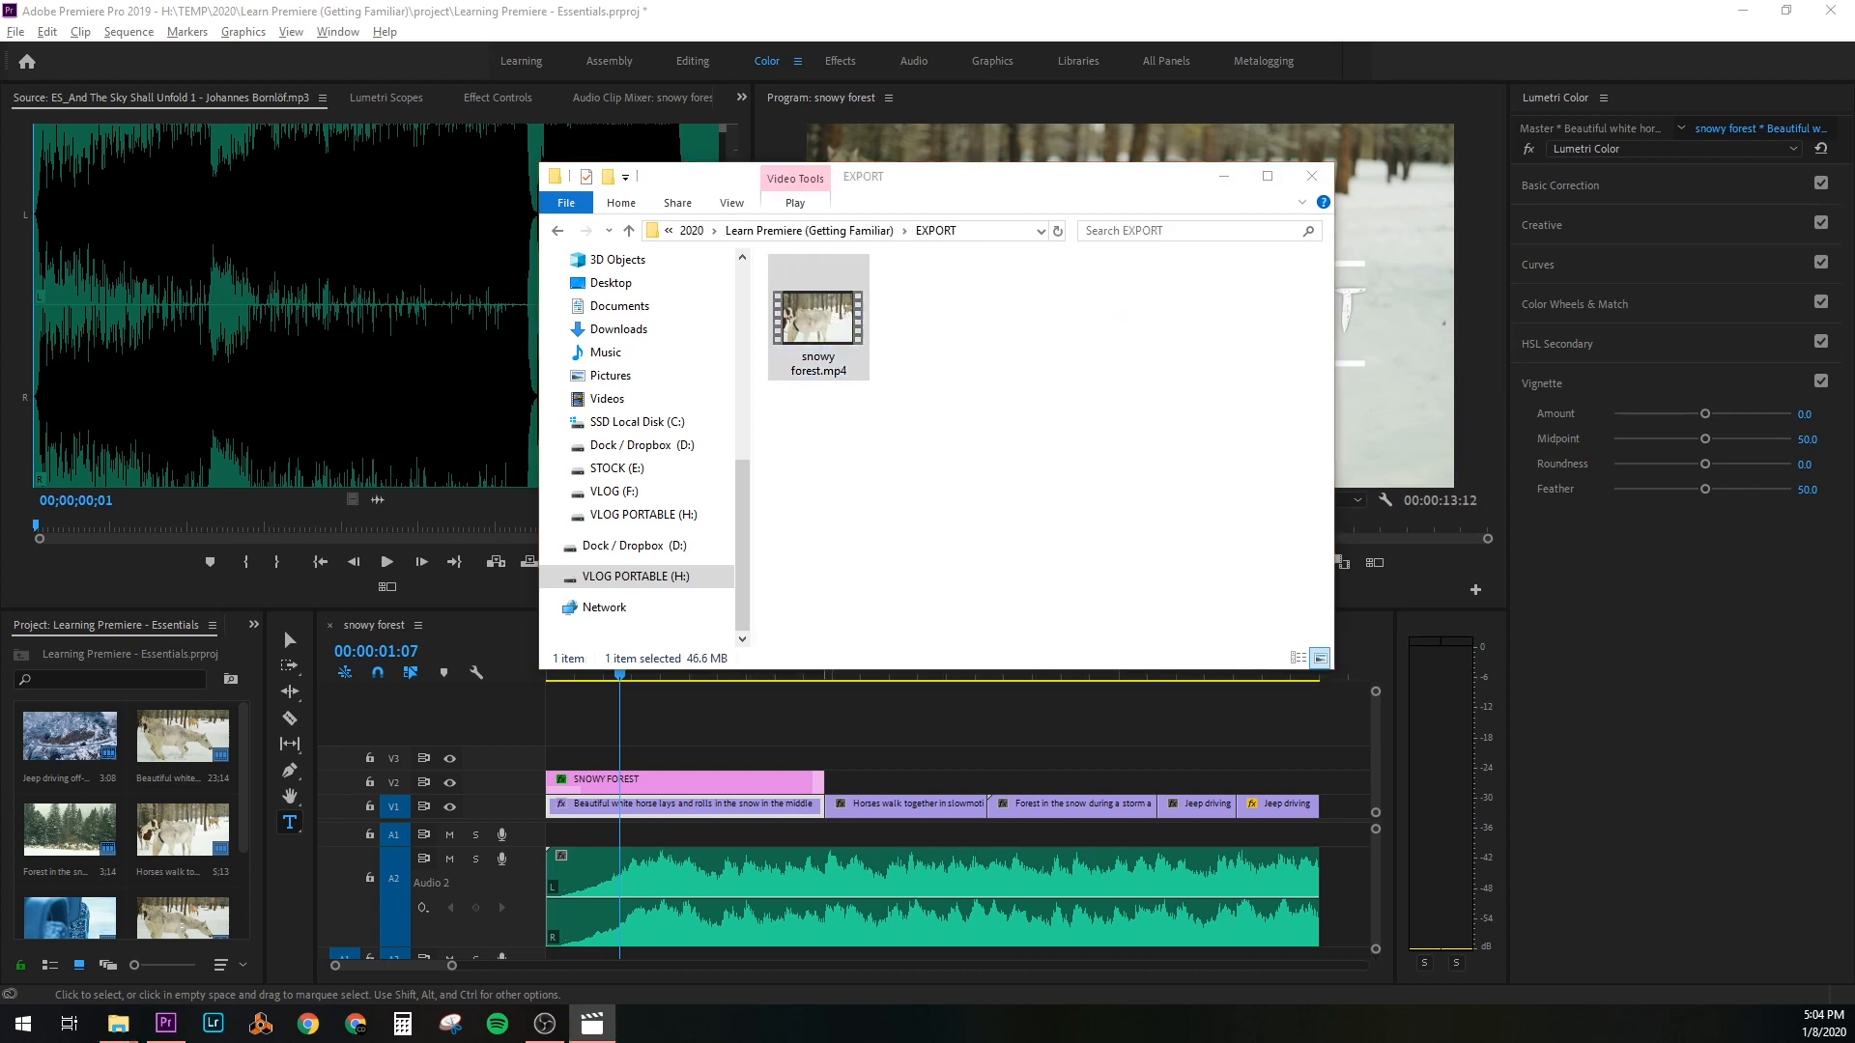